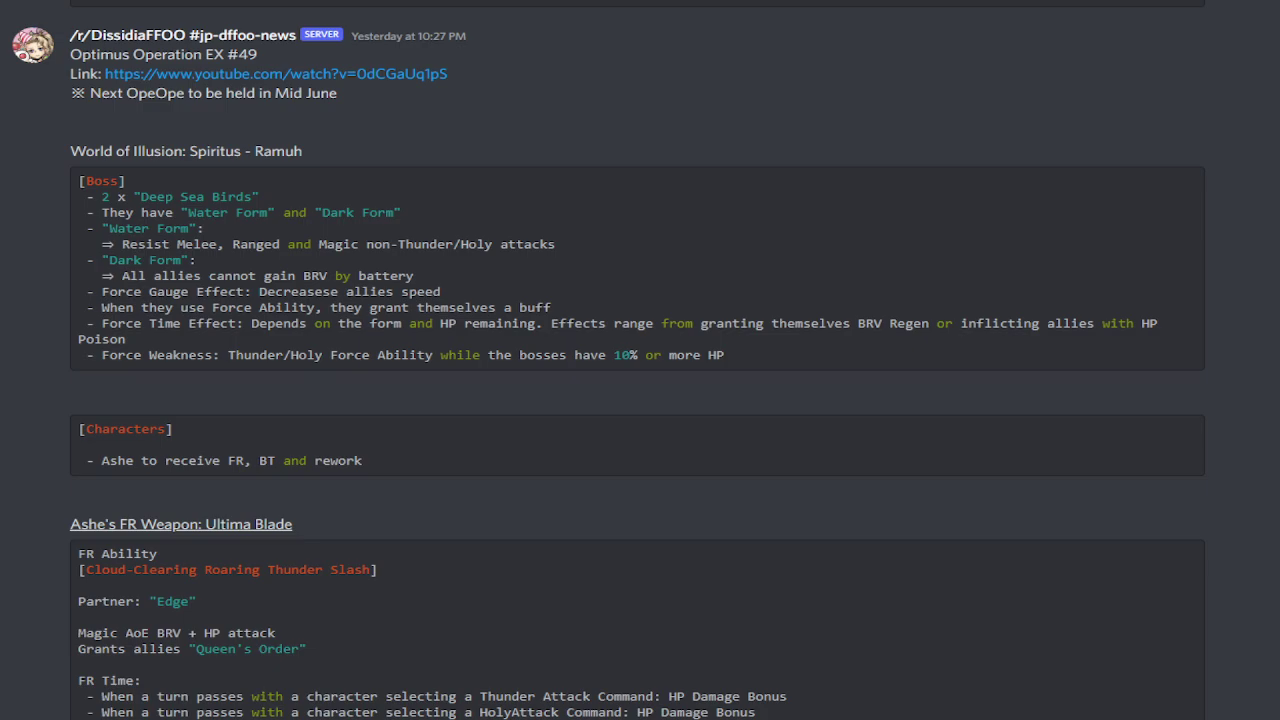
Scroll the #jp-dffoo-news channel down past Ashe's FR weapon toward her BT weapon Tournesol post.
{"action": "scroll", "scroll_direction": "down", "scroll_amount": 3}
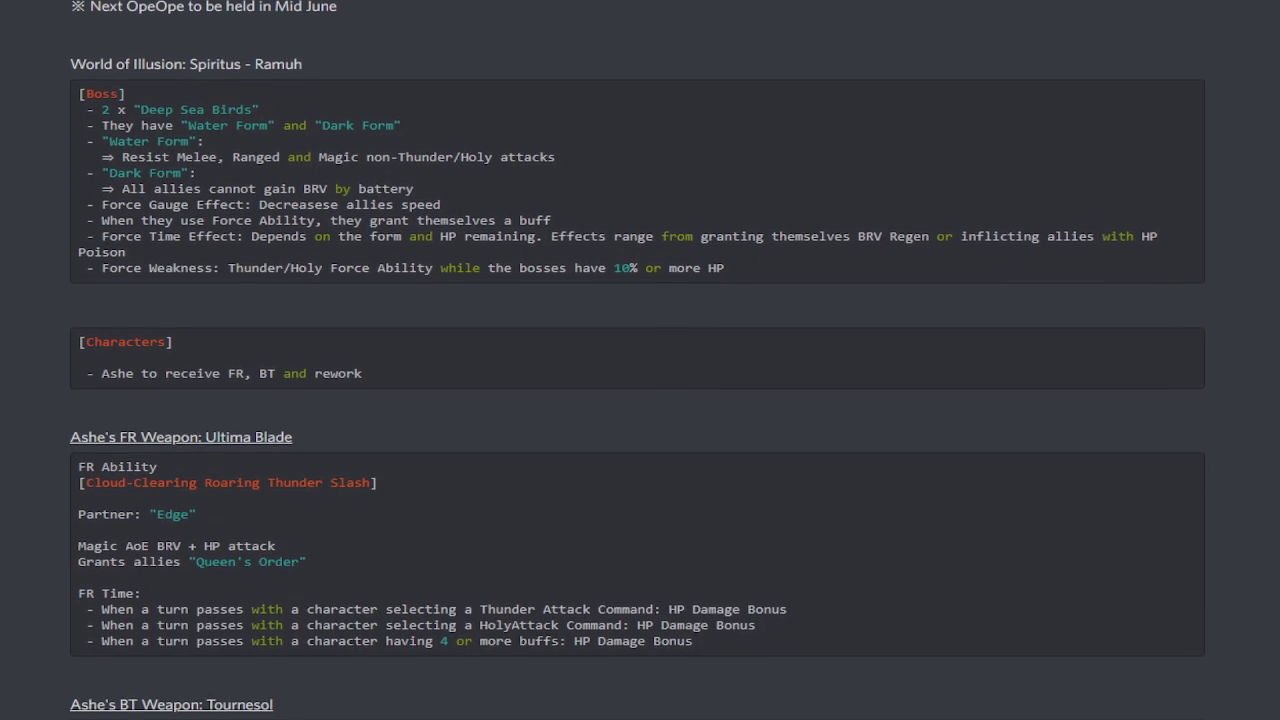
{"action": "scroll", "scroll_direction": "down", "scroll_amount": 3}
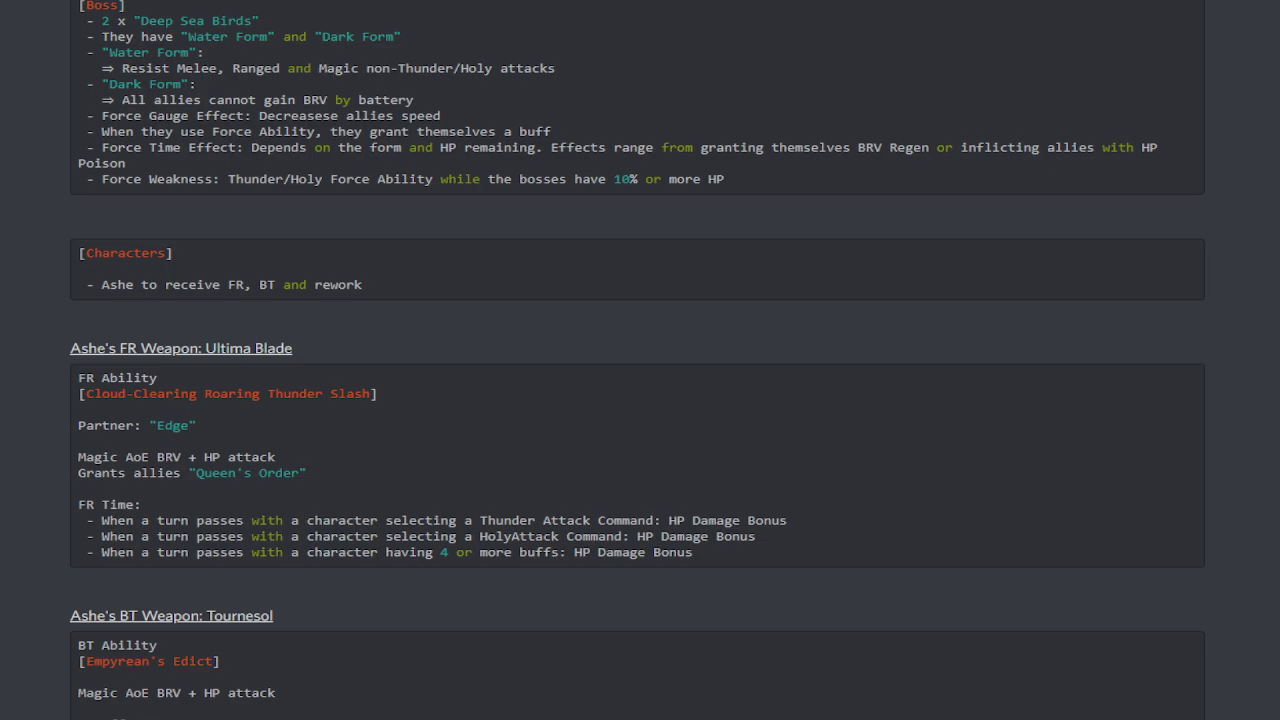
{"action": "scroll", "scroll_direction": "down", "scroll_amount": 3}
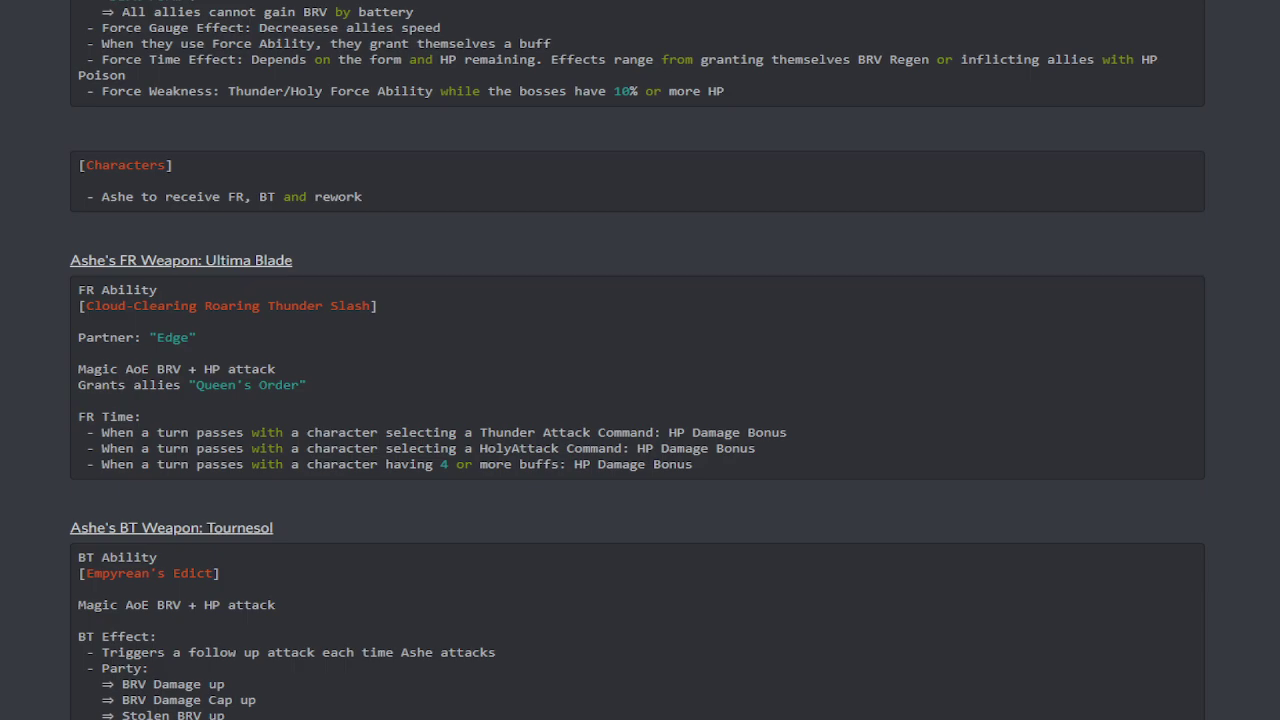
{"action": "scroll", "scroll_direction": "down", "scroll_amount": 3}
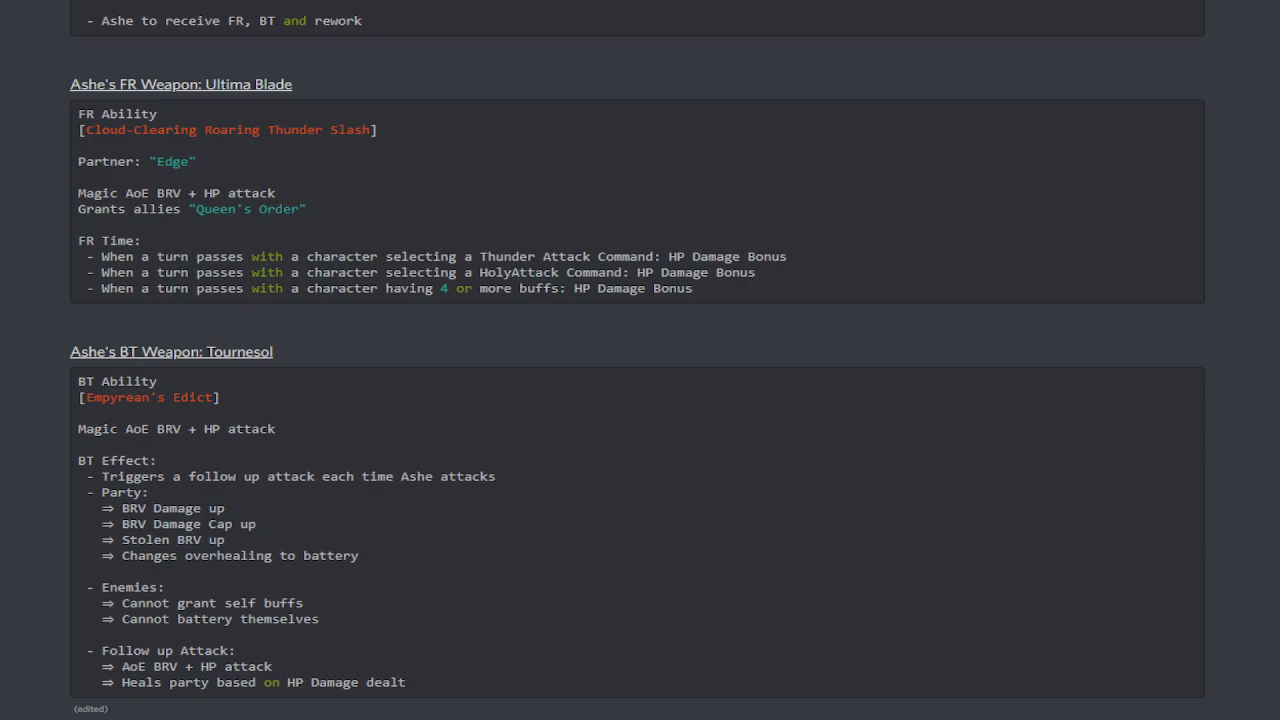
{"action": "double_click", "coordinate": [464, 256]}
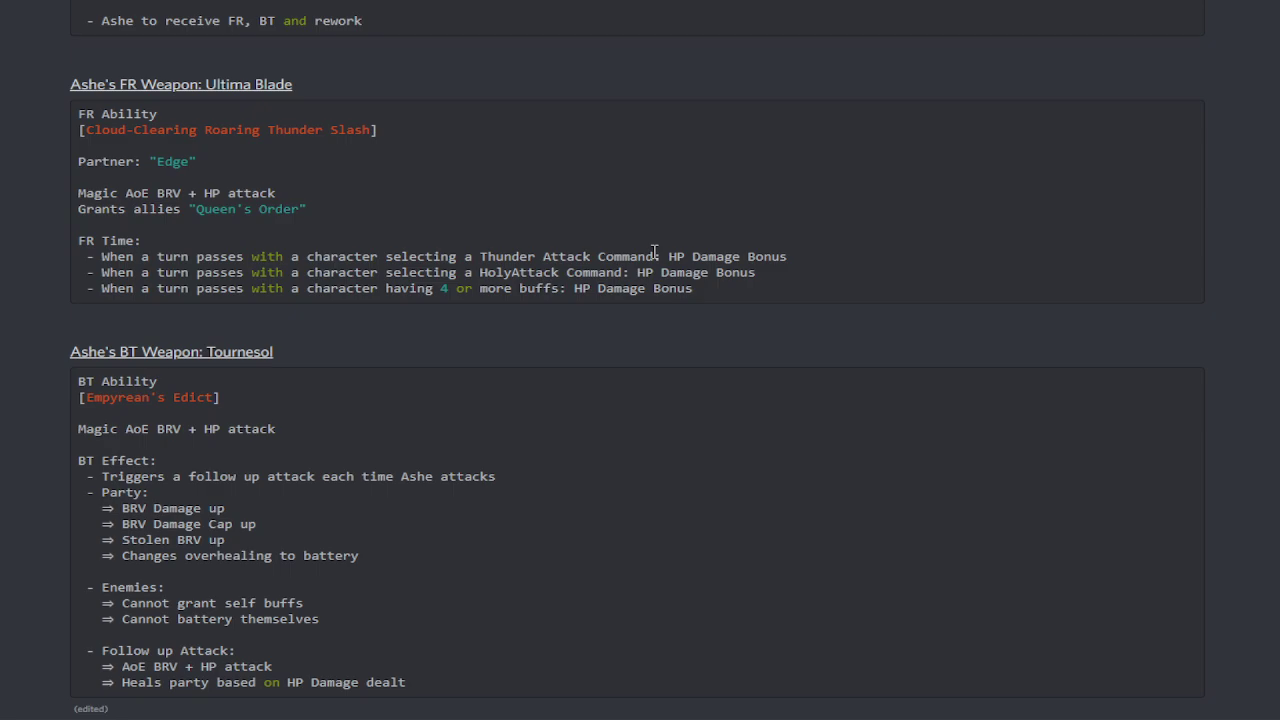
Continue to the Tournesol BT details, selecting a line, and reach the 10 Million Downloads Campaign post.
{"action": "scroll", "scroll_direction": "down", "scroll_amount": 3}
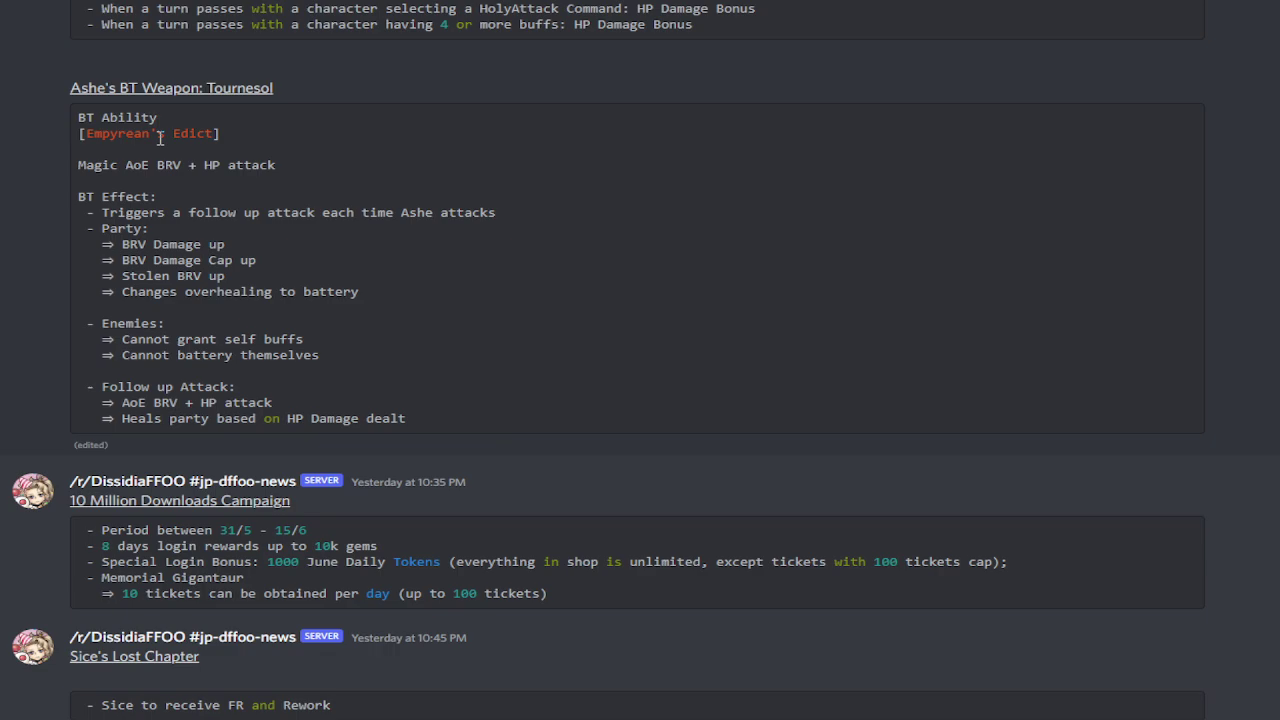
{"action": "mouse_move", "coordinate": [184, 164]}
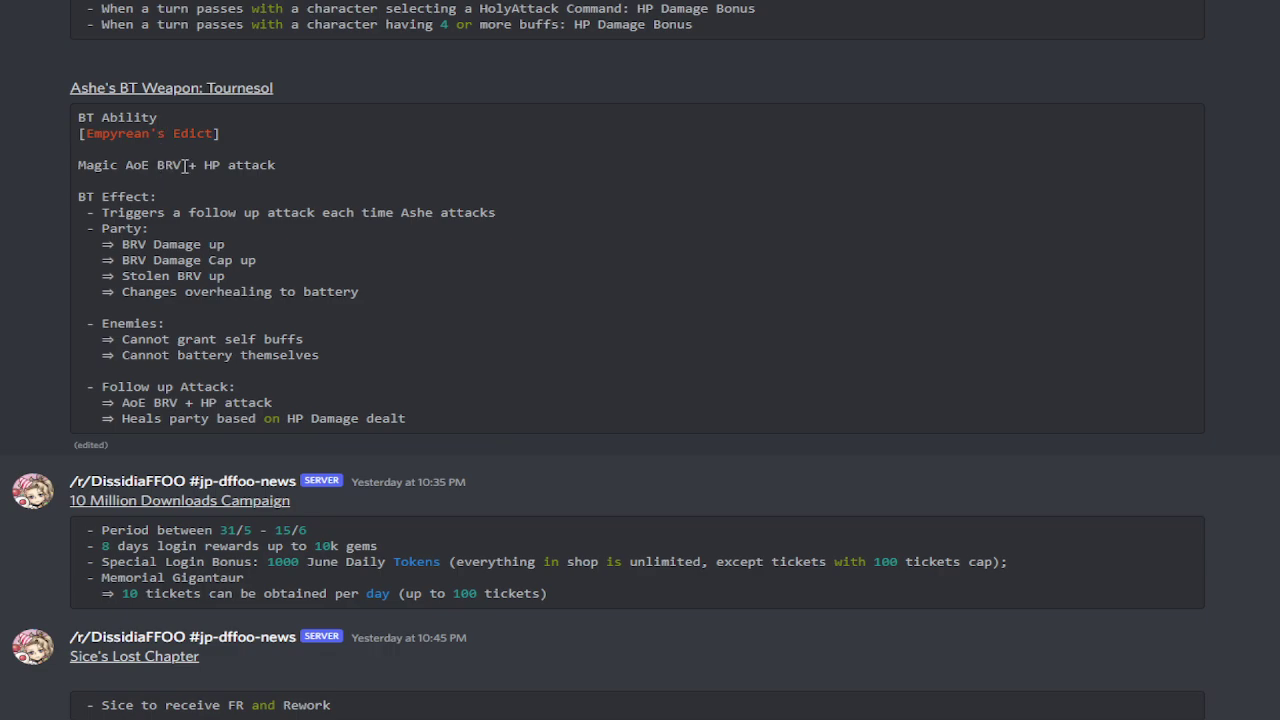
{"action": "mouse_move", "coordinate": [168, 206]}
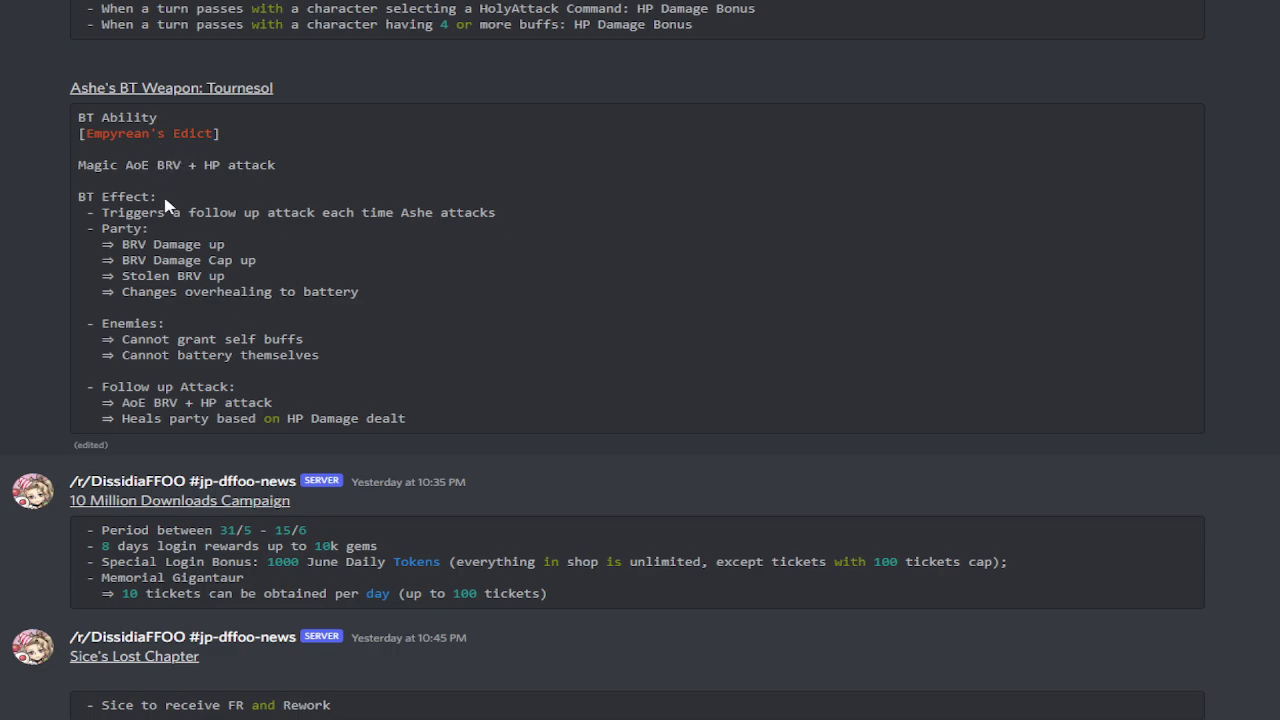
{"action": "mouse_move", "coordinate": [312, 248]}
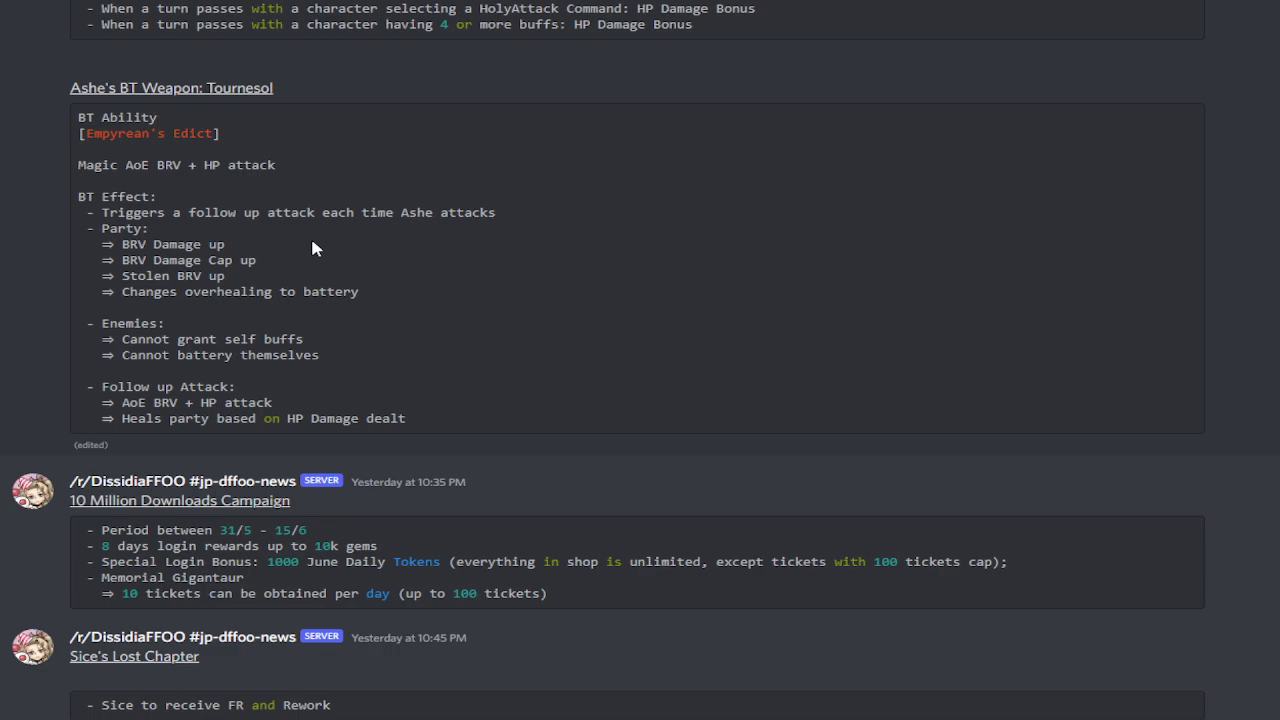
{"action": "mouse_move", "coordinate": [160, 350]}
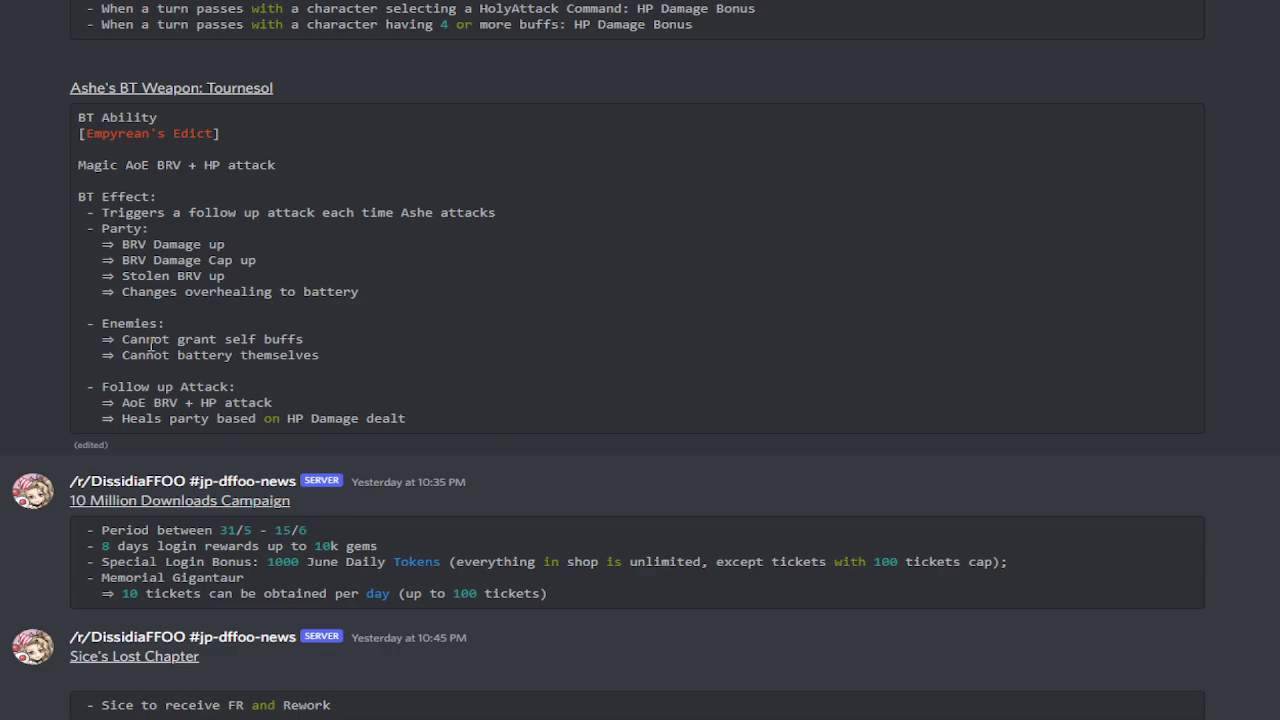
{"action": "mouse_move", "coordinate": [276, 336]}
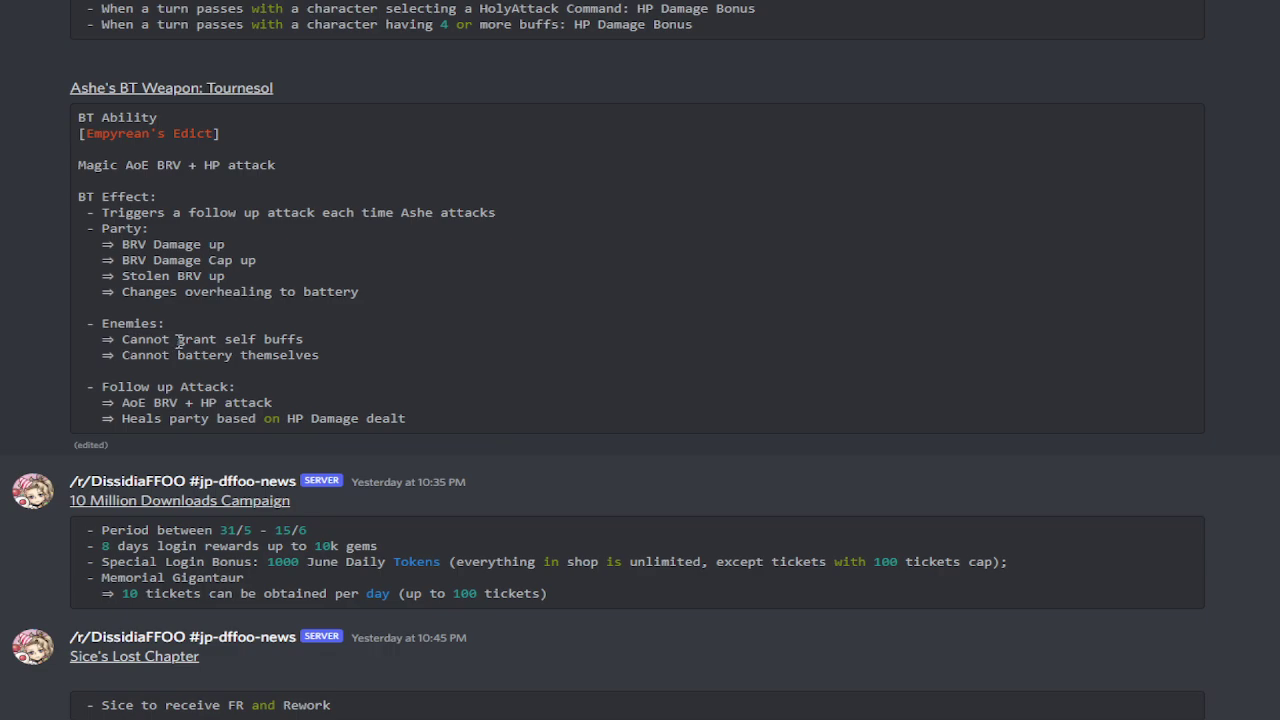
{"action": "mouse_move", "coordinate": [204, 316]}
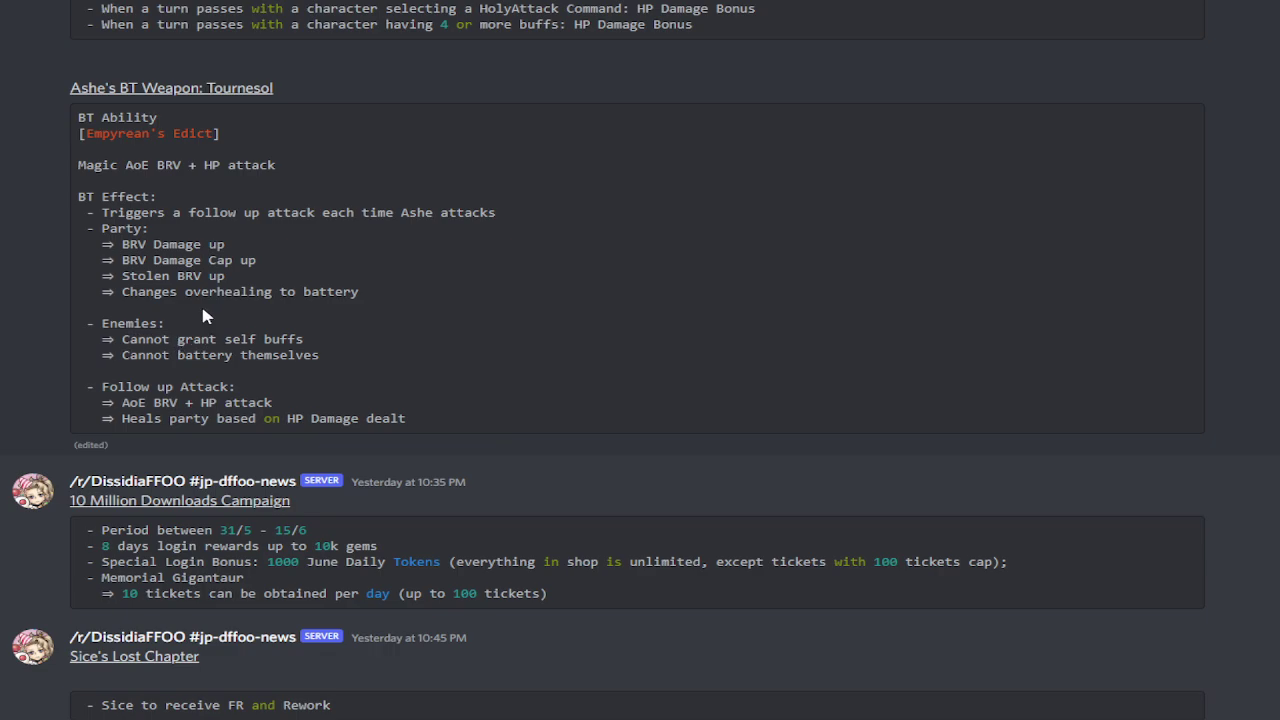
{"action": "mouse_move", "coordinate": [146, 372]}
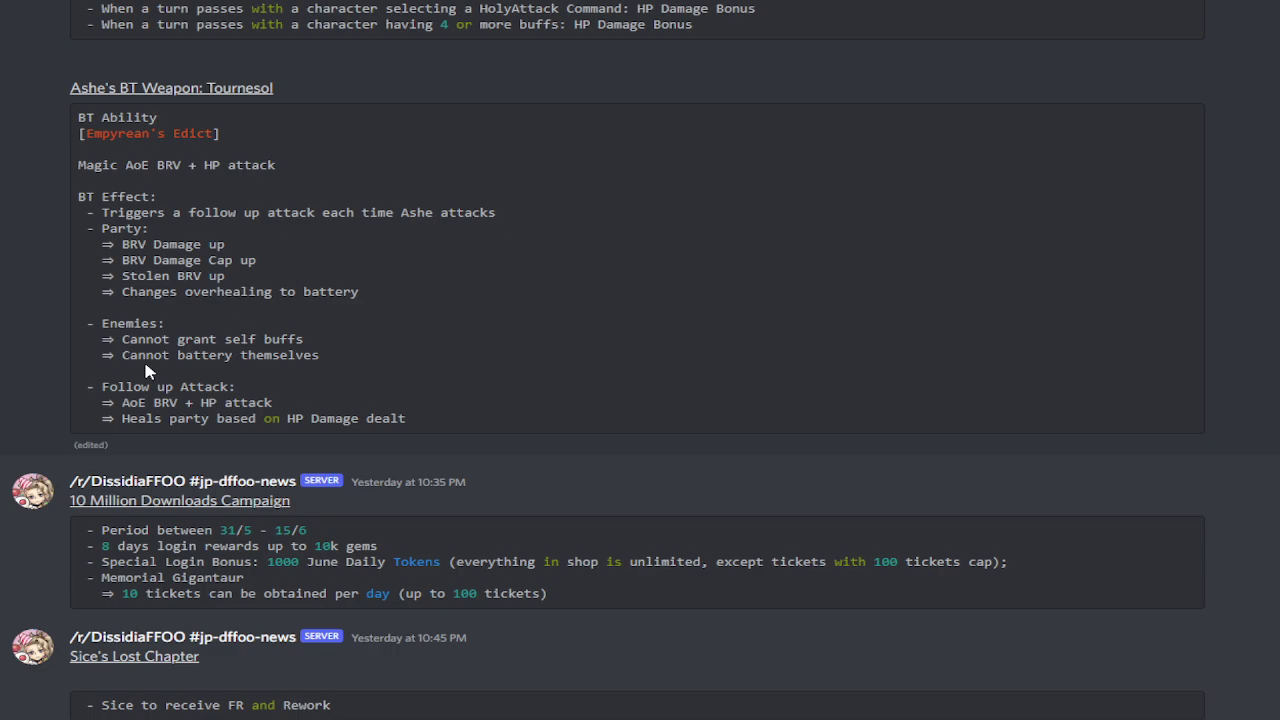
{"action": "mouse_move", "coordinate": [240, 346]}
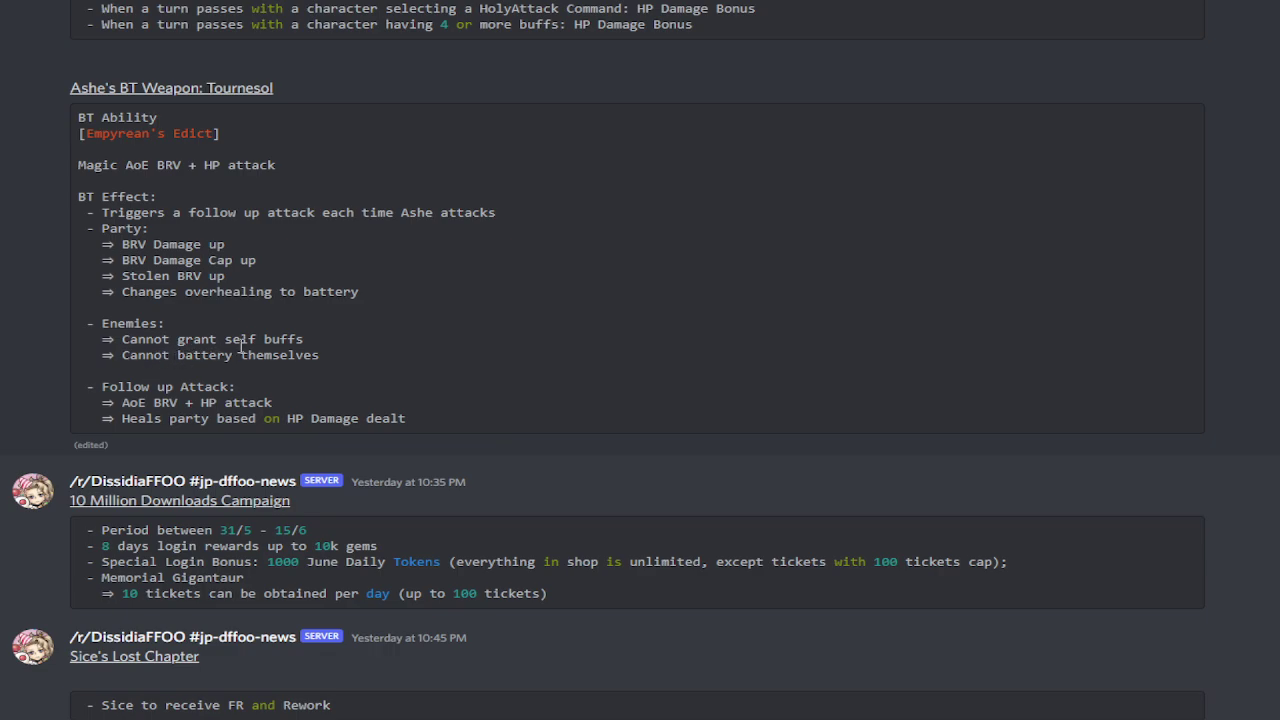
{"action": "left_click_drag", "start_coordinate": [130, 324], "coordinate": [360, 358]}
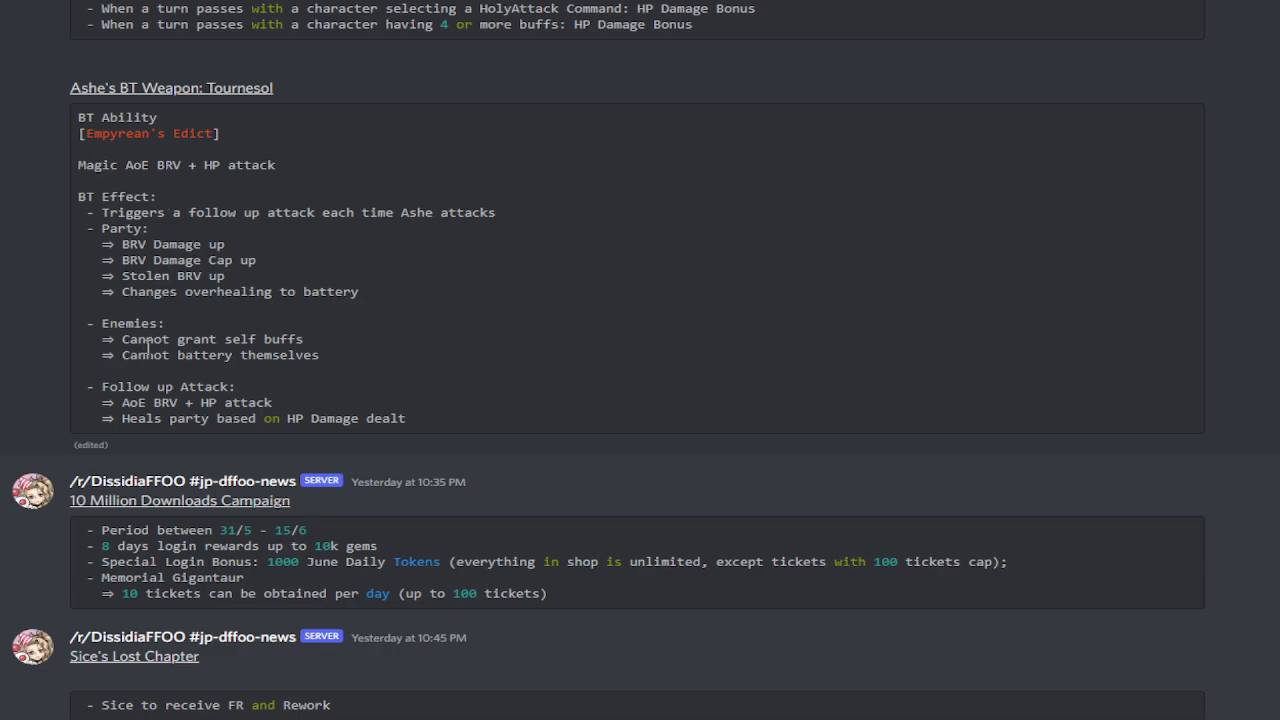
{"action": "mouse_move", "coordinate": [228, 414]}
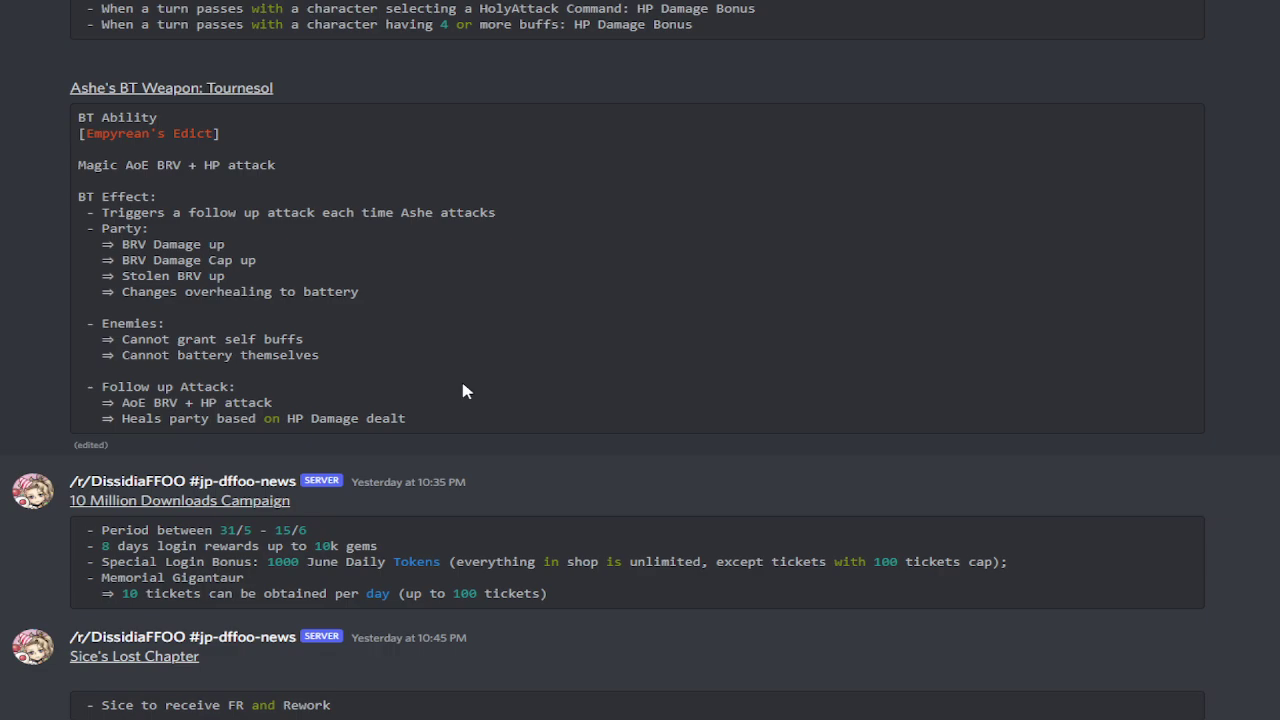
{"action": "mouse_move", "coordinate": [430, 378]}
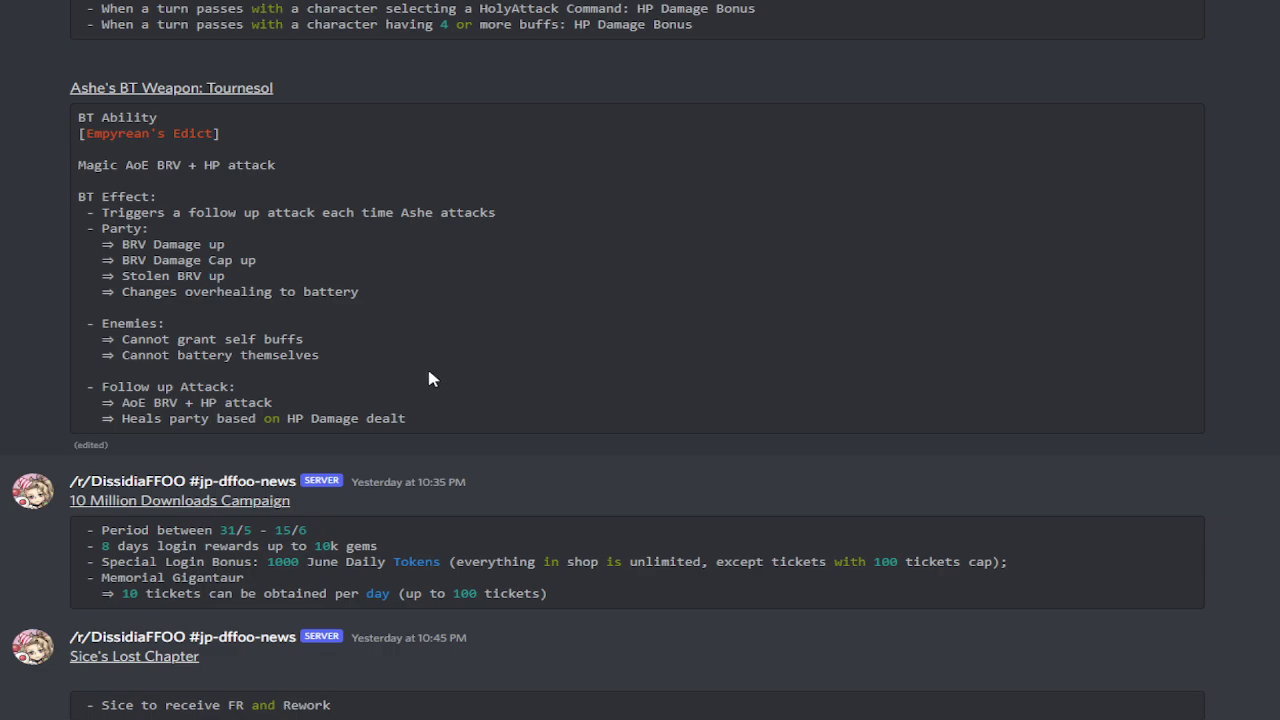
{"action": "scroll", "scroll_direction": "down", "scroll_amount": 3}
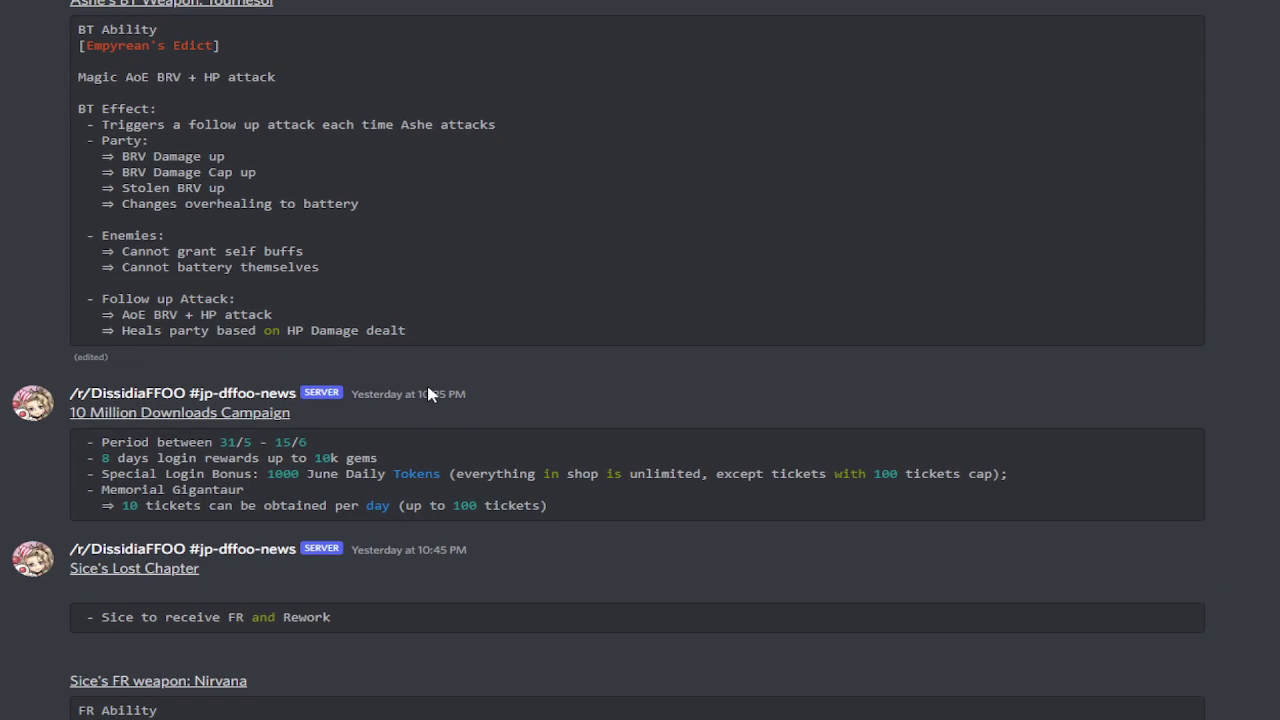
Scroll down to Sice's Lost Chapter post with the Nirvana FR weapon and Medal Challenge.
{"action": "scroll", "scroll_direction": "down", "scroll_amount": 3}
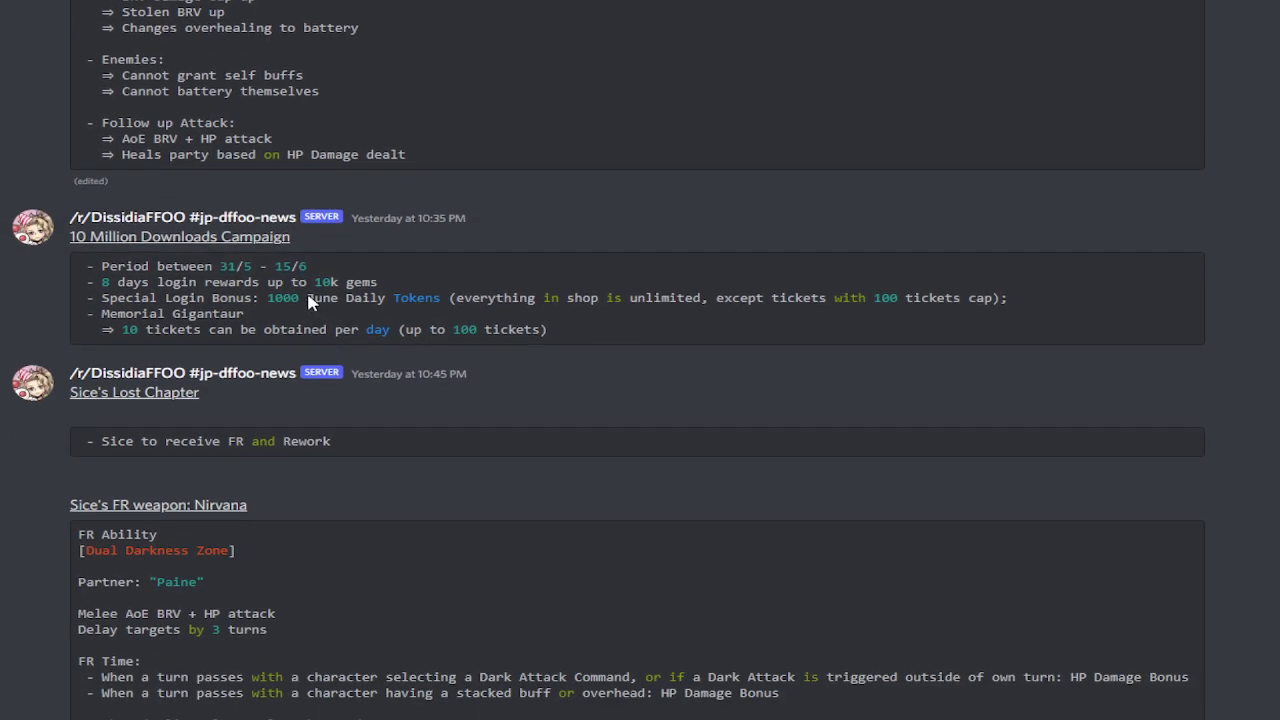
{"action": "scroll", "scroll_direction": "down", "scroll_amount": 3}
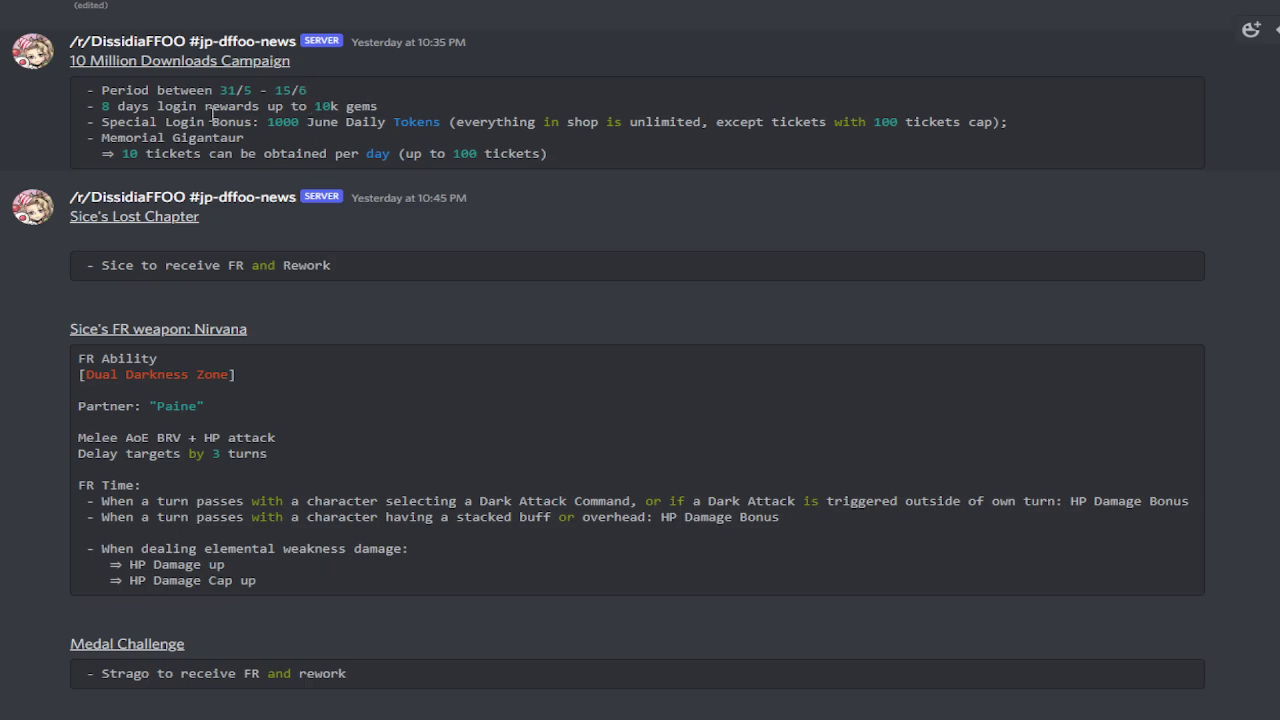
{"action": "mouse_move", "coordinate": [204, 108]}
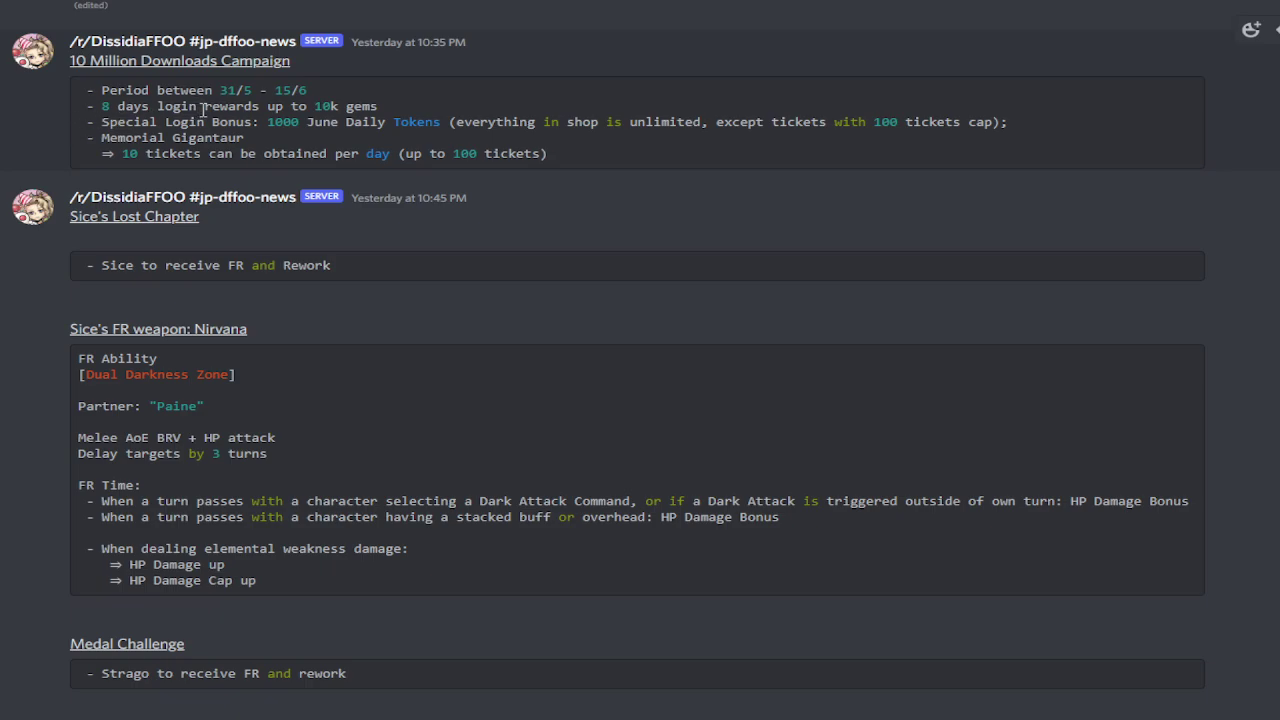
{"action": "mouse_move", "coordinate": [424, 14]}
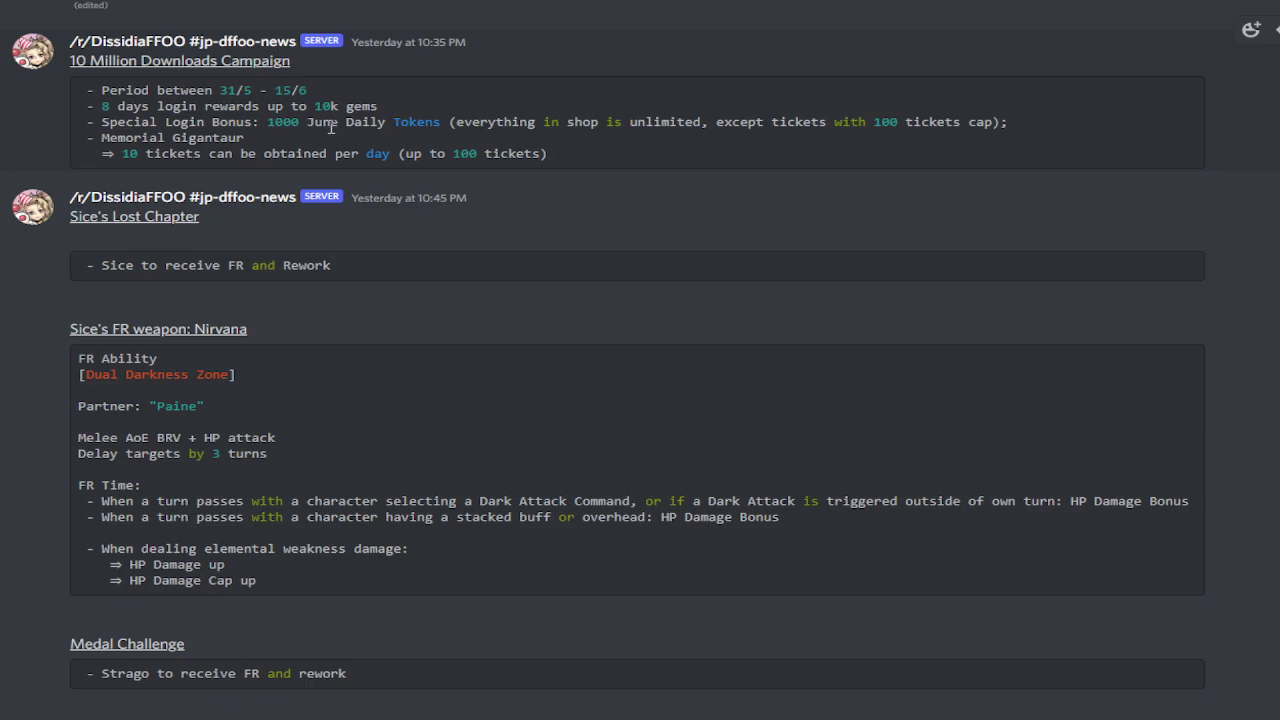
{"action": "mouse_move", "coordinate": [504, 128]}
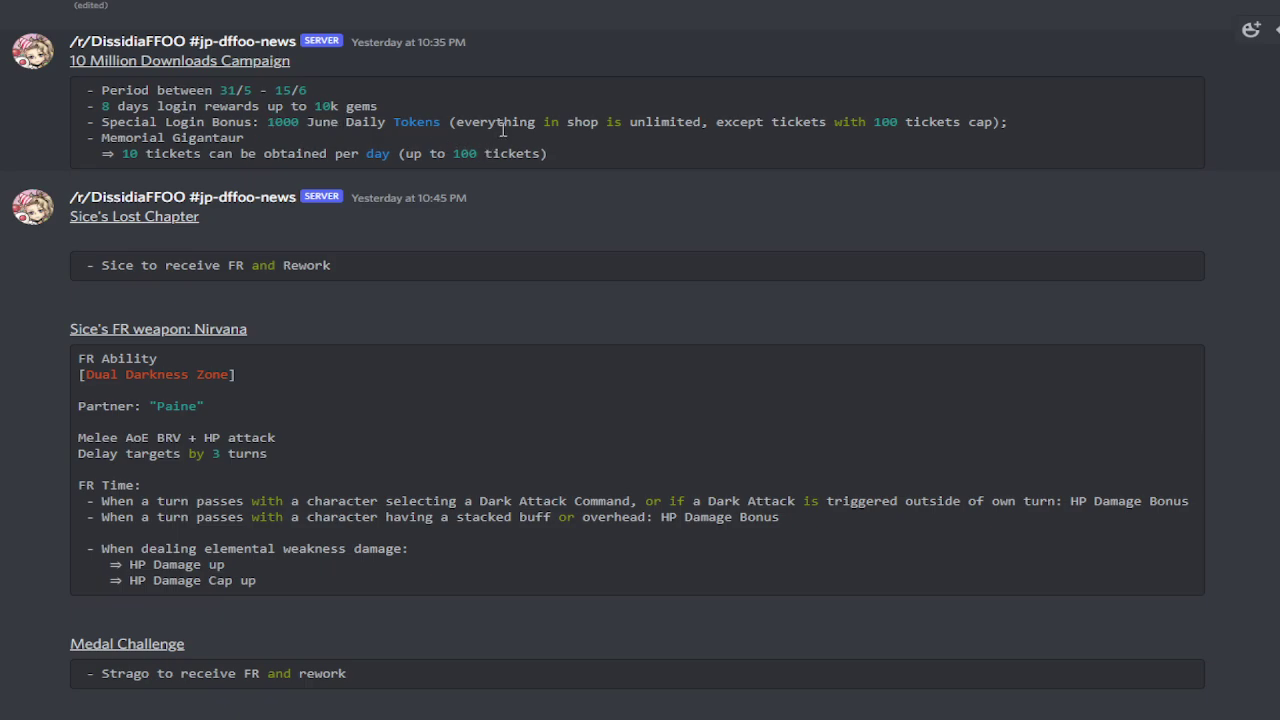
{"action": "mouse_move", "coordinate": [632, 120]}
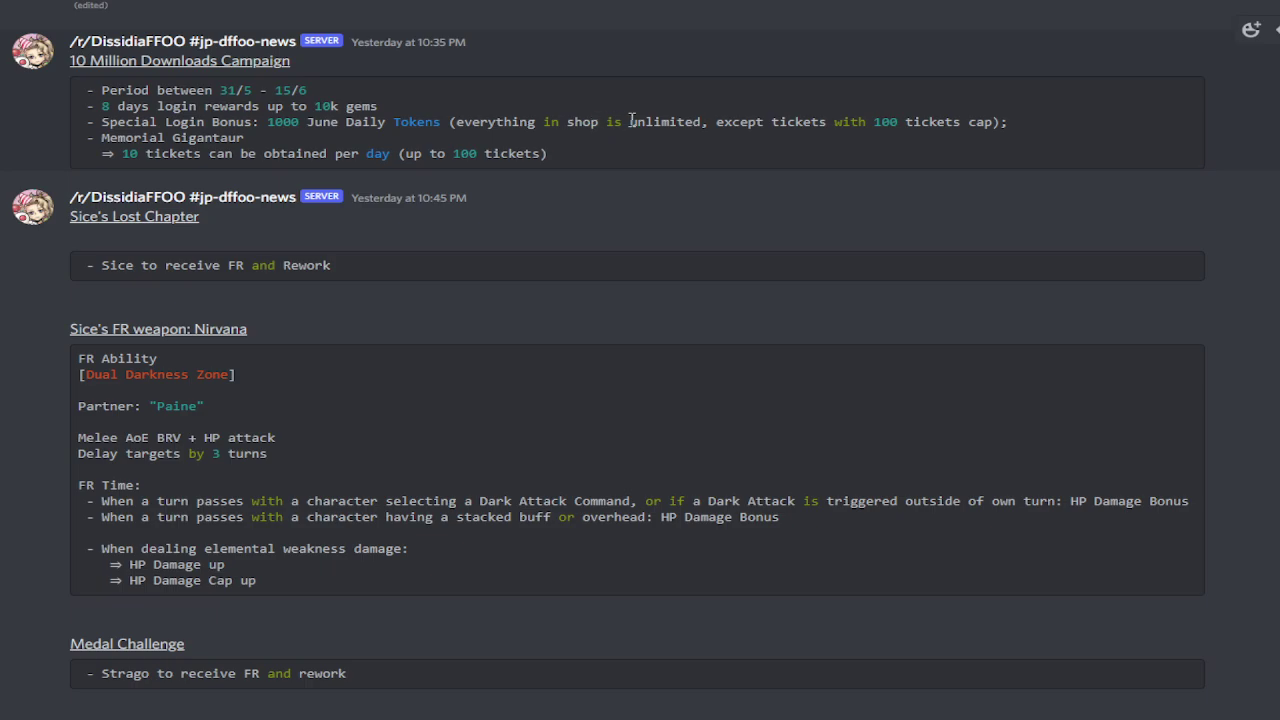
{"action": "mouse_move", "coordinate": [890, 114]}
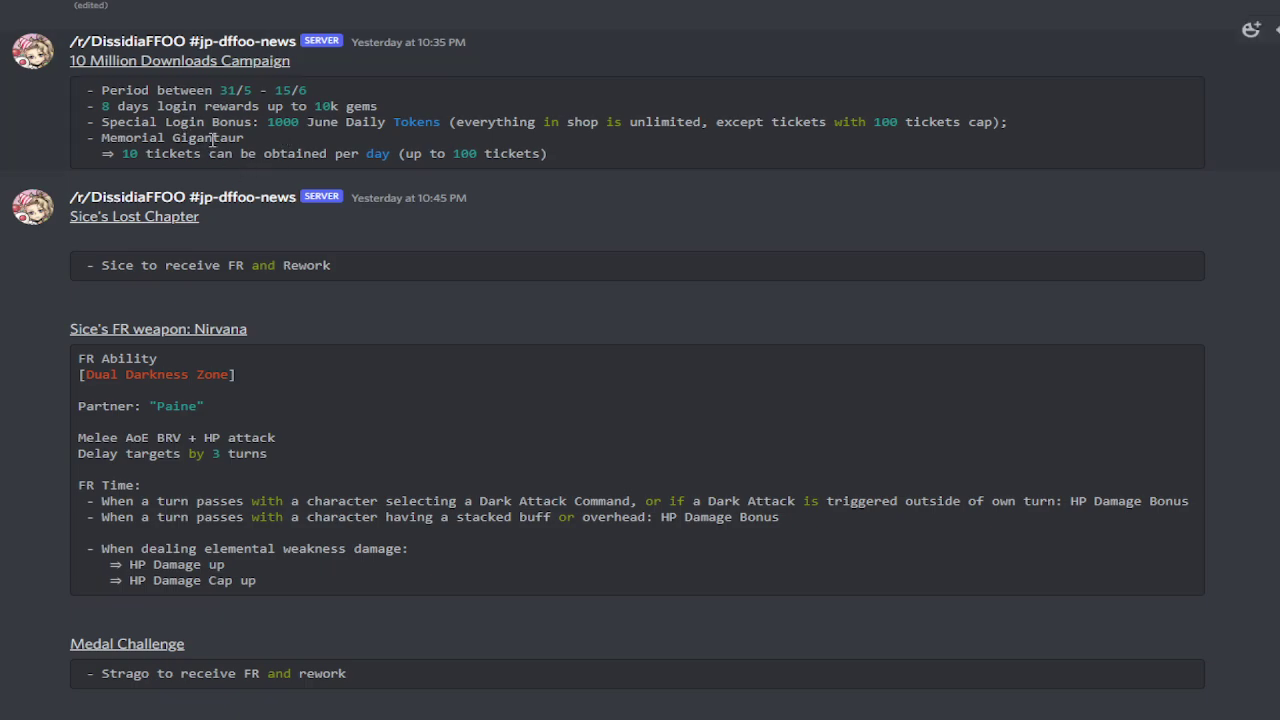
{"action": "mouse_move", "coordinate": [284, 152]}
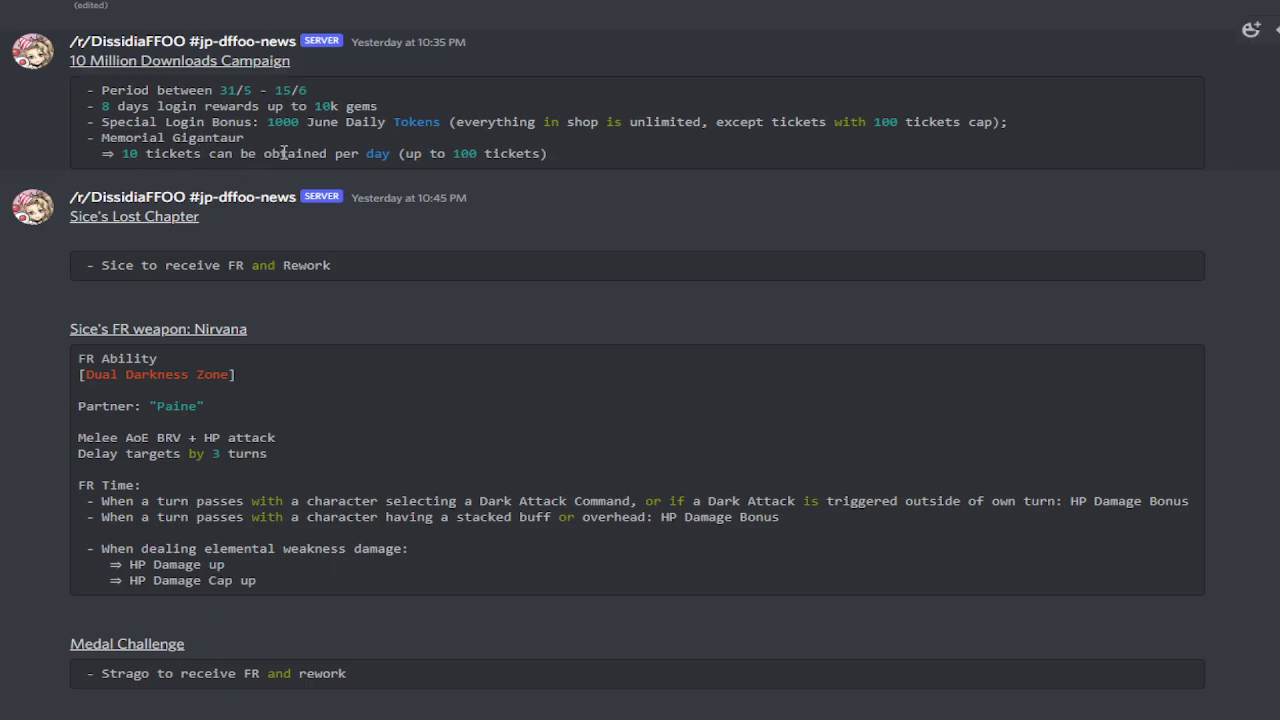
{"action": "mouse_move", "coordinate": [568, 120]}
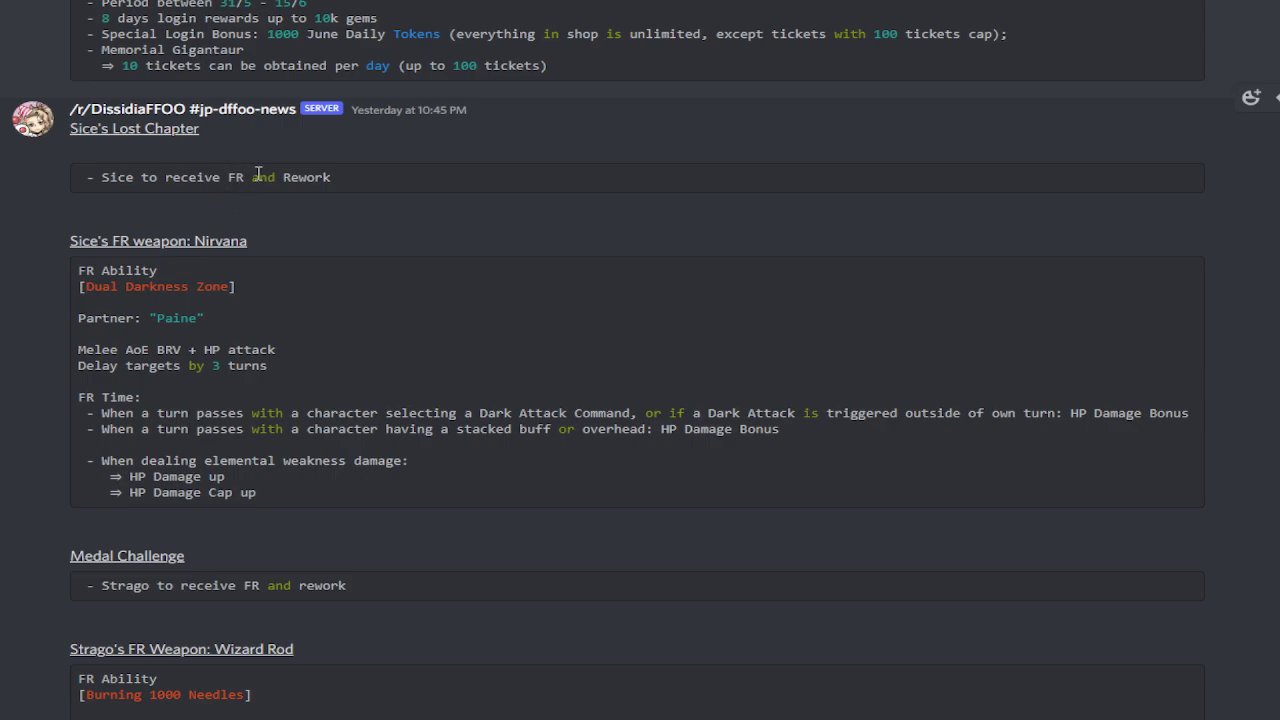
{"action": "scroll", "scroll_direction": "down", "scroll_amount": 3}
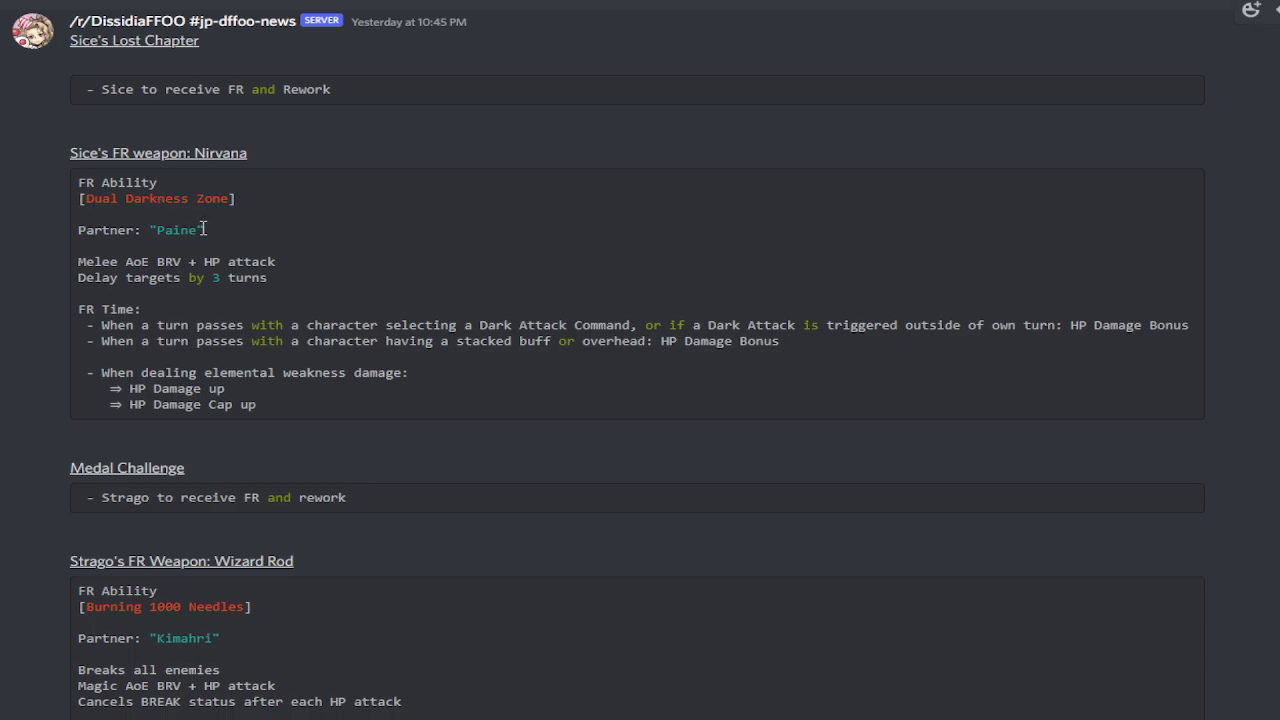
{"action": "mouse_move", "coordinate": [232, 228]}
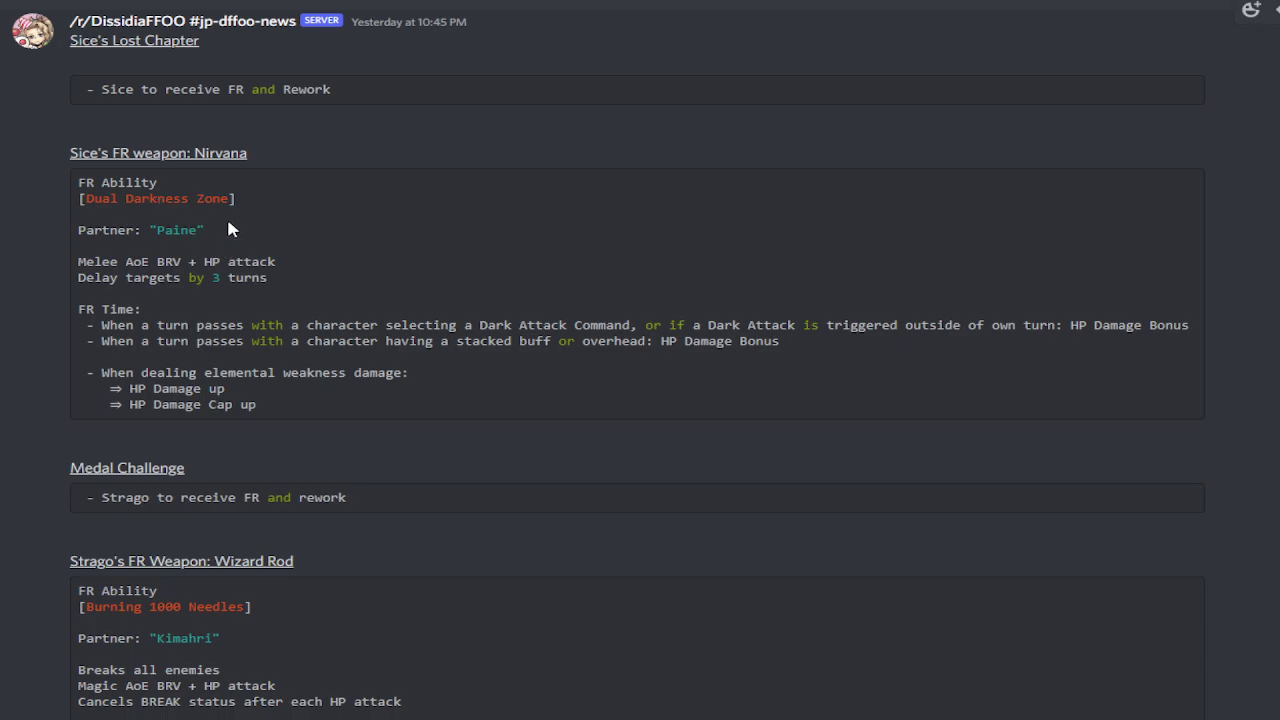
{"action": "mouse_move", "coordinate": [260, 244]}
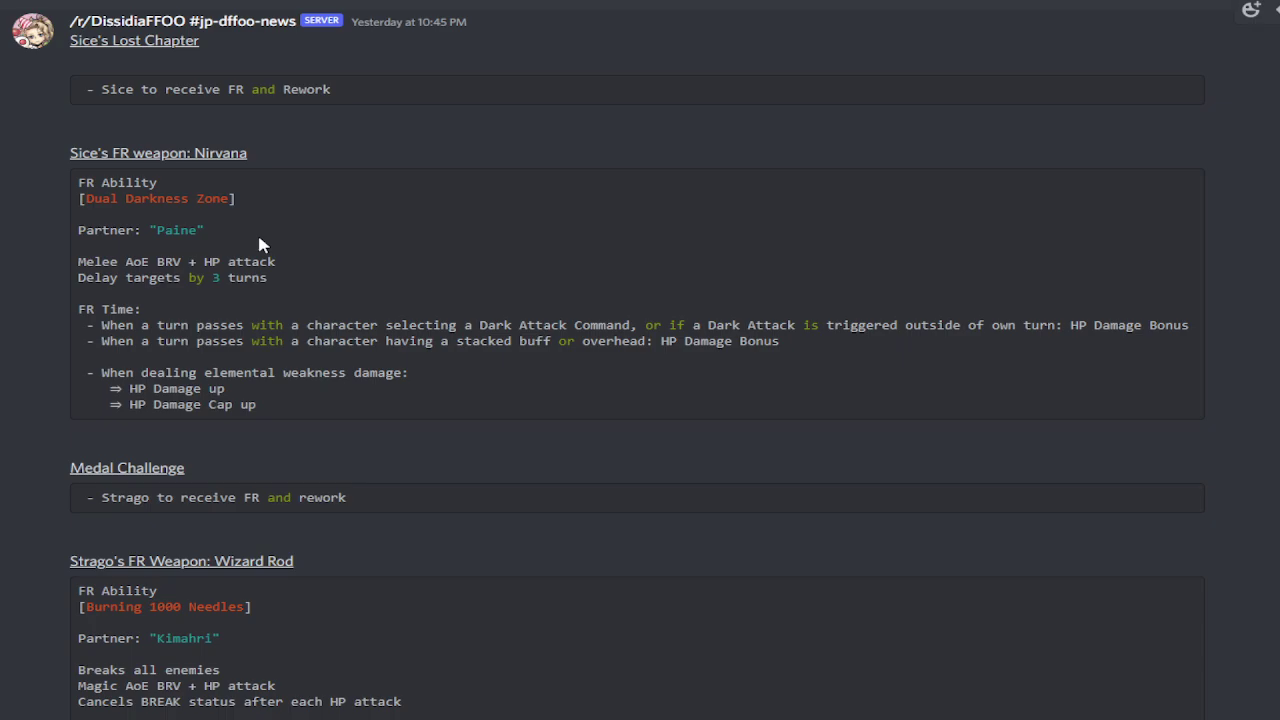
{"action": "mouse_move", "coordinate": [402, 270]}
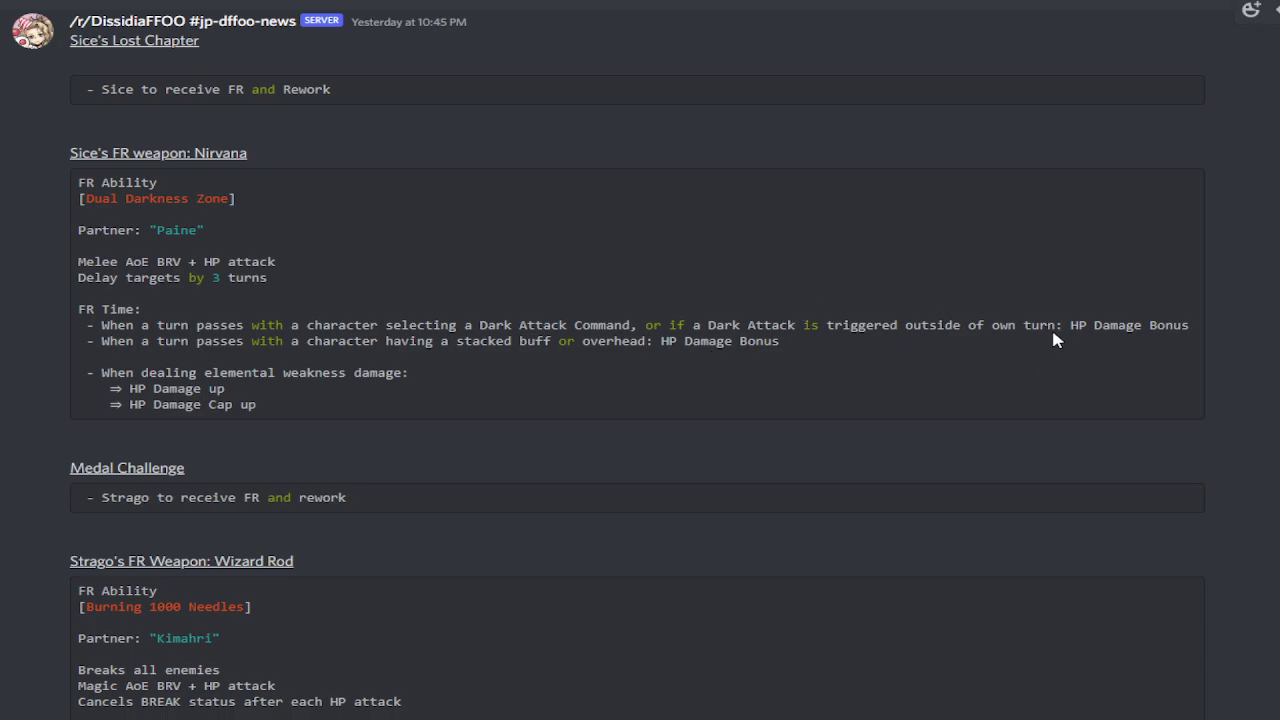
{"action": "mouse_move", "coordinate": [212, 356]}
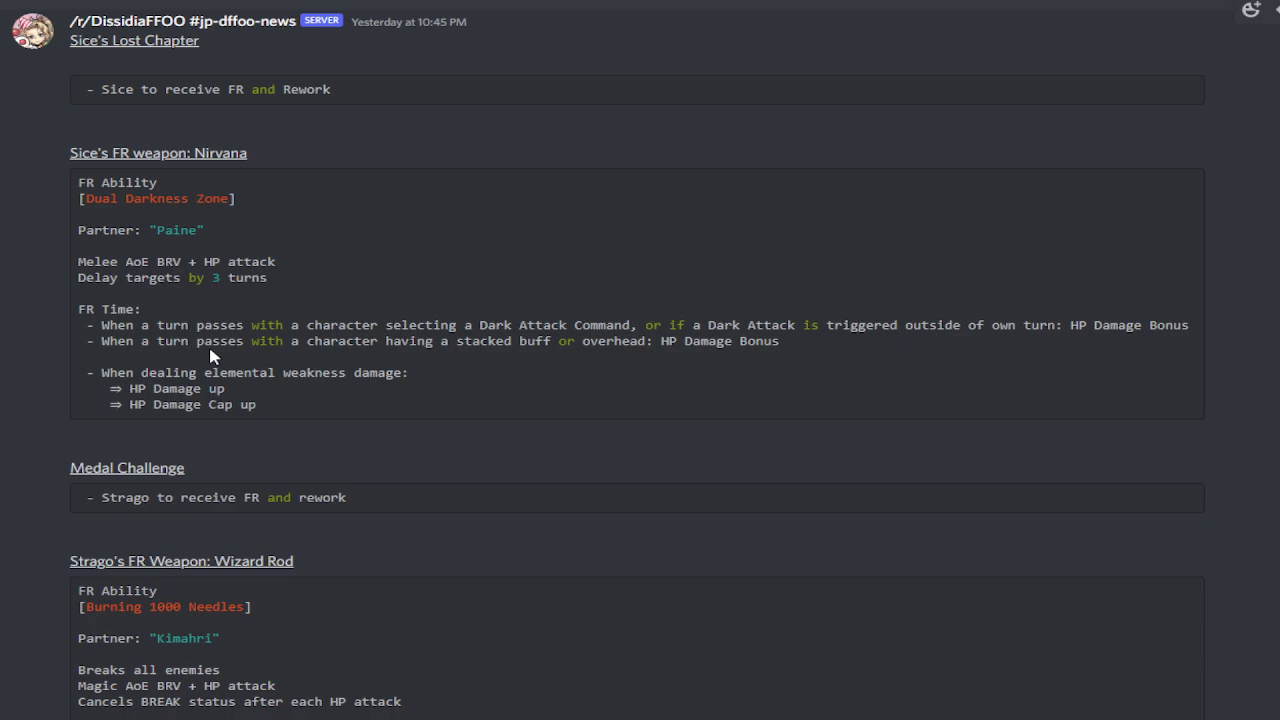
{"action": "mouse_move", "coordinate": [480, 356]}
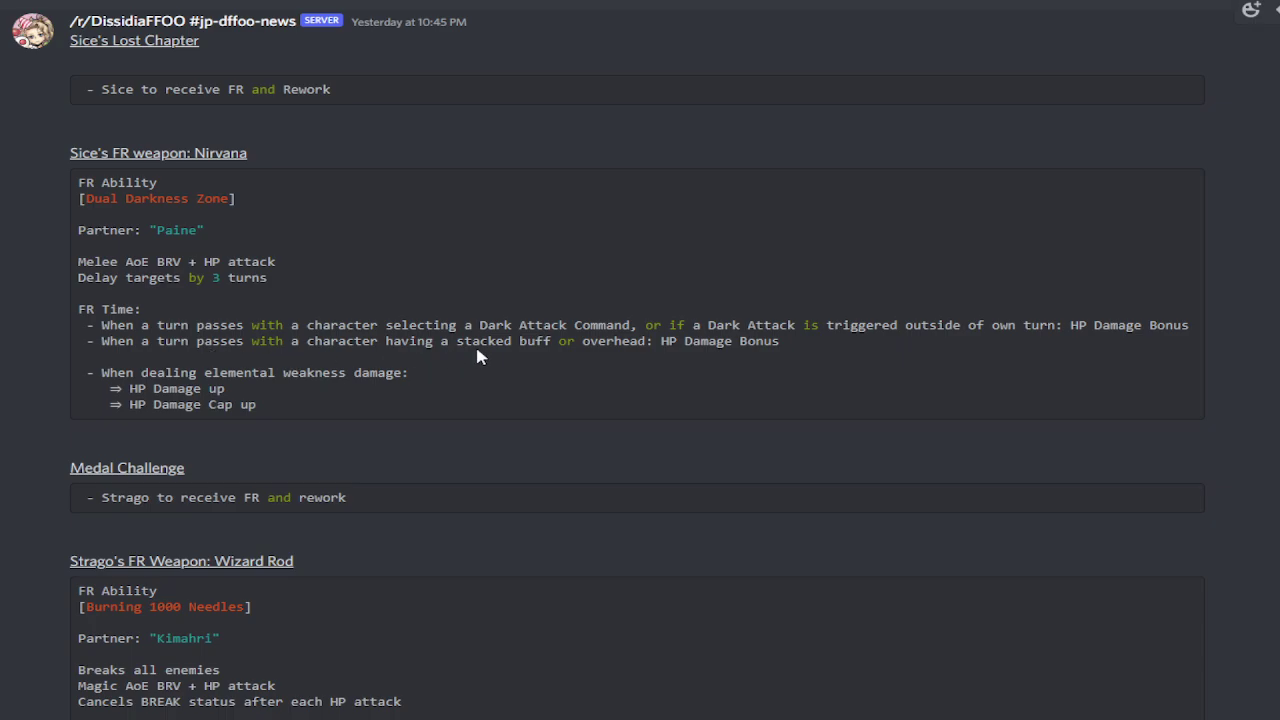
{"action": "mouse_move", "coordinate": [672, 338]}
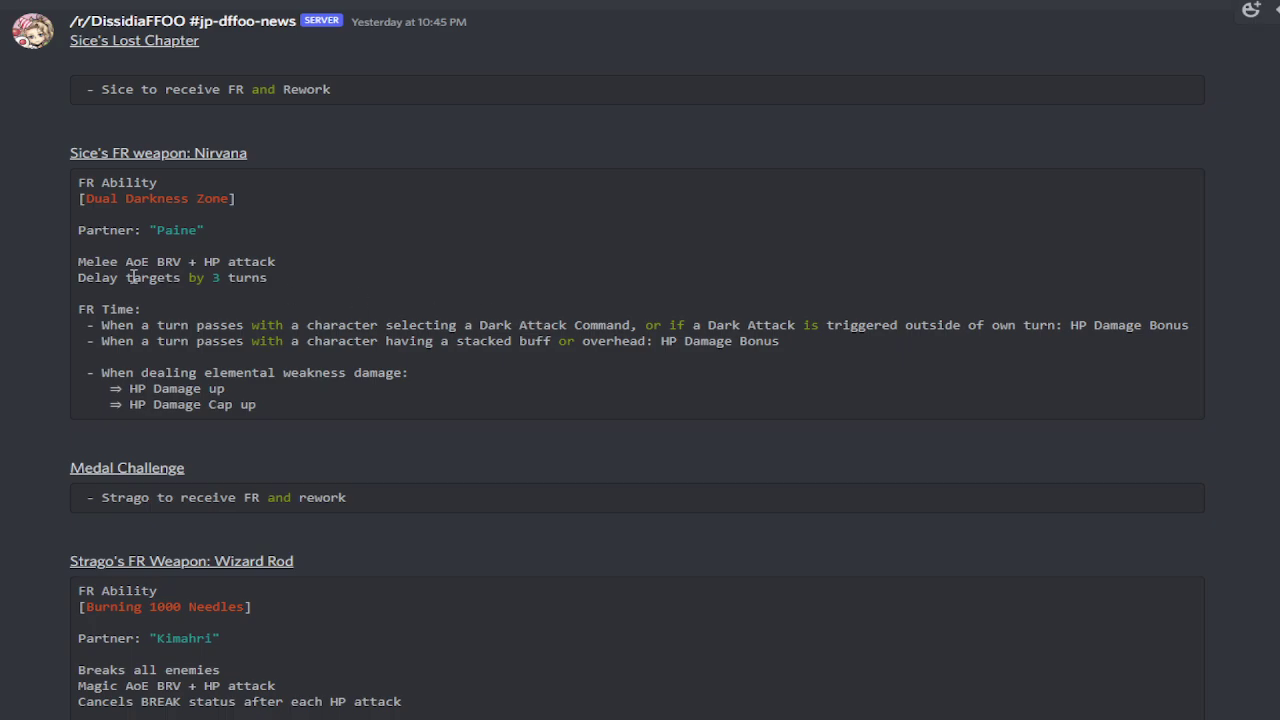
{"action": "mouse_move", "coordinate": [650, 318]}
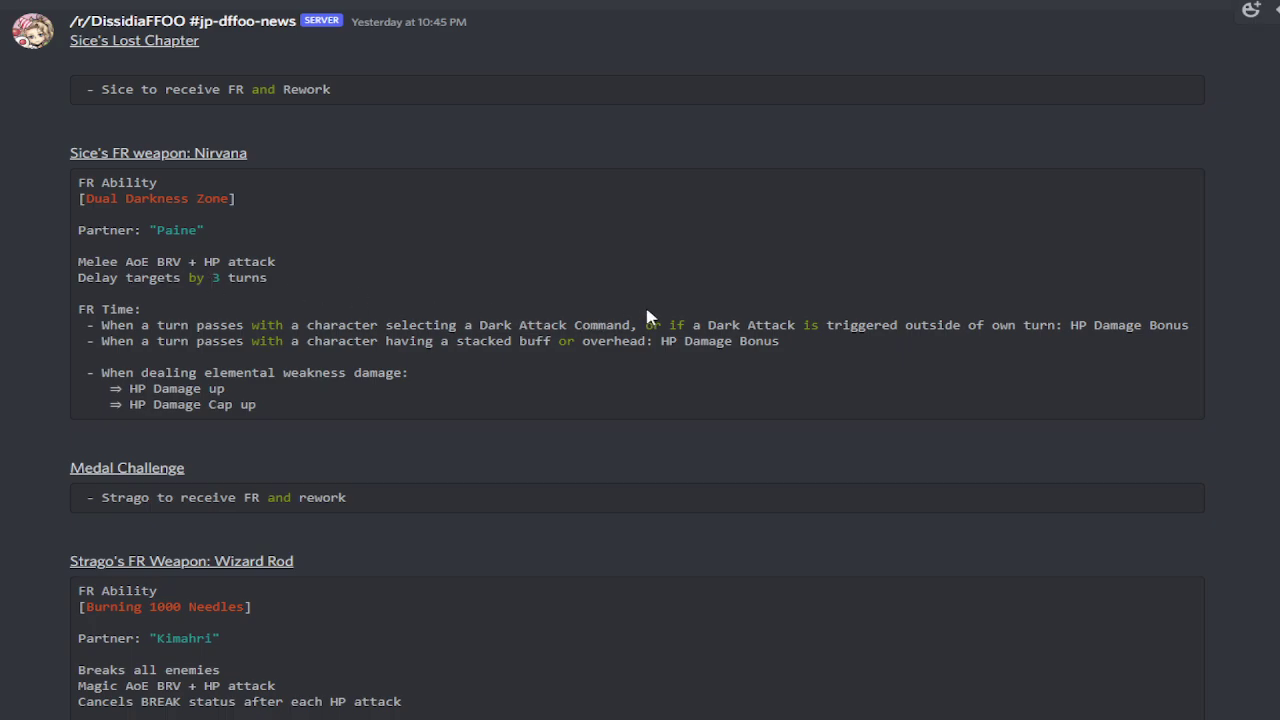
{"action": "mouse_move", "coordinate": [276, 392]}
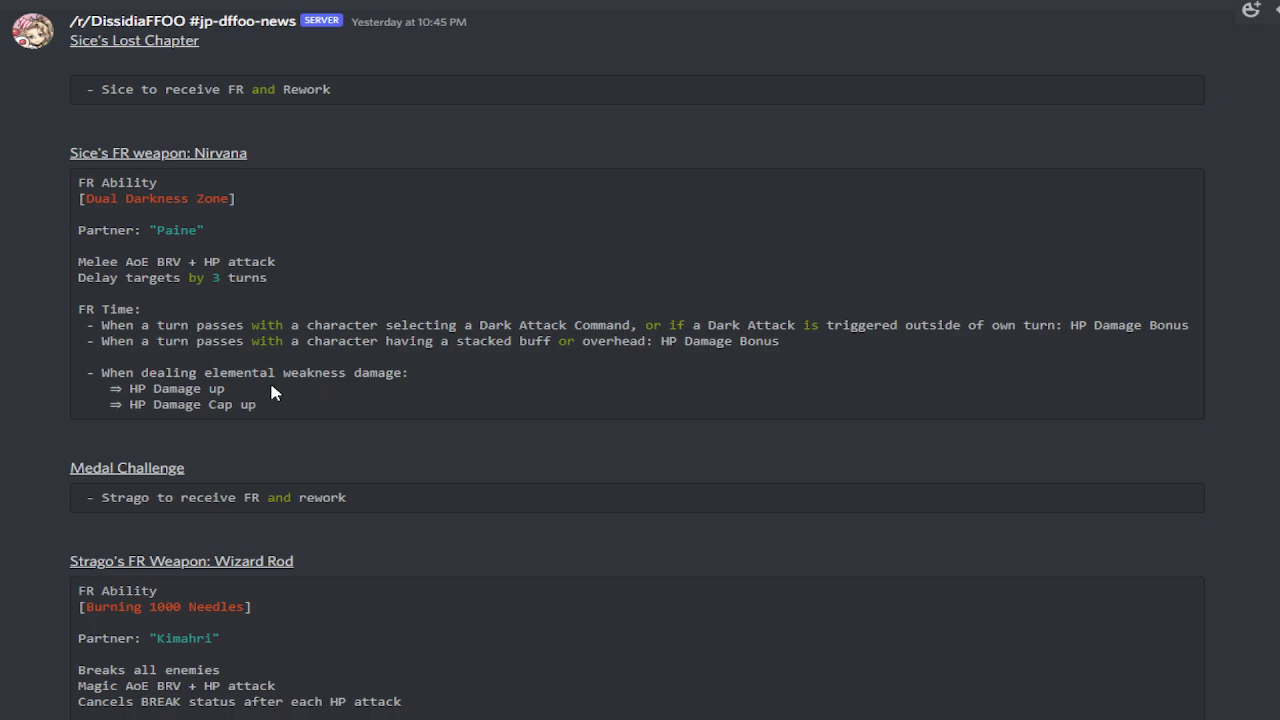
{"action": "mouse_move", "coordinate": [200, 402]}
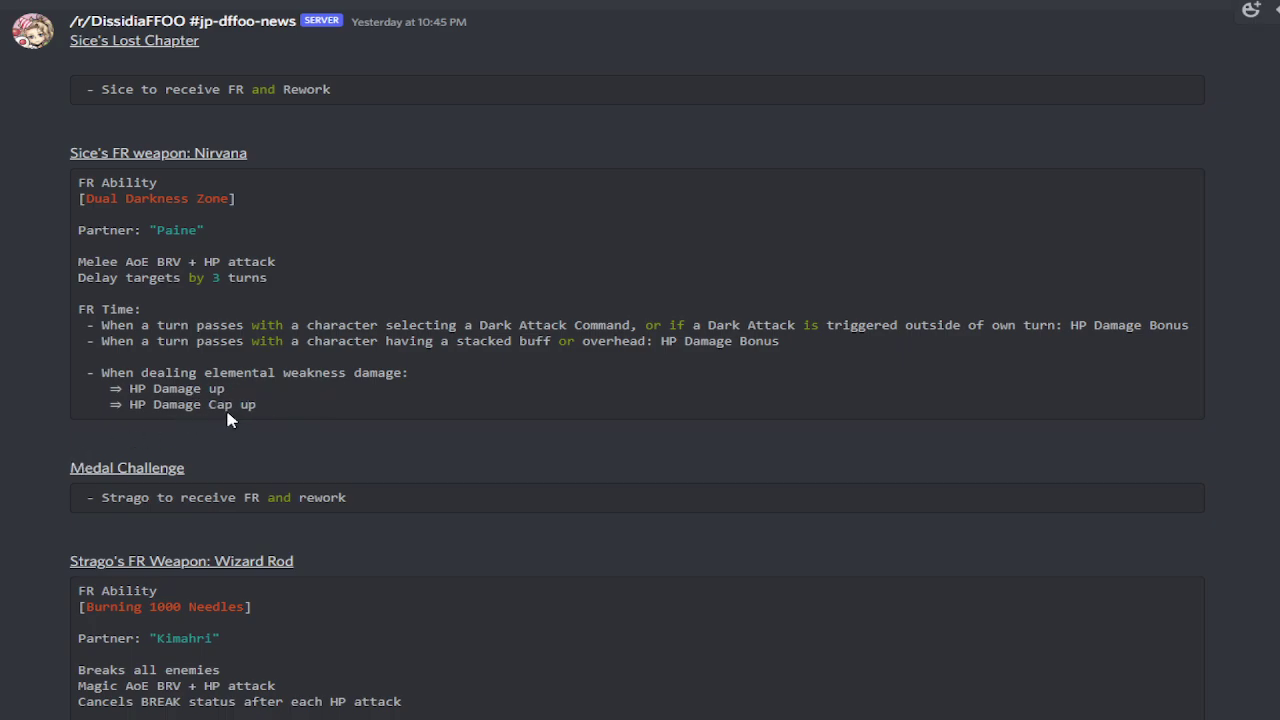
{"action": "mouse_move", "coordinate": [170, 368]}
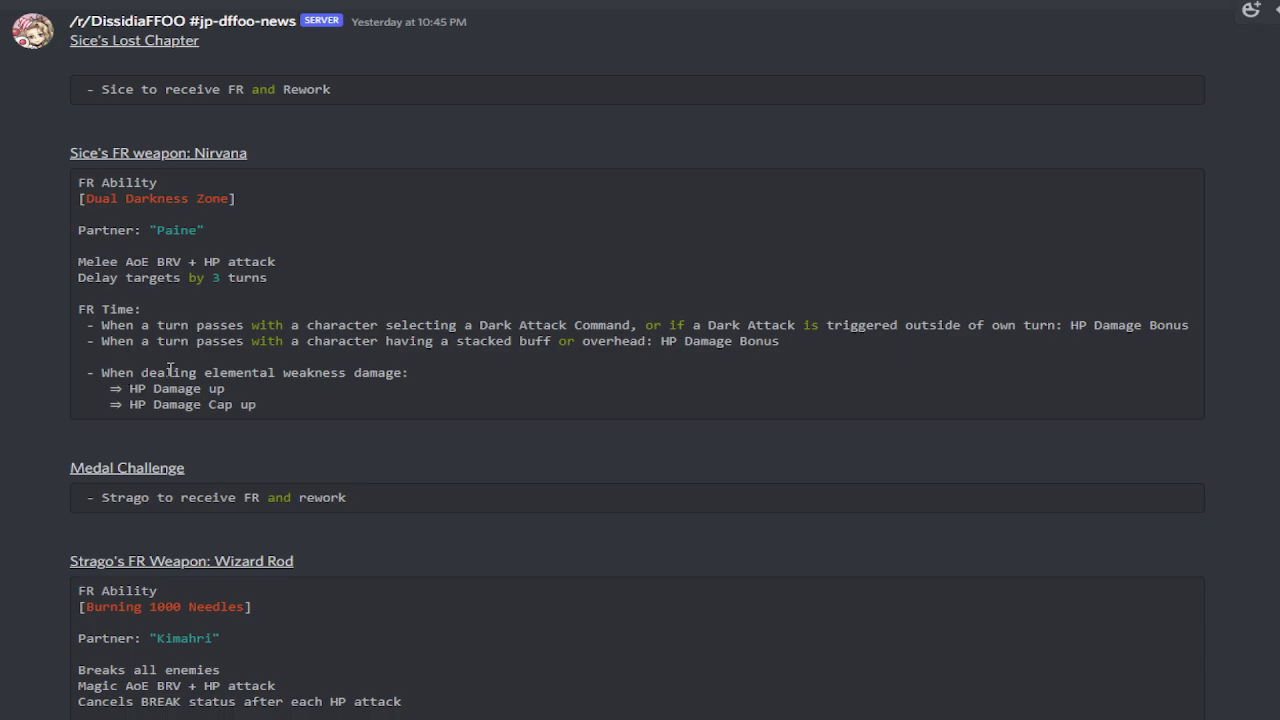
{"action": "mouse_move", "coordinate": [210, 368]}
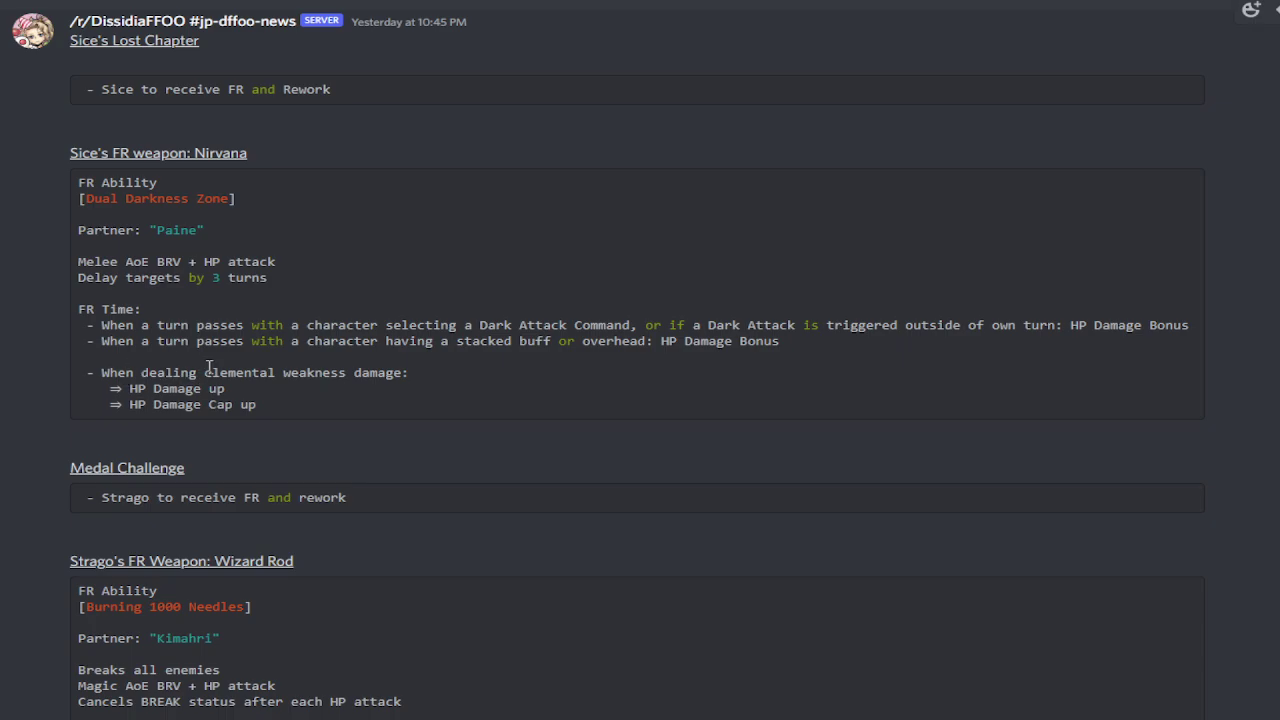
{"action": "scroll", "scroll_direction": "down", "scroll_amount": 3}
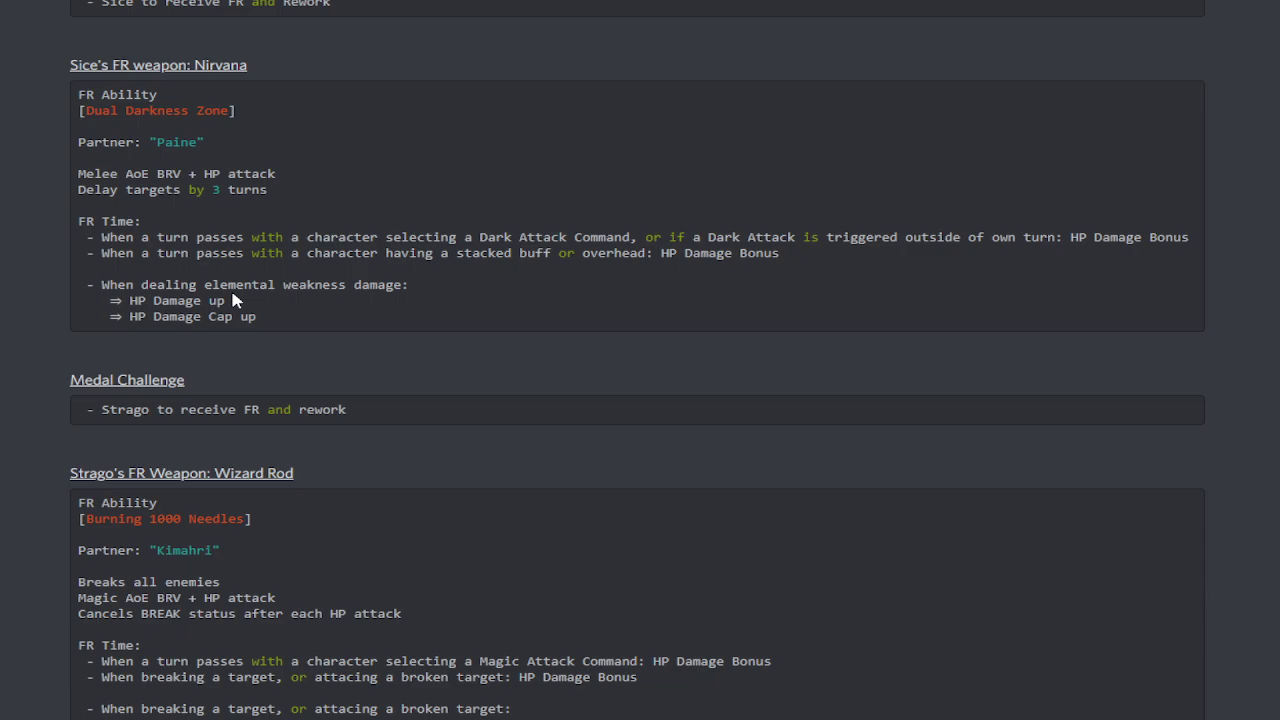
{"action": "scroll", "scroll_direction": "down", "scroll_amount": 3}
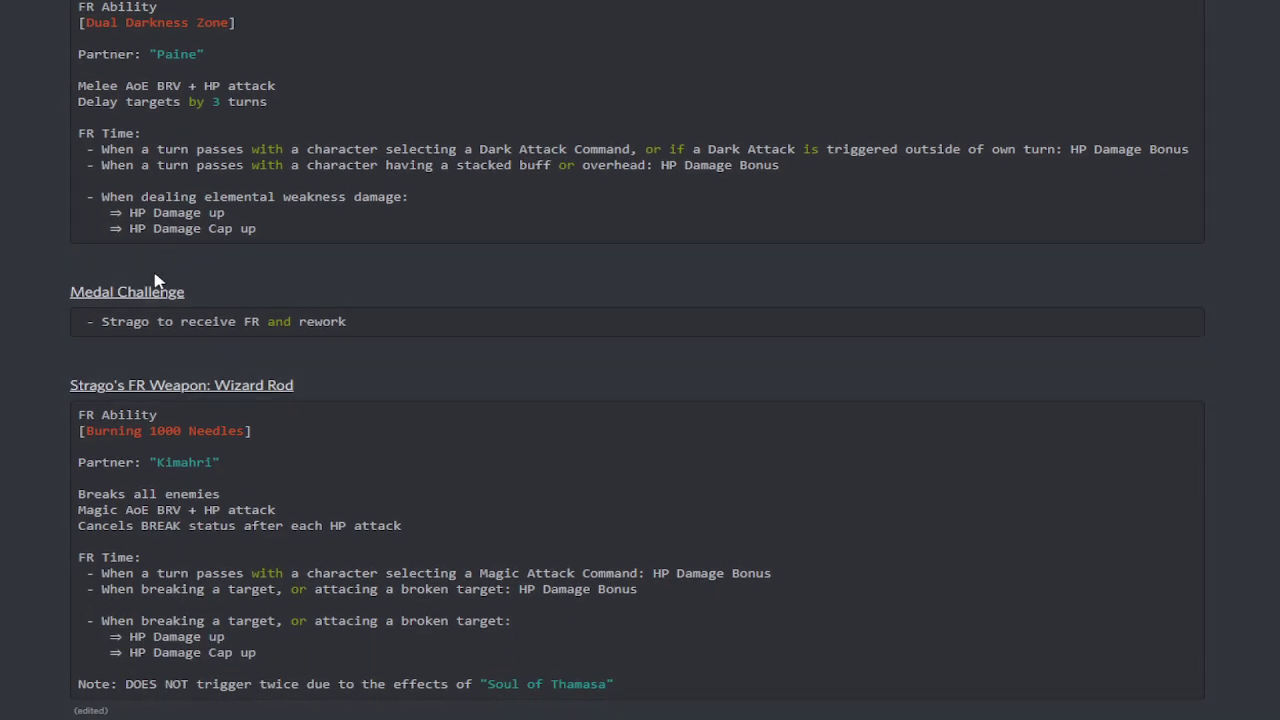
{"action": "mouse_move", "coordinate": [166, 322]}
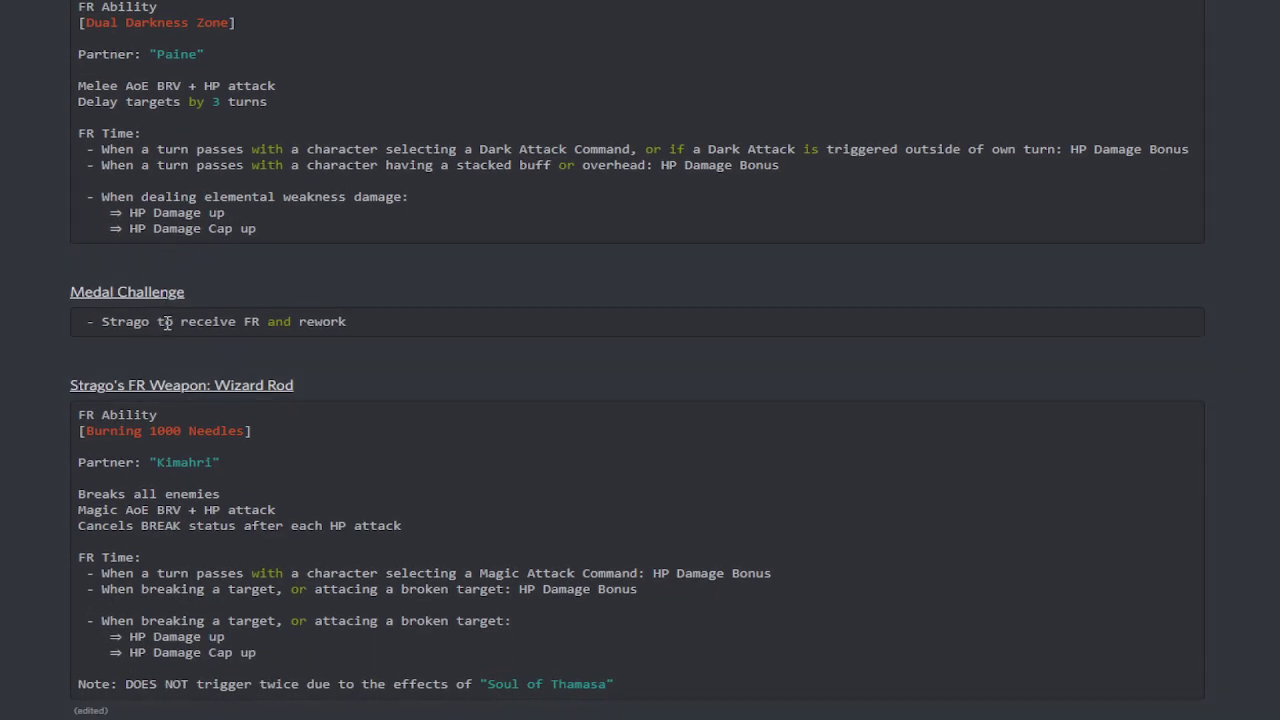
{"action": "mouse_move", "coordinate": [196, 338]}
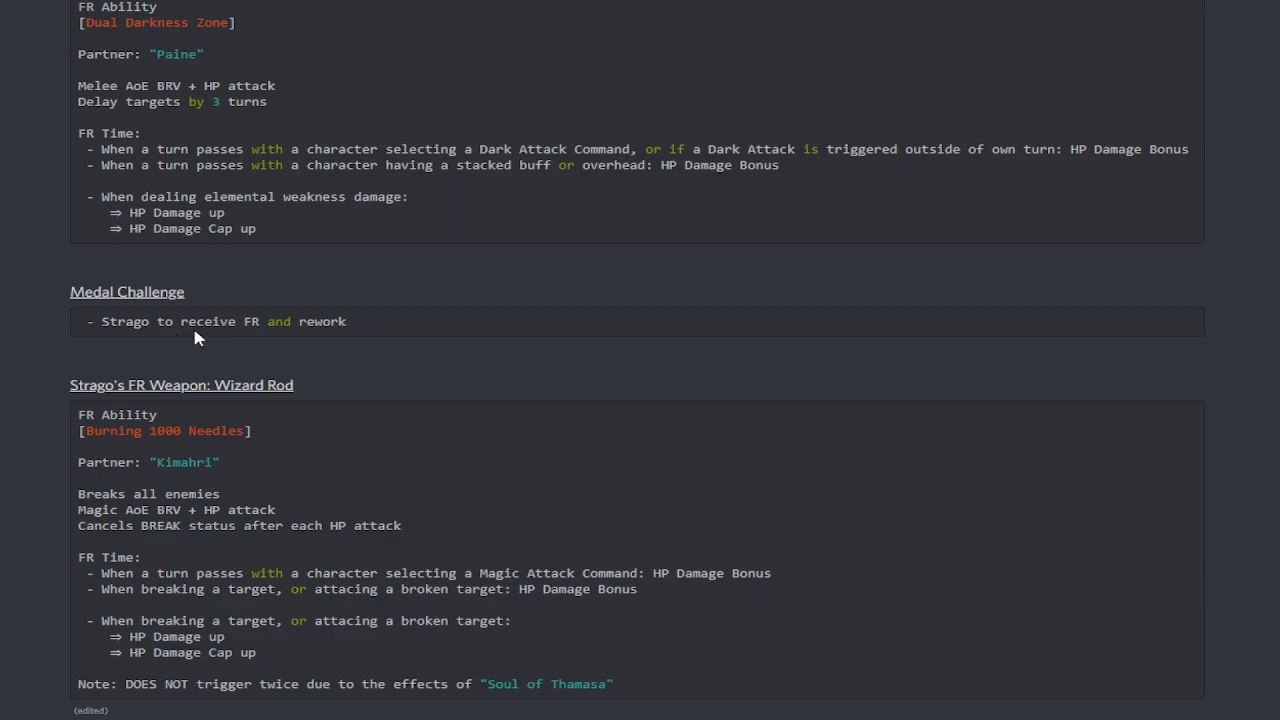
{"action": "mouse_move", "coordinate": [304, 342]}
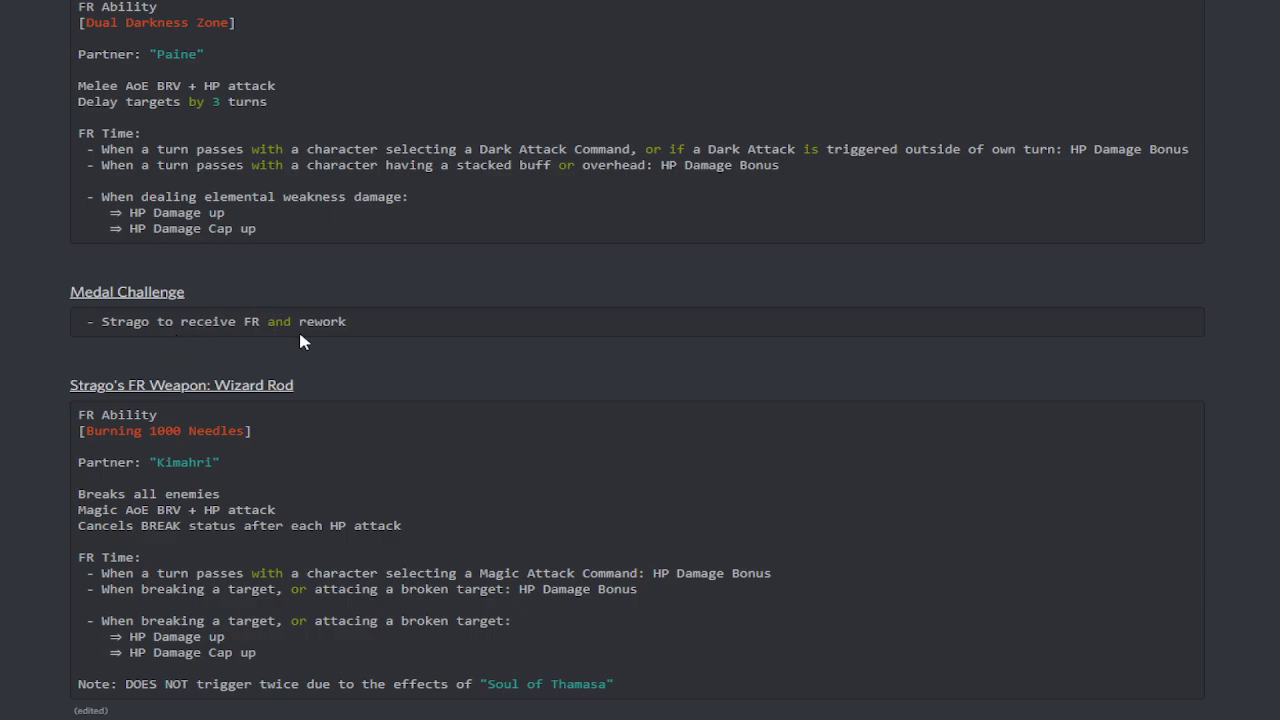
{"action": "scroll", "scroll_direction": "down", "scroll_amount": 3}
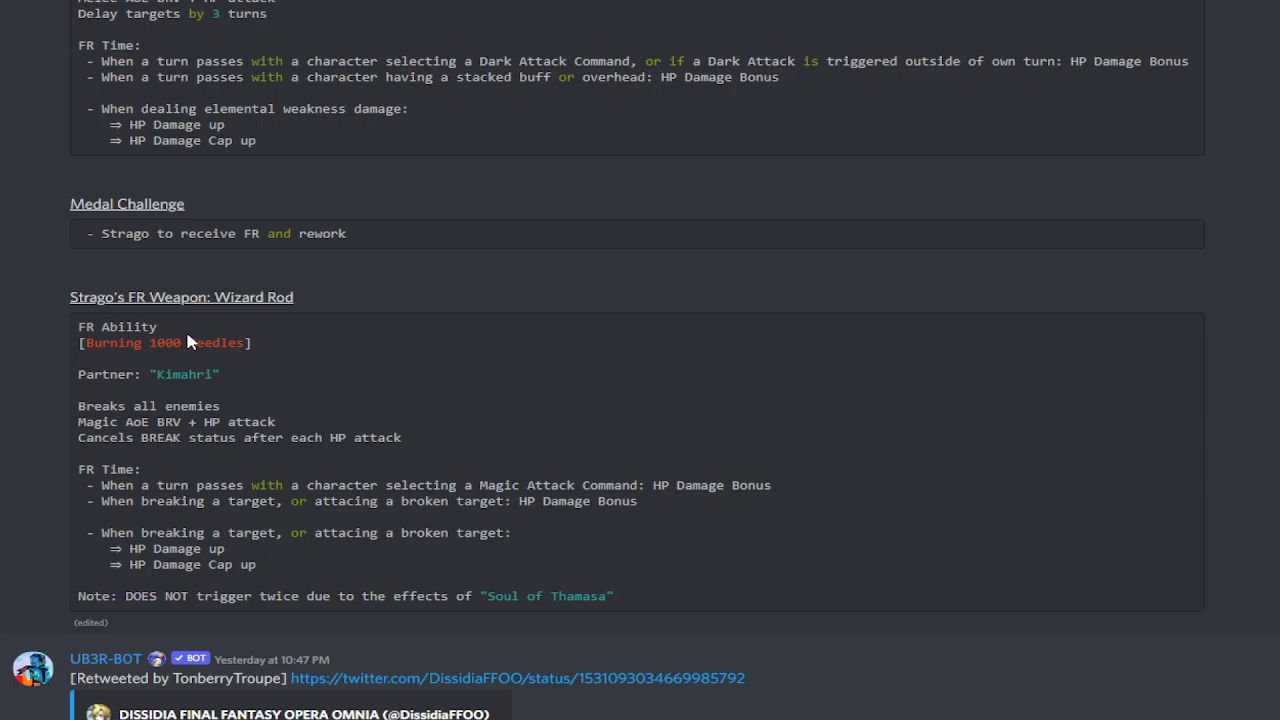
{"action": "mouse_move", "coordinate": [168, 404]}
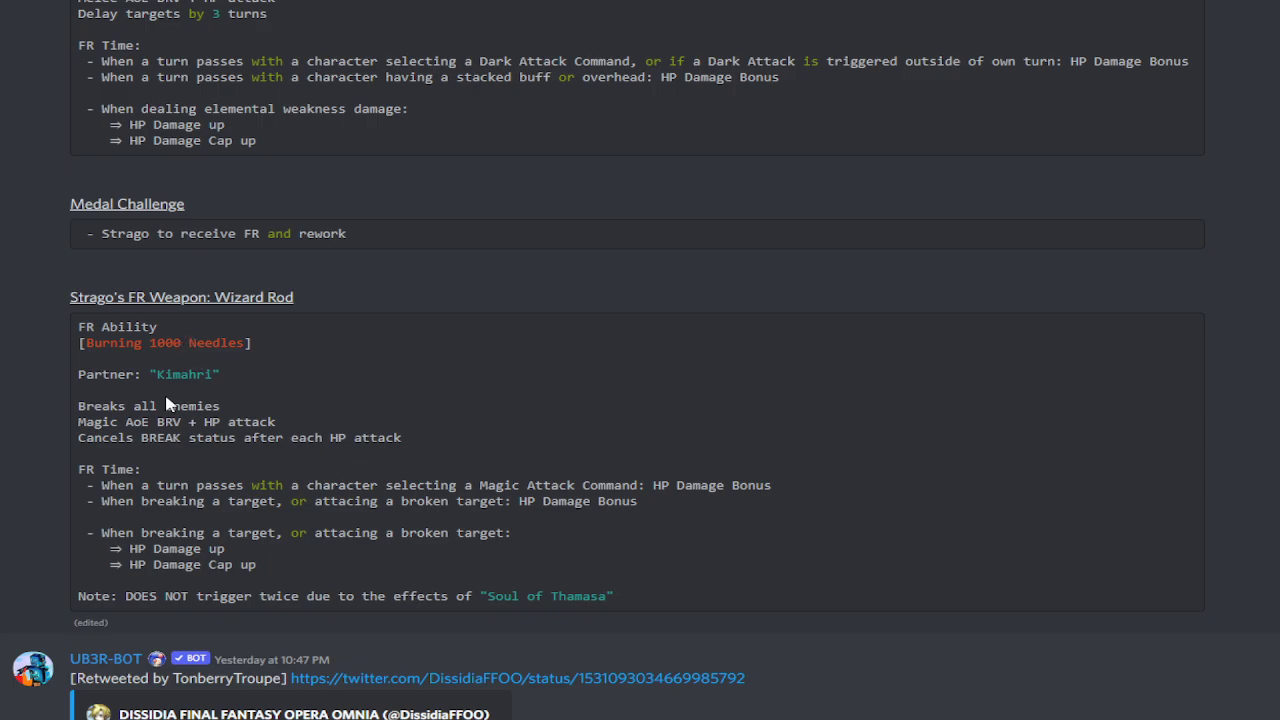
{"action": "mouse_move", "coordinate": [240, 332]}
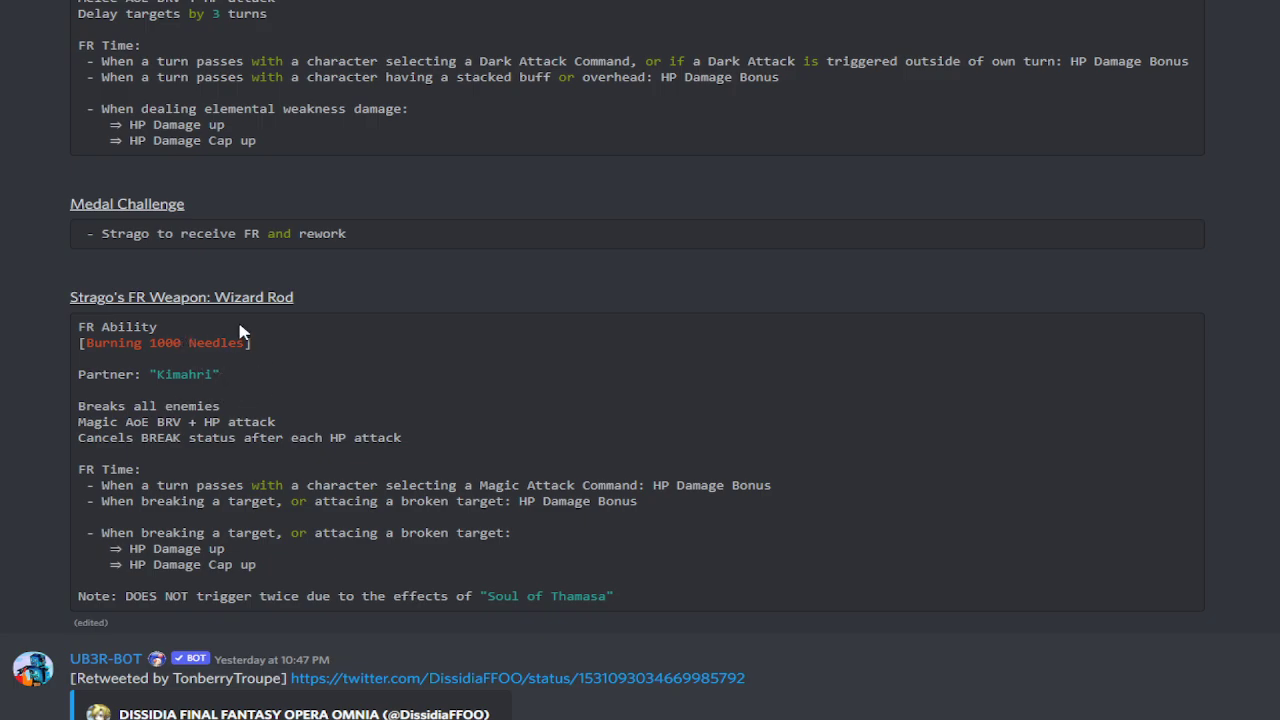
{"action": "scroll", "scroll_direction": "down", "scroll_amount": 3}
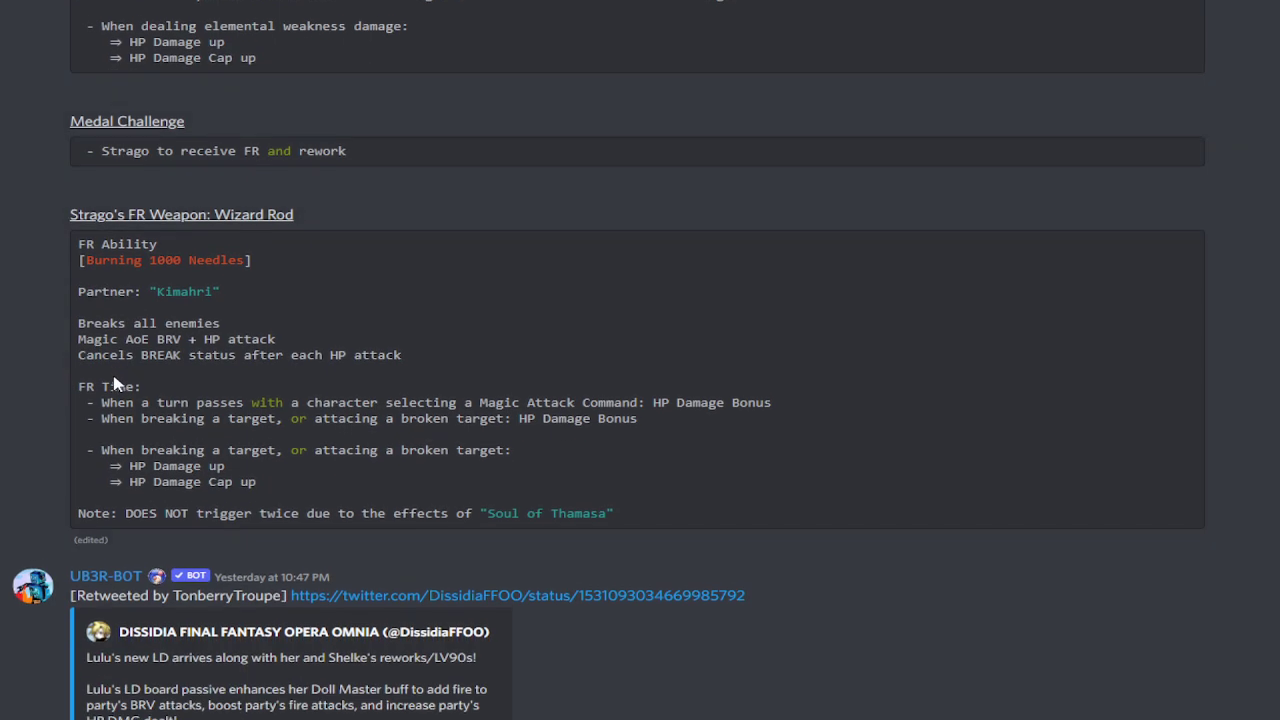
{"action": "scroll", "scroll_direction": "down", "scroll_amount": 3}
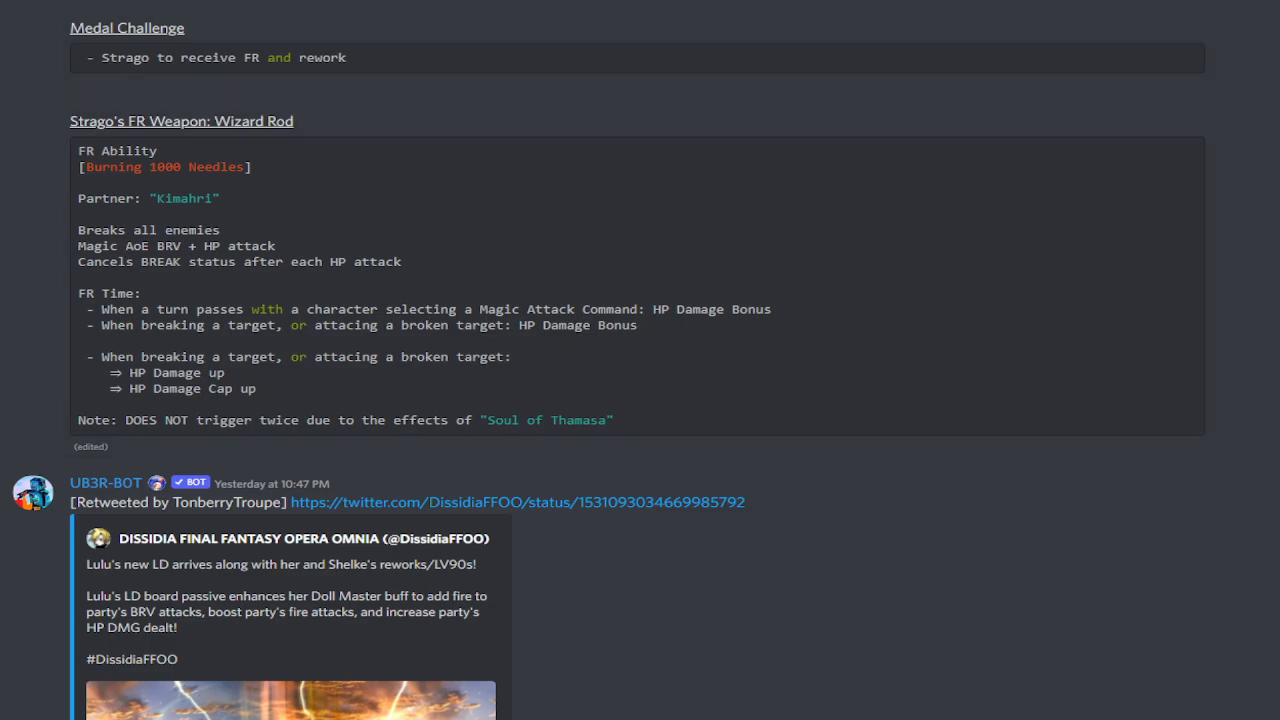
{"action": "mouse_move", "coordinate": [156, 284]}
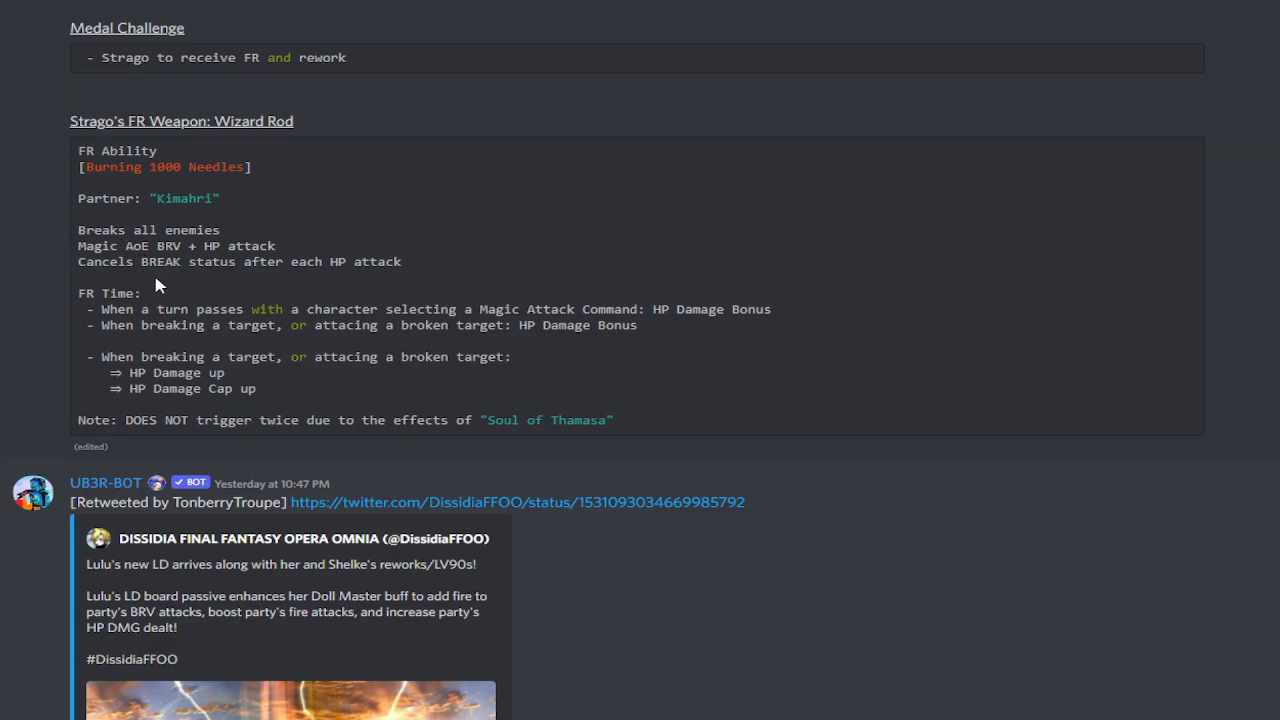
{"action": "mouse_move", "coordinate": [160, 348]}
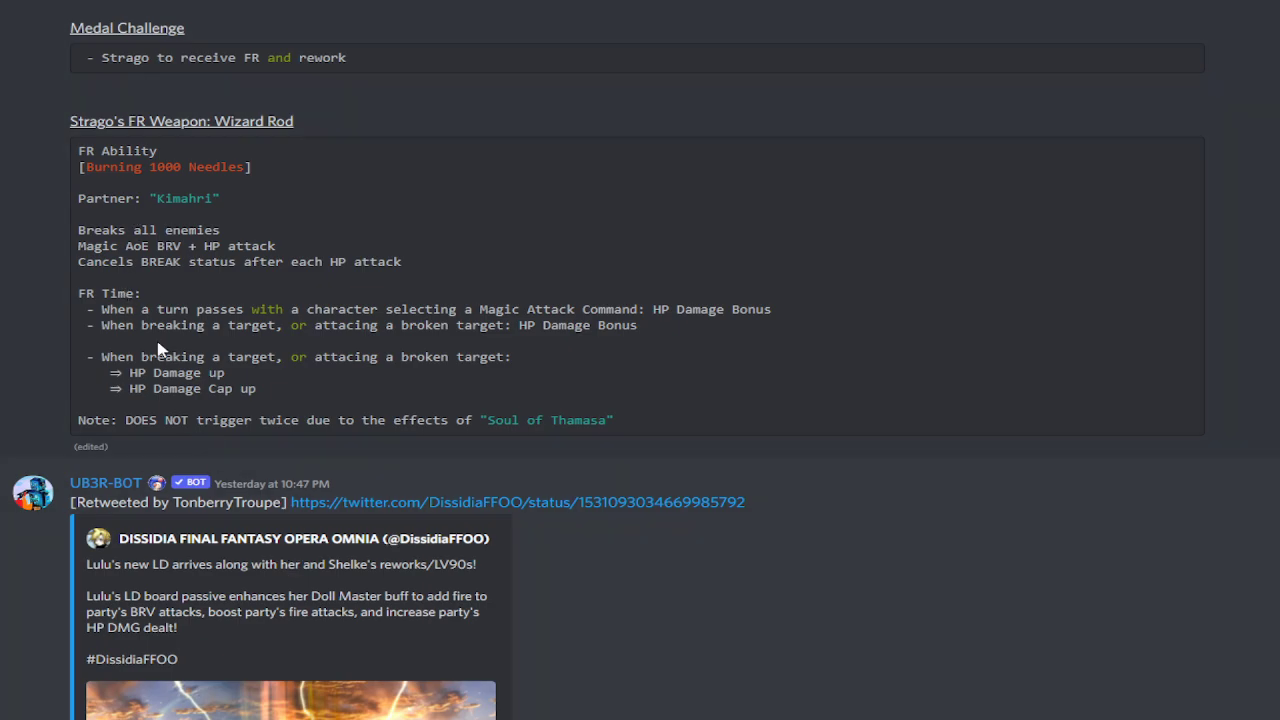
{"action": "mouse_move", "coordinate": [318, 288]}
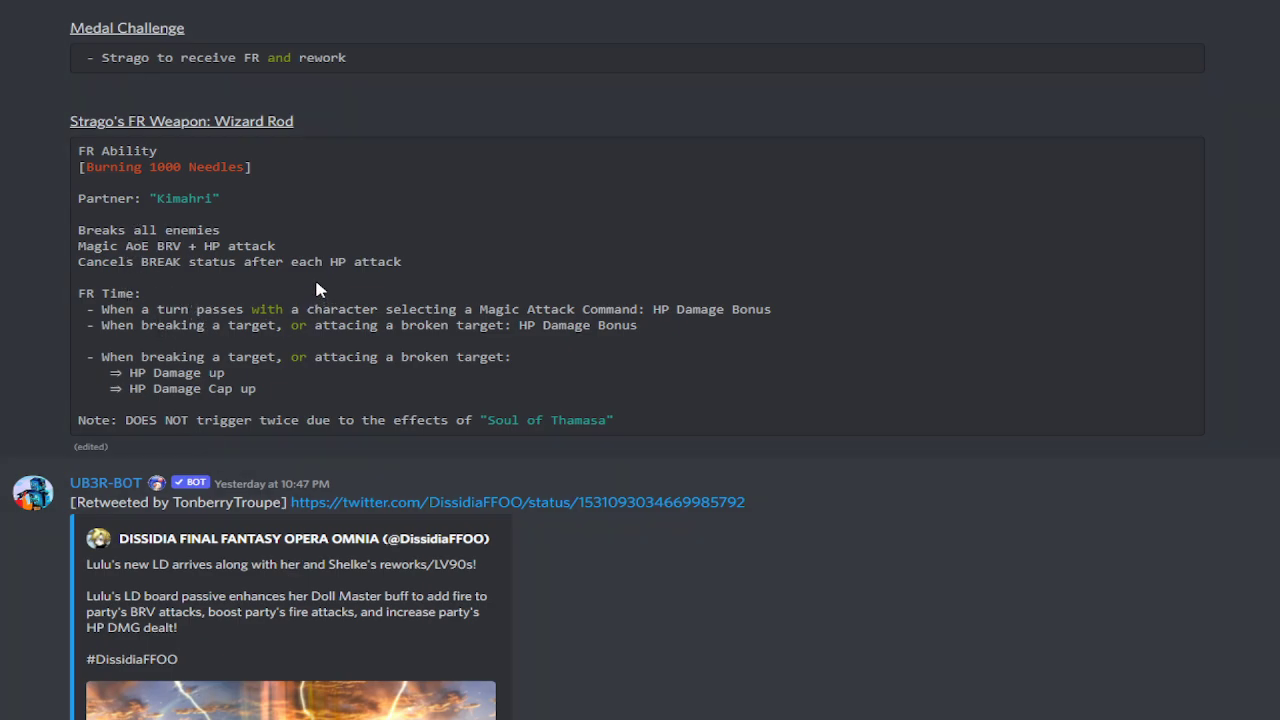
{"action": "mouse_move", "coordinate": [732, 348]}
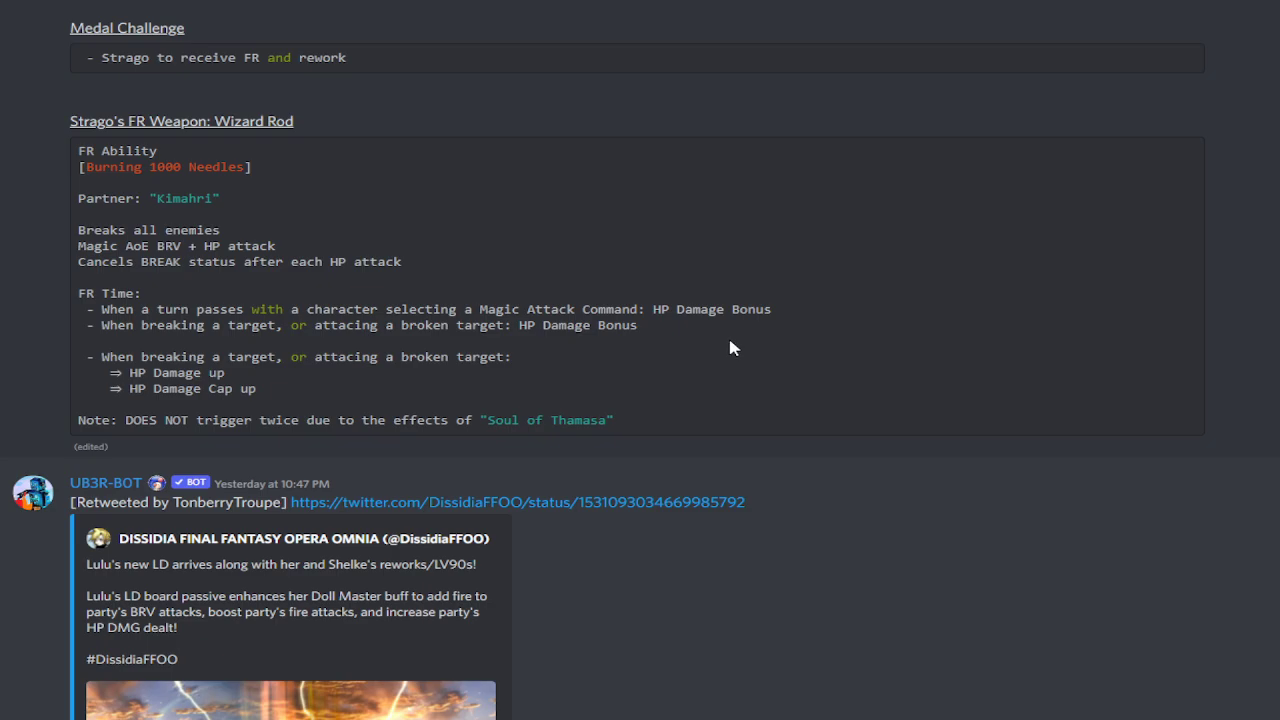
{"action": "mouse_move", "coordinate": [572, 356]}
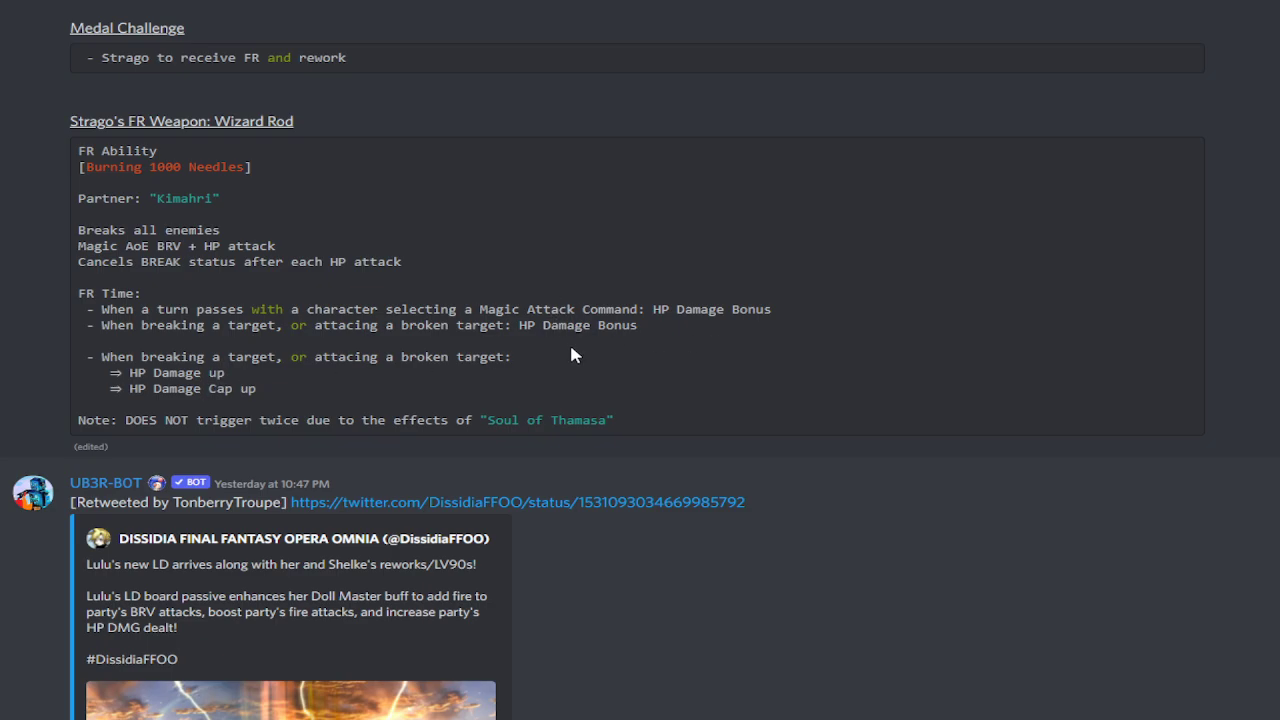
{"action": "mouse_move", "coordinate": [560, 344]}
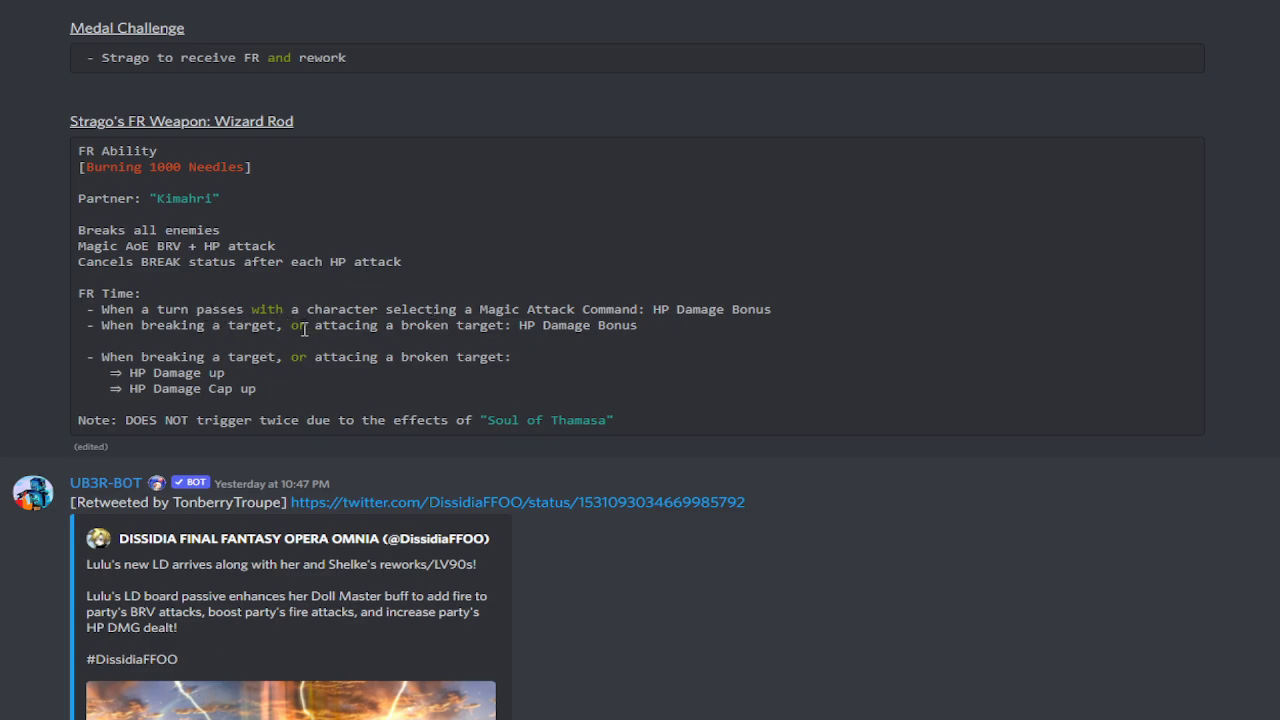
{"action": "mouse_move", "coordinate": [464, 324]}
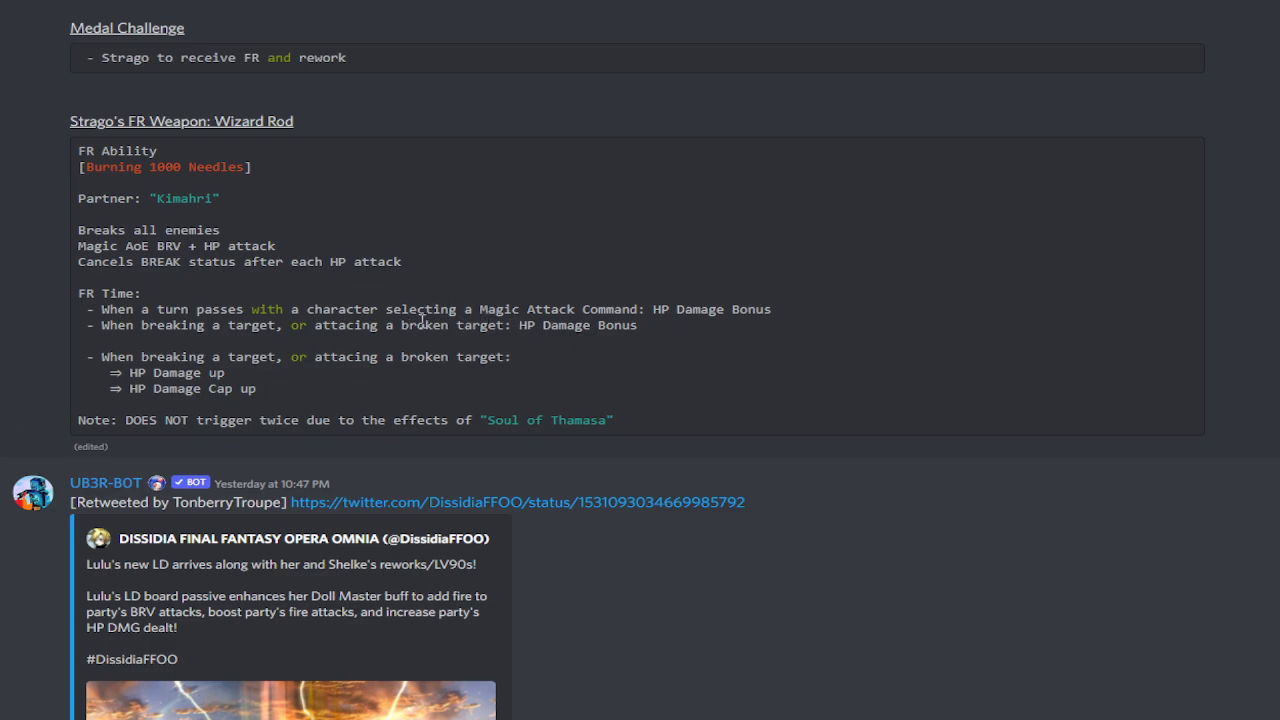
{"action": "mouse_move", "coordinate": [444, 296]}
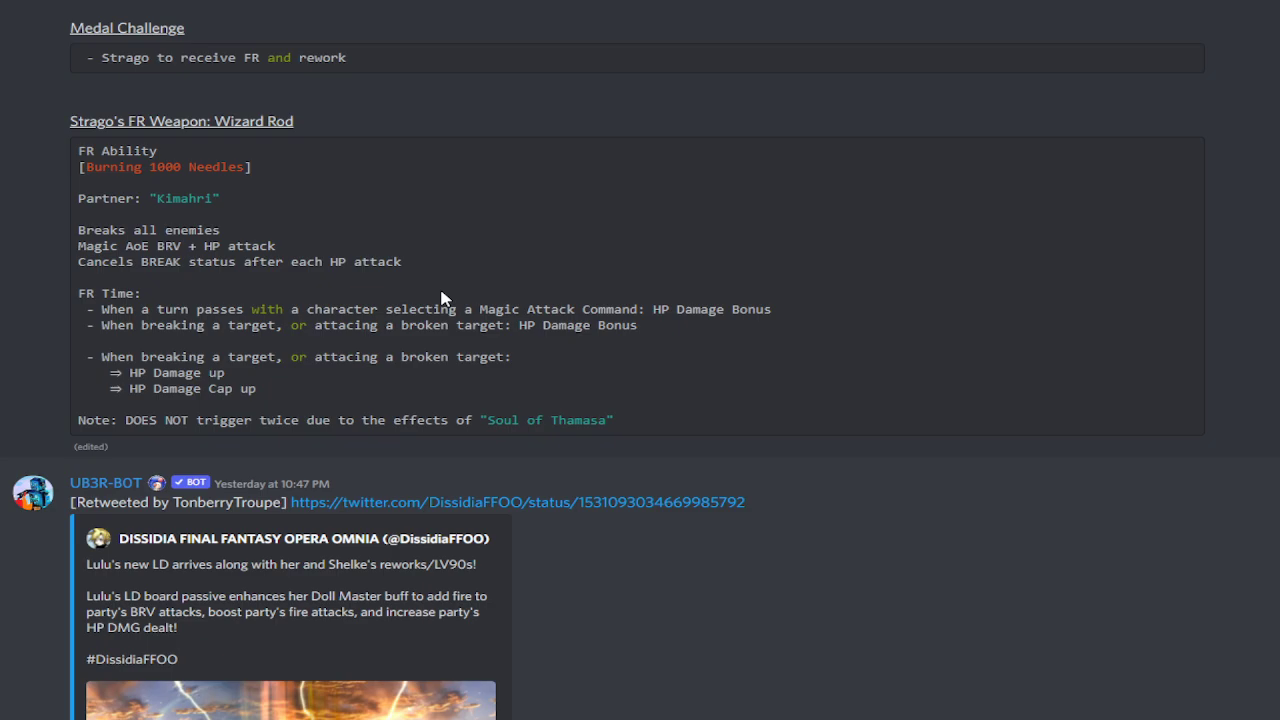
{"action": "mouse_move", "coordinate": [400, 224]}
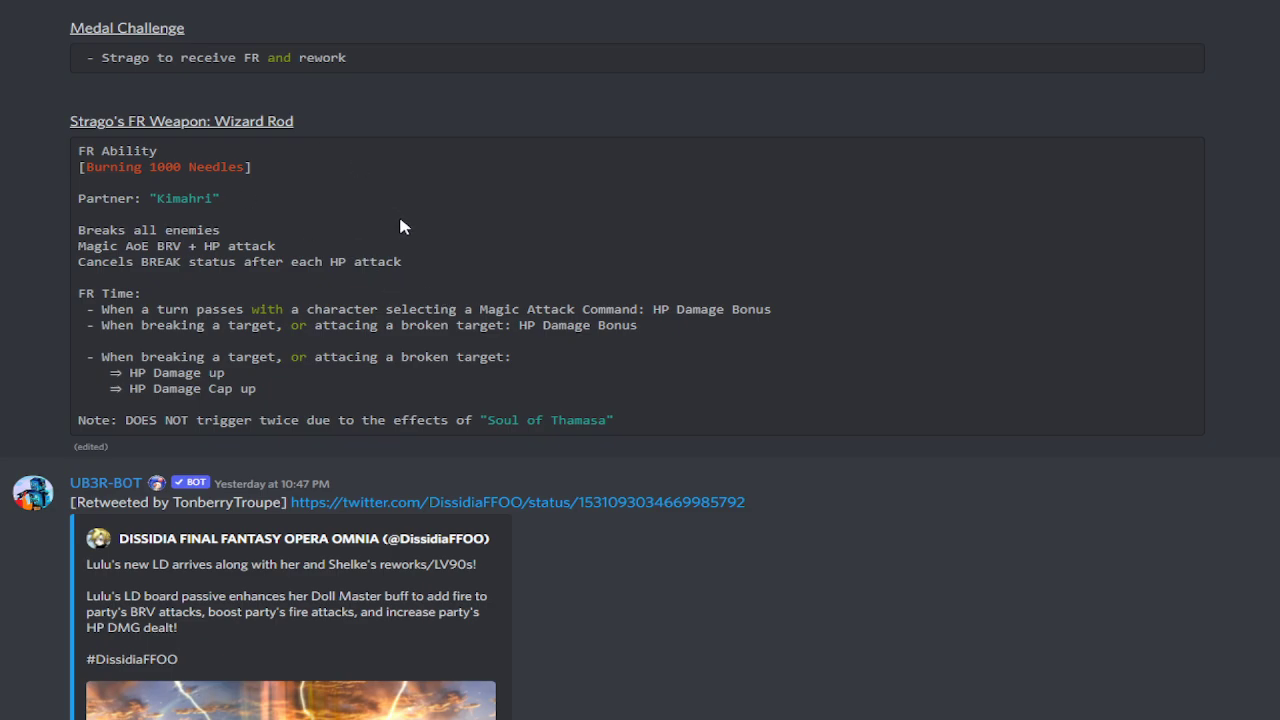
{"action": "mouse_move", "coordinate": [510, 198]}
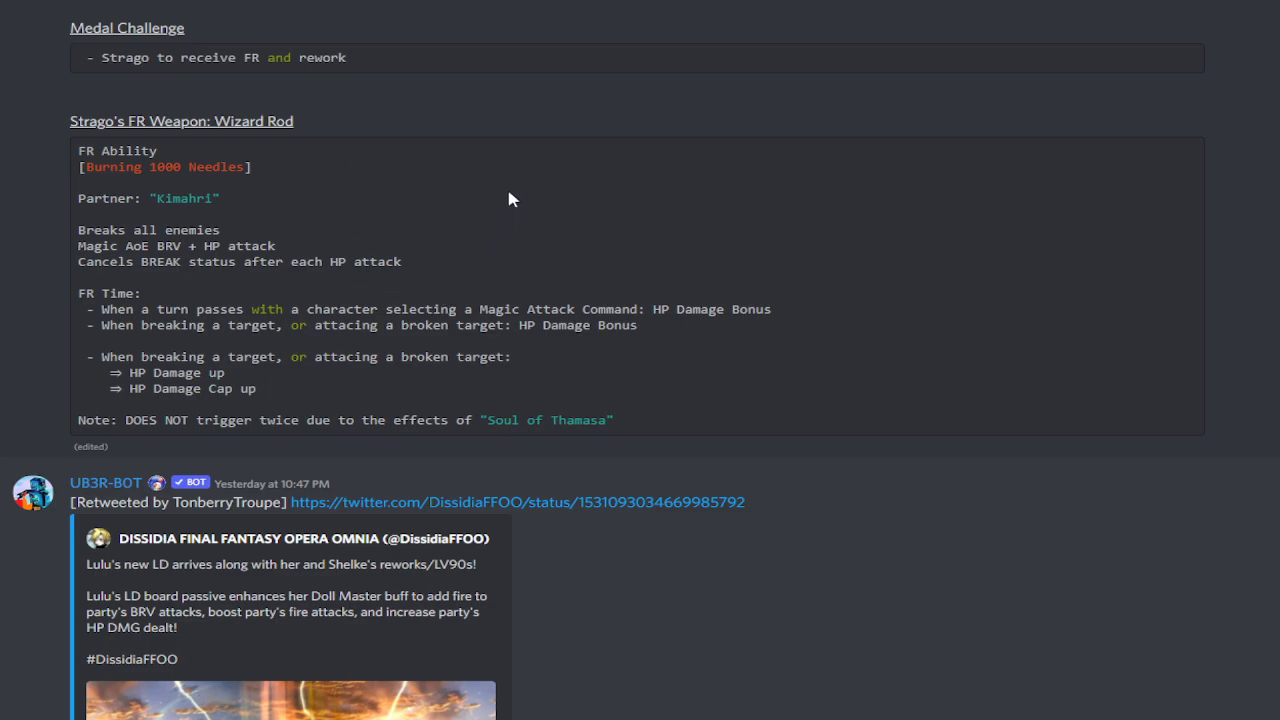
{"action": "mouse_move", "coordinate": [530, 252]}
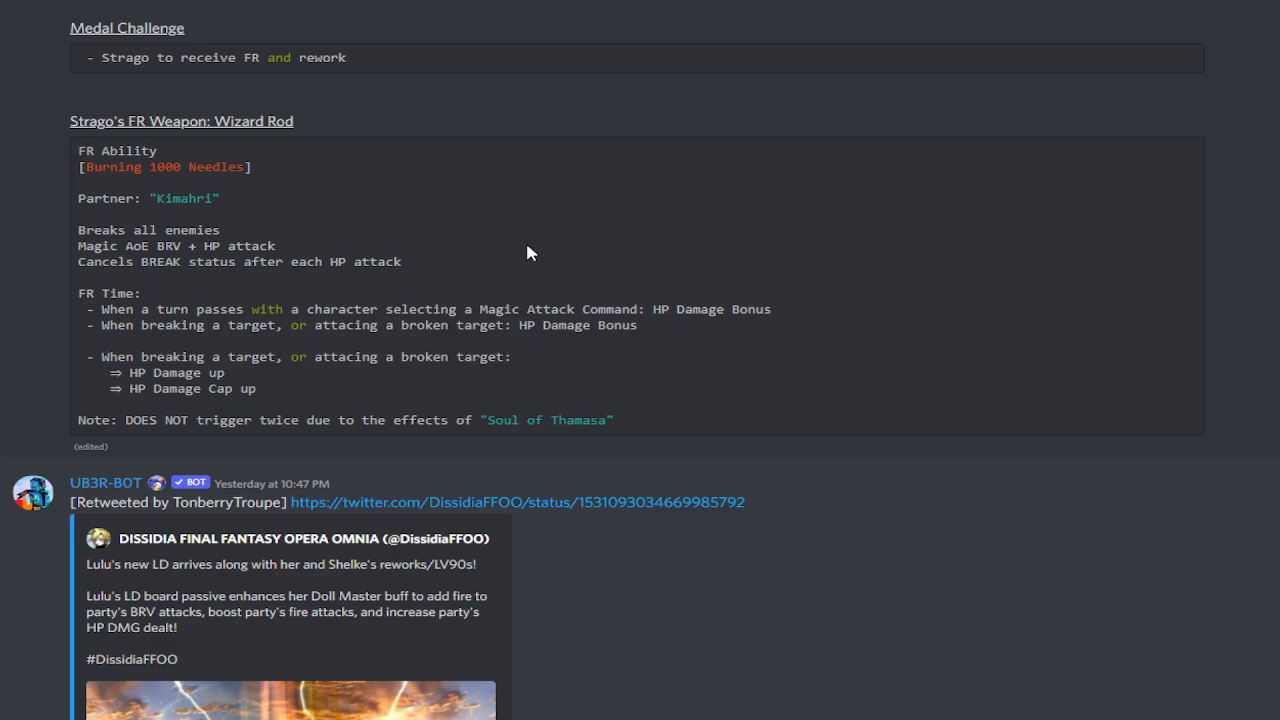
{"action": "mouse_move", "coordinate": [484, 326]}
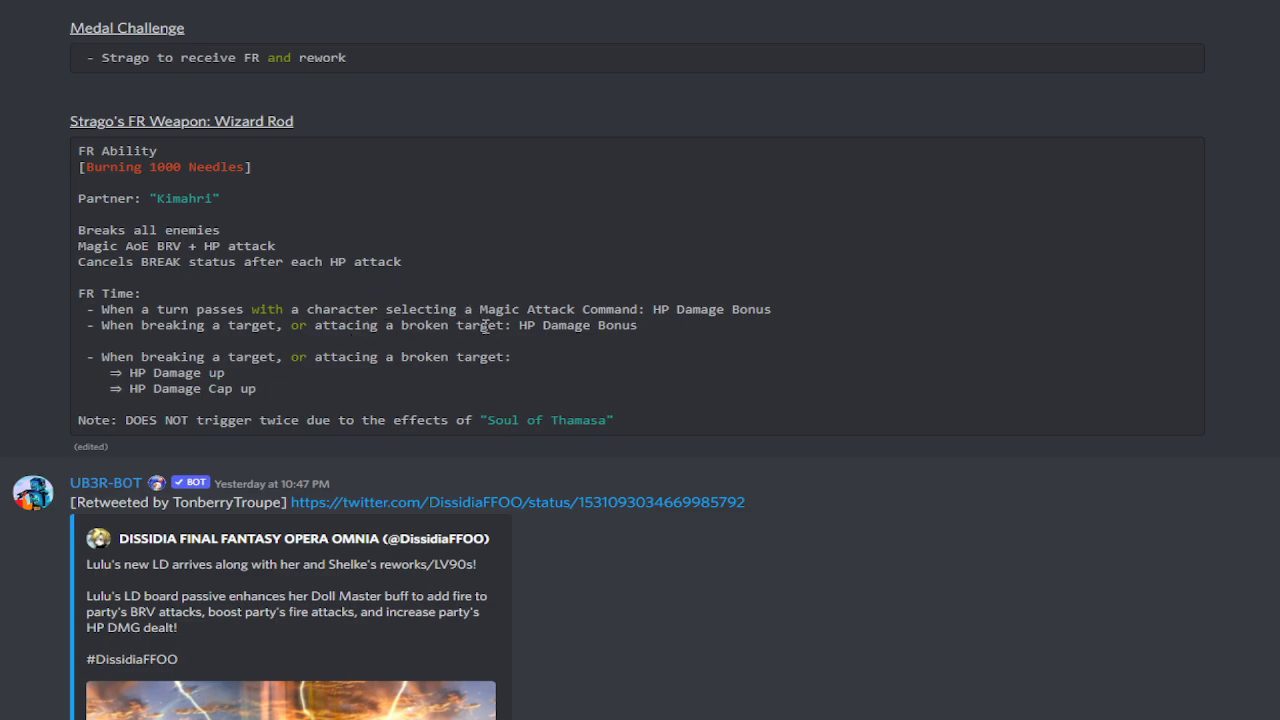
{"action": "mouse_move", "coordinate": [500, 272]}
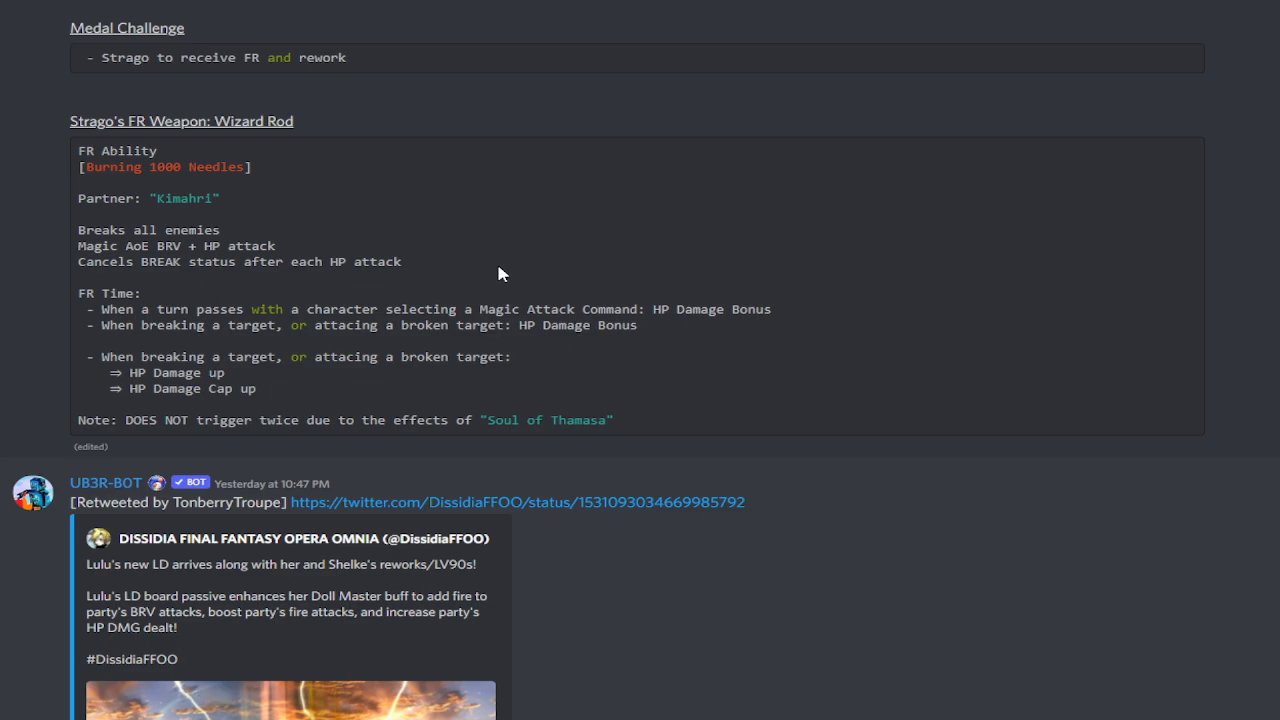
{"action": "mouse_move", "coordinate": [476, 308]}
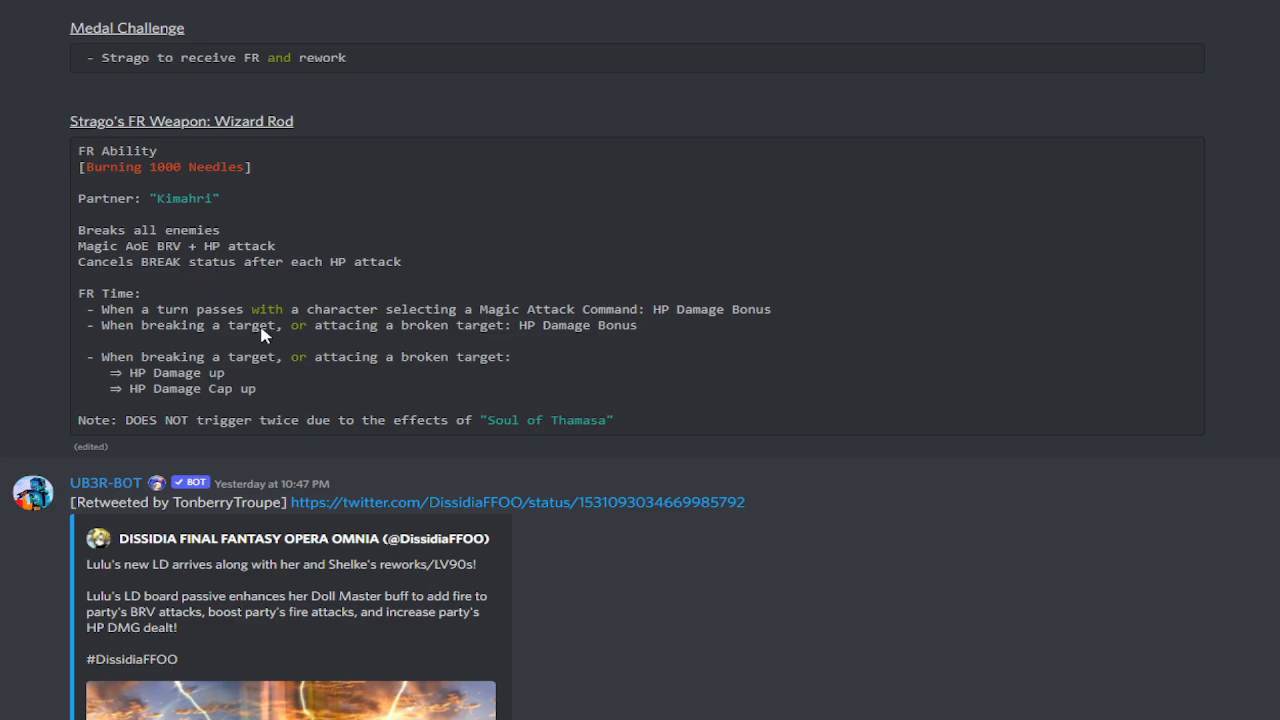
{"action": "mouse_move", "coordinate": [252, 296]}
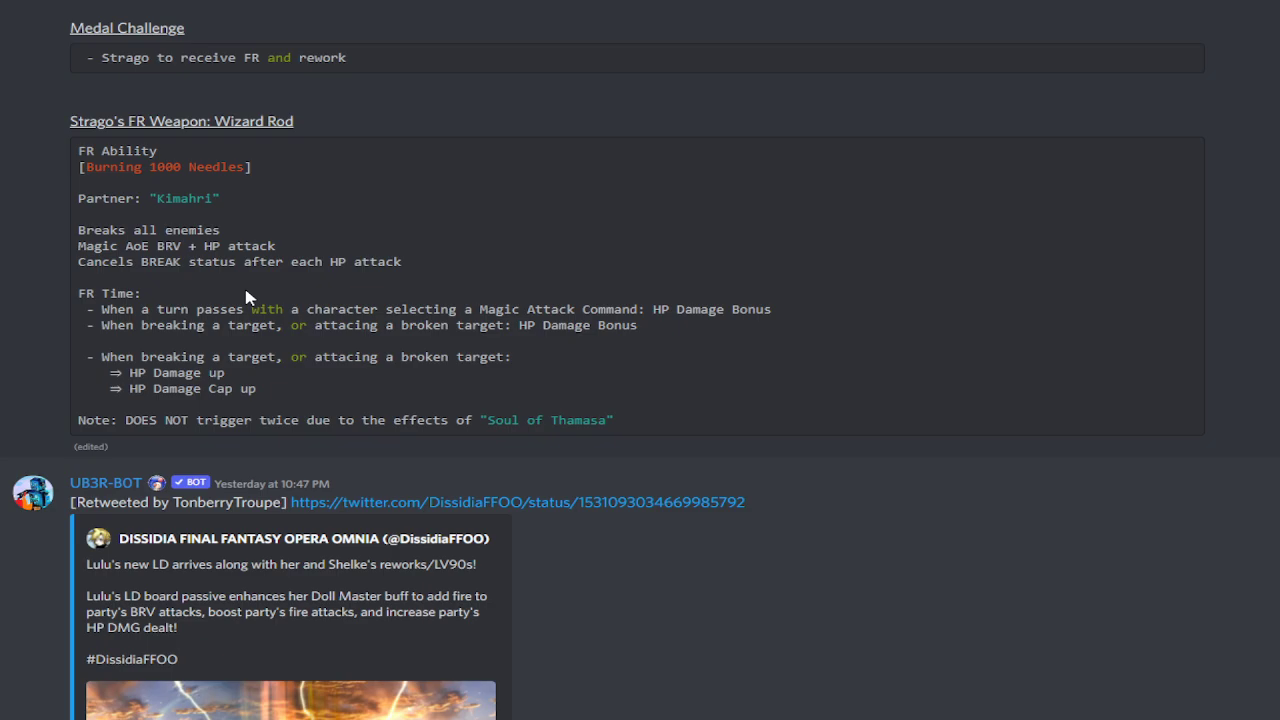
{"action": "mouse_move", "coordinate": [258, 308]}
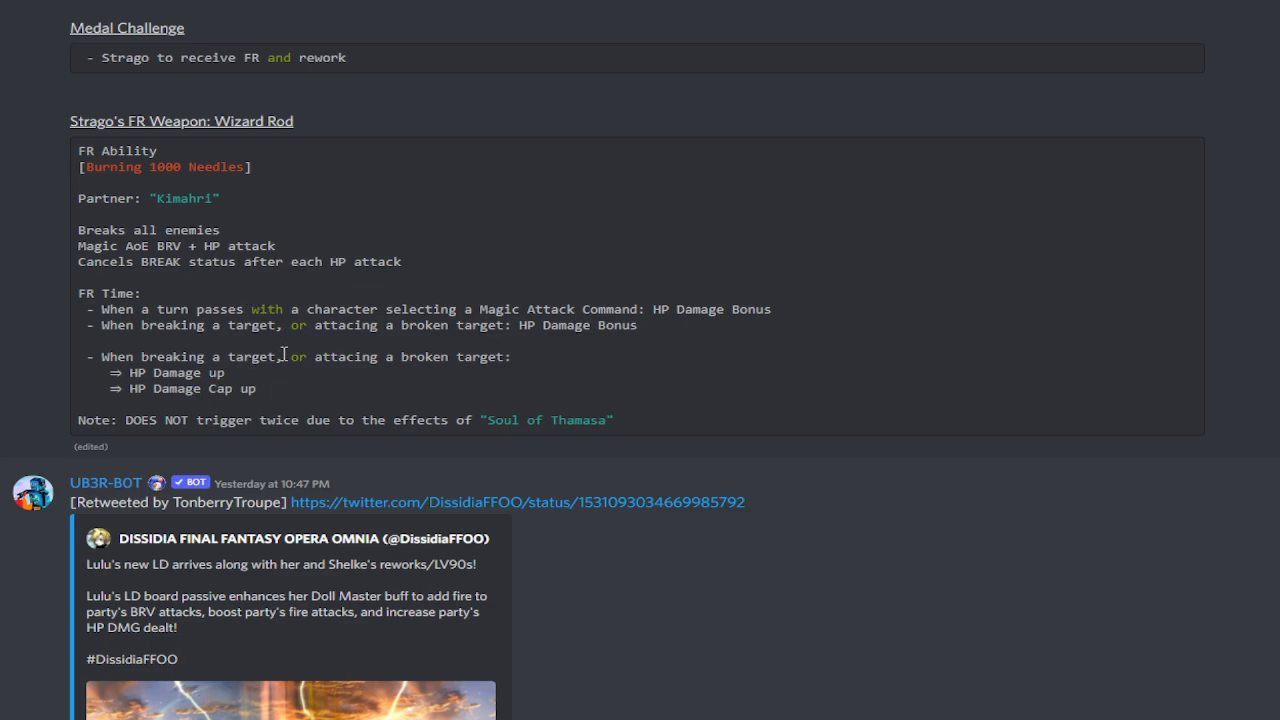
{"action": "mouse_move", "coordinate": [180, 372]}
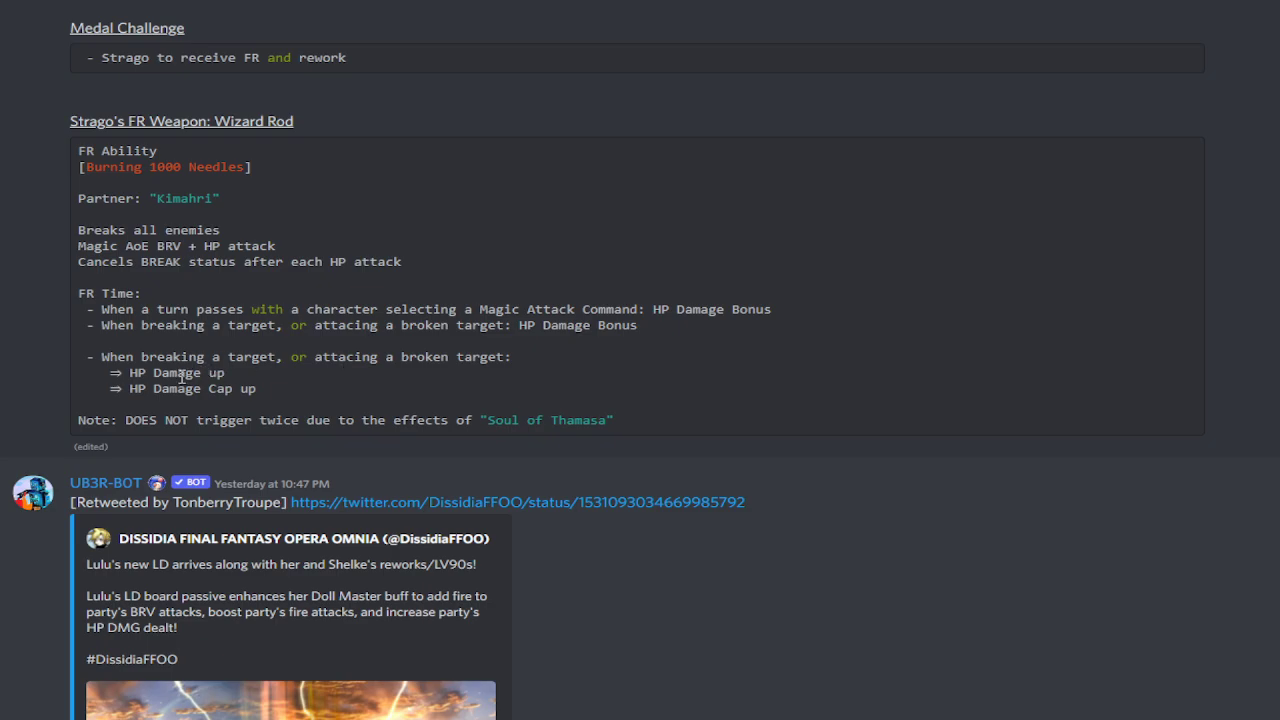
{"action": "mouse_move", "coordinate": [184, 378]}
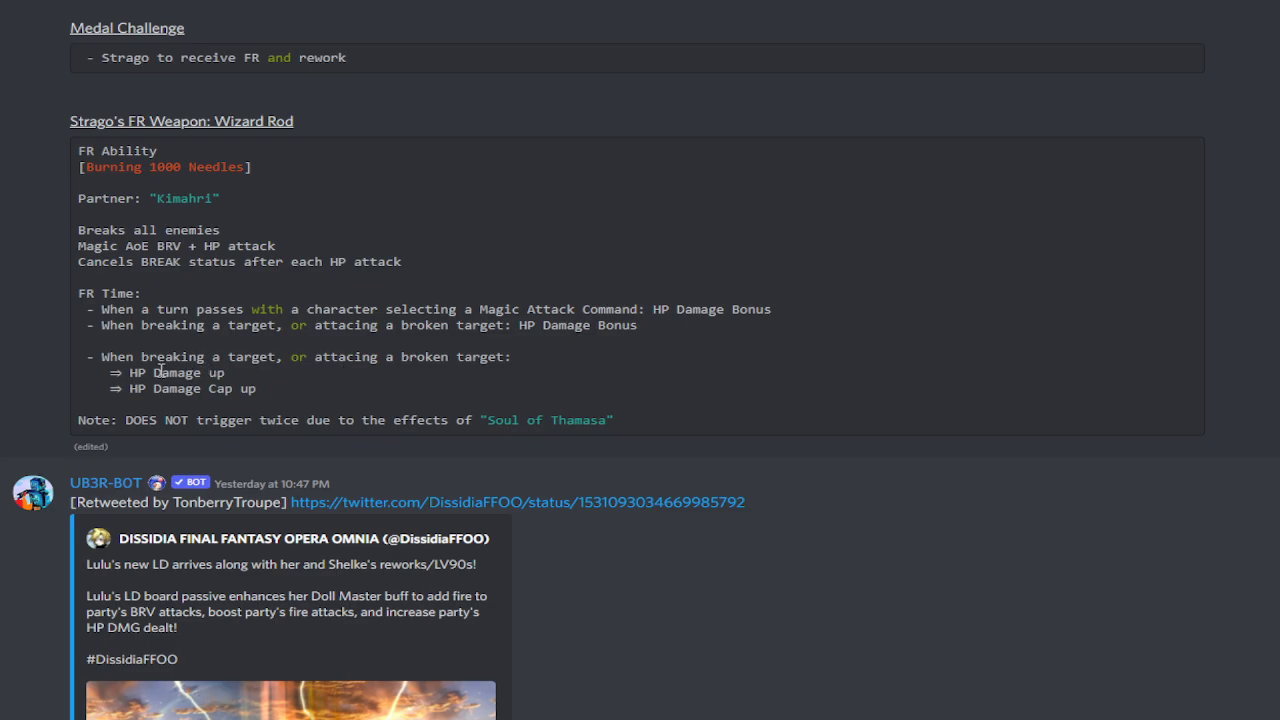
{"action": "mouse_move", "coordinate": [196, 388]}
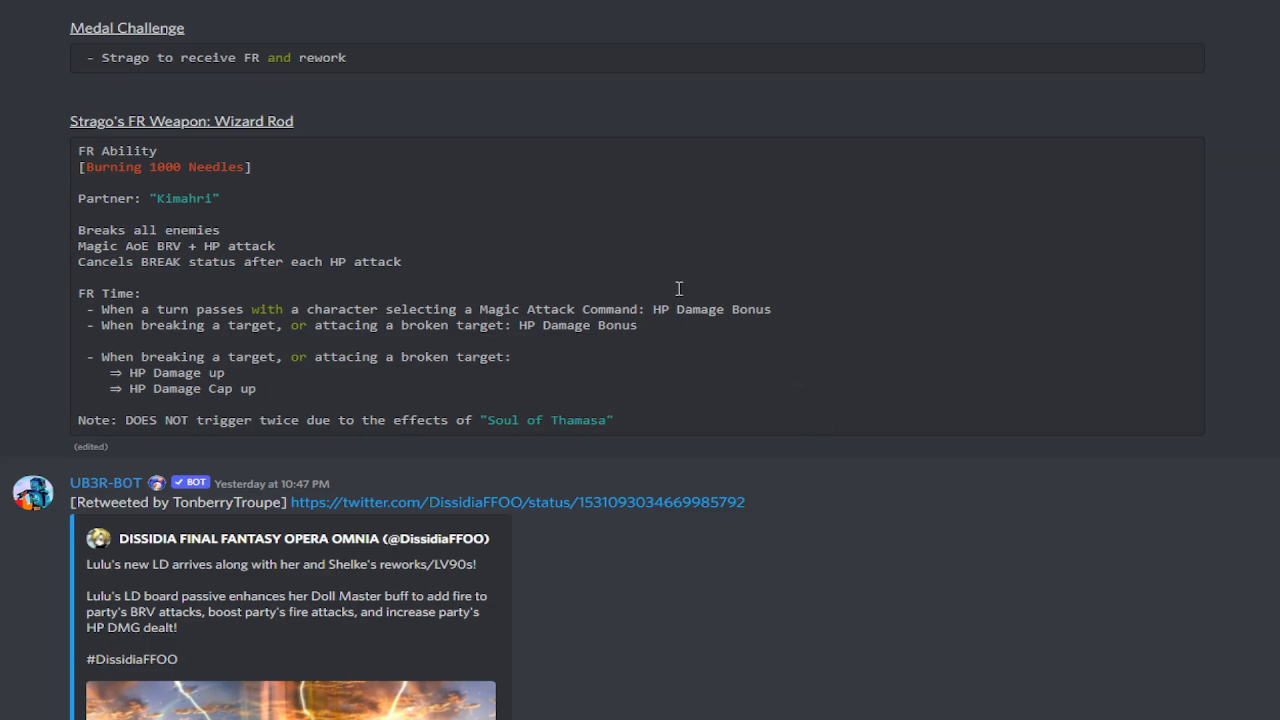
{"action": "mouse_move", "coordinate": [472, 400]}
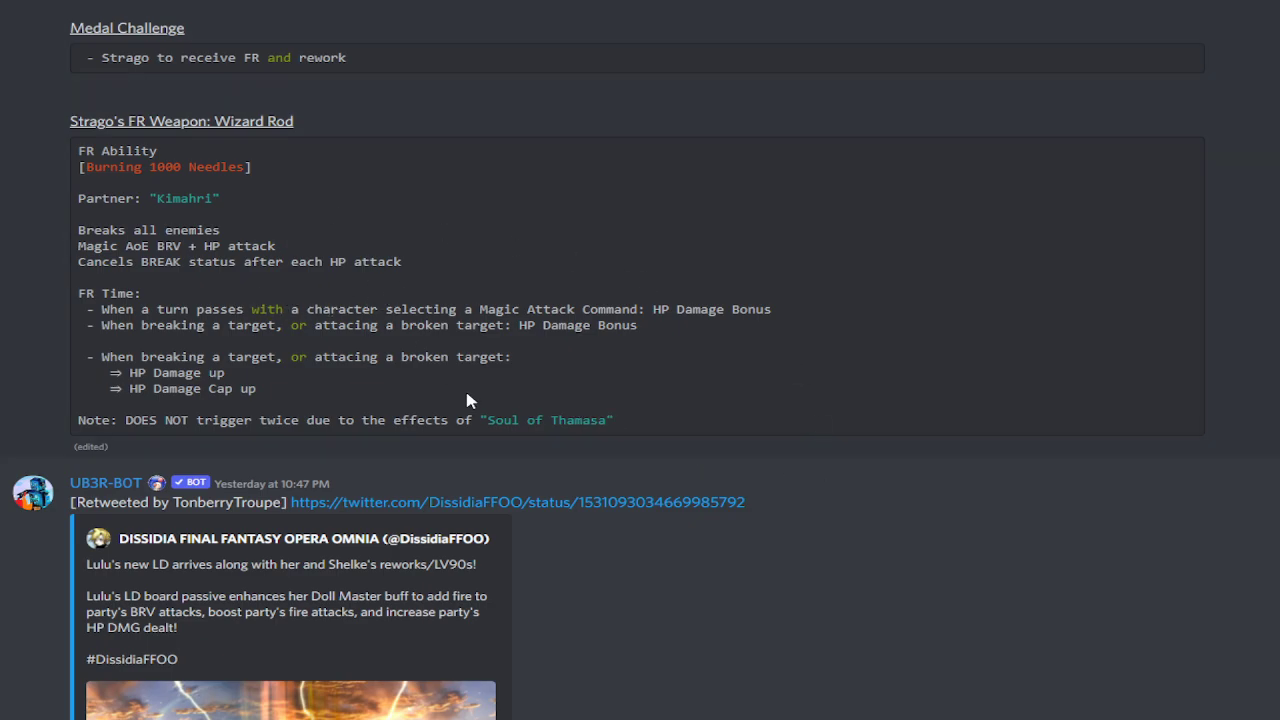
Scroll down to the Infiltration Report post's 10000 retweets goal and clear the selected text.
{"action": "scroll", "scroll_direction": "down", "scroll_amount": 3}
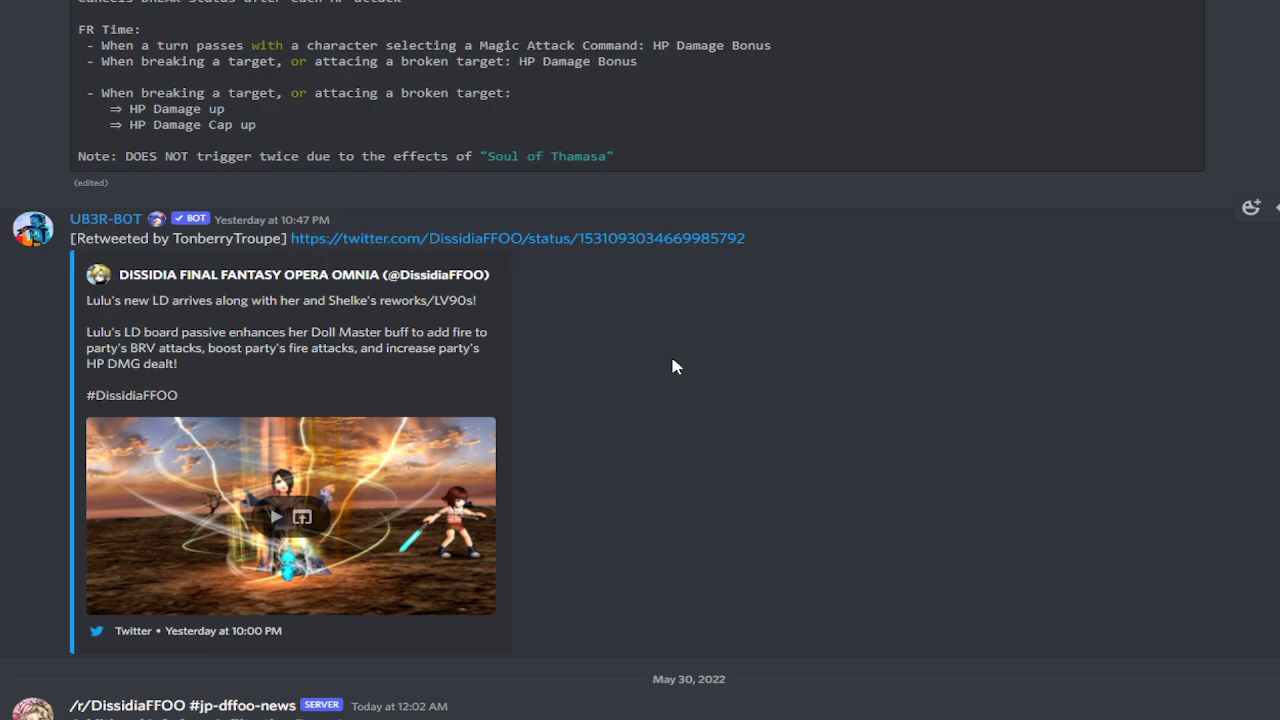
{"action": "scroll", "scroll_direction": "down", "scroll_amount": 3}
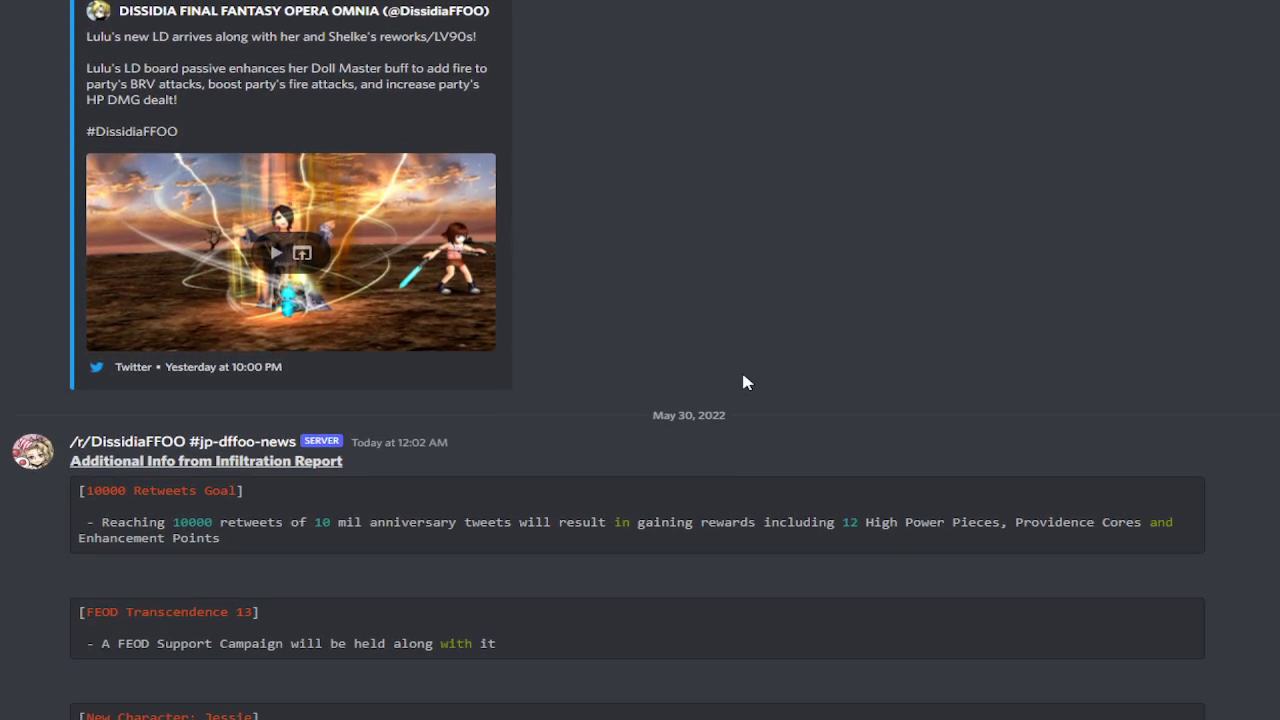
{"action": "scroll", "scroll_direction": "down", "scroll_amount": 3}
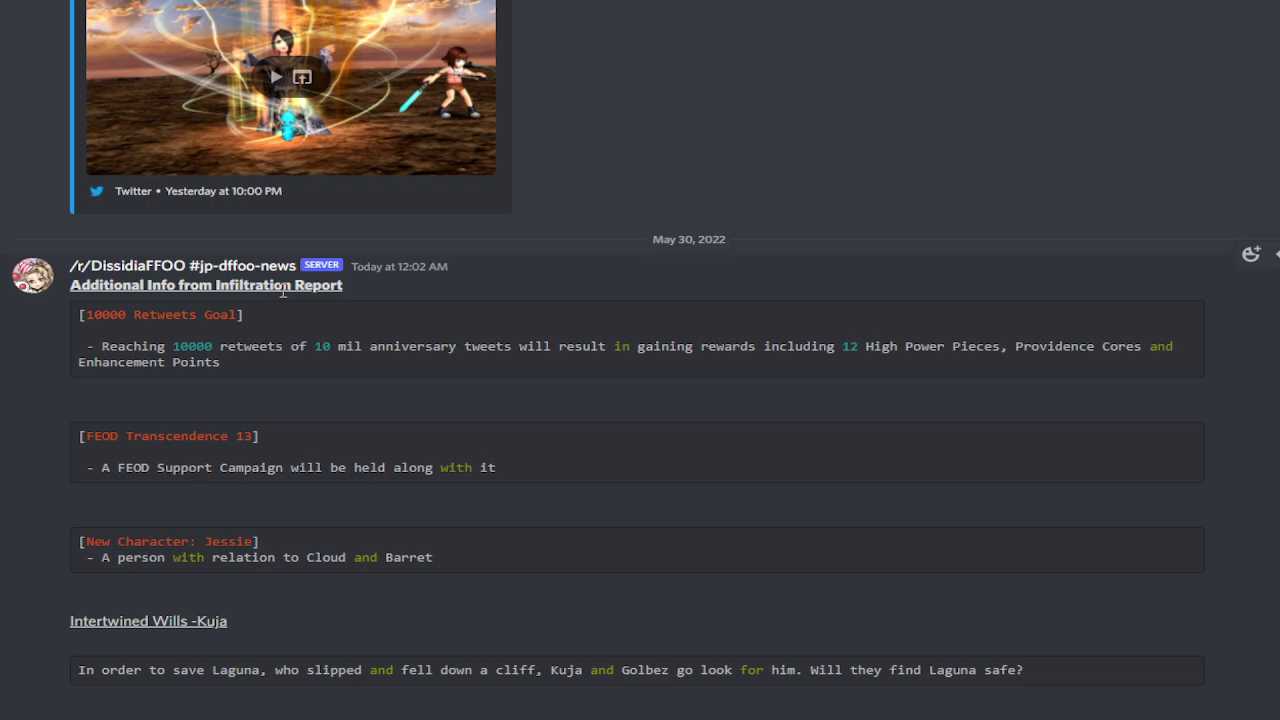
{"action": "scroll", "scroll_direction": "down", "scroll_amount": 3}
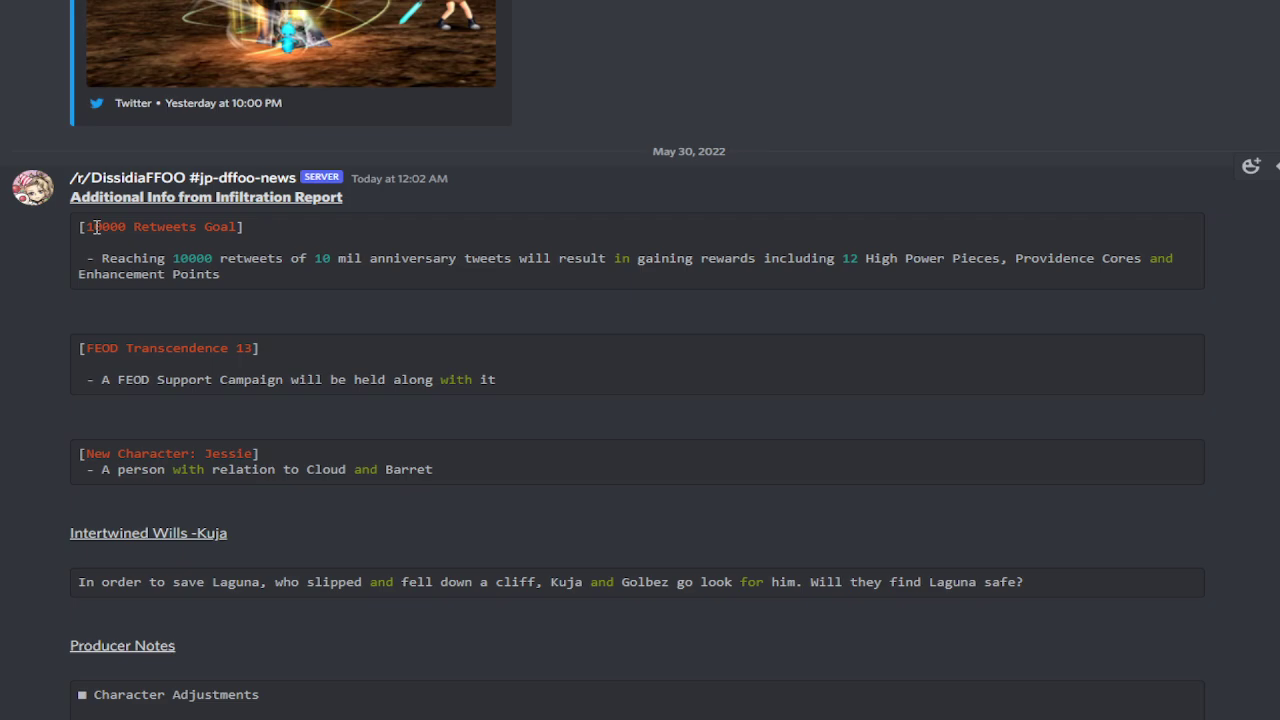
{"action": "mouse_move", "coordinate": [276, 276]}
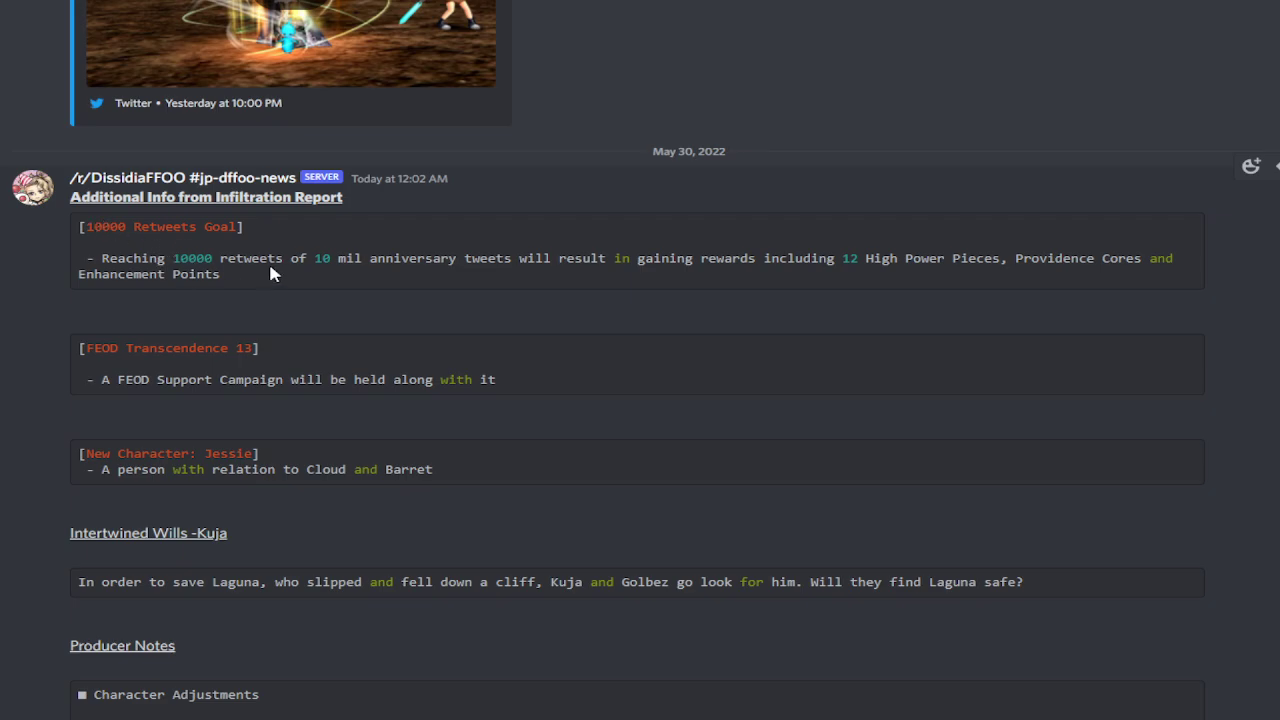
{"action": "mouse_move", "coordinate": [408, 264]}
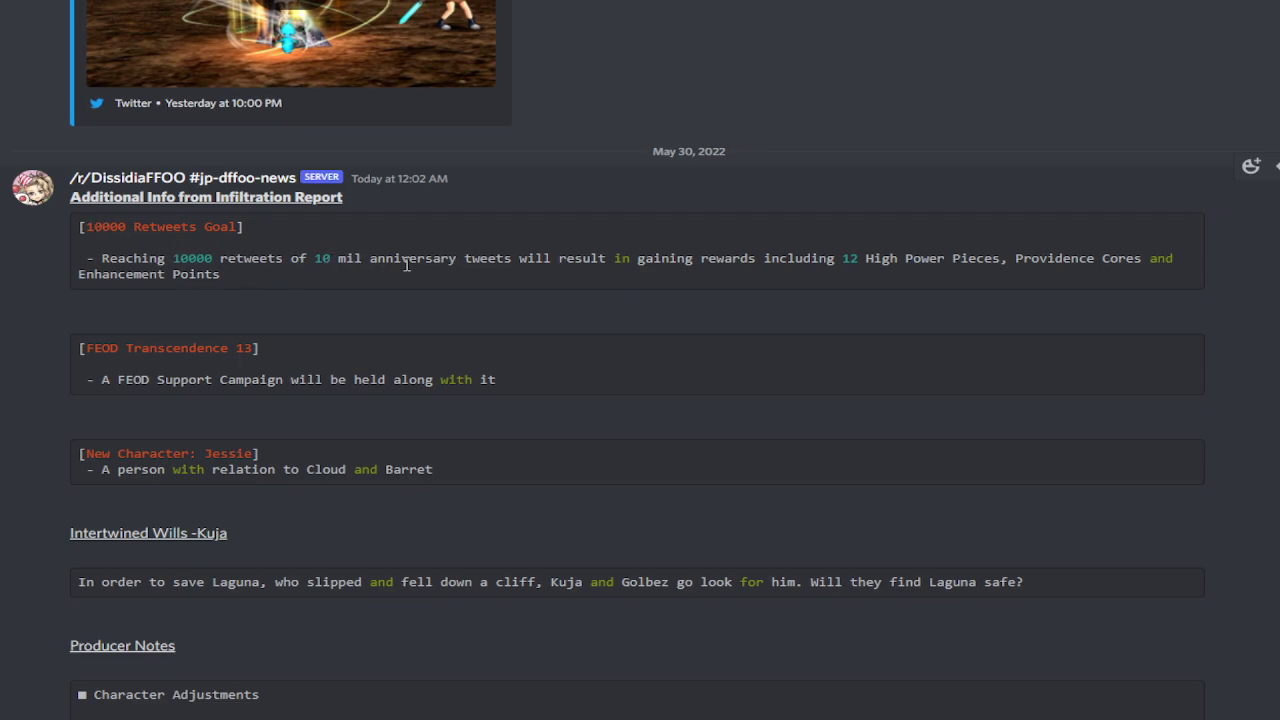
{"action": "mouse_move", "coordinate": [632, 280]}
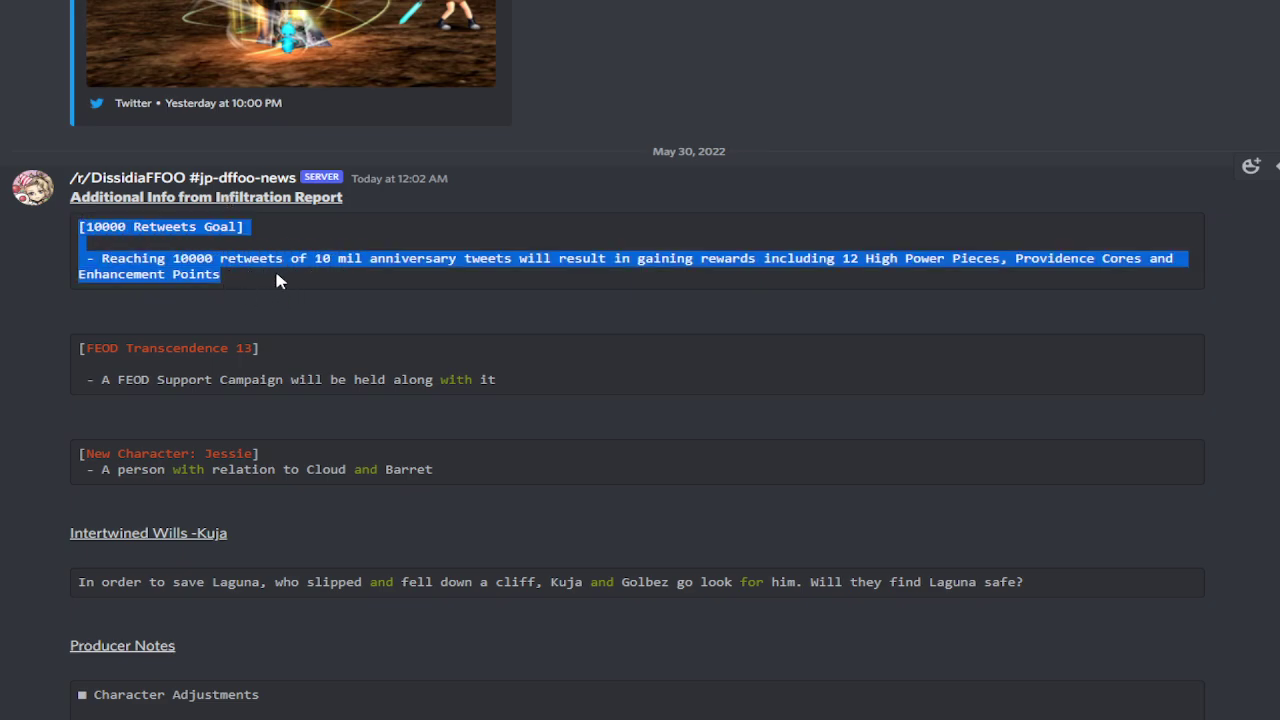
{"action": "left_click", "coordinate": [130, 224]}
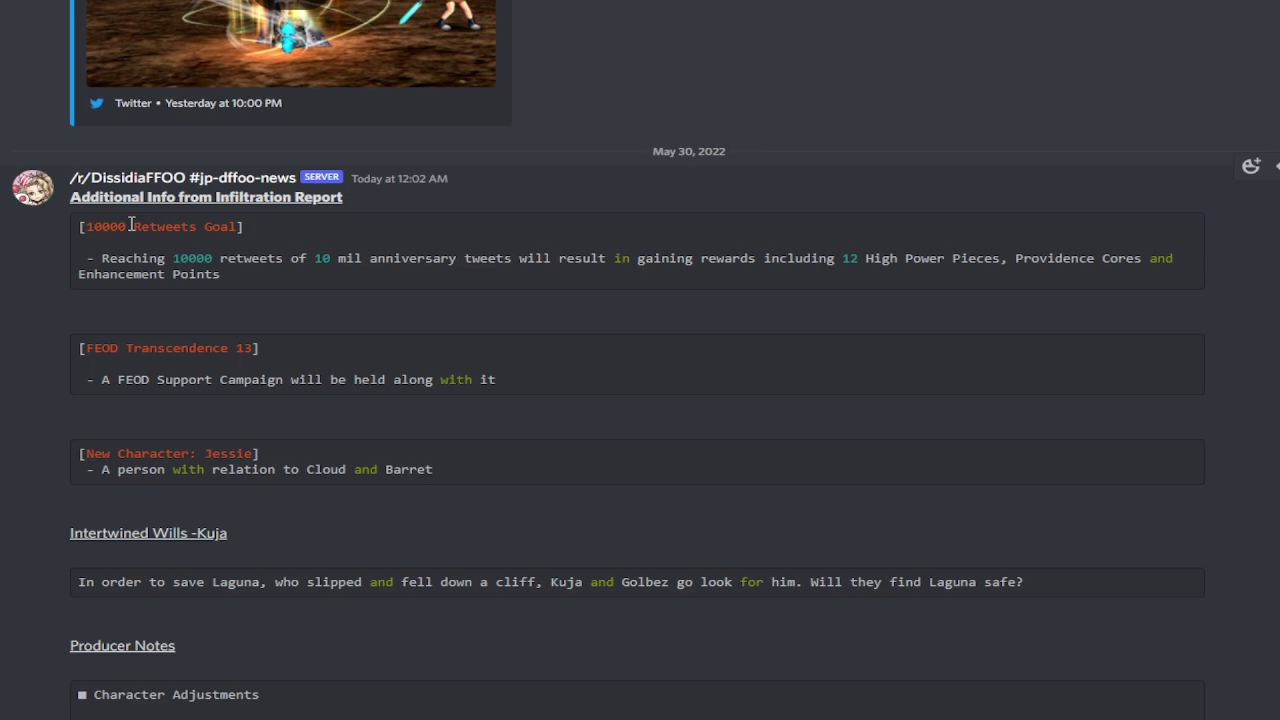
{"action": "mouse_move", "coordinate": [136, 248]}
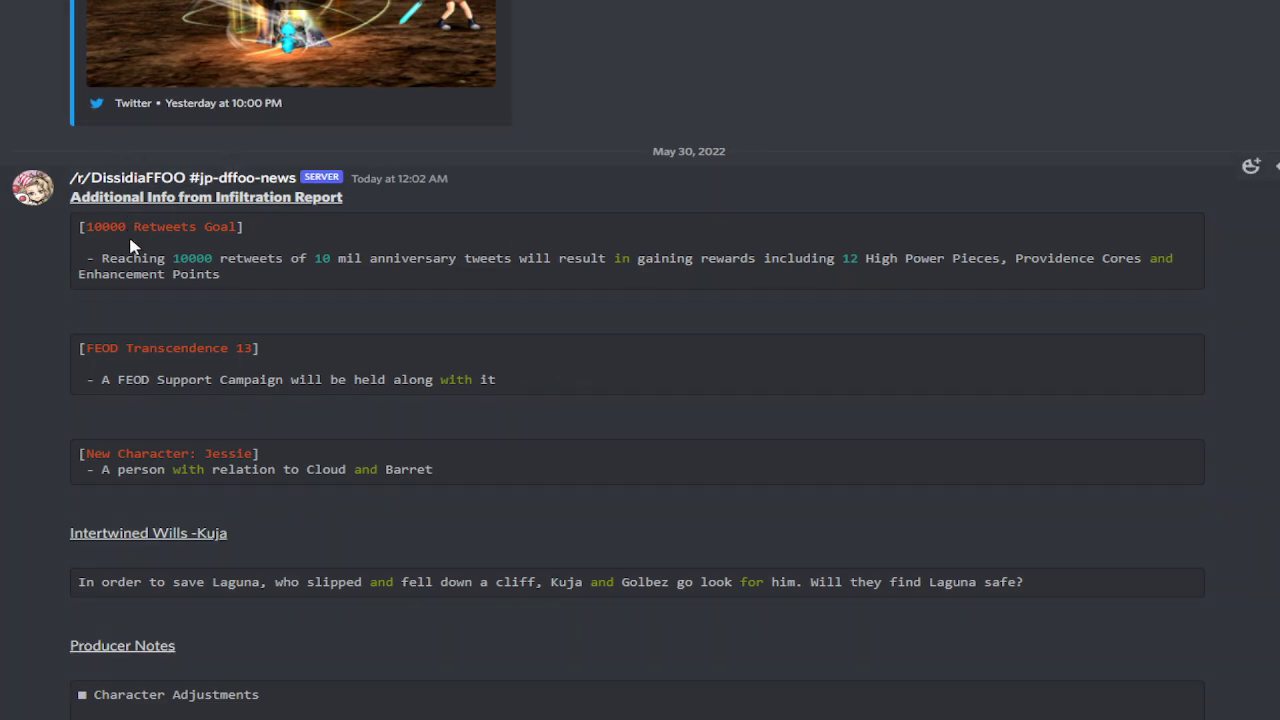
{"action": "mouse_move", "coordinate": [304, 336]}
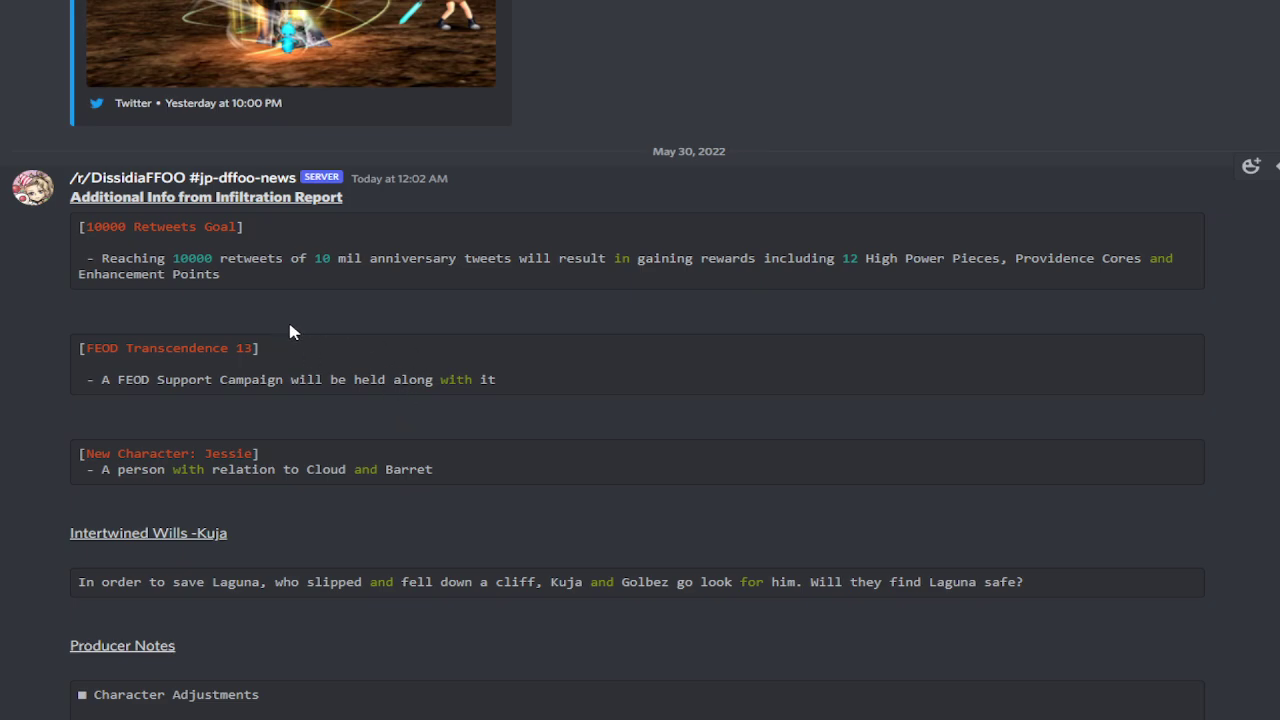
{"action": "mouse_move", "coordinate": [296, 384]}
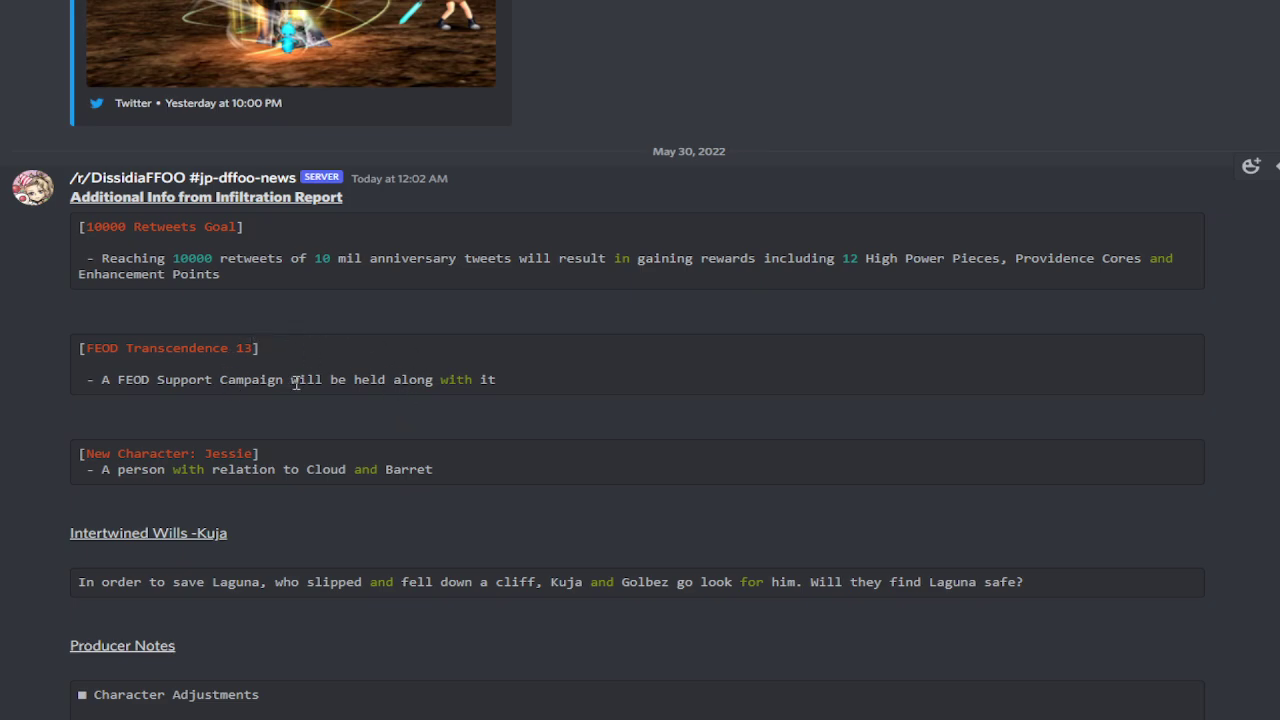
Continue past Jessie's reveal to the Producer Notes character adjustment schedule.
{"action": "scroll", "scroll_direction": "down", "scroll_amount": 3}
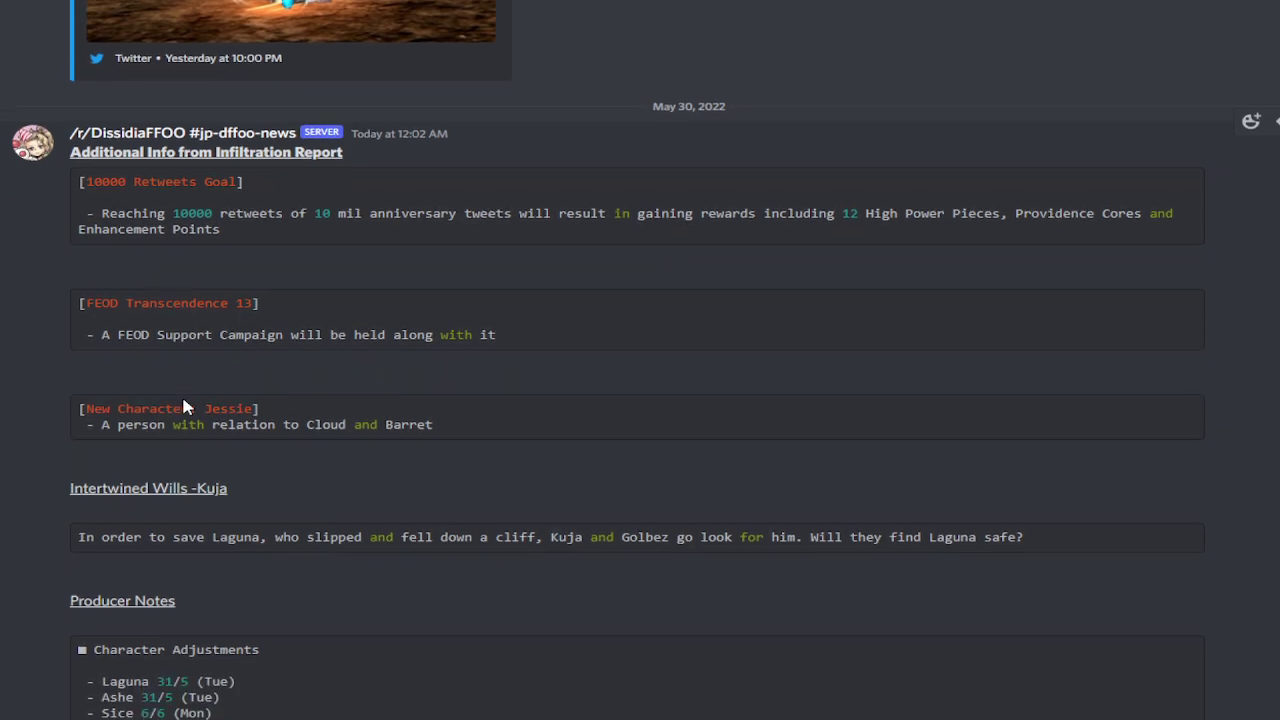
{"action": "scroll", "scroll_direction": "down", "scroll_amount": 3}
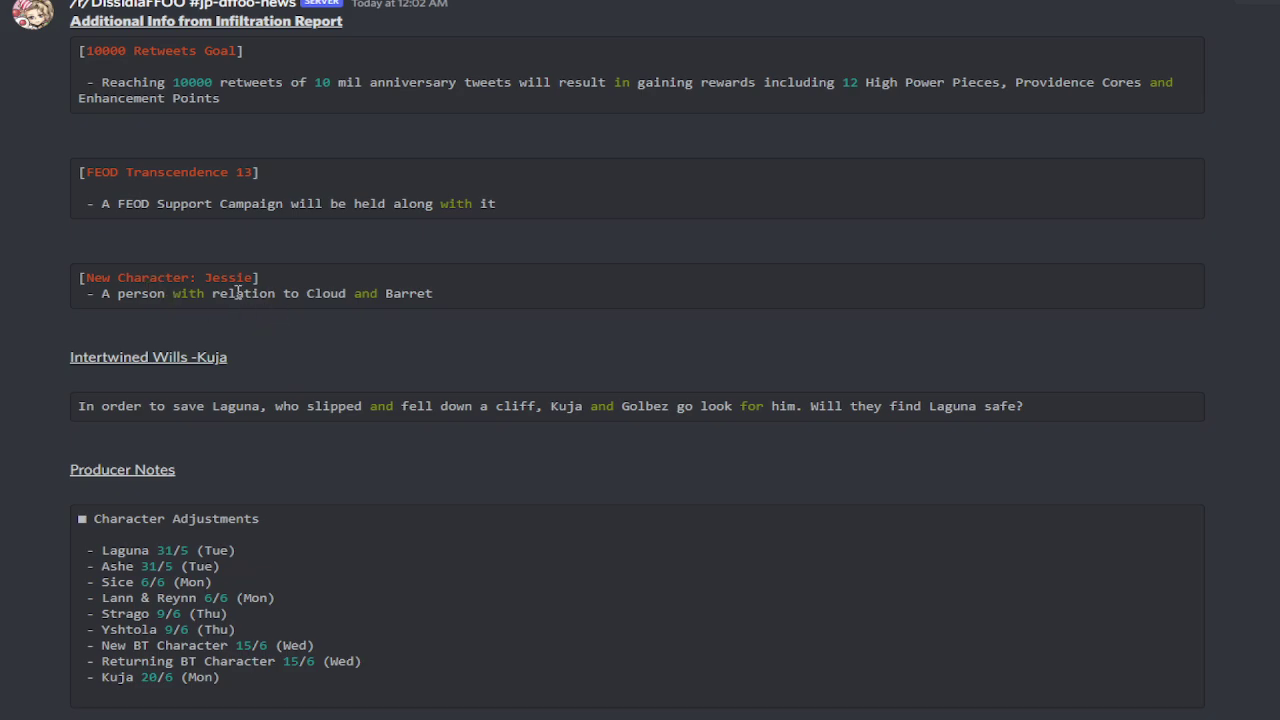
{"action": "mouse_move", "coordinate": [190, 250]}
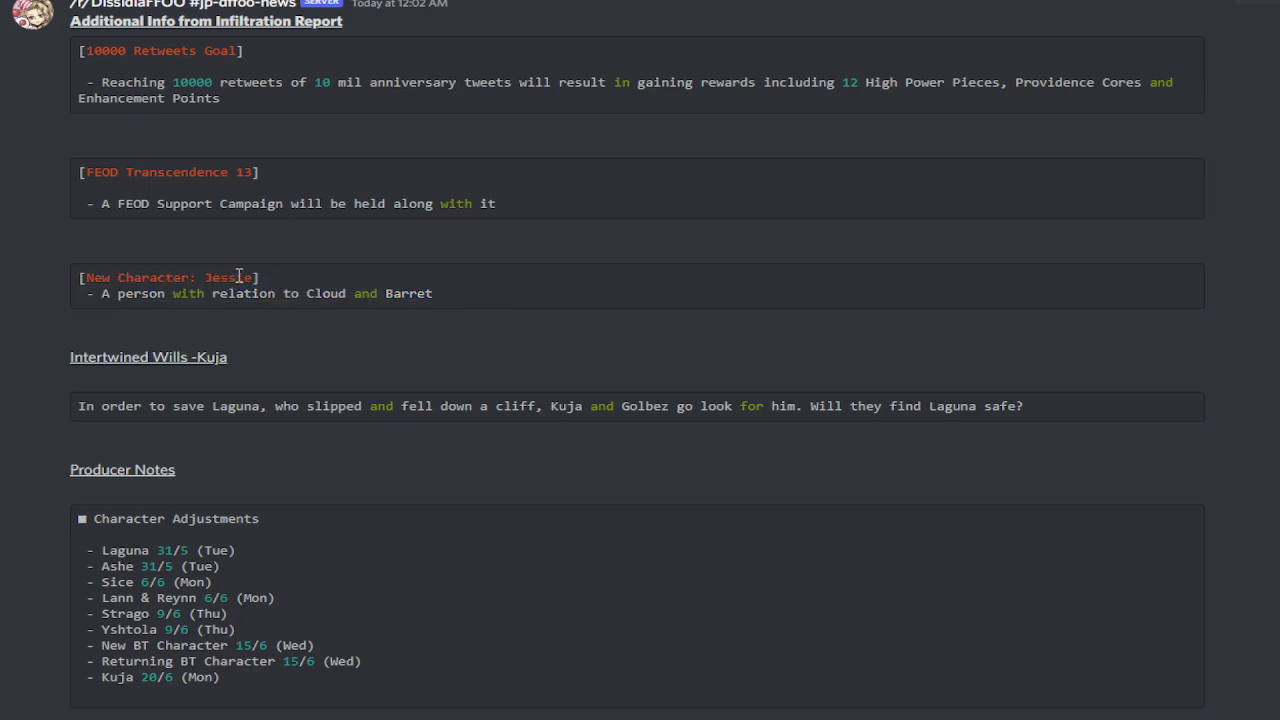
{"action": "mouse_move", "coordinate": [304, 248]}
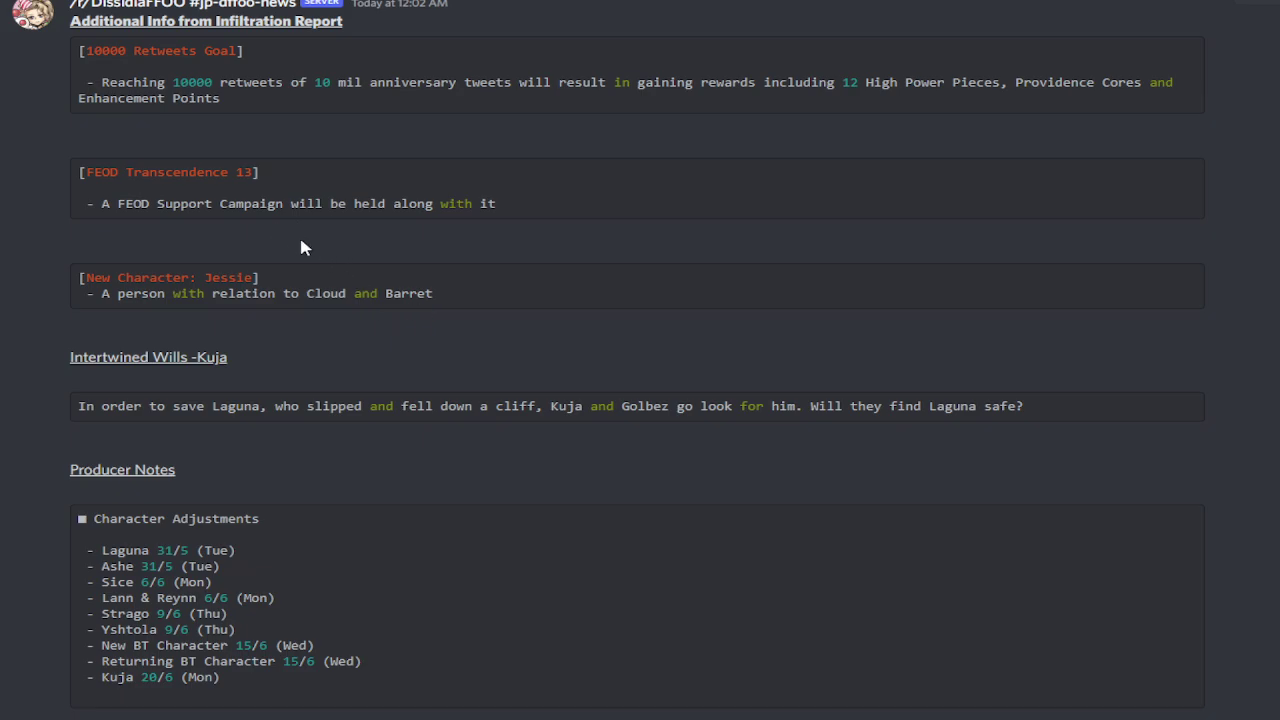
{"action": "scroll", "scroll_direction": "down", "scroll_amount": 3}
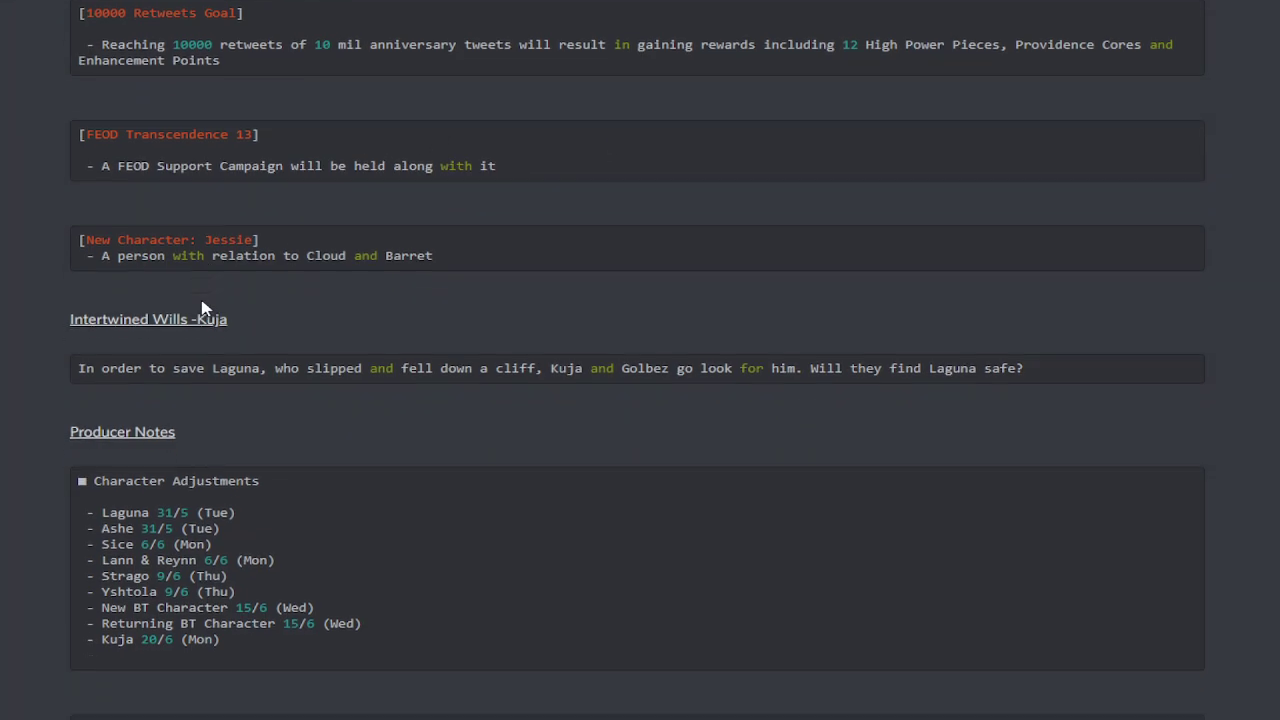
Scroll through the [10+1] Tickets note and Gift Box rewards to UB3R-BOT's maintenance-complete tweet.
{"action": "scroll", "scroll_direction": "down", "scroll_amount": 3}
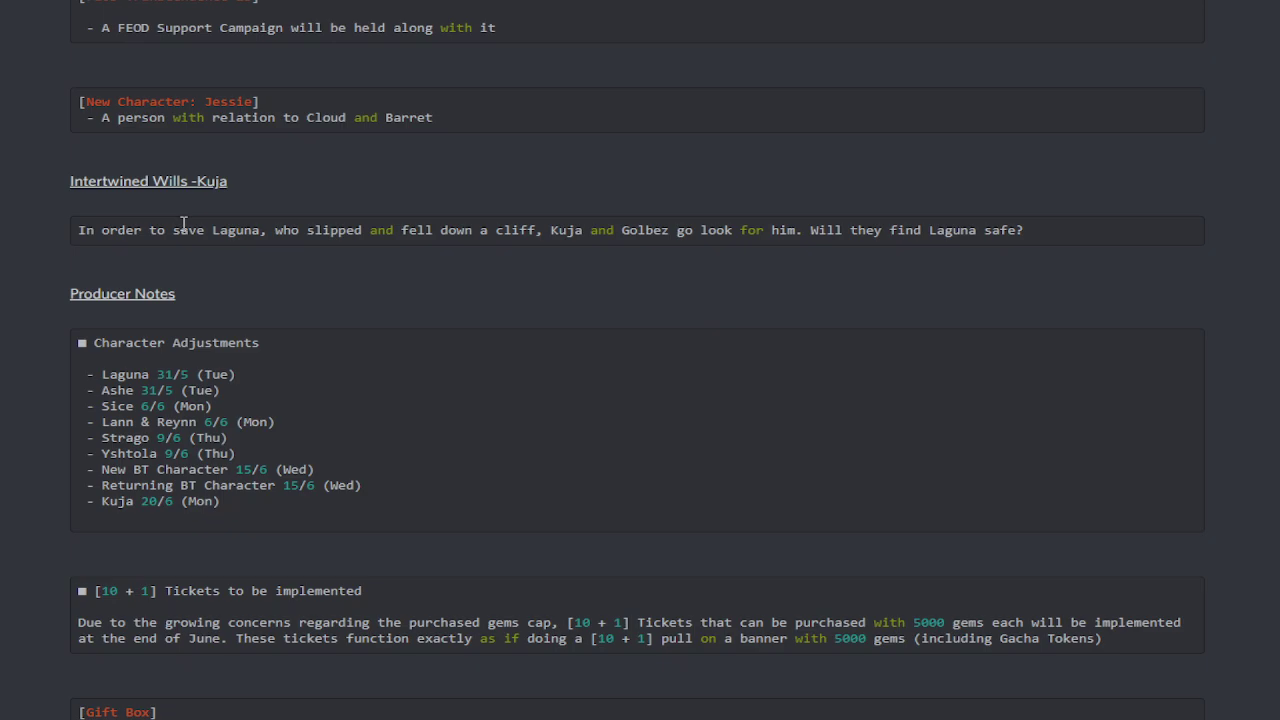
{"action": "mouse_move", "coordinate": [172, 210]}
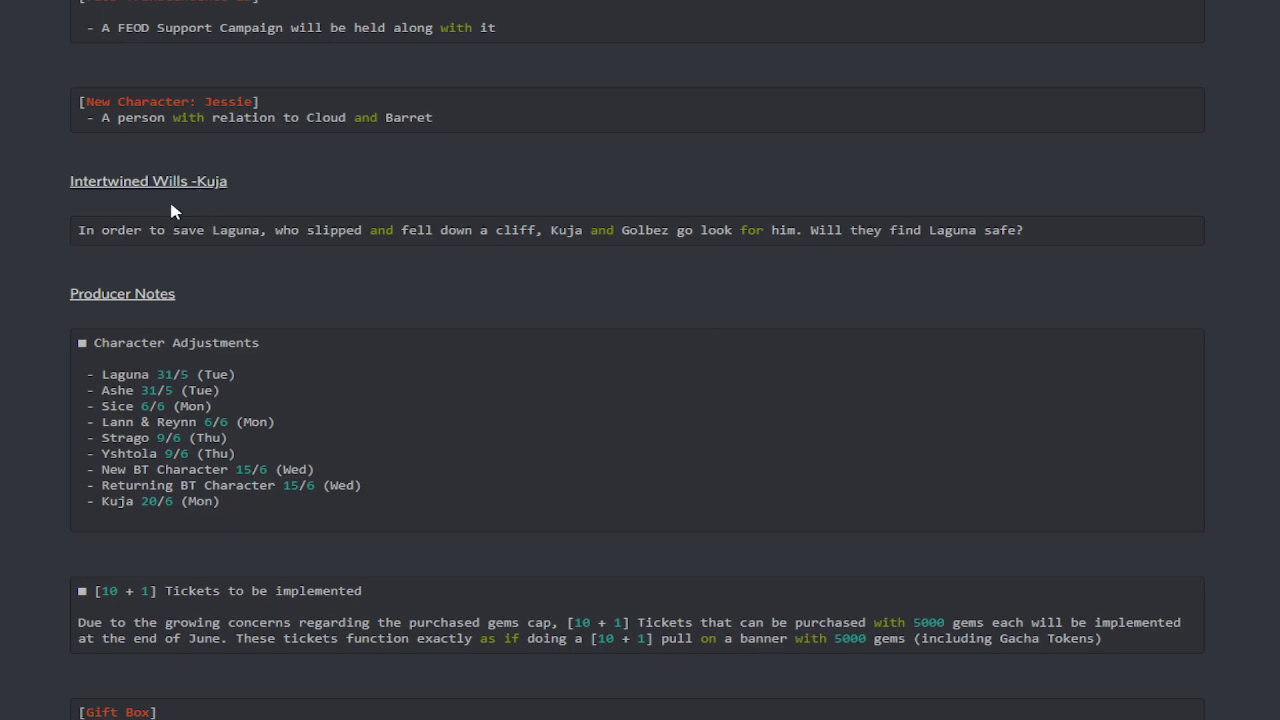
{"action": "mouse_move", "coordinate": [144, 228]}
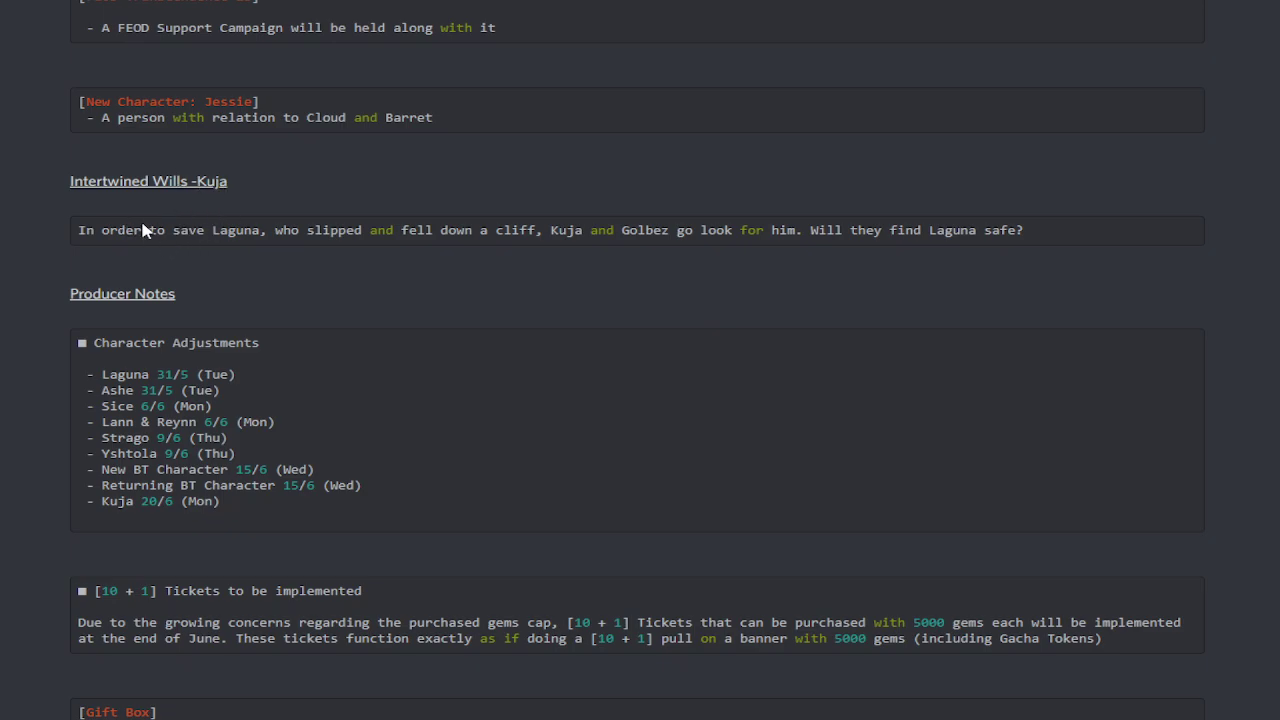
{"action": "mouse_move", "coordinate": [120, 248]}
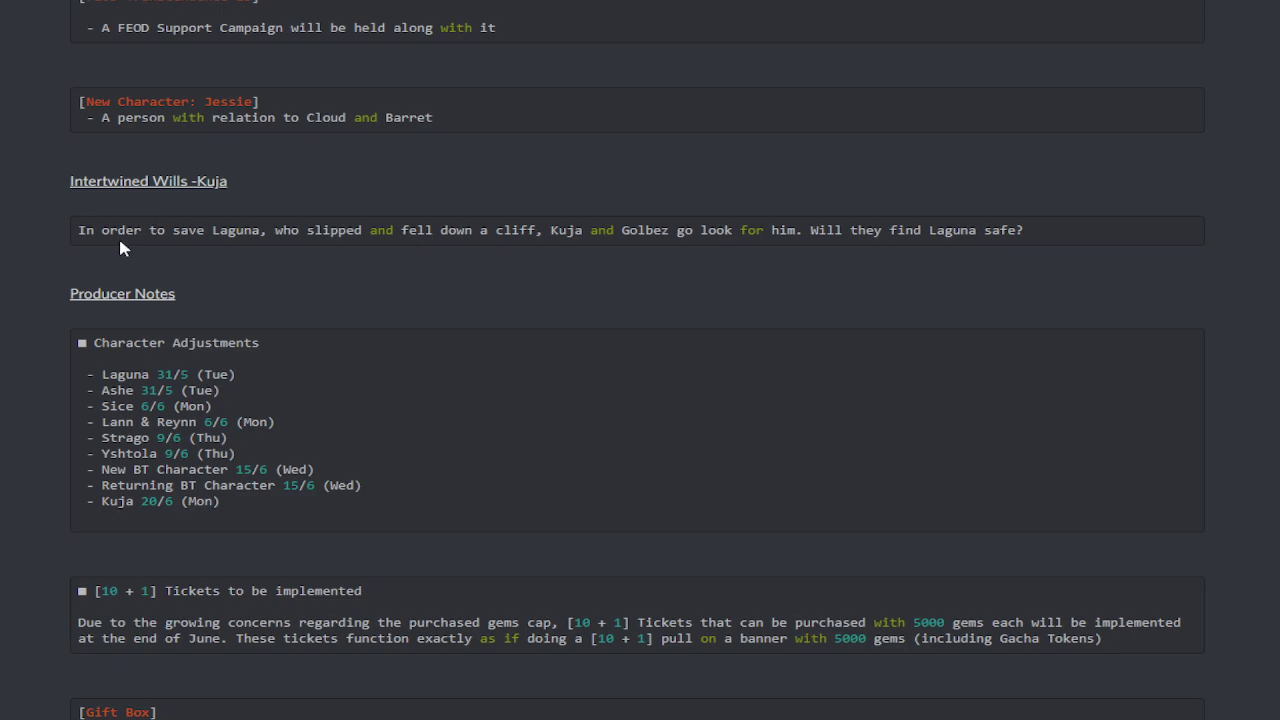
{"action": "mouse_move", "coordinate": [428, 232]}
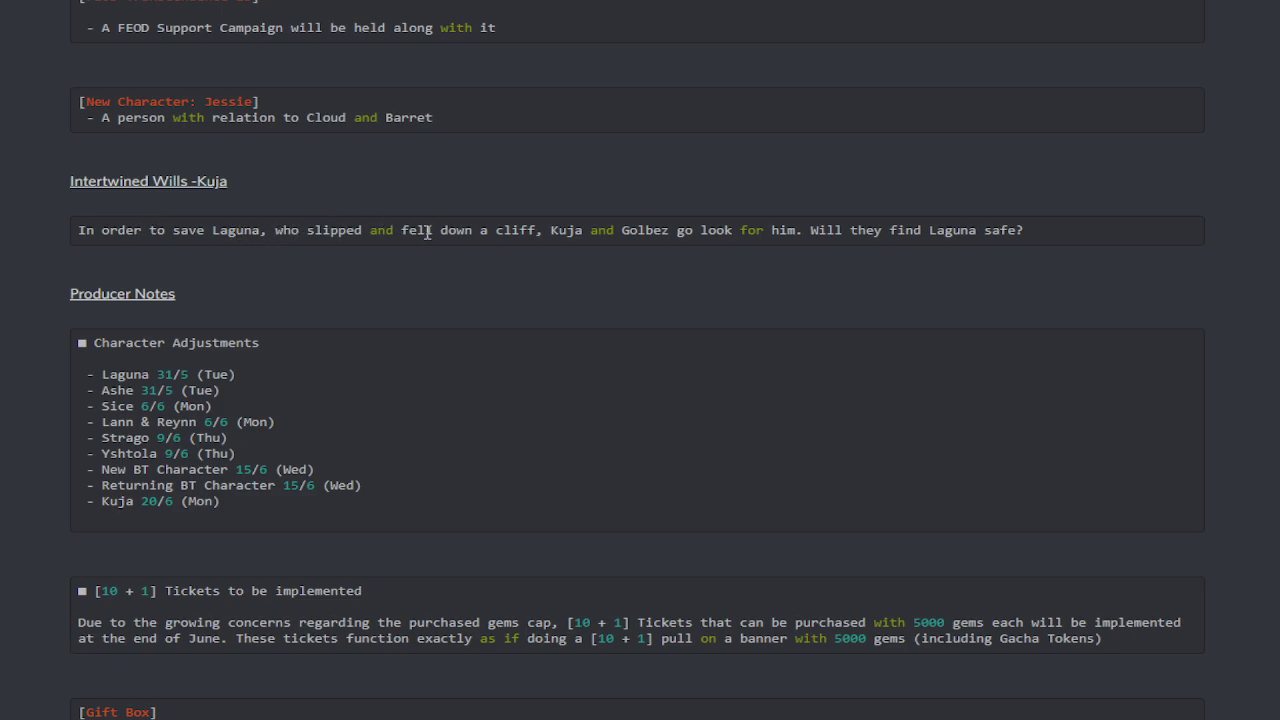
{"action": "mouse_move", "coordinate": [658, 228]}
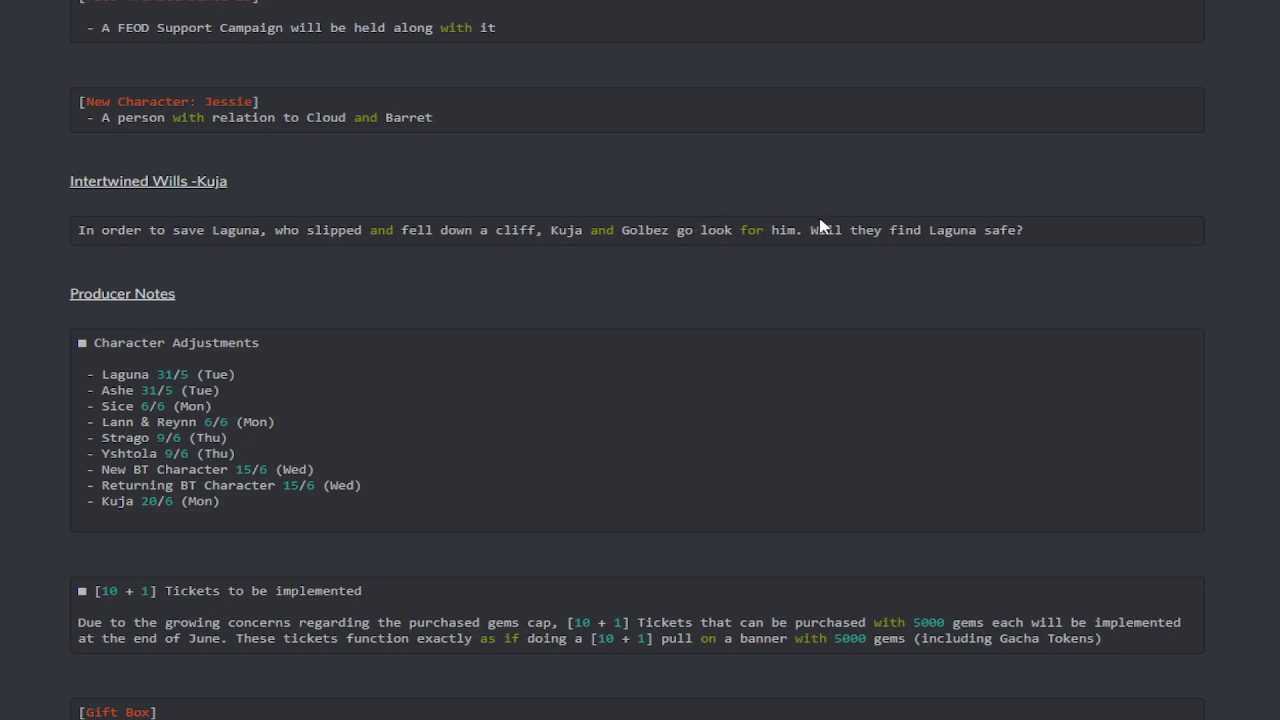
{"action": "scroll", "scroll_direction": "down", "scroll_amount": 3}
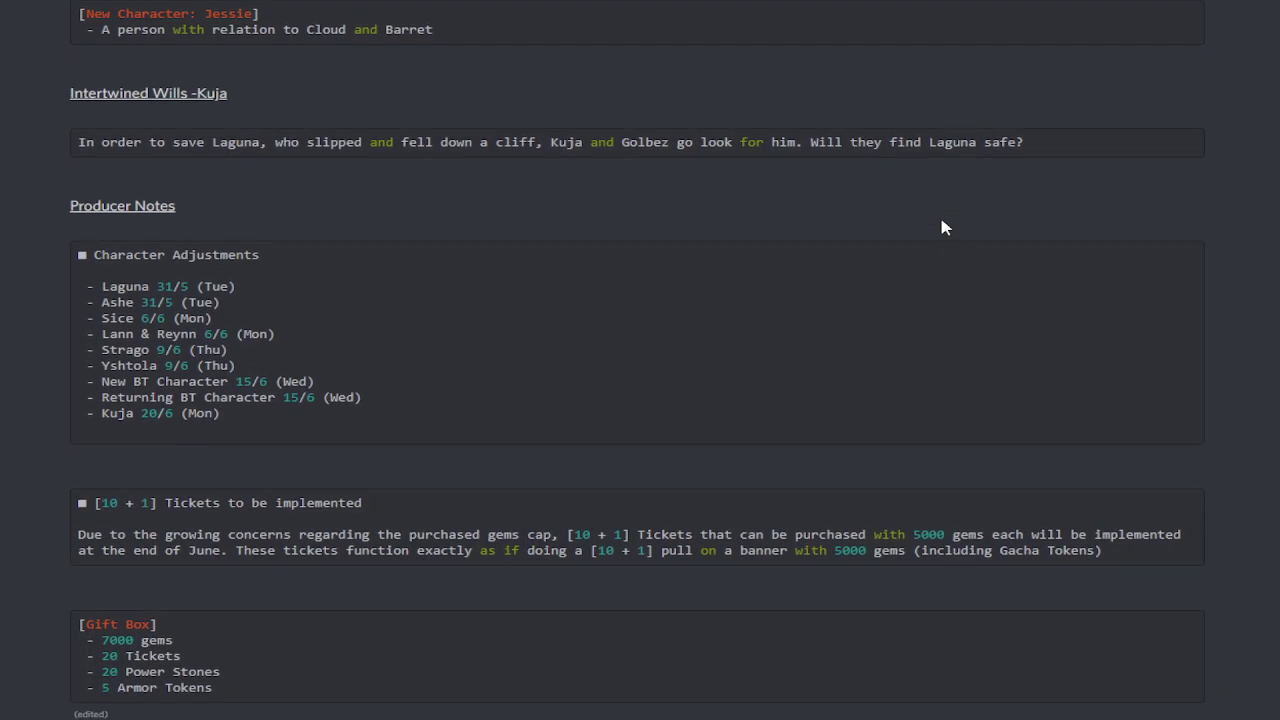
{"action": "scroll", "scroll_direction": "down", "scroll_amount": 3}
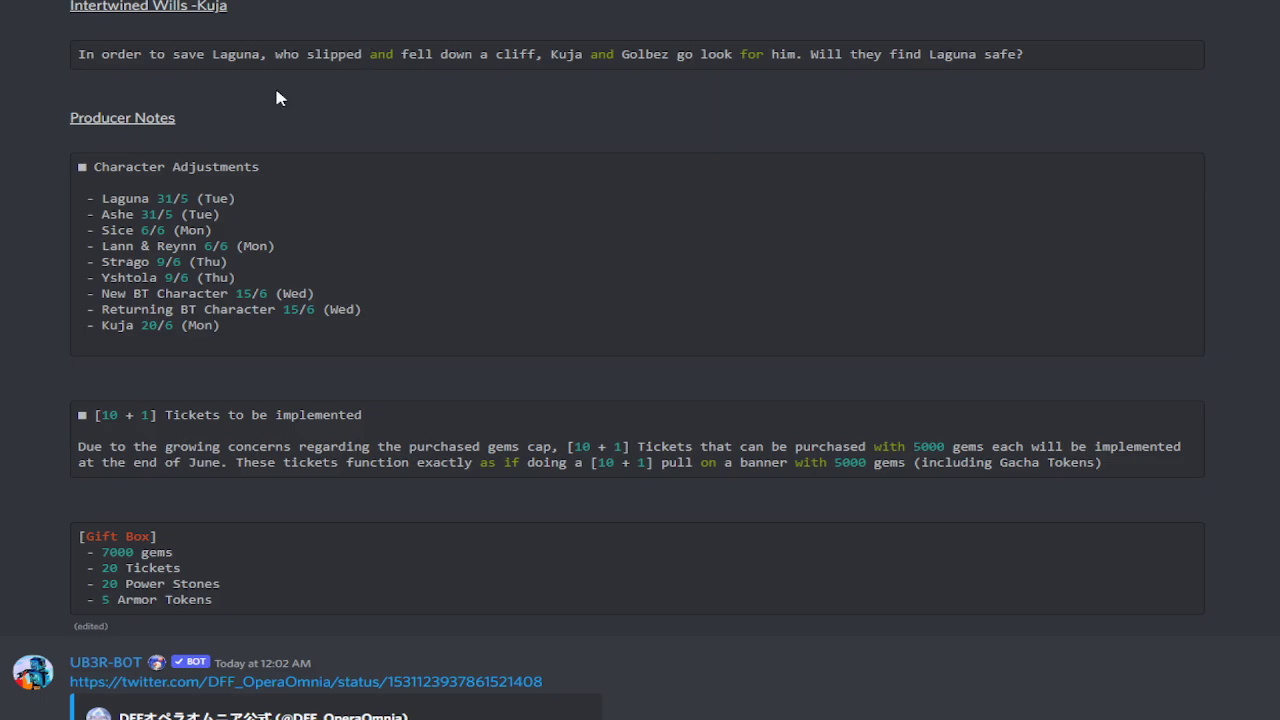
{"action": "scroll", "scroll_direction": "down", "scroll_amount": 3}
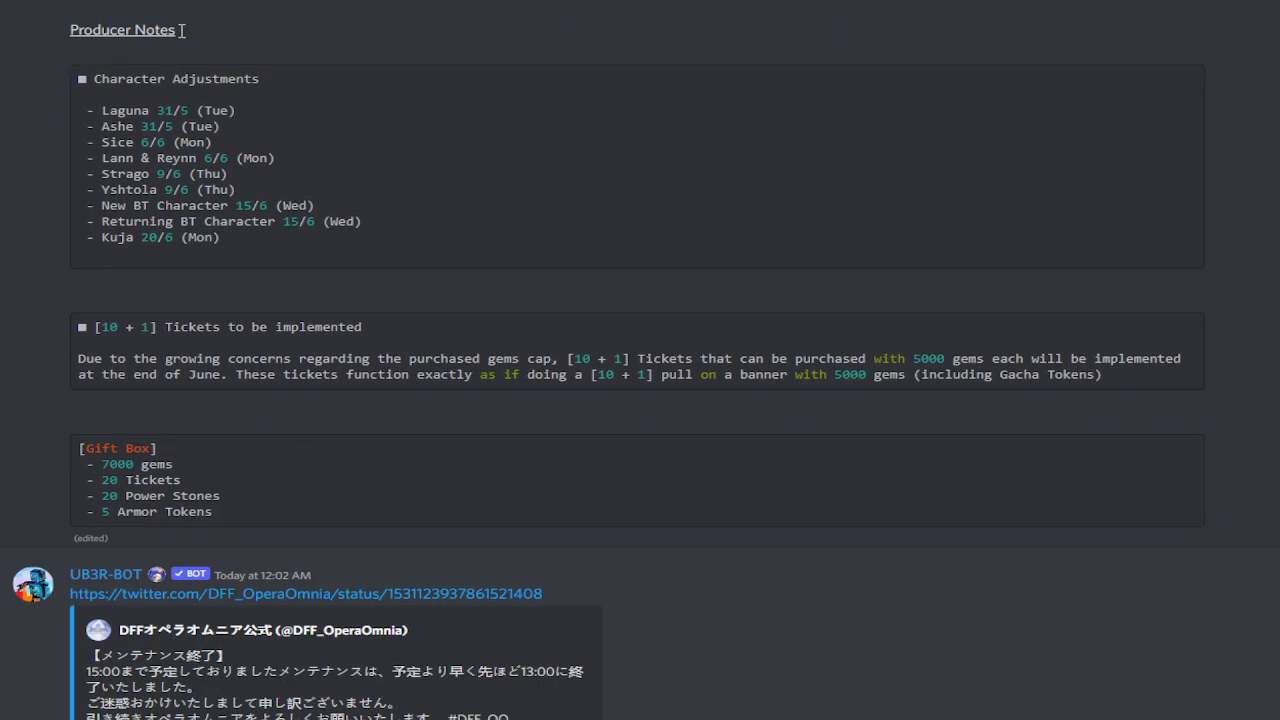
{"action": "mouse_move", "coordinate": [80, 98]}
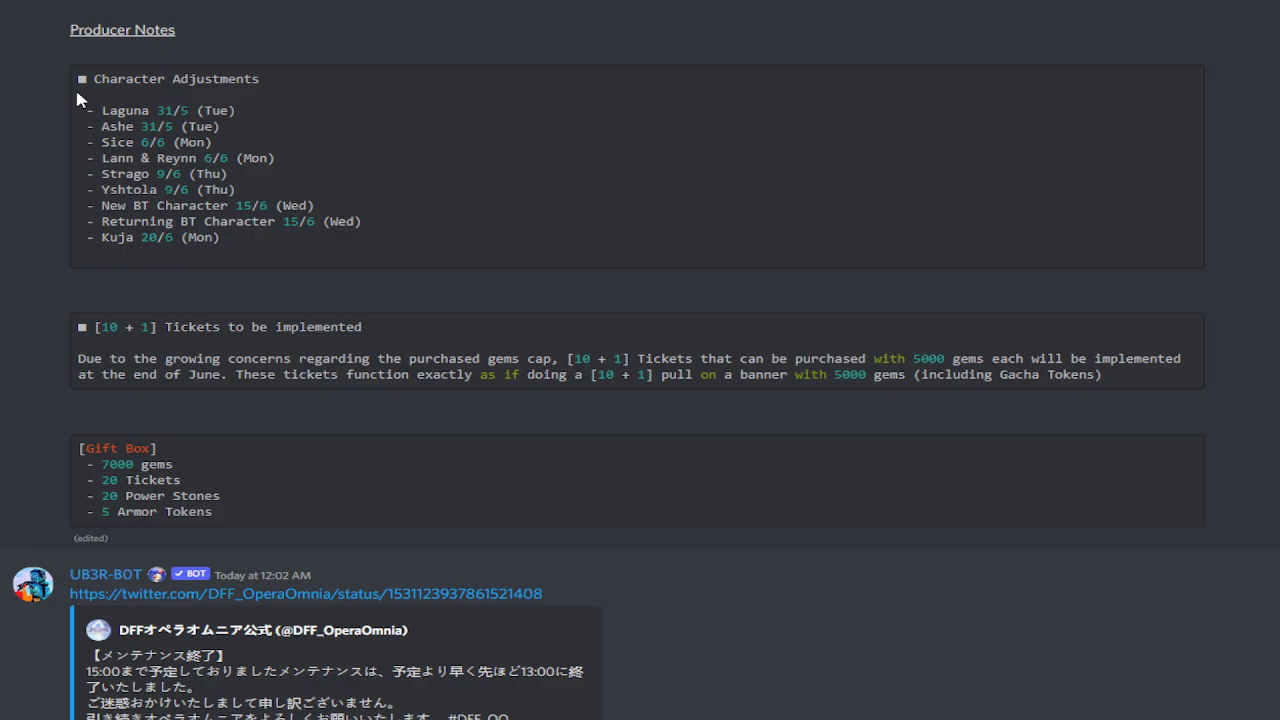
{"action": "mouse_move", "coordinate": [160, 104]}
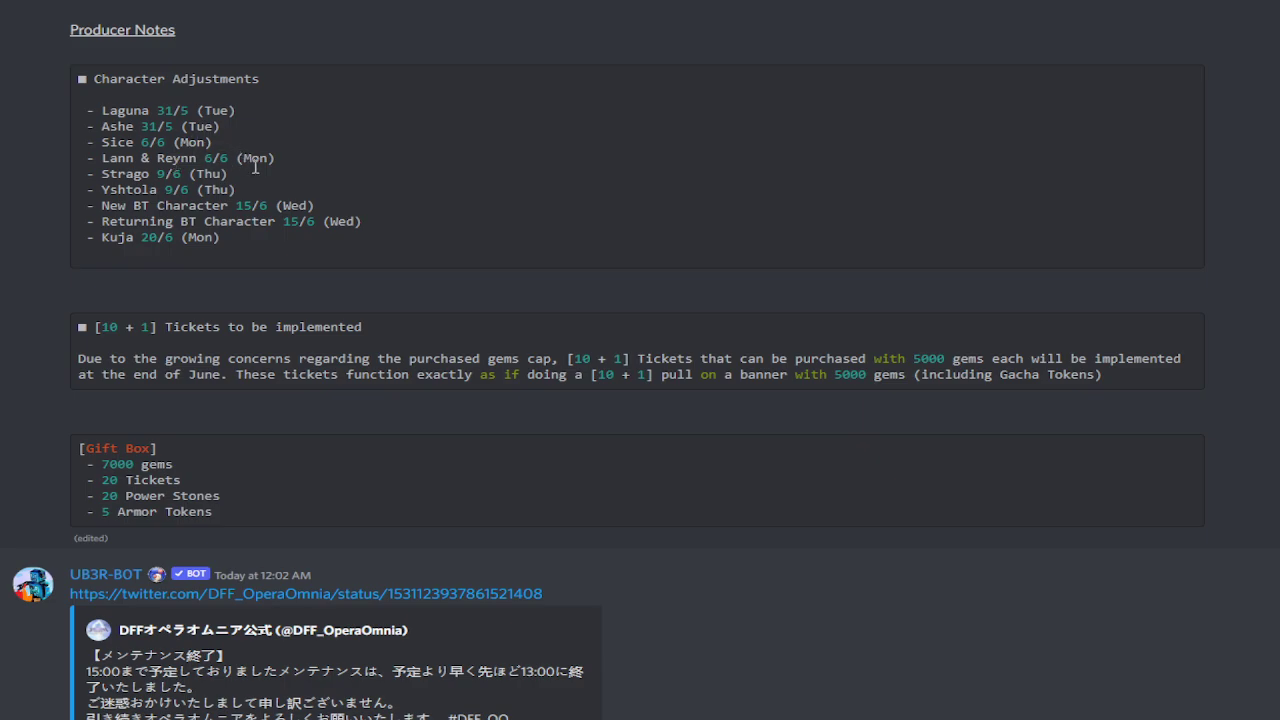
{"action": "mouse_move", "coordinate": [172, 160]}
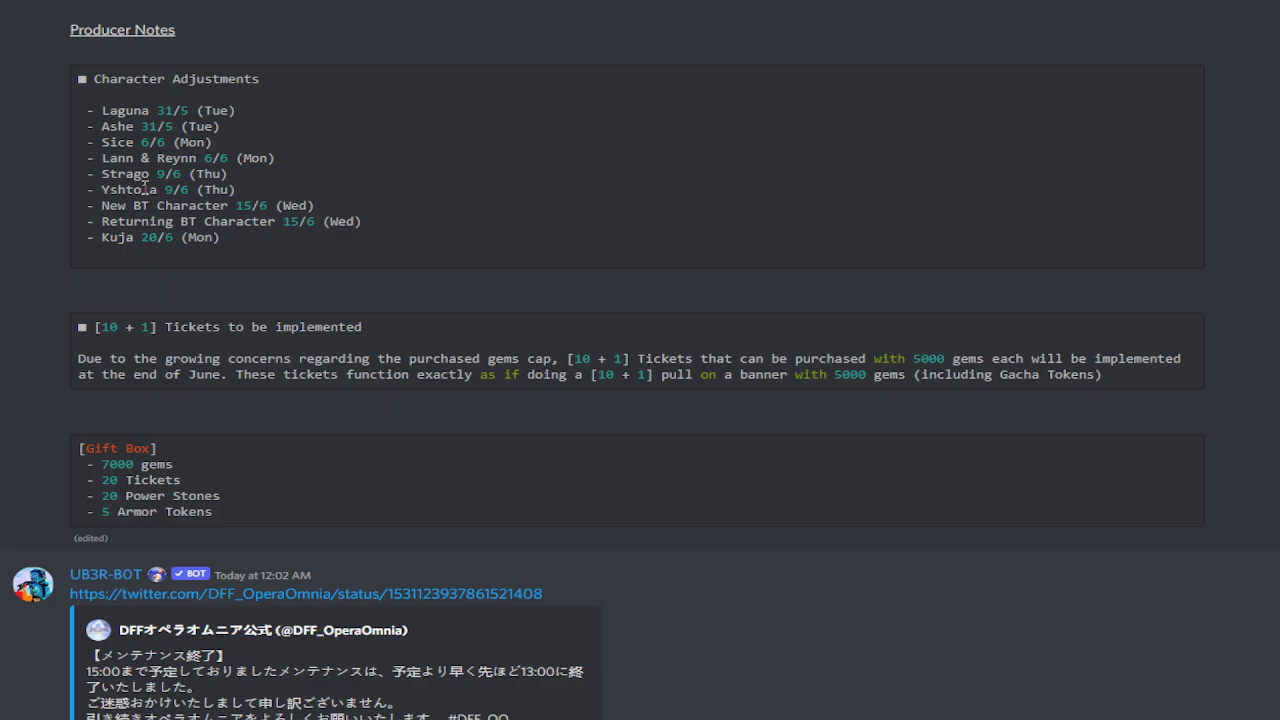
{"action": "mouse_move", "coordinate": [152, 172]}
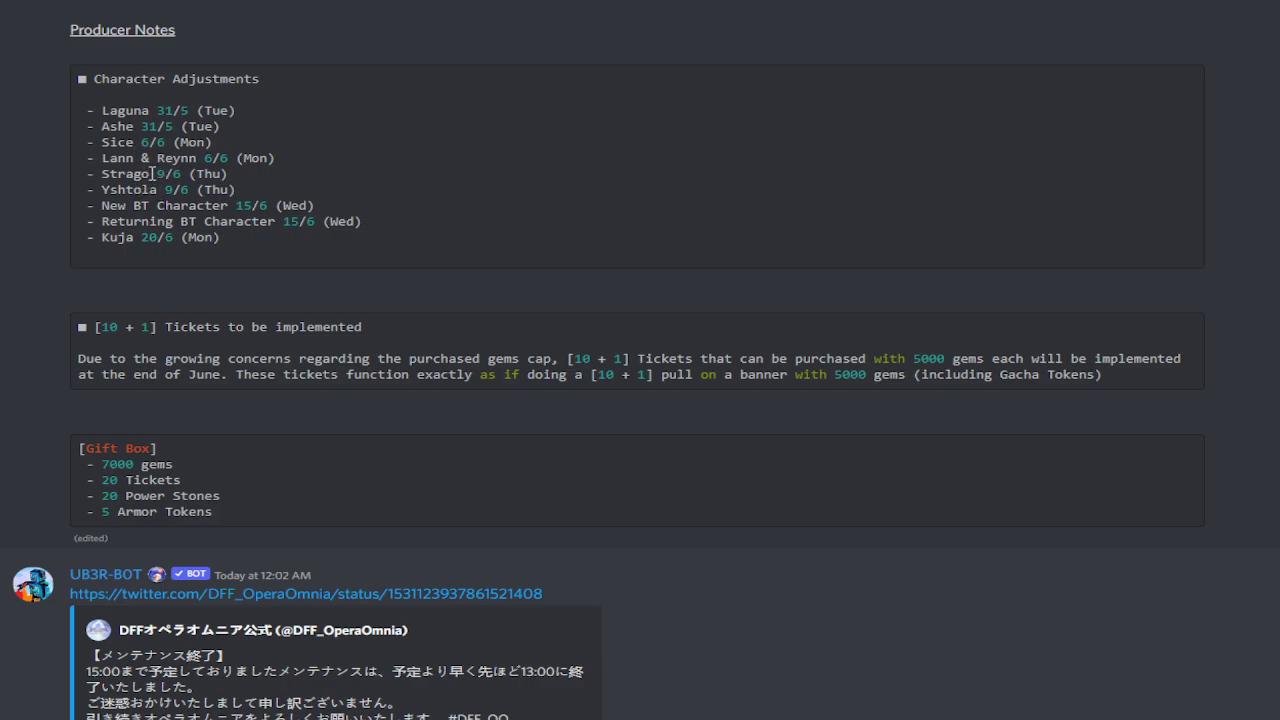
{"action": "mouse_move", "coordinate": [188, 192]}
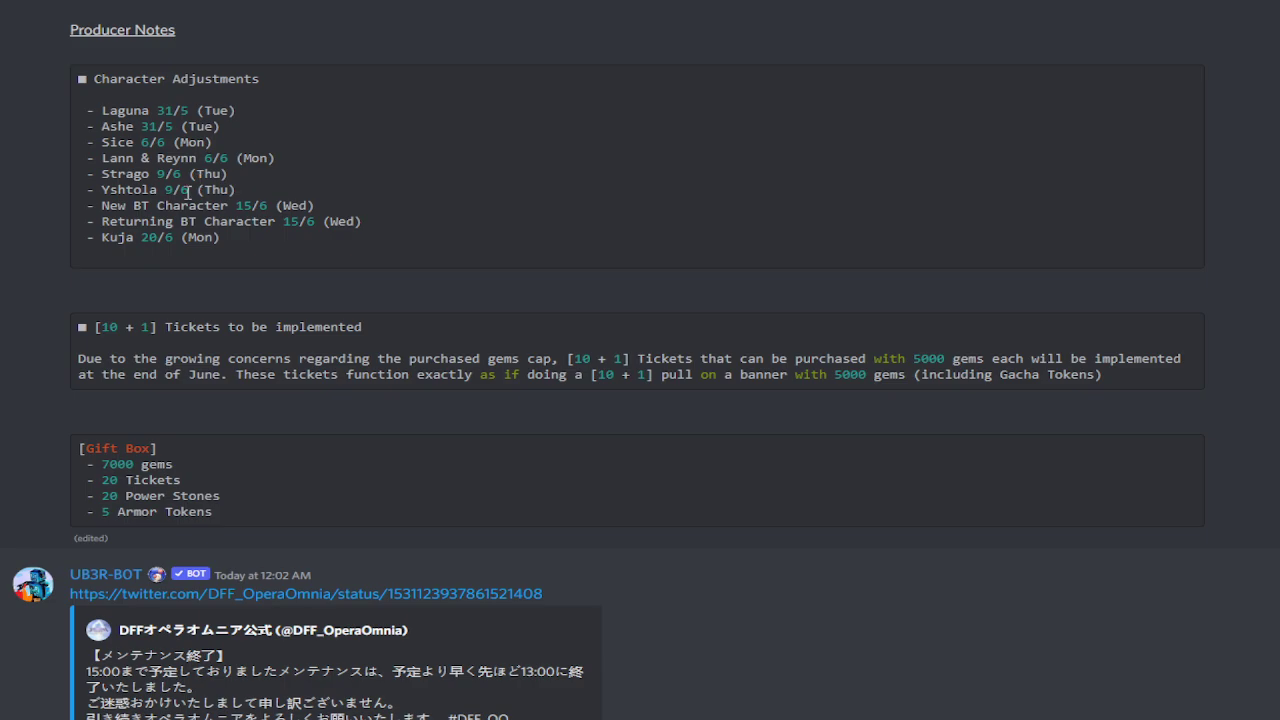
{"action": "mouse_move", "coordinate": [214, 216]}
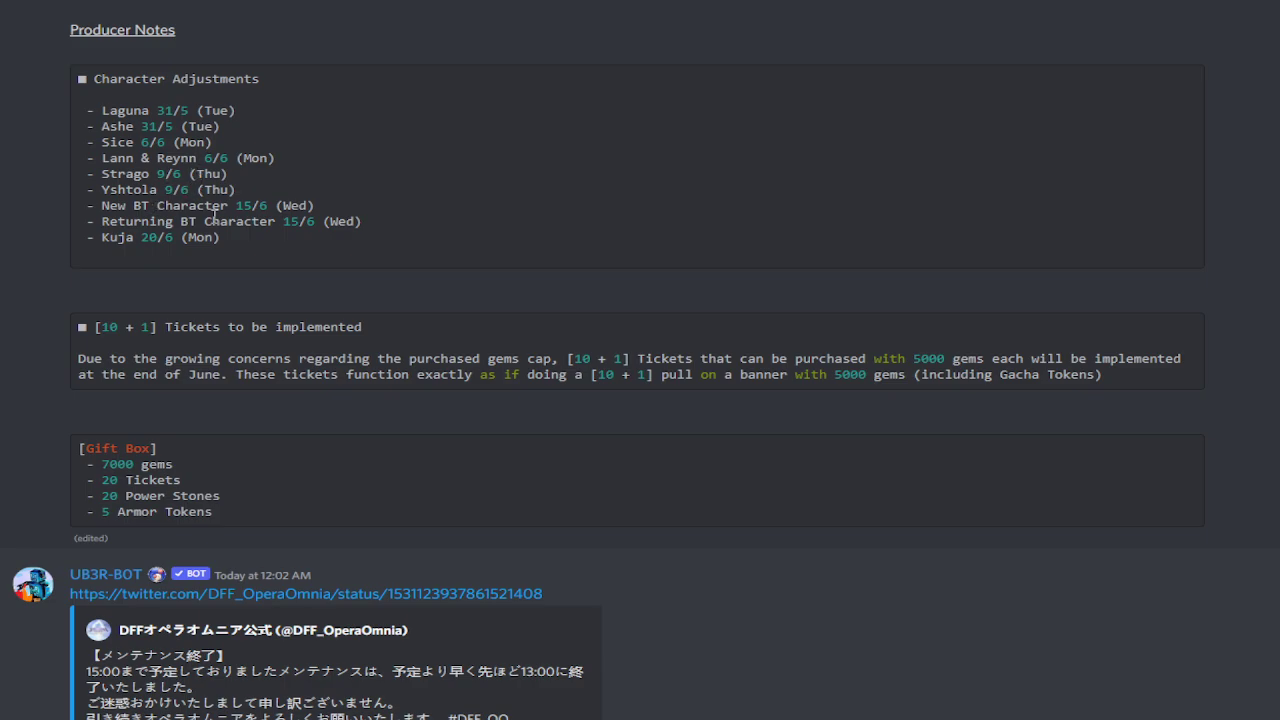
{"action": "mouse_move", "coordinate": [204, 204]}
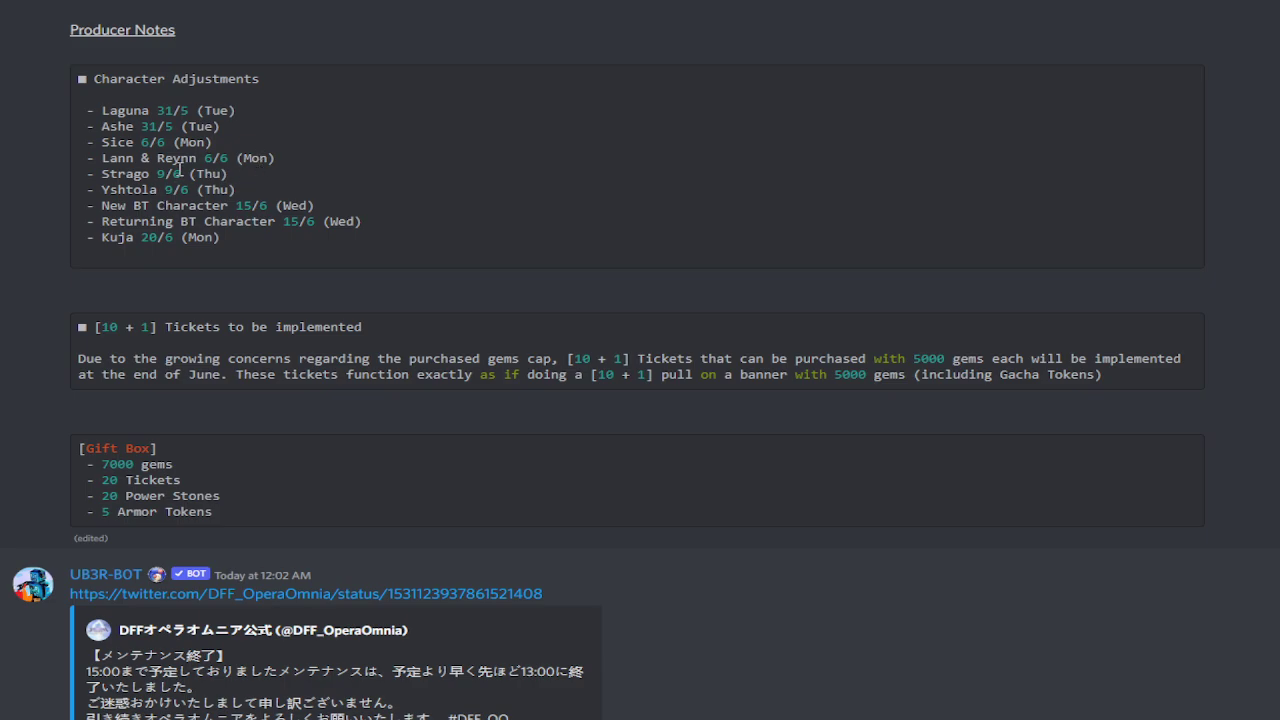
{"action": "scroll", "scroll_direction": "down", "scroll_amount": 3}
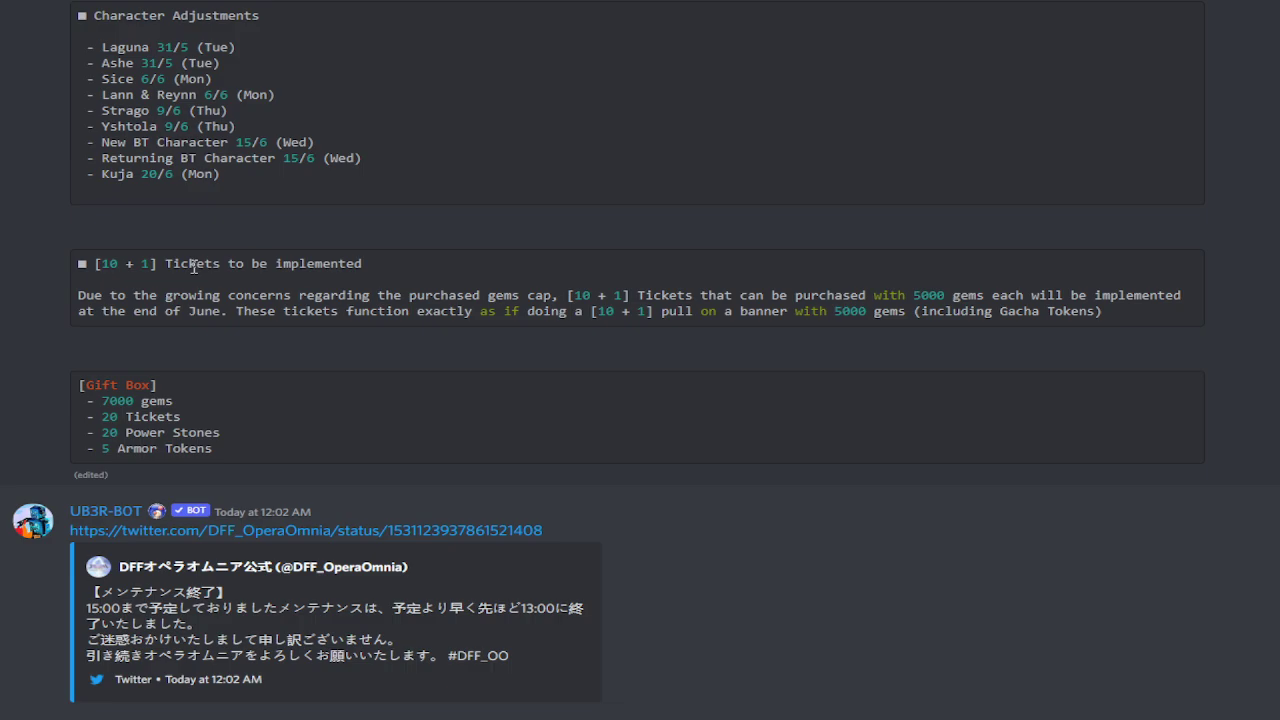
{"action": "mouse_move", "coordinate": [348, 118]}
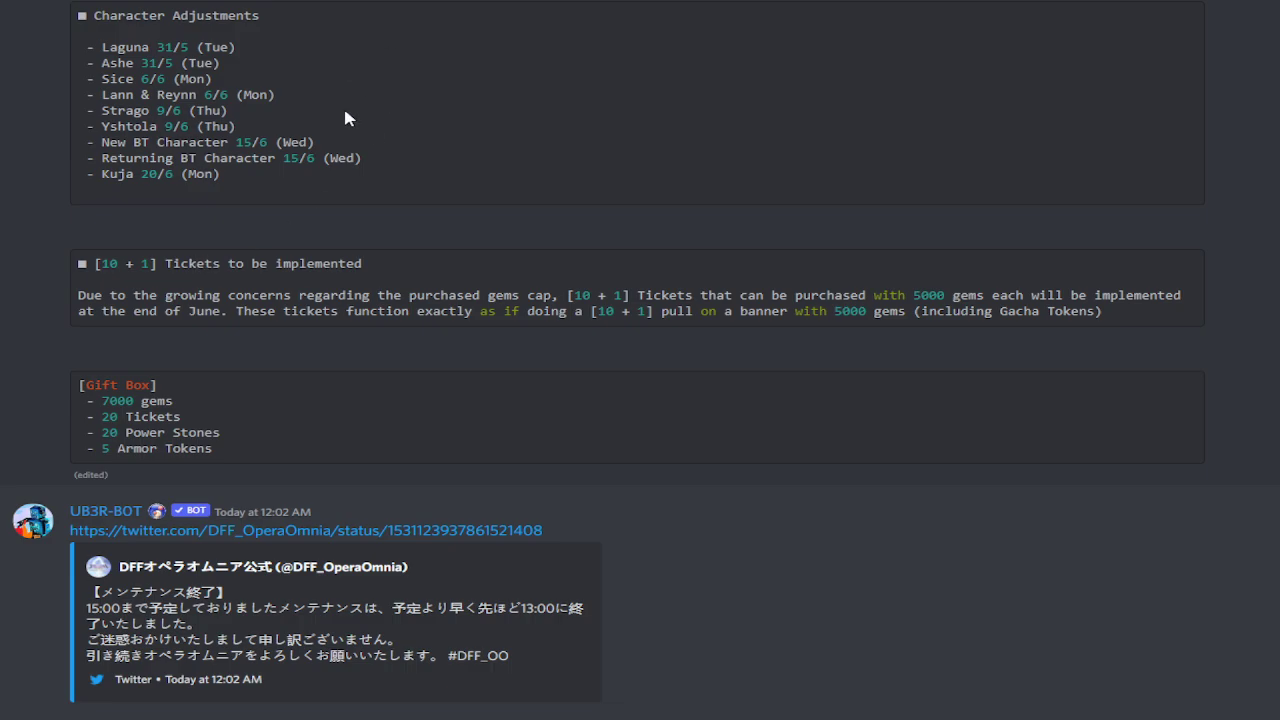
{"action": "mouse_move", "coordinate": [308, 278]}
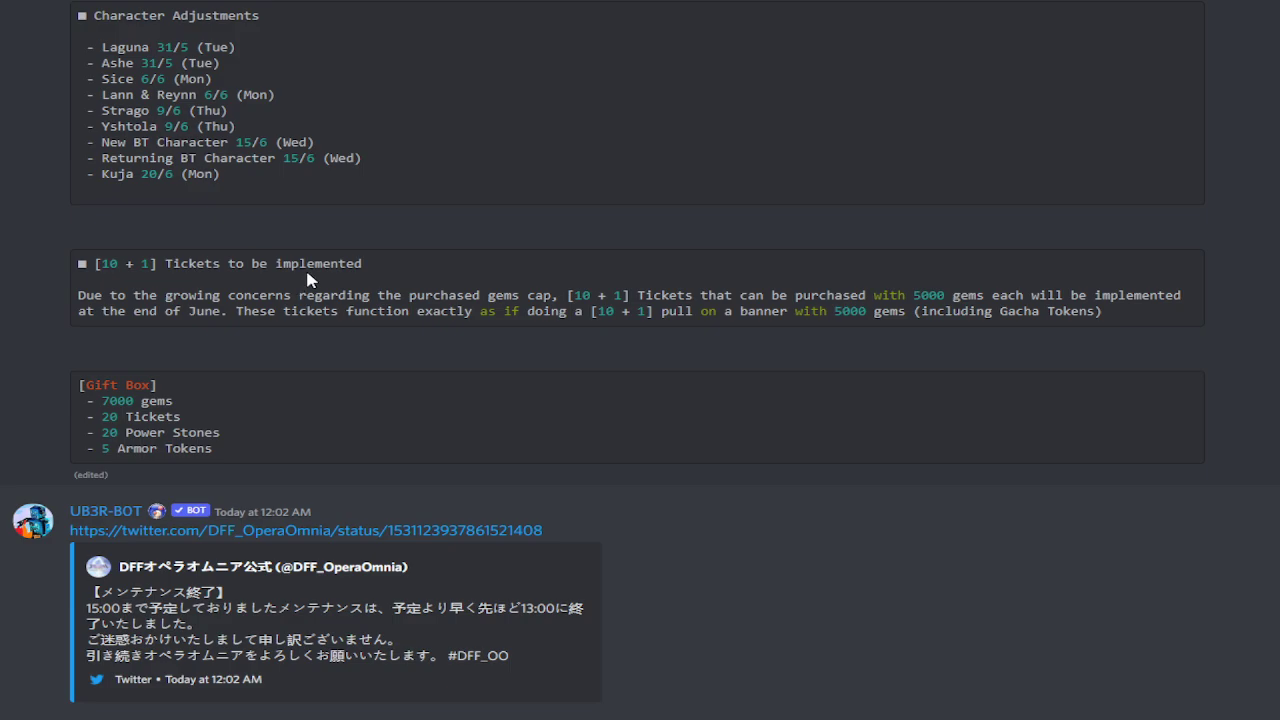
{"action": "mouse_move", "coordinate": [142, 270]}
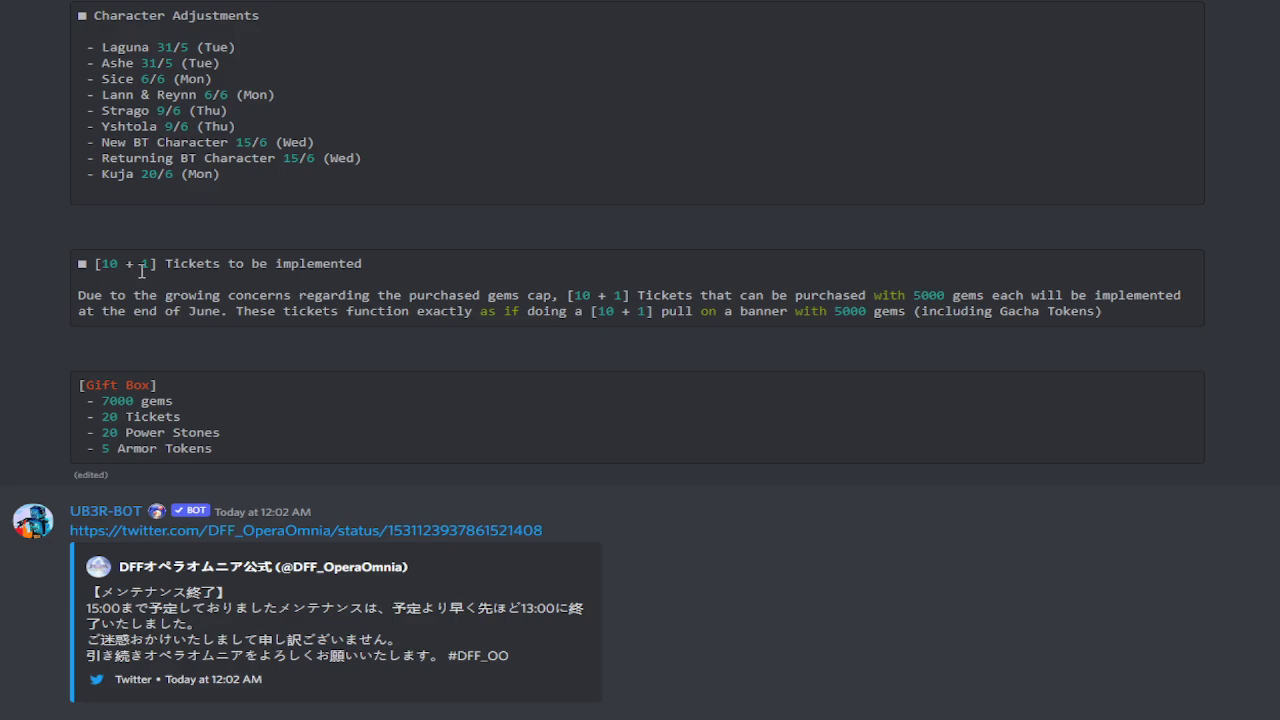
{"action": "mouse_move", "coordinate": [152, 268]}
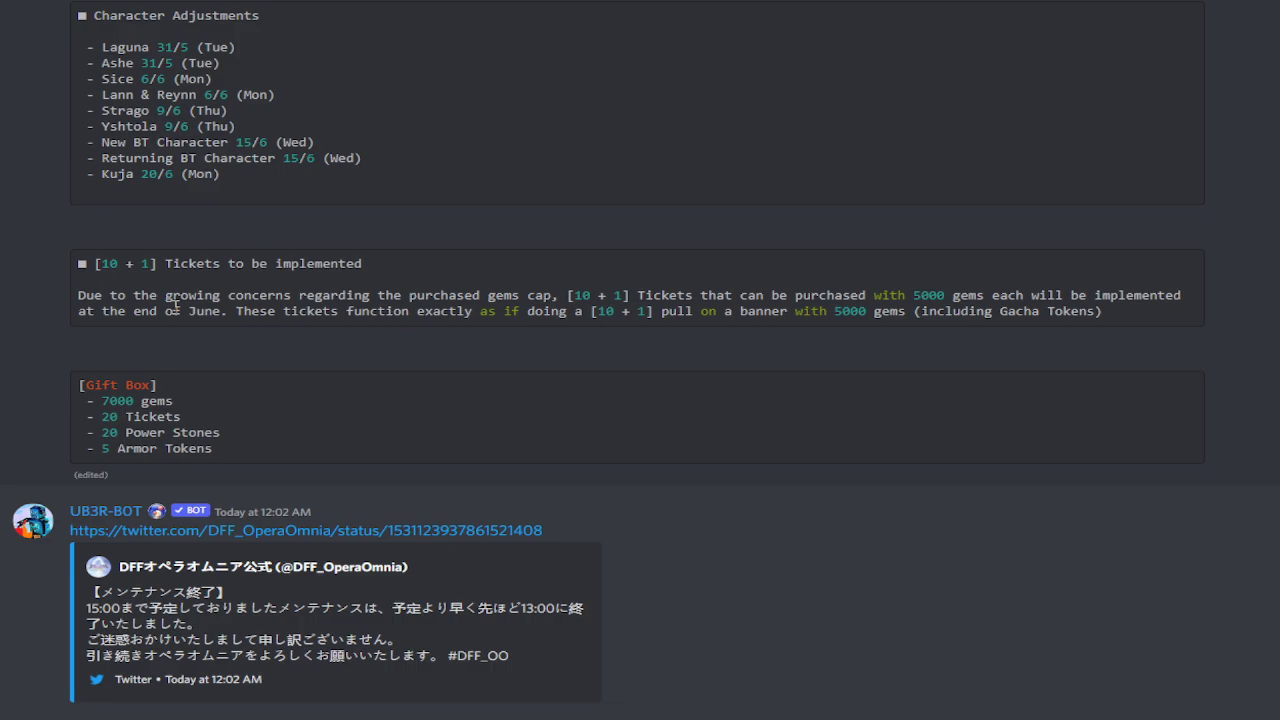
{"action": "mouse_move", "coordinate": [232, 344]}
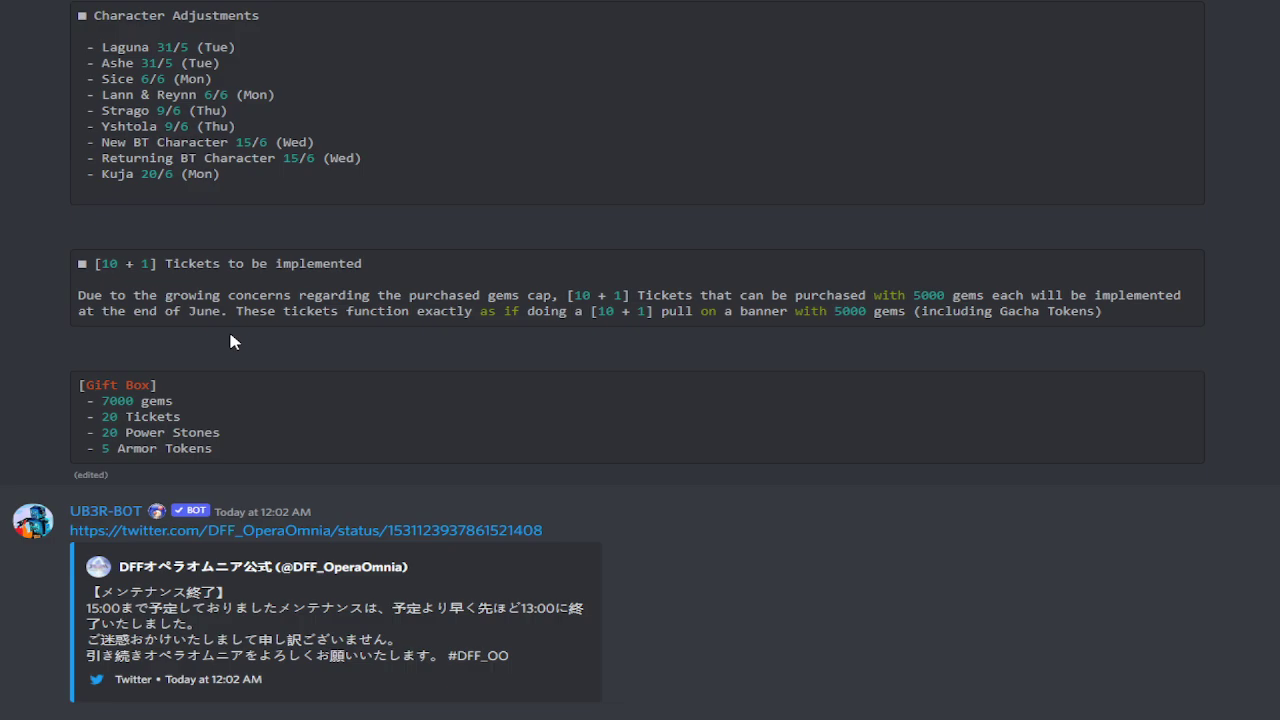
{"action": "mouse_move", "coordinate": [248, 318]}
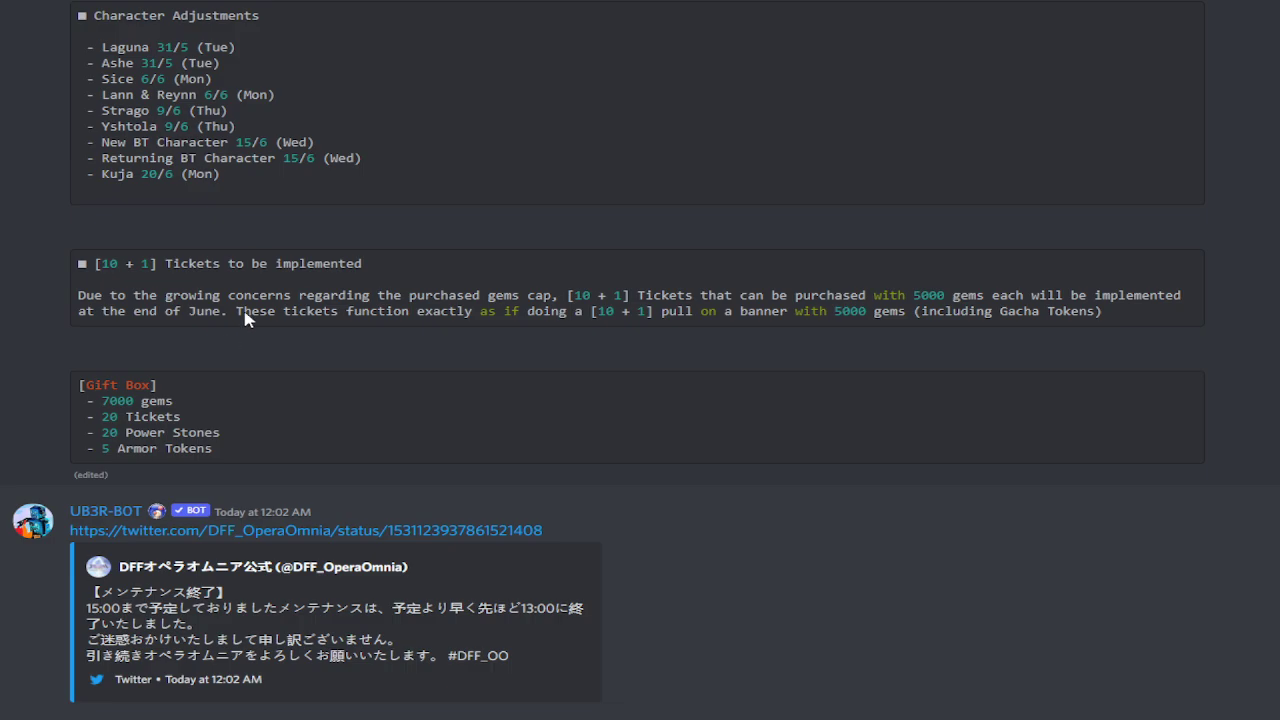
{"action": "mouse_move", "coordinate": [464, 232]}
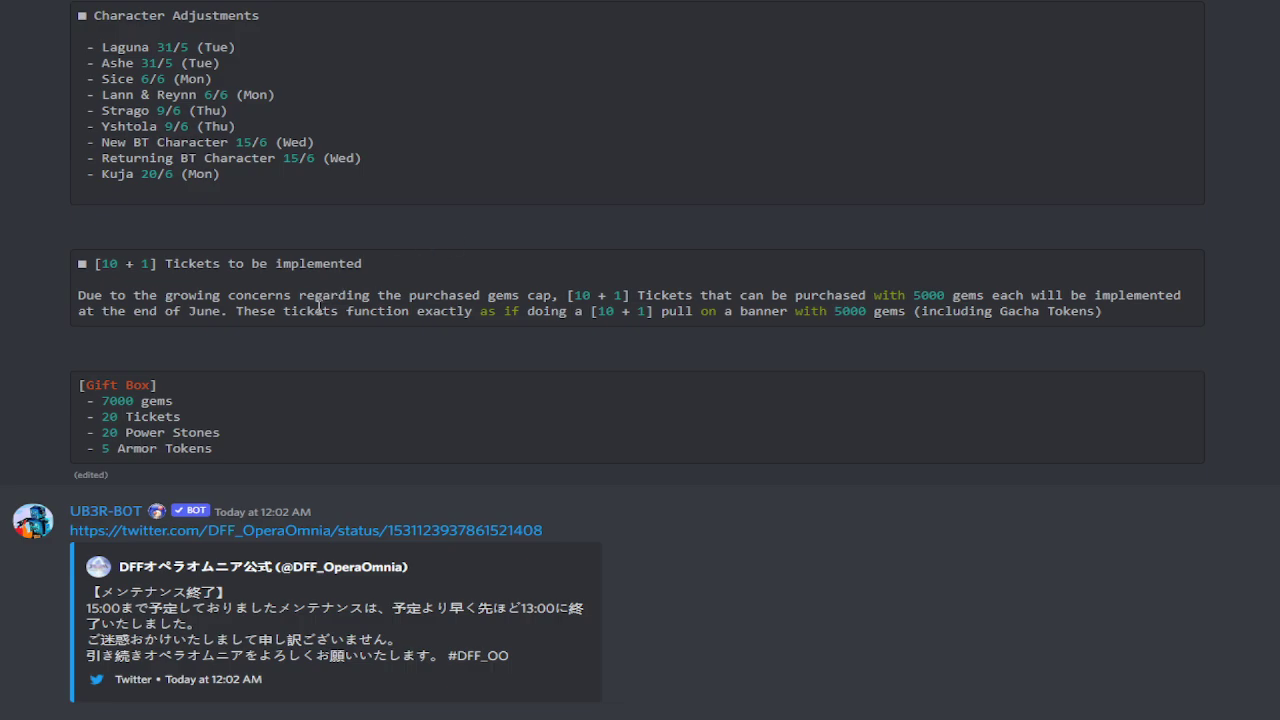
{"action": "mouse_move", "coordinate": [280, 408]}
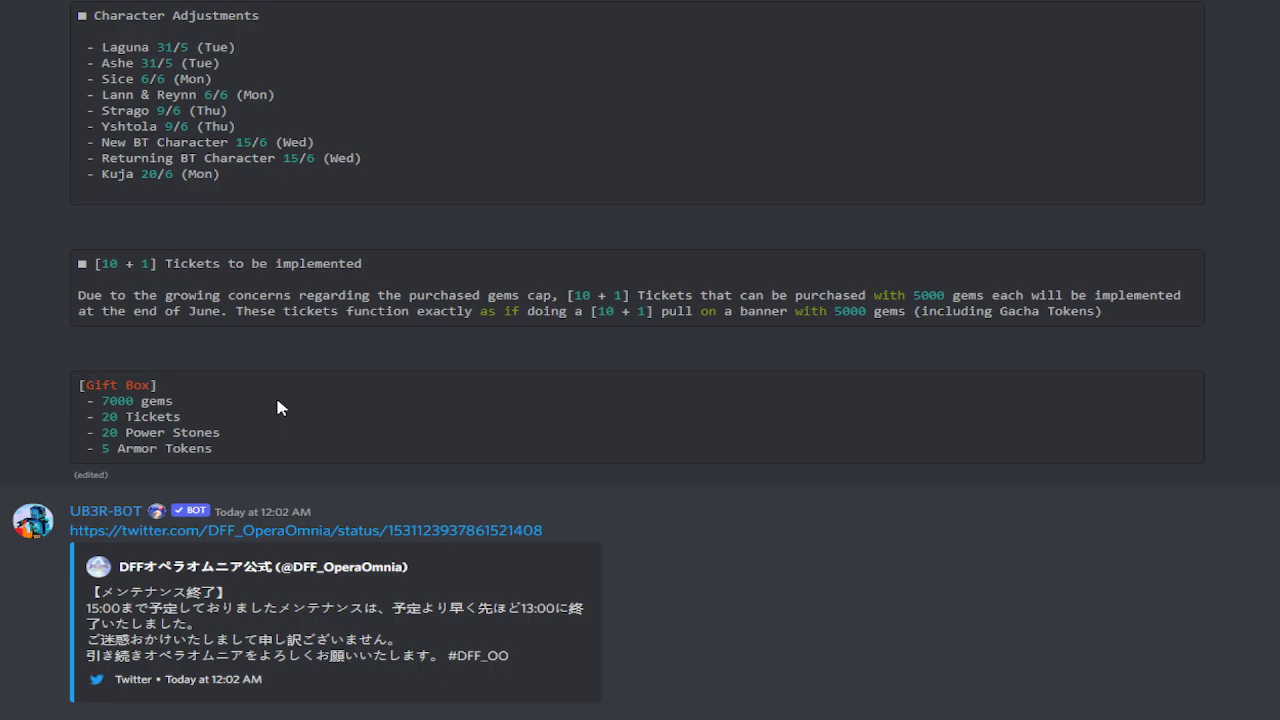
{"action": "mouse_move", "coordinate": [172, 424]}
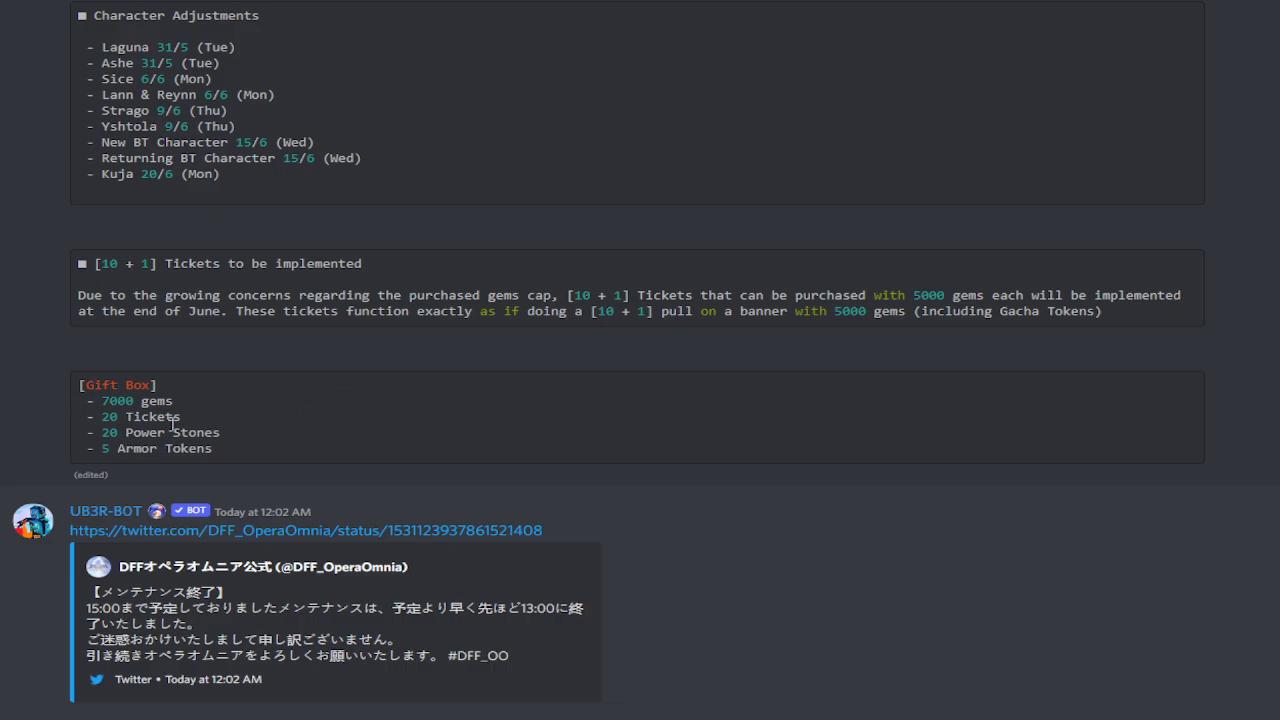
{"action": "mouse_move", "coordinate": [178, 420]}
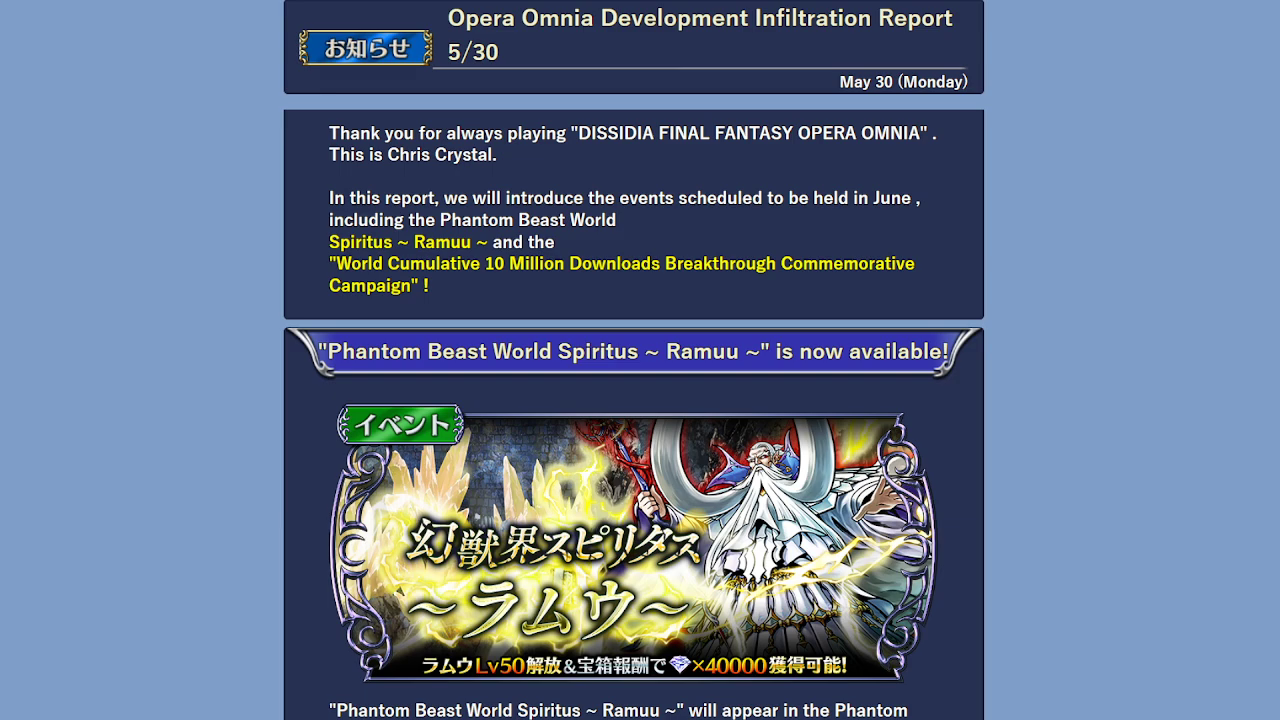
Scroll the report past the Ramuu event and character list to Ashe's Tournesol and Ultima Blade weapons.
{"action": "scroll", "scroll_direction": "down", "scroll_amount": 3}
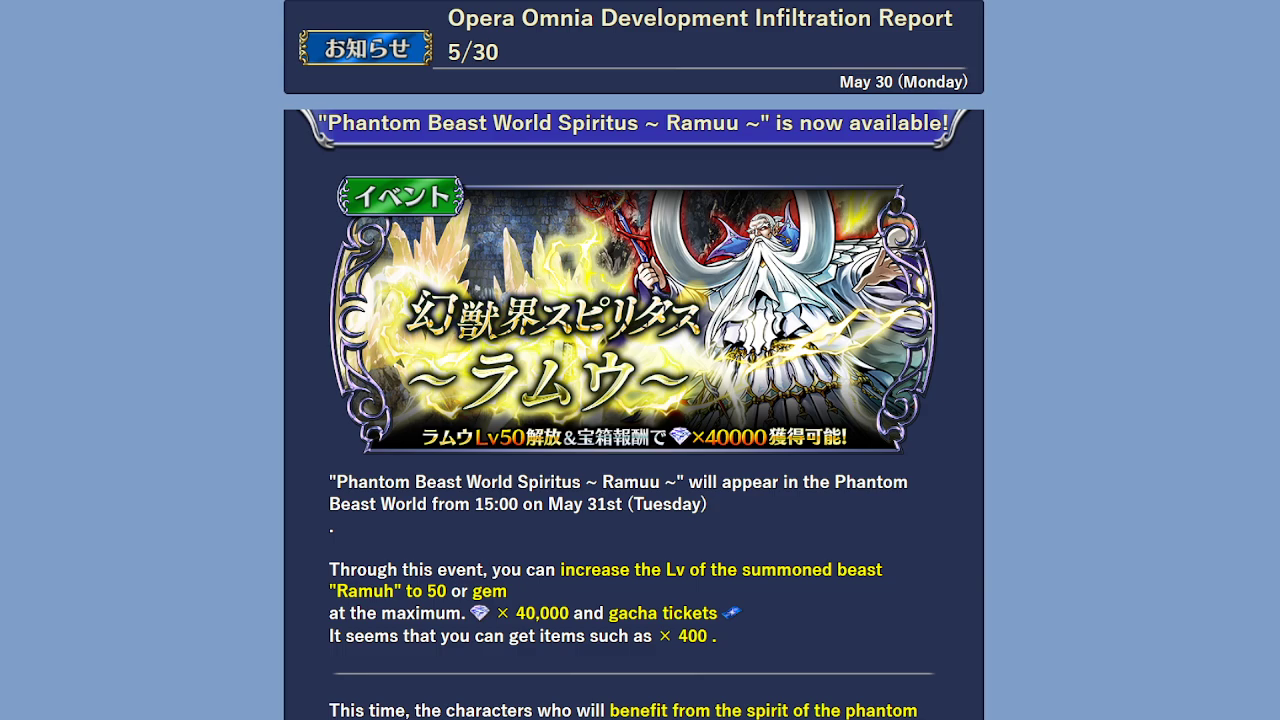
{"action": "scroll", "scroll_direction": "down", "scroll_amount": 3}
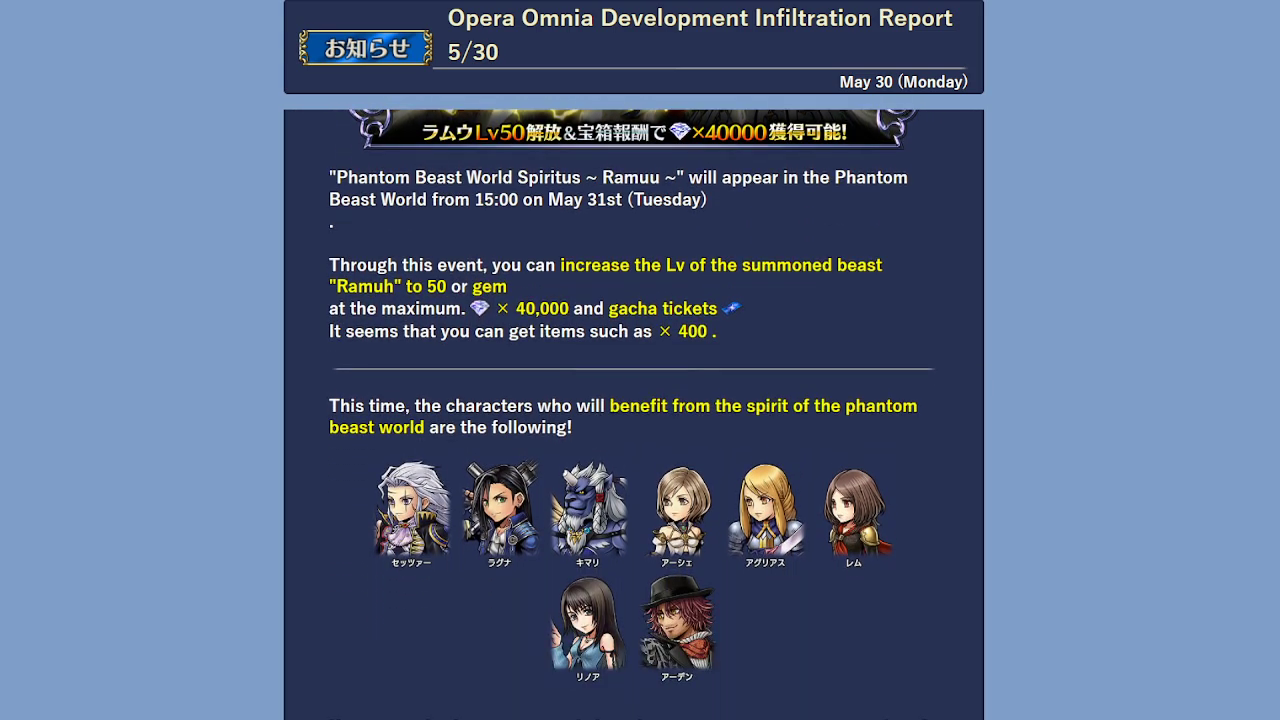
{"action": "scroll", "scroll_direction": "down", "scroll_amount": 3}
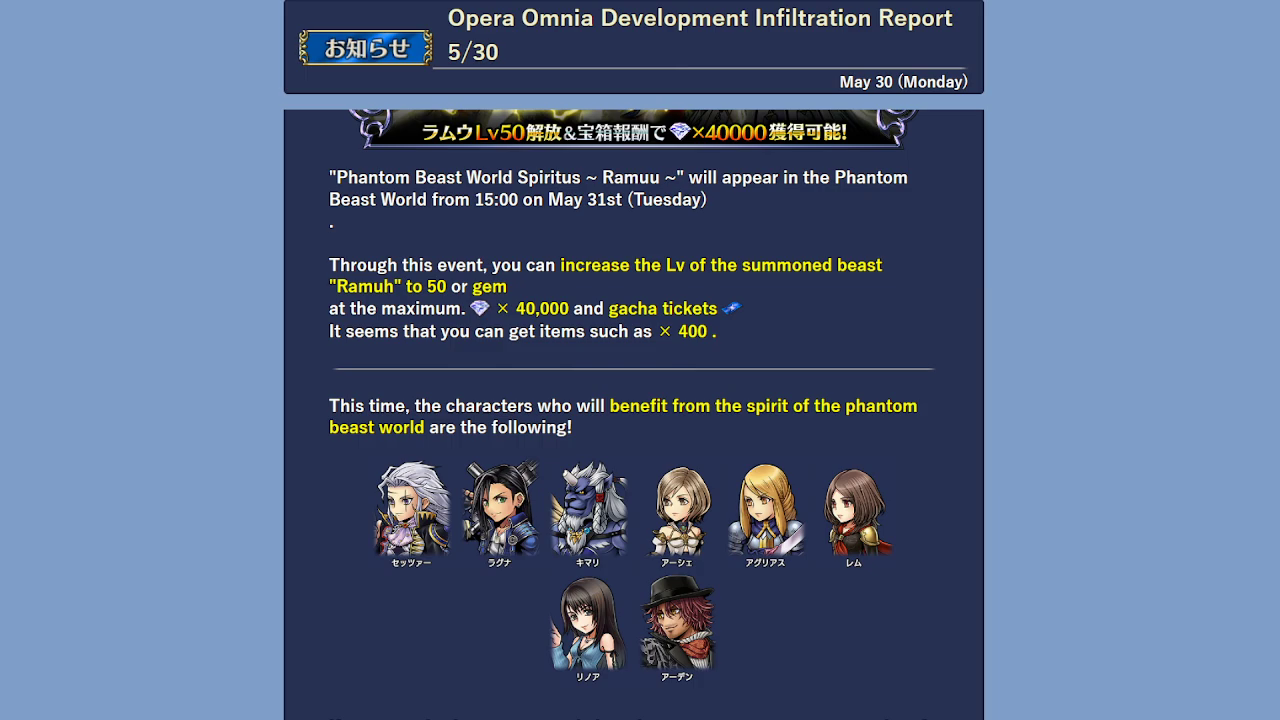
{"action": "scroll", "scroll_direction": "down", "scroll_amount": 3}
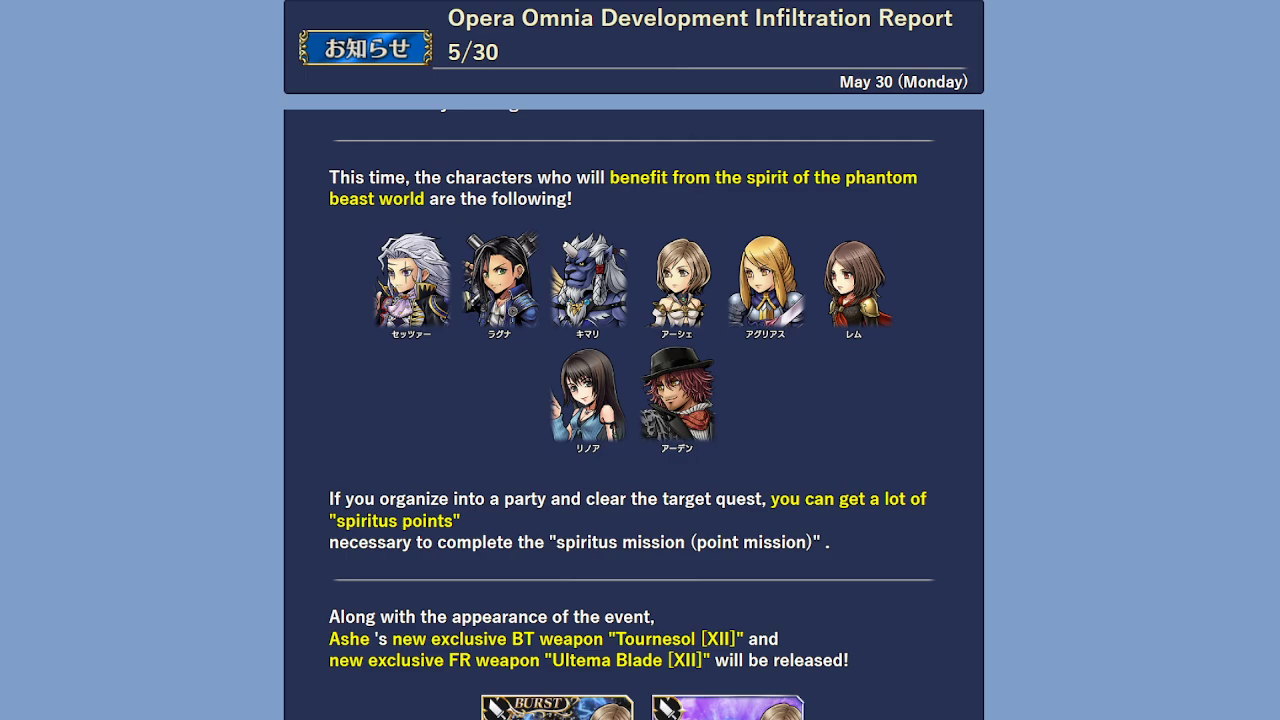
{"action": "scroll", "scroll_direction": "down", "scroll_amount": 3}
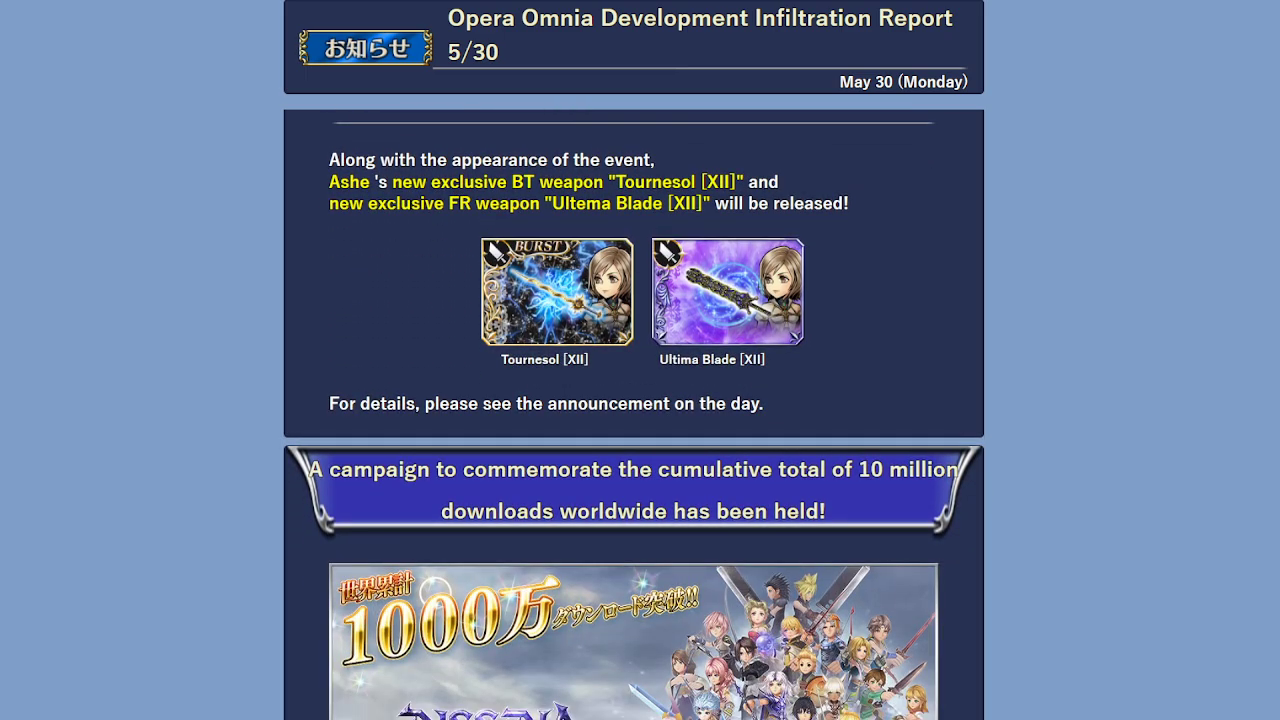
Scroll through the RT Campaign details to the Transcendence Stage 13 notice and June's character teaser.
{"action": "scroll", "scroll_direction": "down", "scroll_amount": 3}
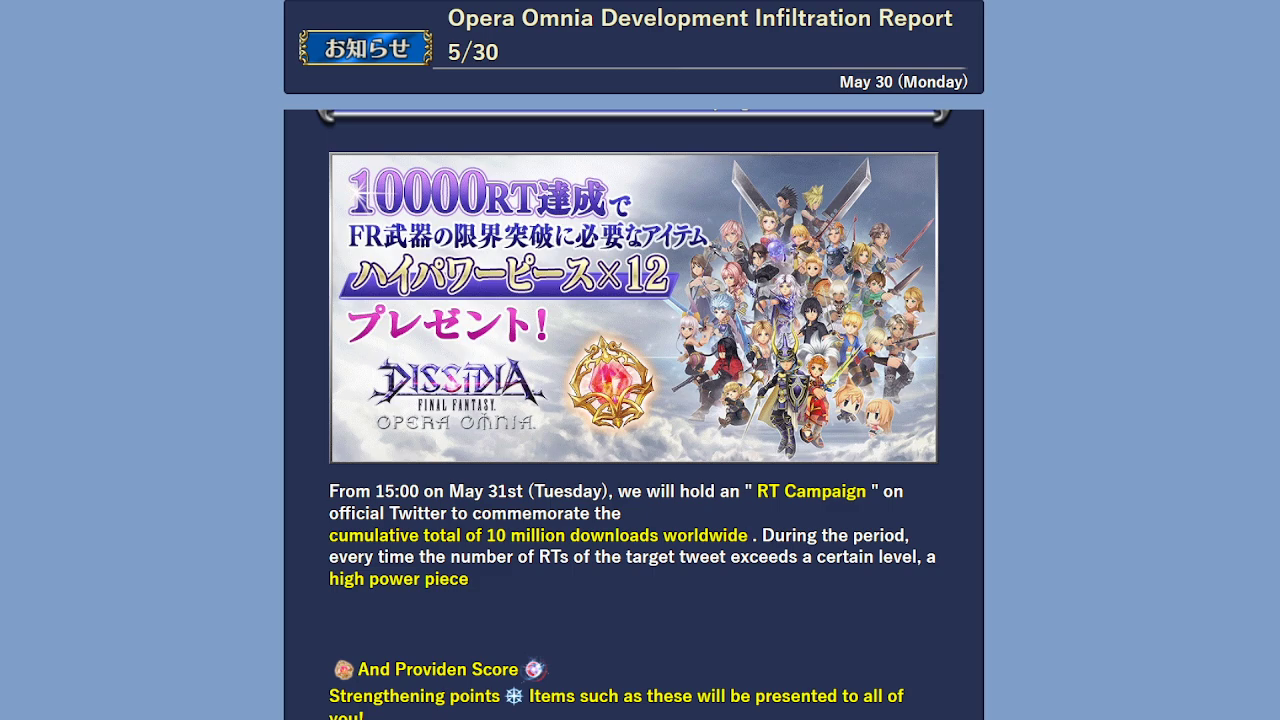
{"action": "scroll", "scroll_direction": "down", "scroll_amount": 3}
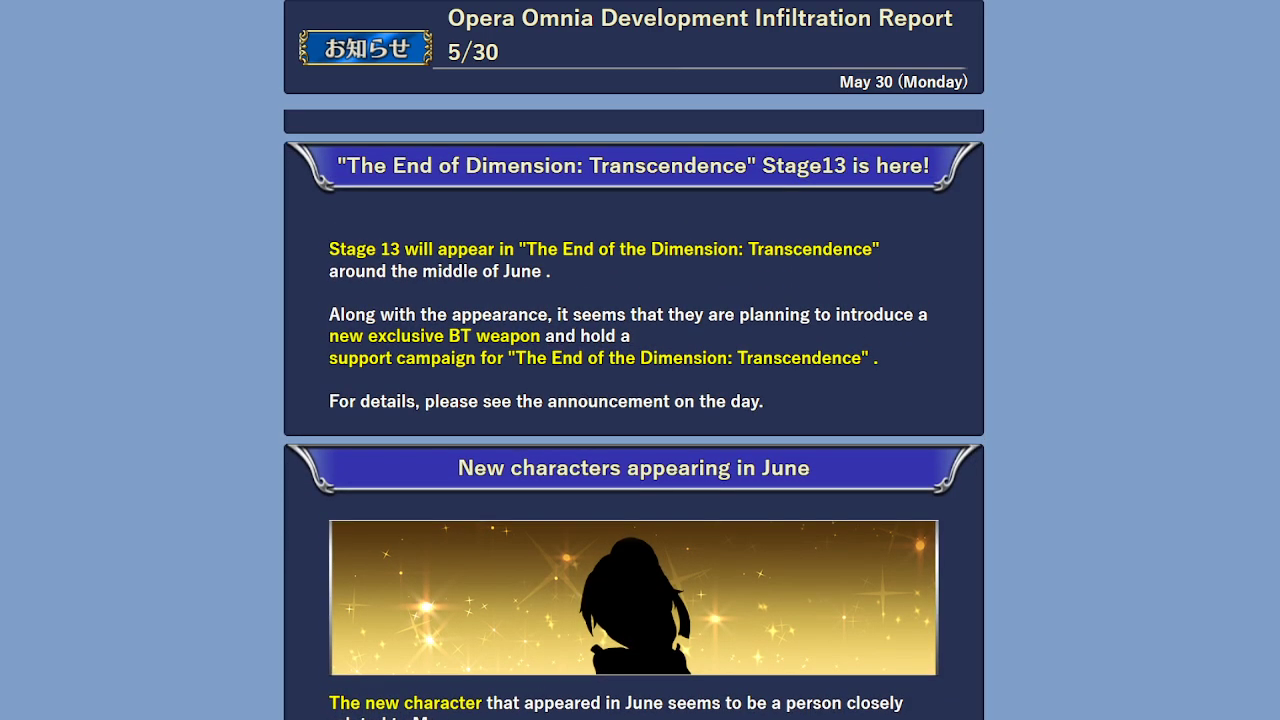
Scroll to the June's crossing will section about Kuja and Golbeza's search for Laguna.
{"action": "scroll", "scroll_direction": "down", "scroll_amount": 3}
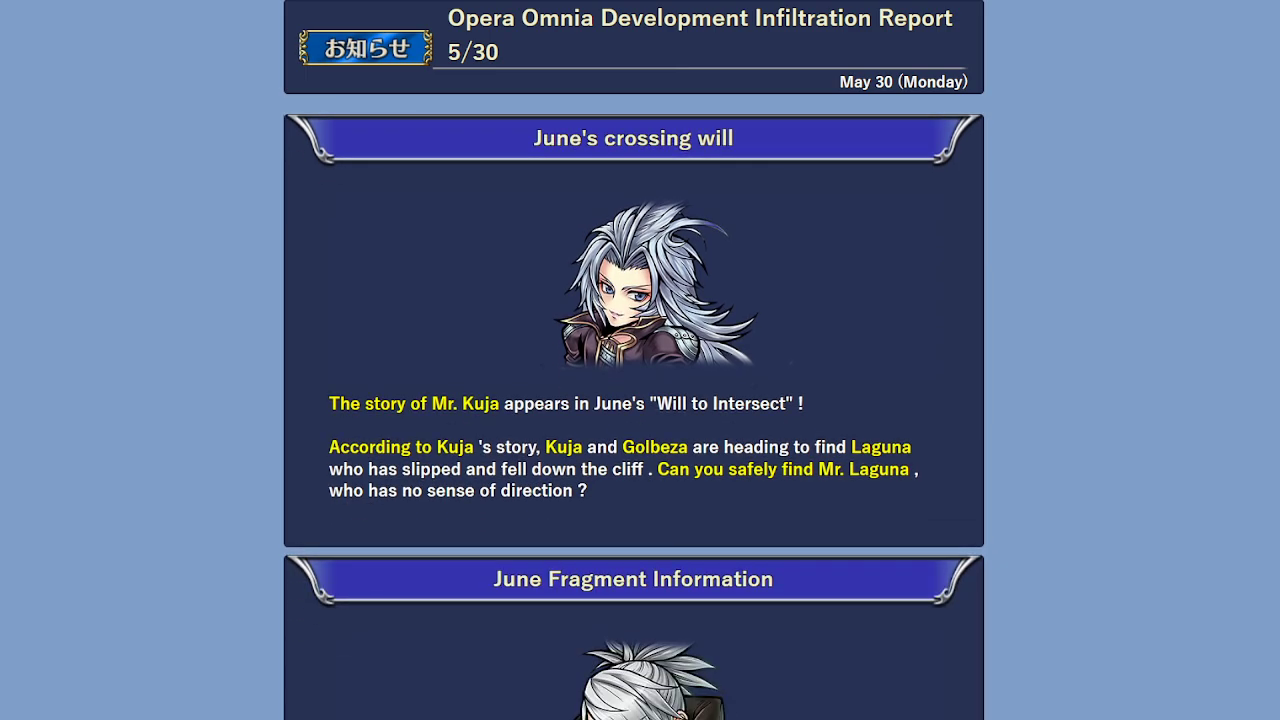
Scroll past the fragment and adjustment tables to the 10 + 1 times gacha ticket paragraph.
{"action": "scroll", "scroll_direction": "down", "scroll_amount": 3}
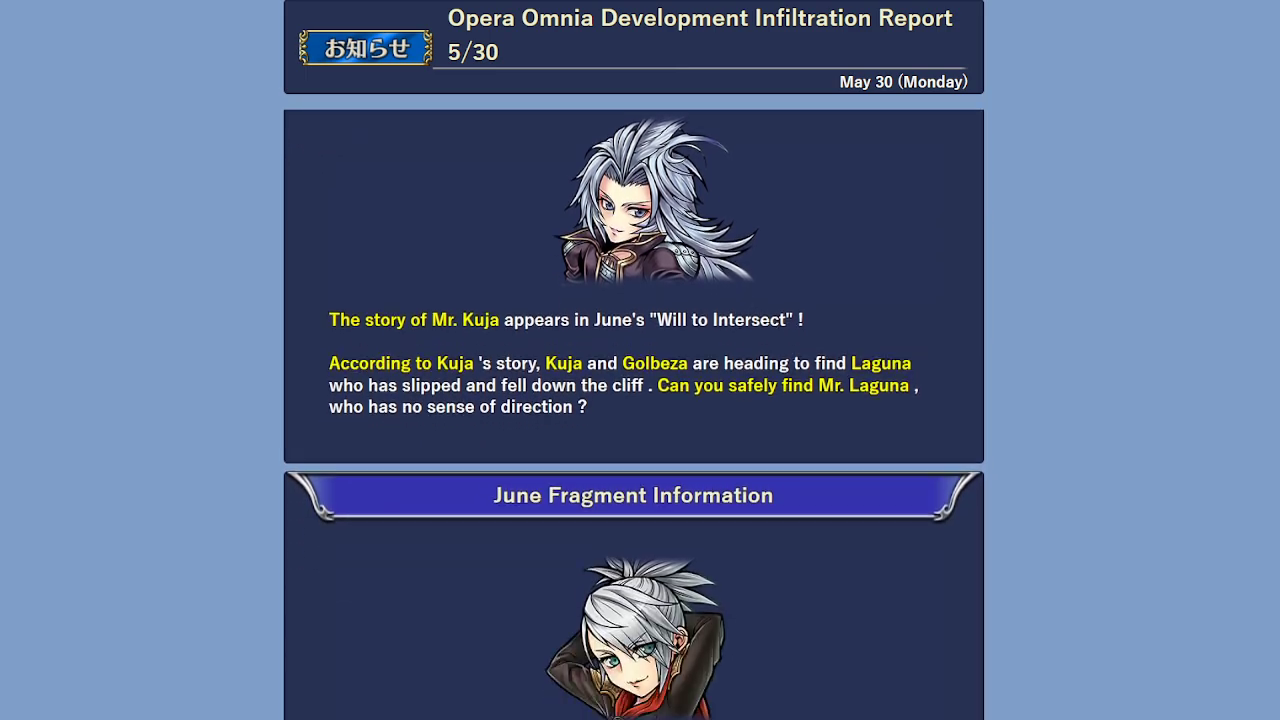
{"action": "scroll", "scroll_direction": "down", "scroll_amount": 3}
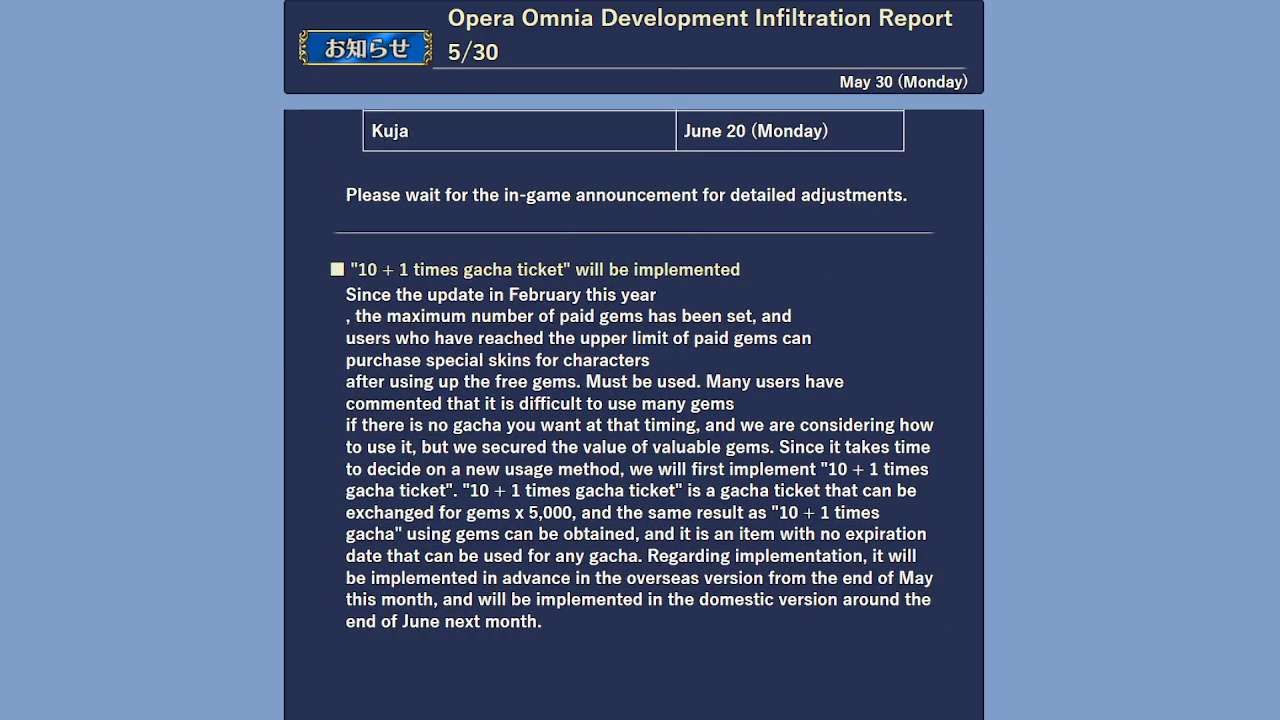
{"action": "scroll", "scroll_direction": "down", "scroll_amount": 3}
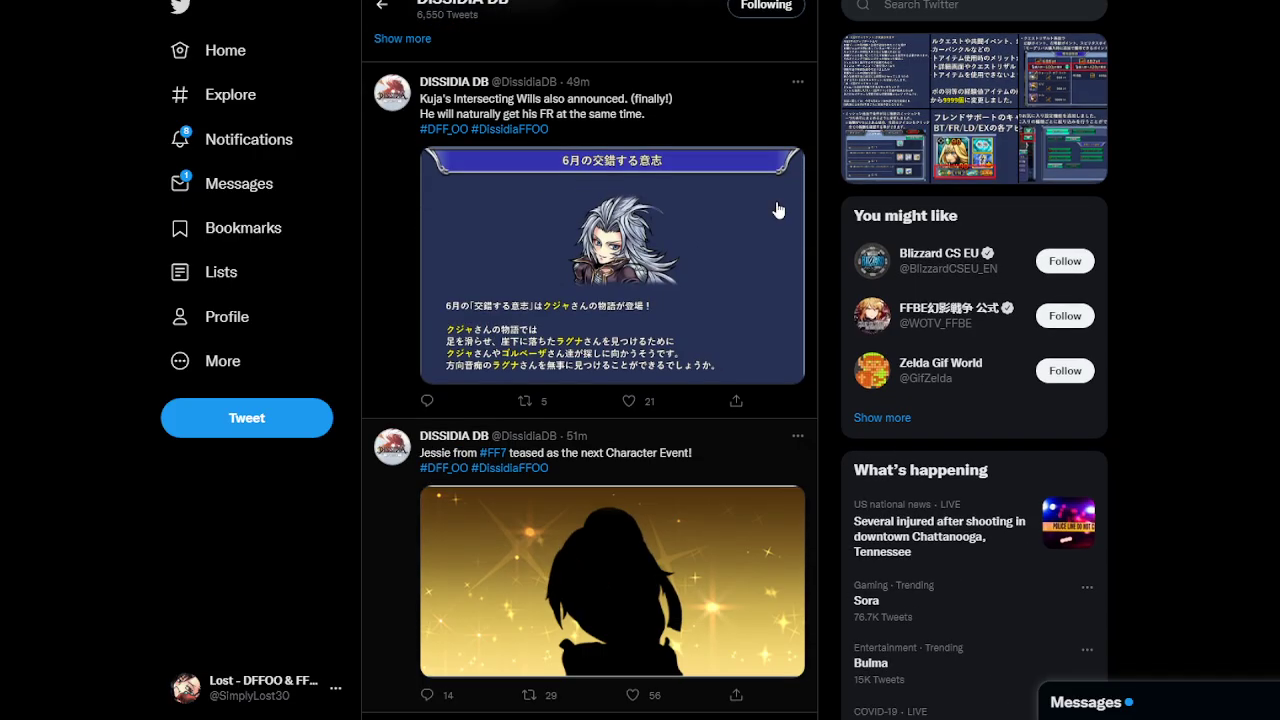
Bring DissidiaDB's 1.63.0 Full Patch Notes thread into view at its character favorites tweet.
{"action": "scroll", "scroll_direction": "down", "scroll_amount": 3}
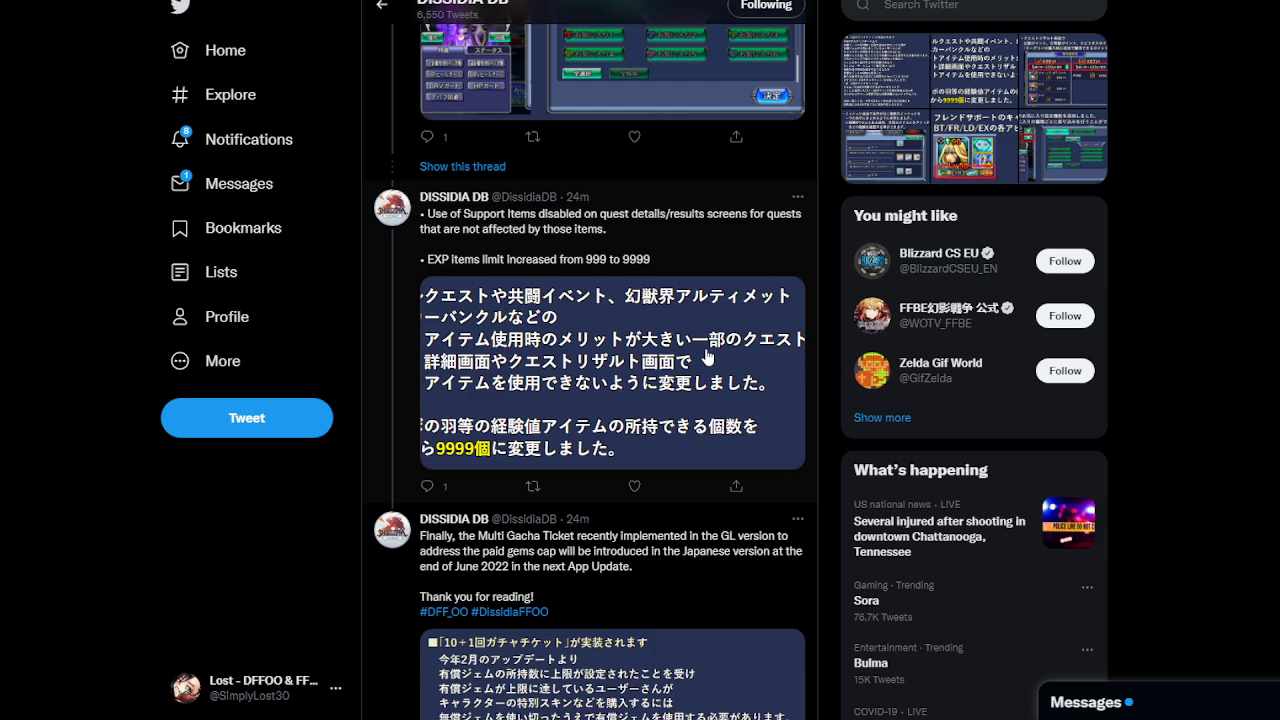
{"action": "scroll", "scroll_direction": "down", "scroll_amount": 3}
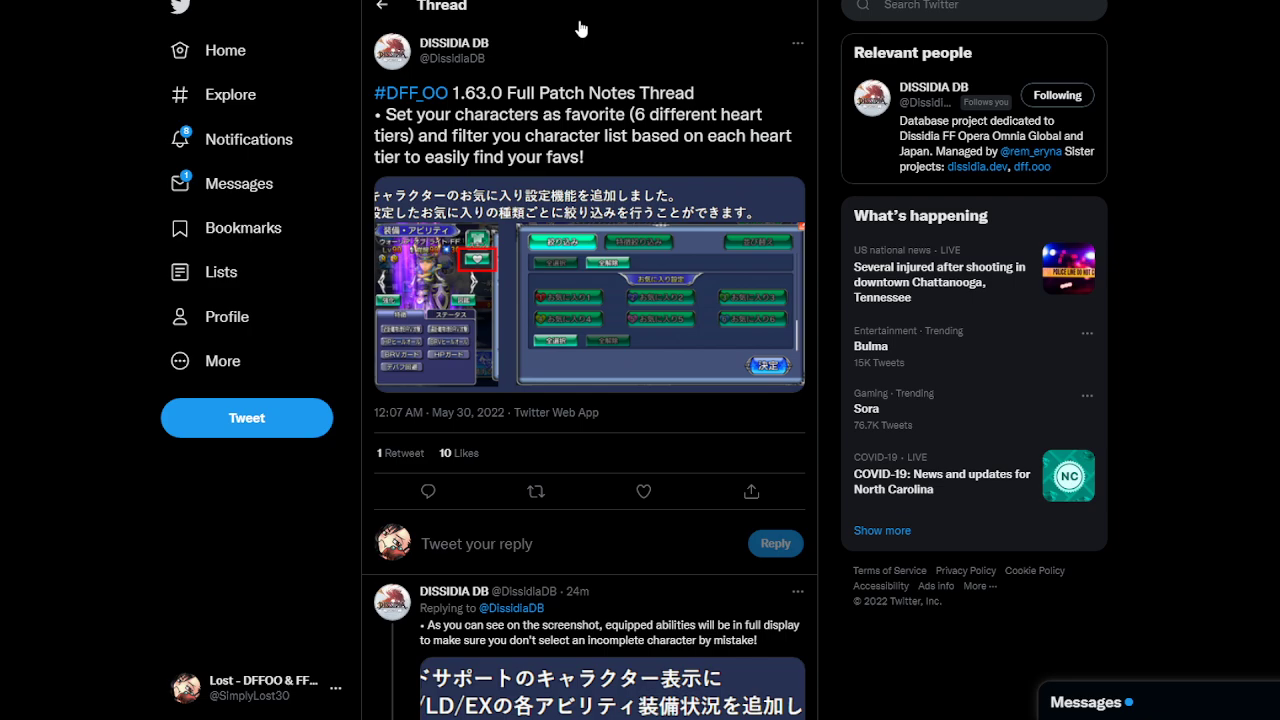
{"action": "mouse_move", "coordinate": [600, 184]}
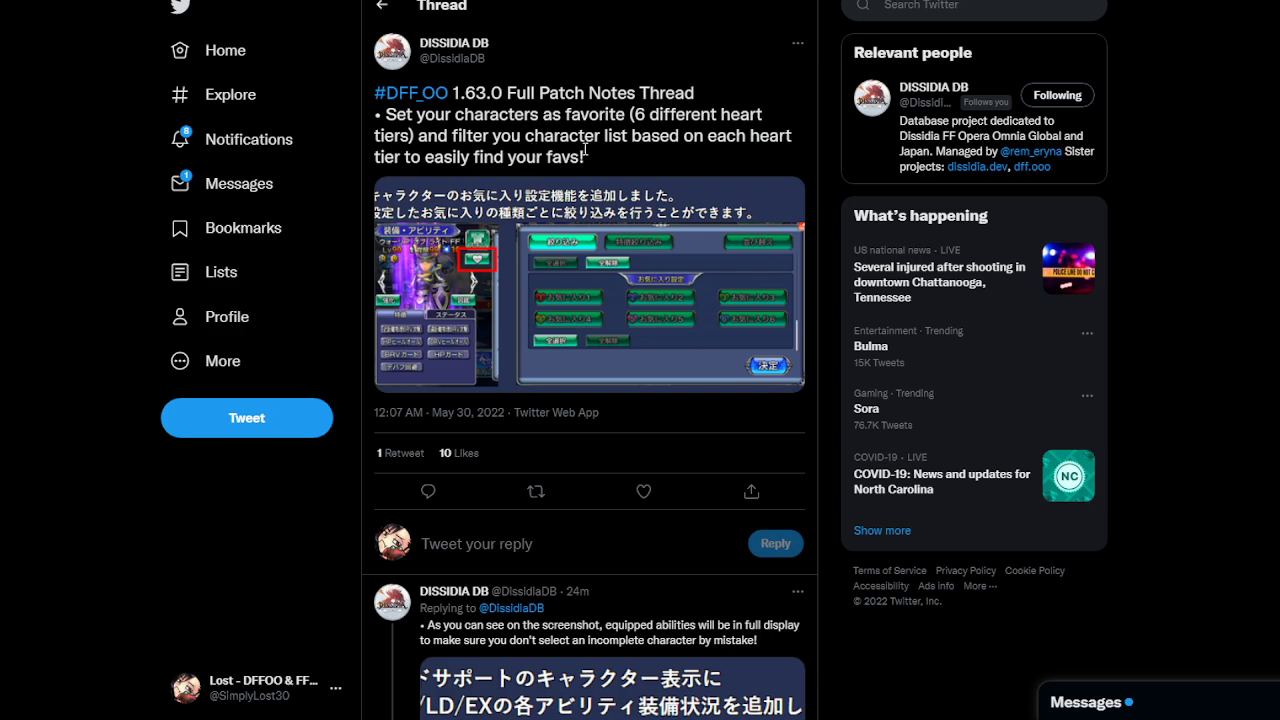
{"action": "mouse_move", "coordinate": [660, 146]}
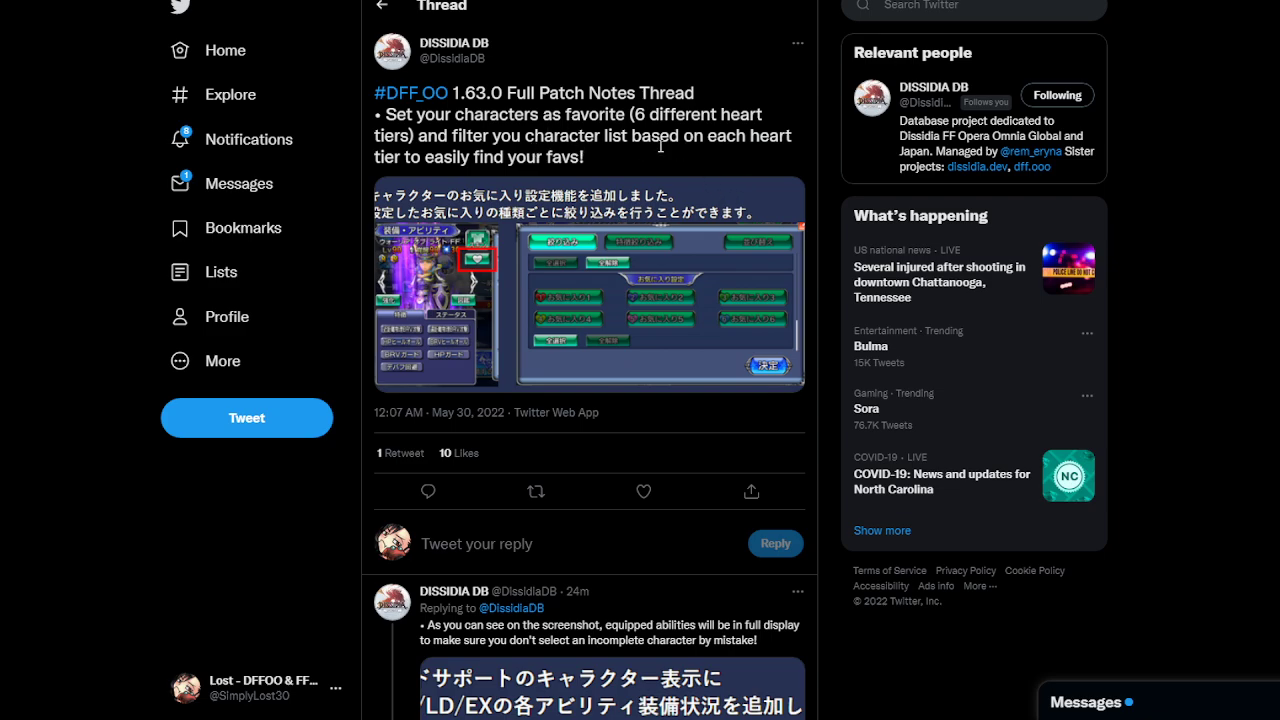
{"action": "mouse_move", "coordinate": [532, 180]}
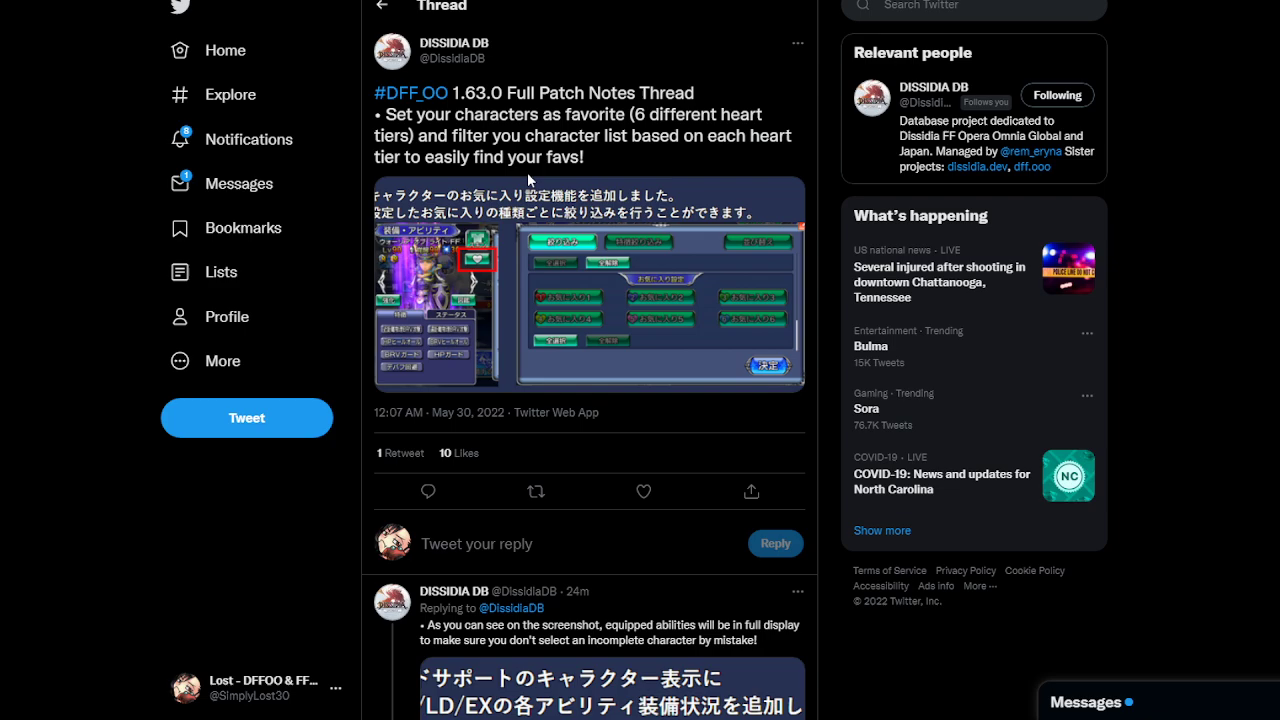
{"action": "mouse_move", "coordinate": [564, 160]}
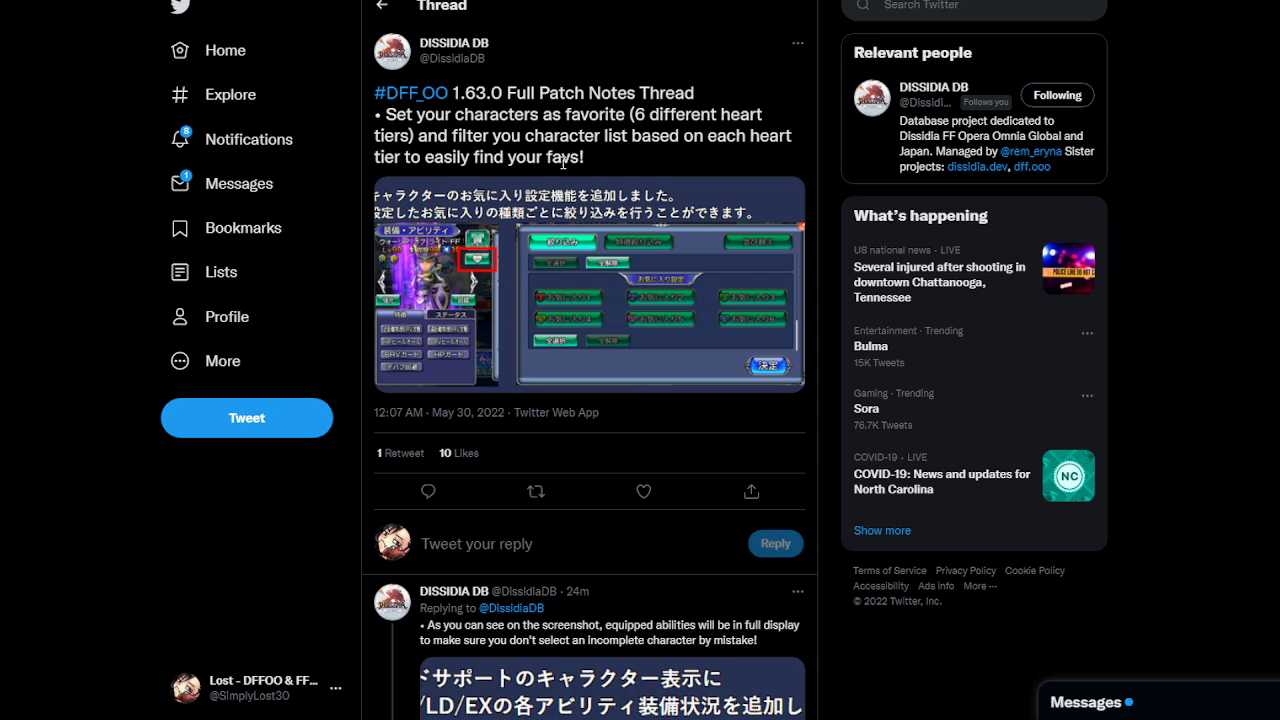
{"action": "mouse_move", "coordinate": [672, 156]}
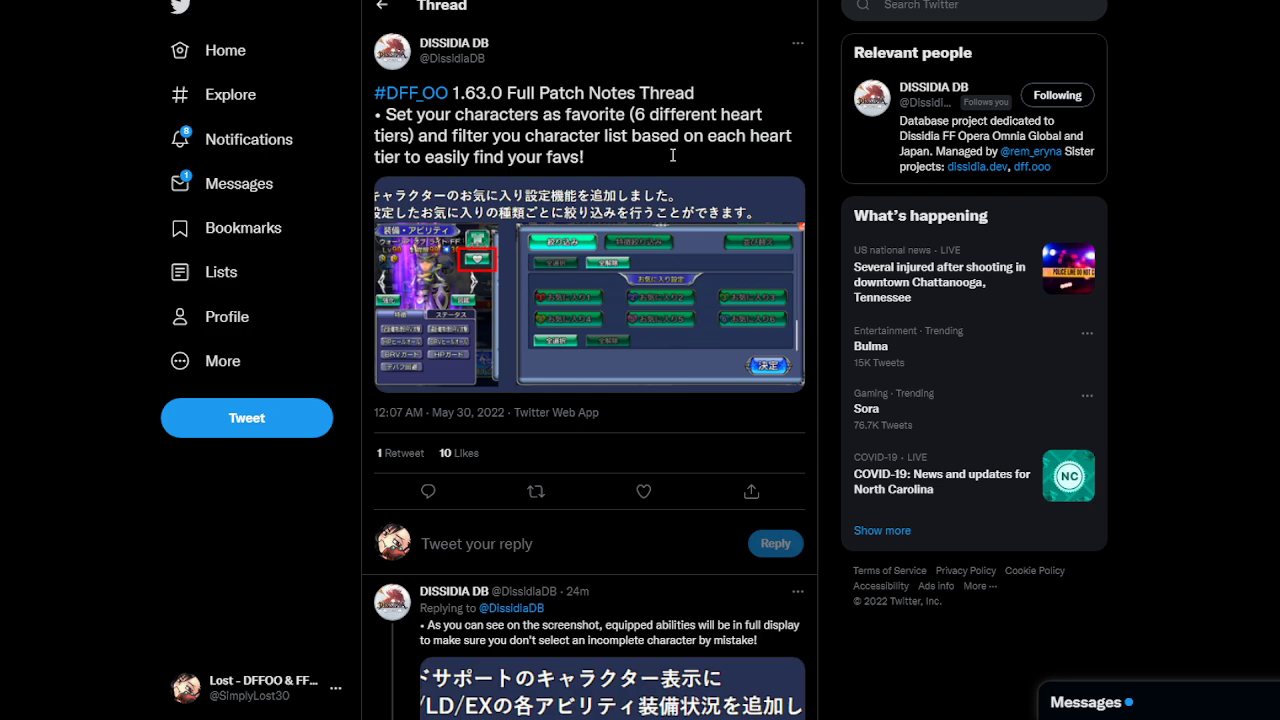
{"action": "mouse_move", "coordinate": [724, 218]}
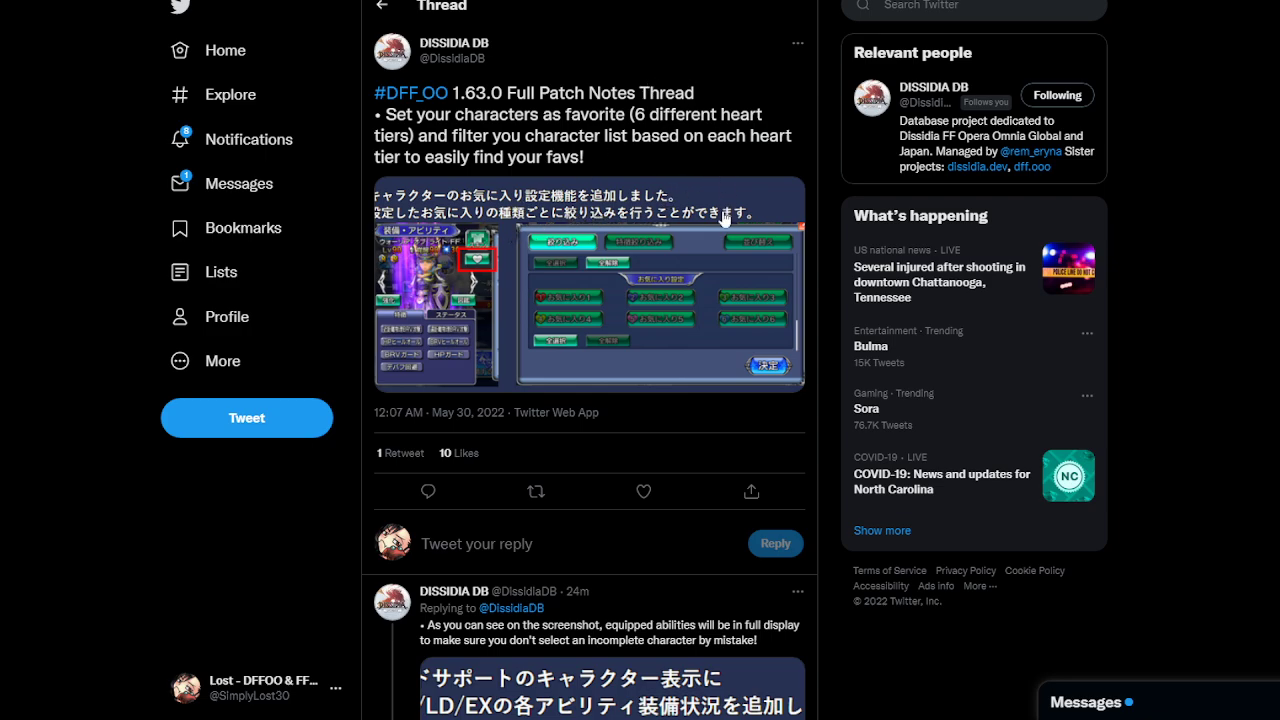
{"action": "mouse_move", "coordinate": [730, 252]}
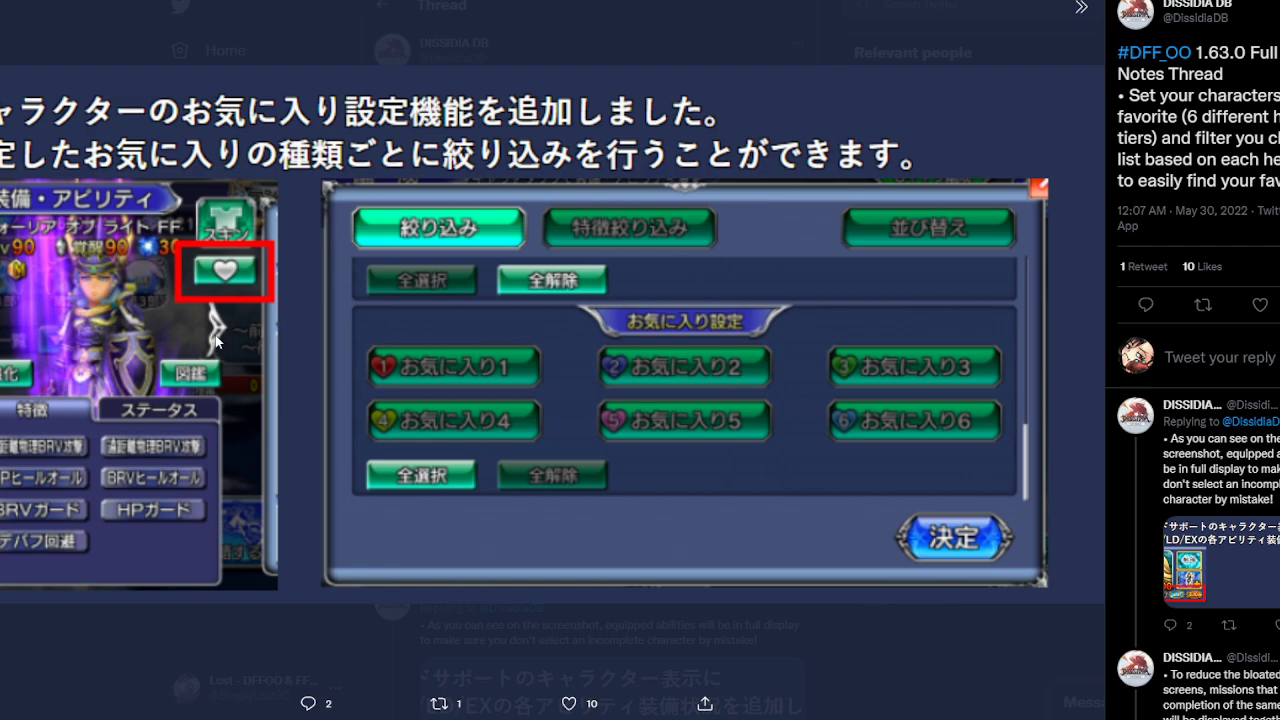
{"action": "mouse_move", "coordinate": [618, 406]}
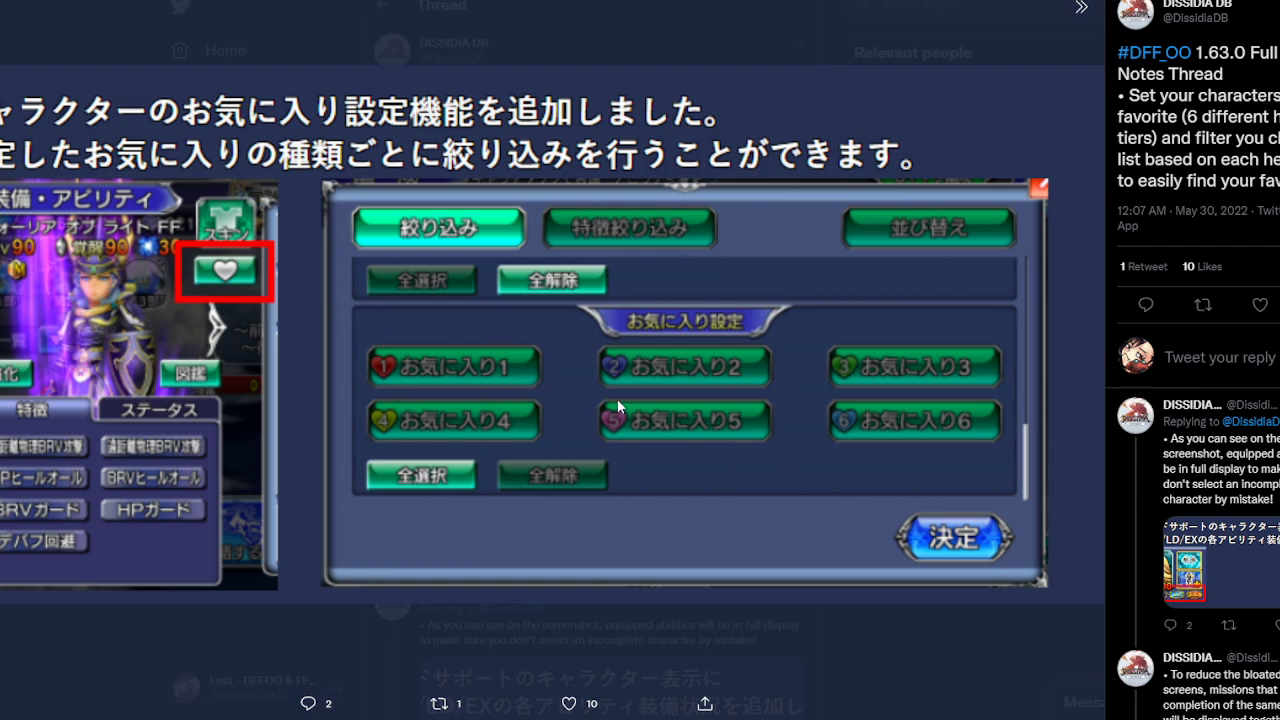
{"action": "mouse_move", "coordinate": [428, 428]}
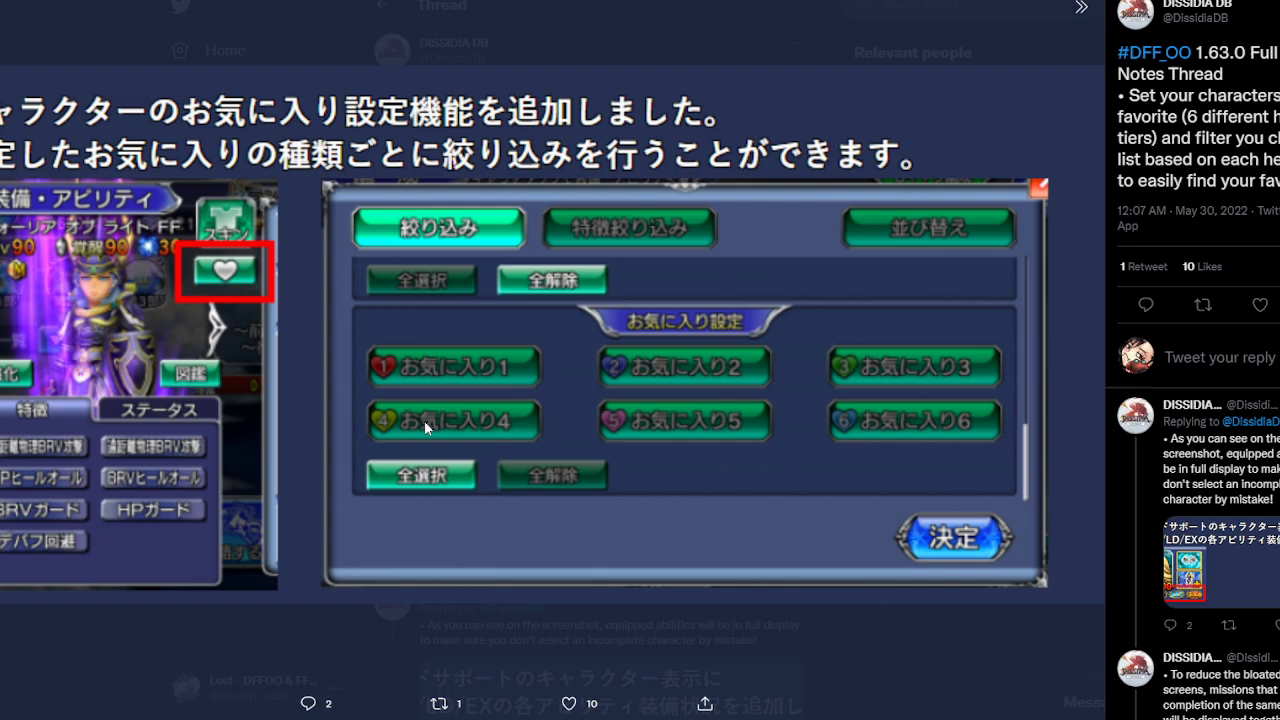
{"action": "mouse_move", "coordinate": [392, 428]}
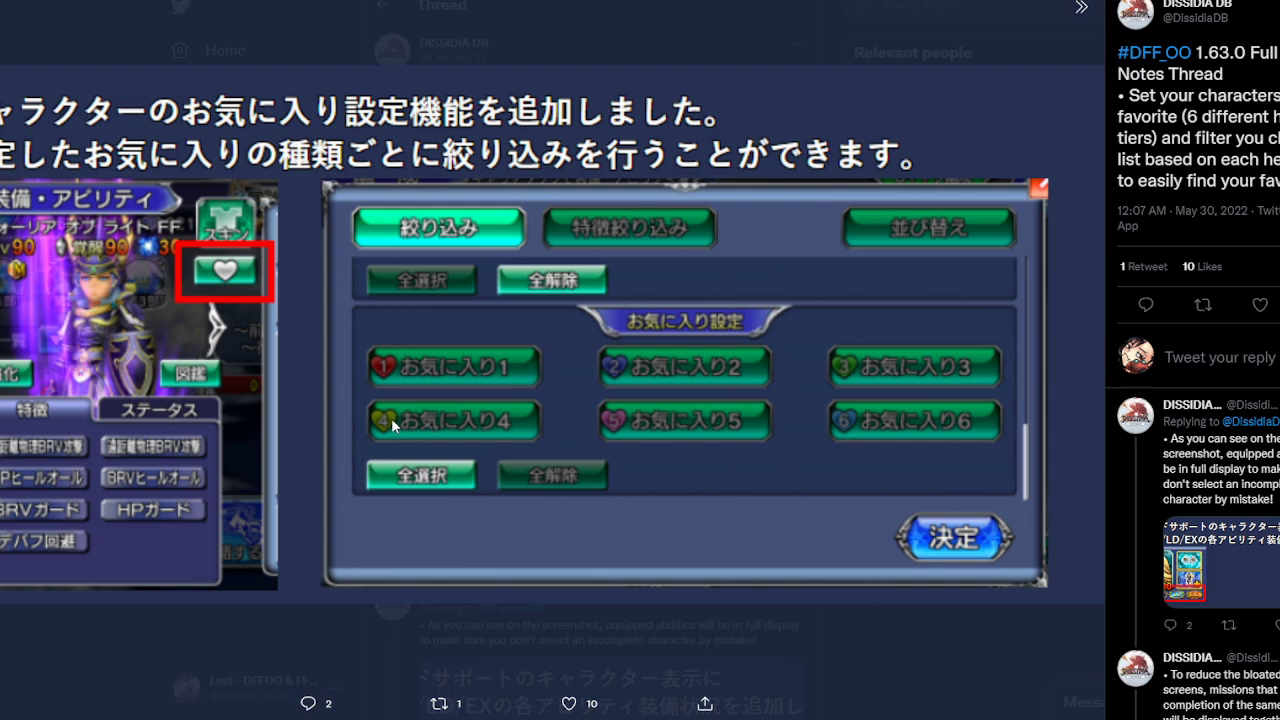
{"action": "mouse_move", "coordinate": [398, 420]}
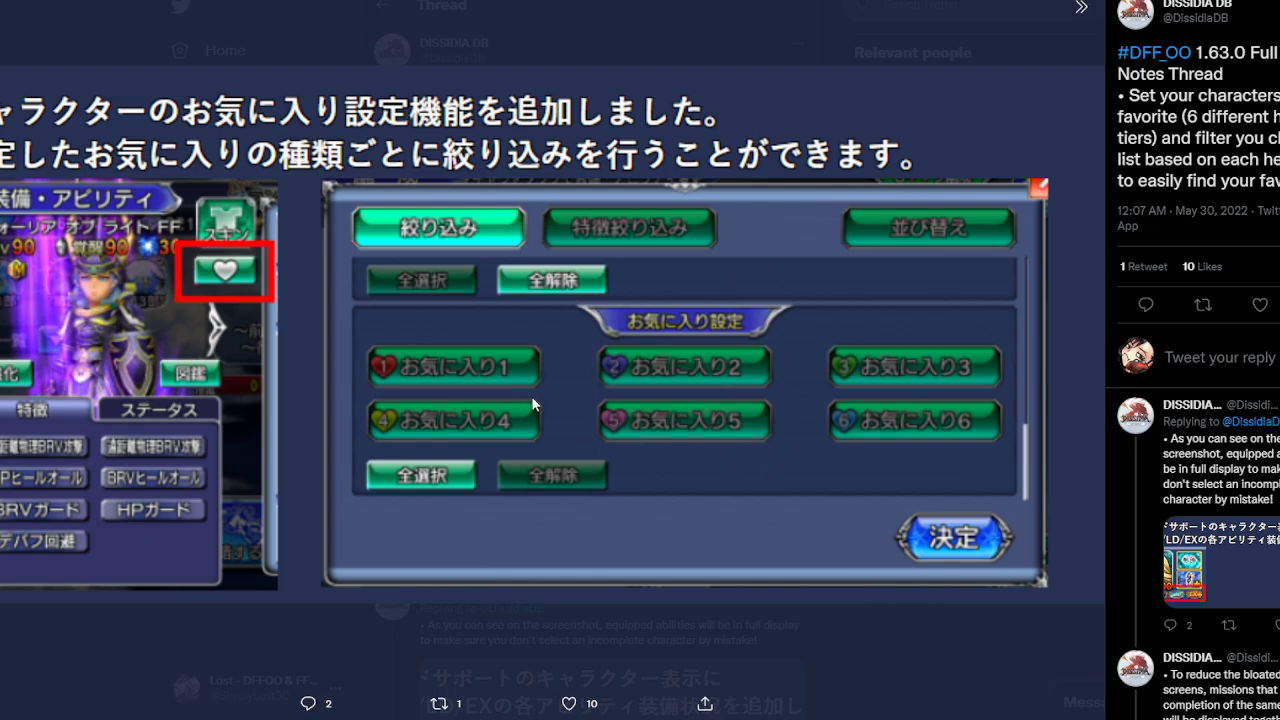
{"action": "mouse_move", "coordinate": [612, 420]}
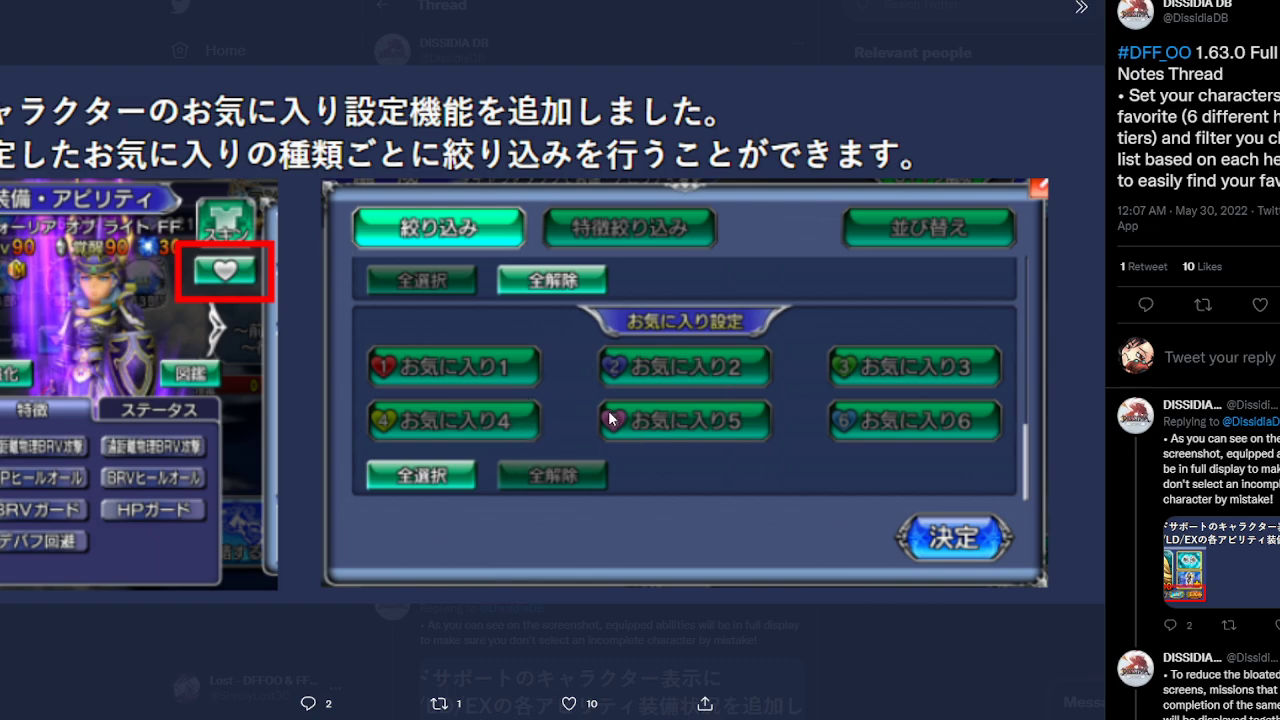
{"action": "mouse_move", "coordinate": [690, 420]}
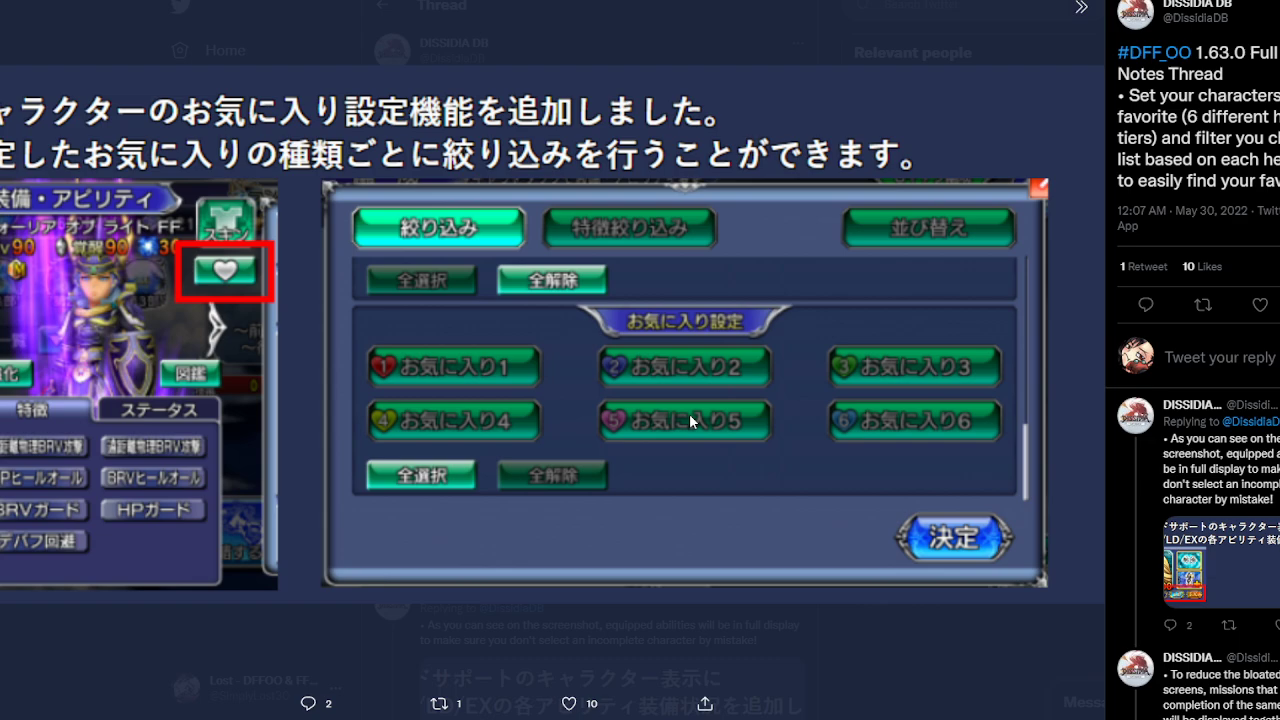
{"action": "mouse_move", "coordinate": [284, 290]}
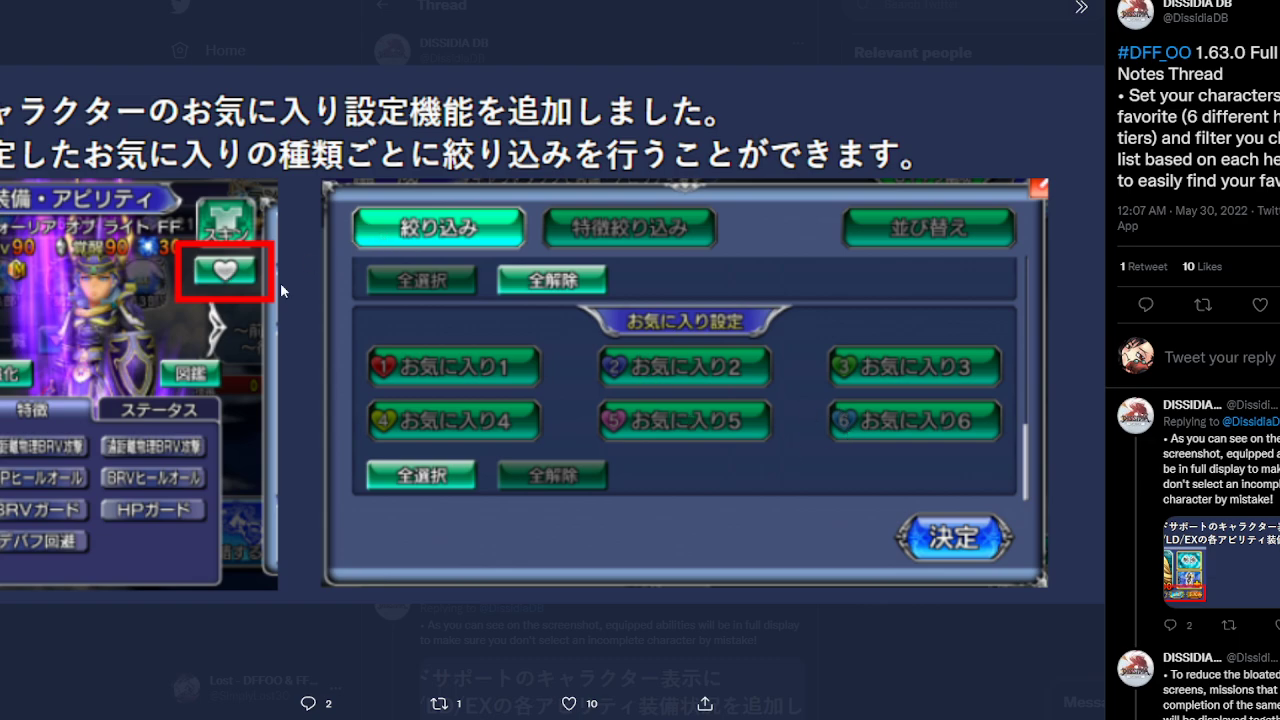
{"action": "mouse_move", "coordinate": [118, 324]}
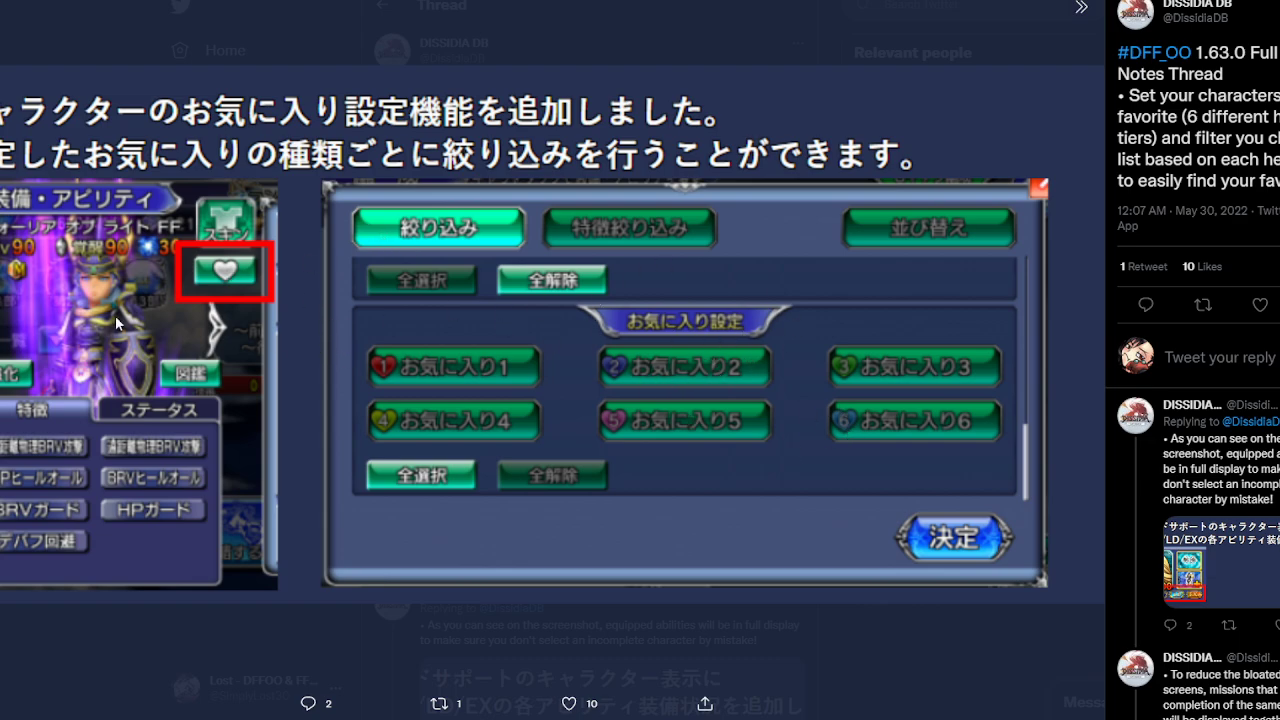
{"action": "mouse_move", "coordinate": [256, 284]}
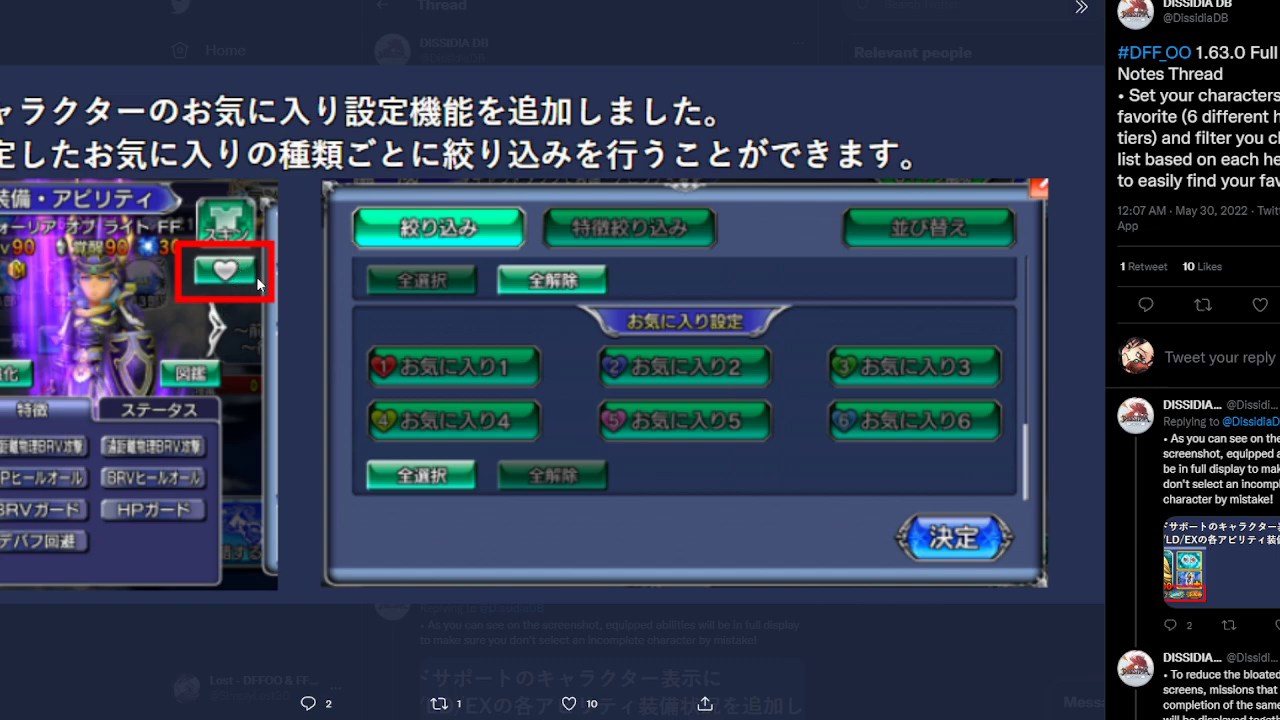
{"action": "mouse_move", "coordinate": [270, 136]}
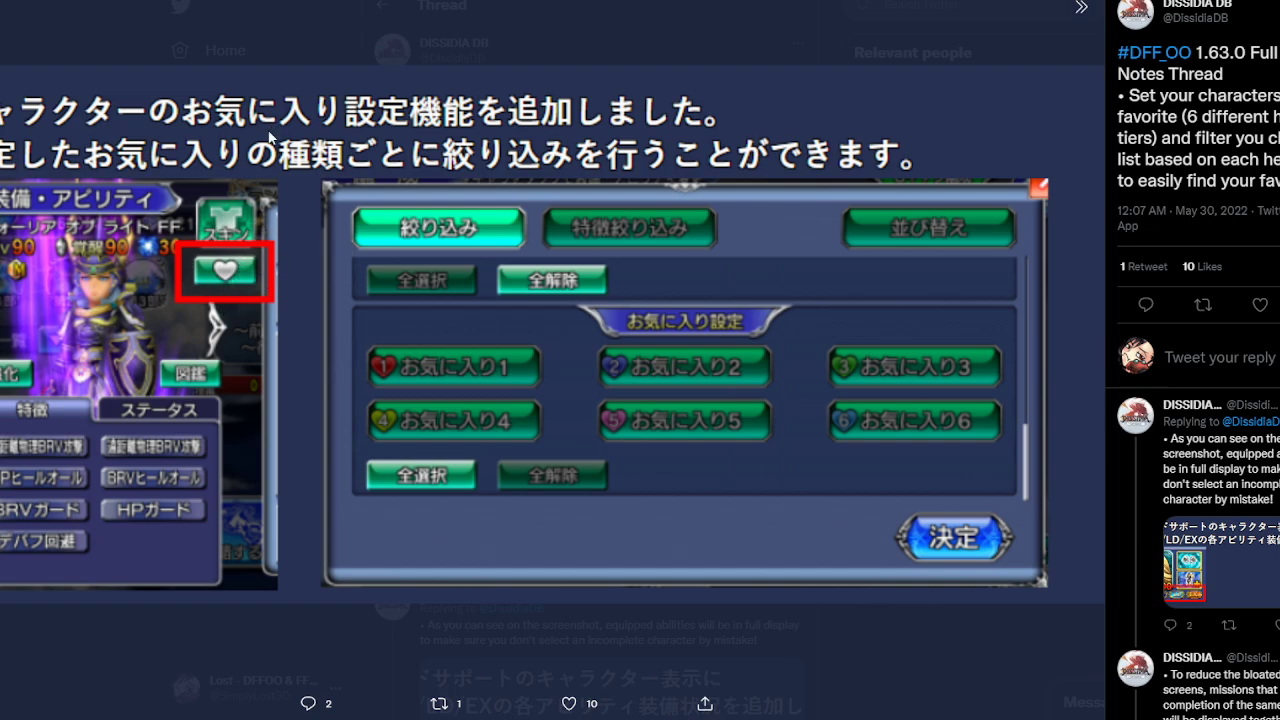
{"action": "mouse_move", "coordinate": [320, 250]}
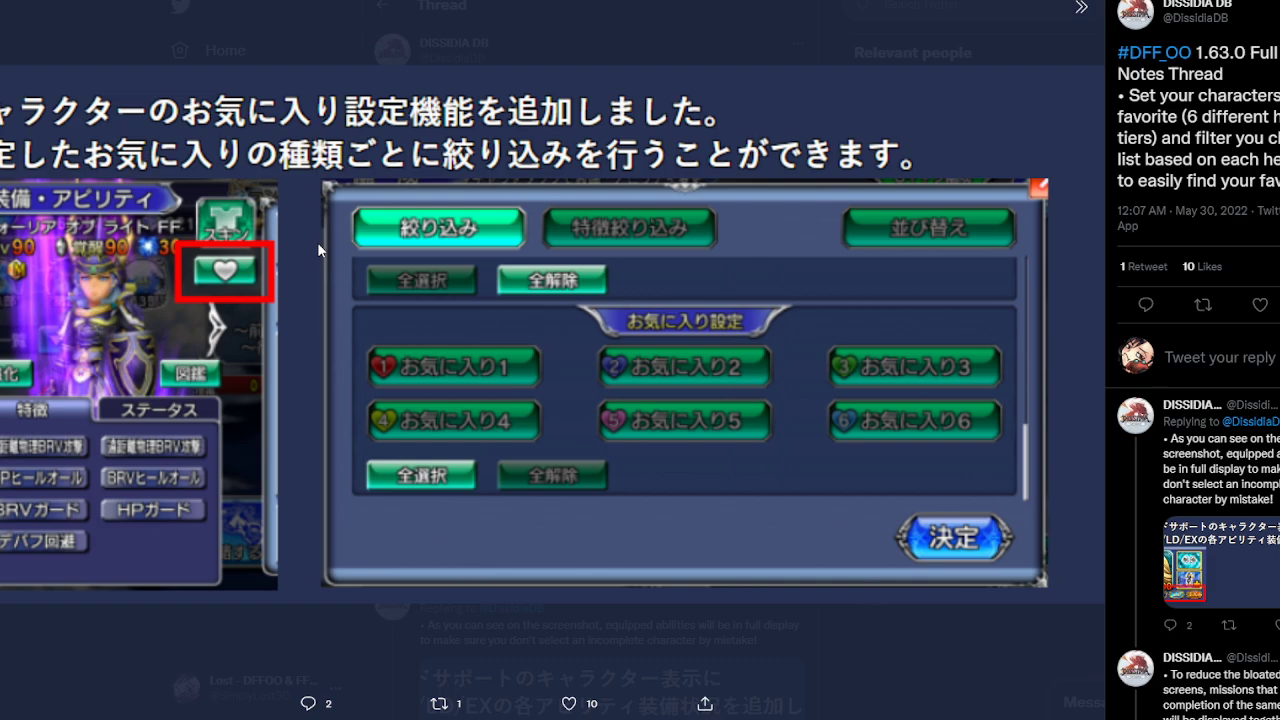
{"action": "mouse_move", "coordinate": [316, 270]}
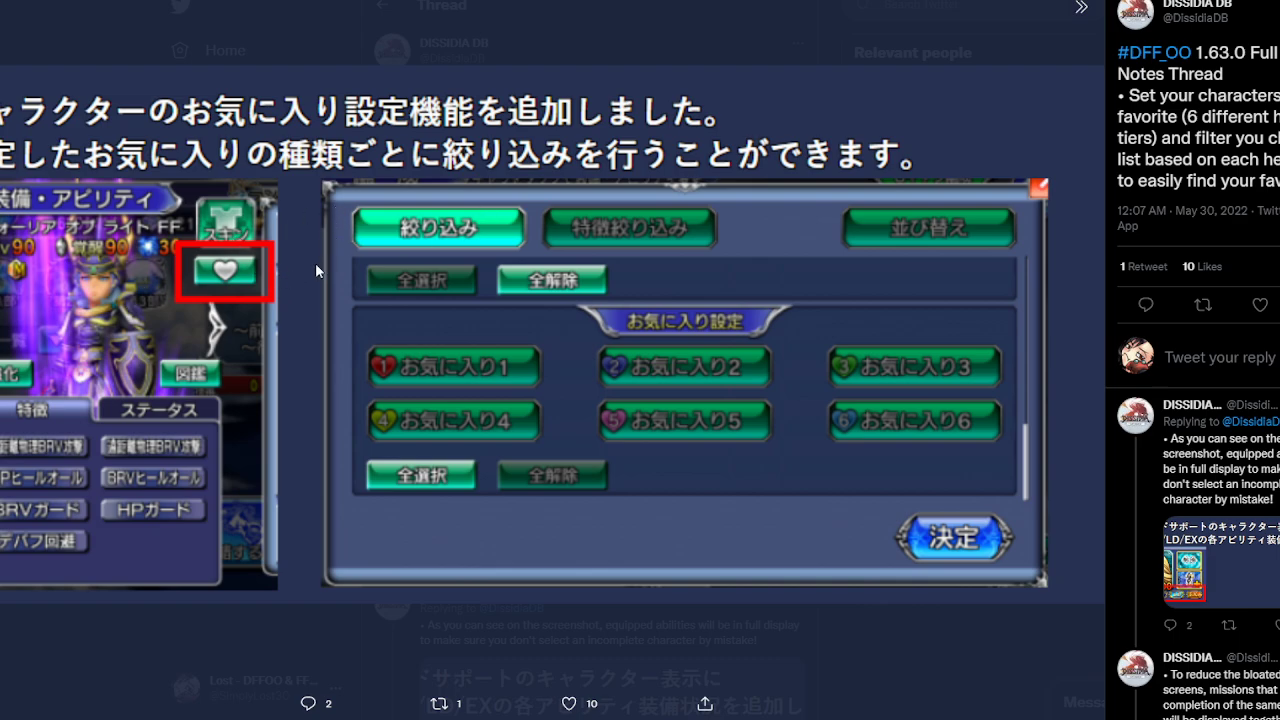
{"action": "mouse_move", "coordinate": [720, 322]}
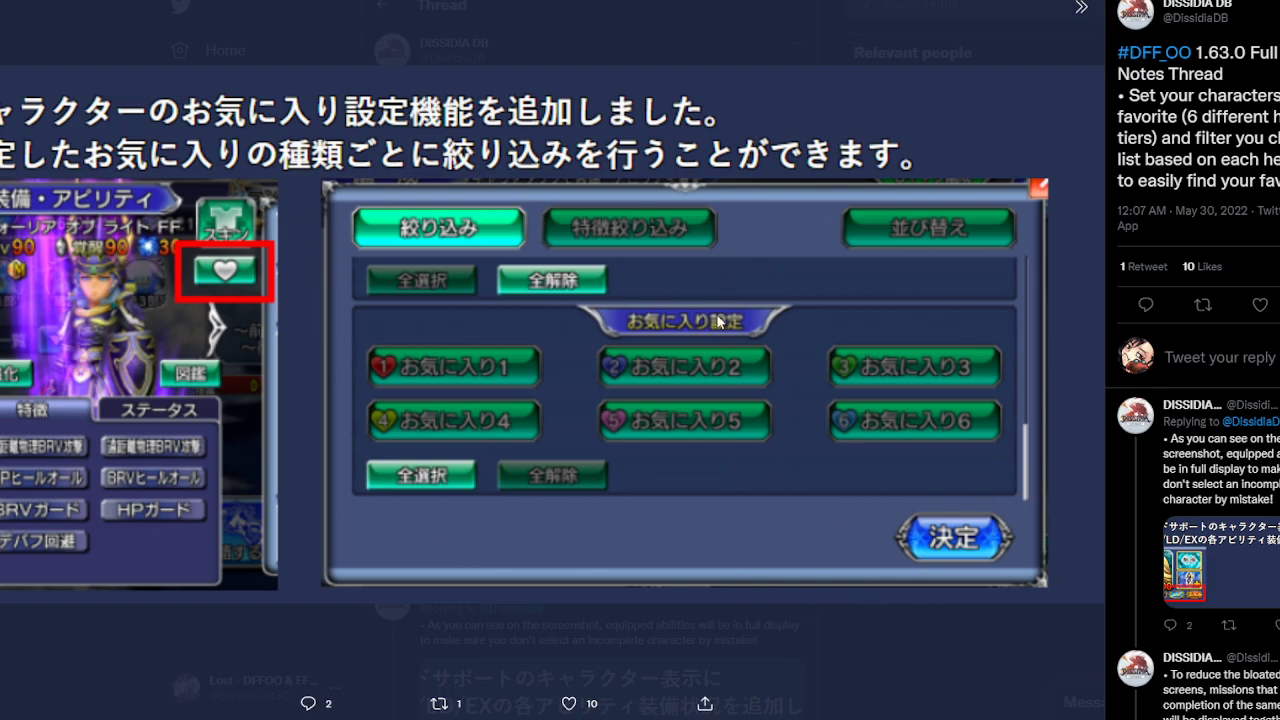
{"action": "mouse_move", "coordinate": [502, 362]}
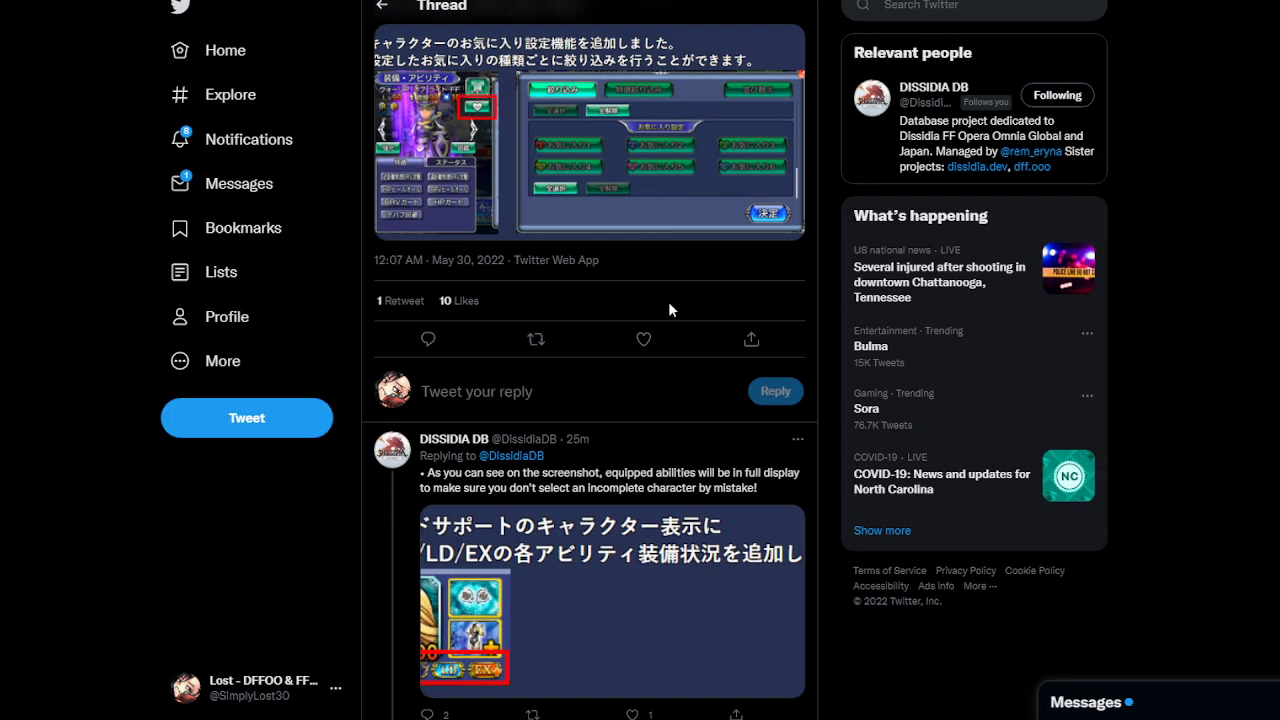
{"action": "scroll", "scroll_direction": "down", "scroll_amount": 3}
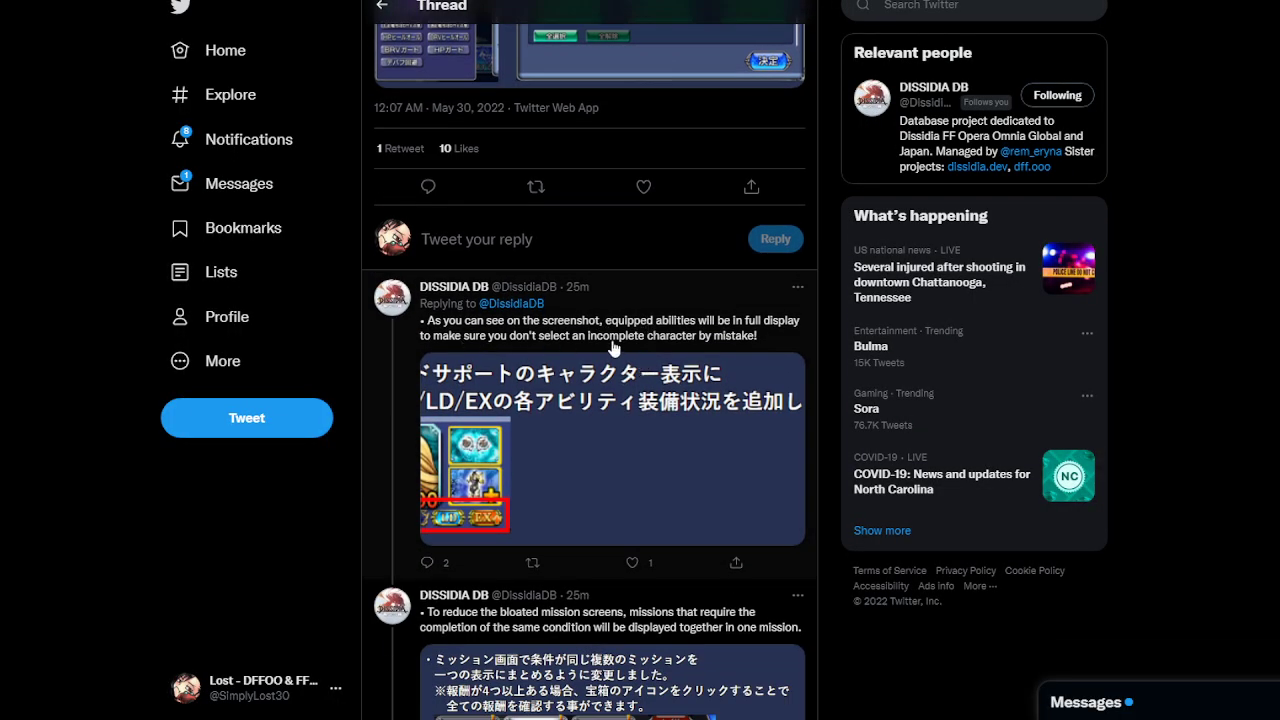
{"action": "mouse_move", "coordinate": [704, 336]}
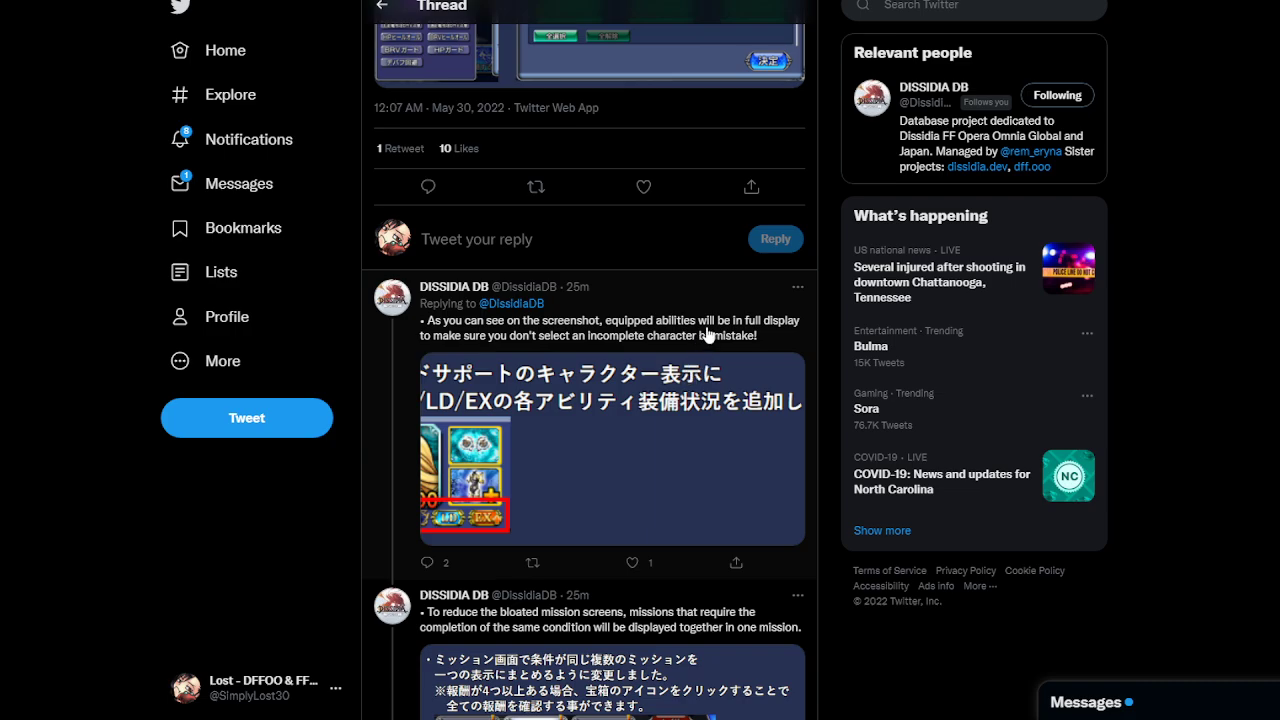
{"action": "mouse_move", "coordinate": [636, 372]}
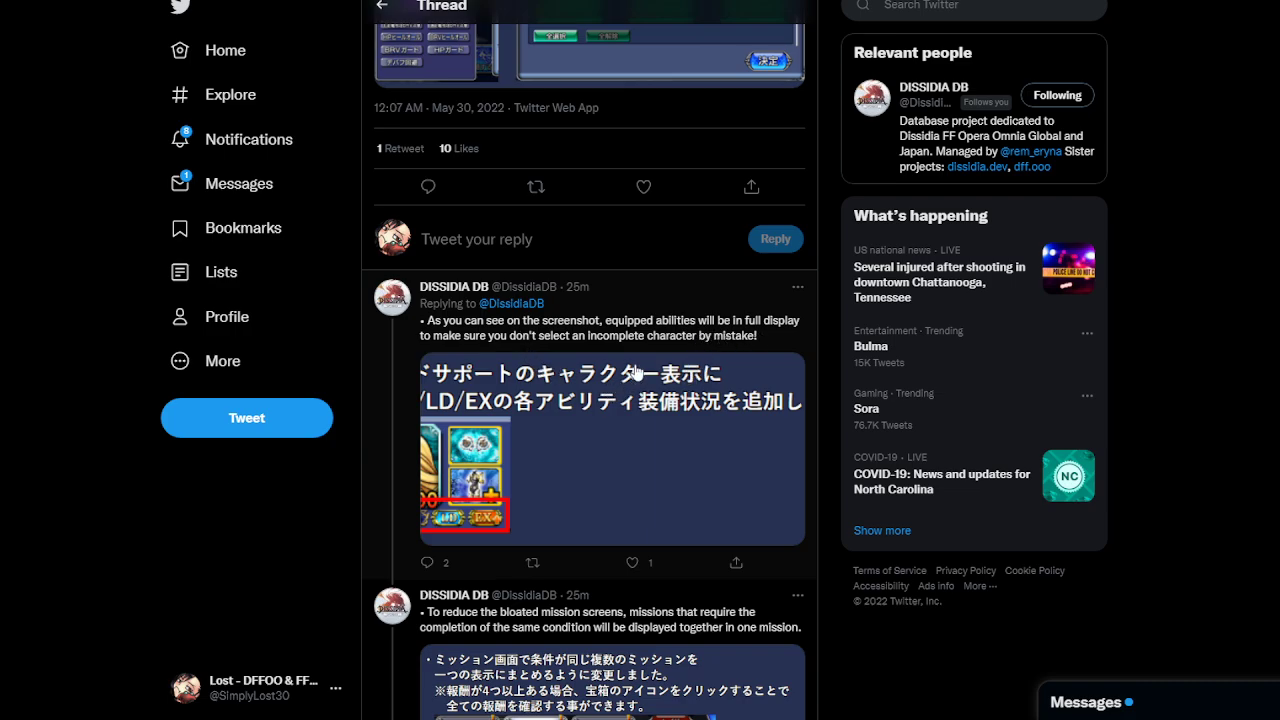
{"action": "mouse_move", "coordinate": [684, 418]}
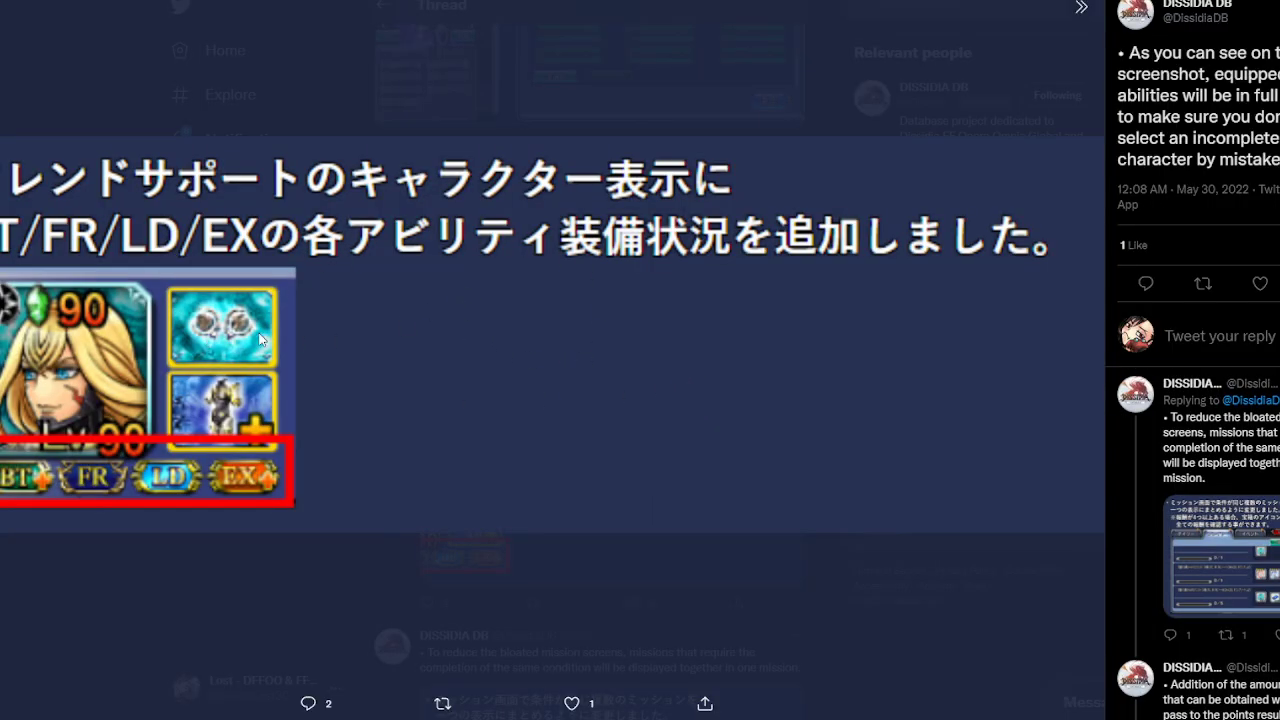
{"action": "mouse_move", "coordinate": [288, 344]}
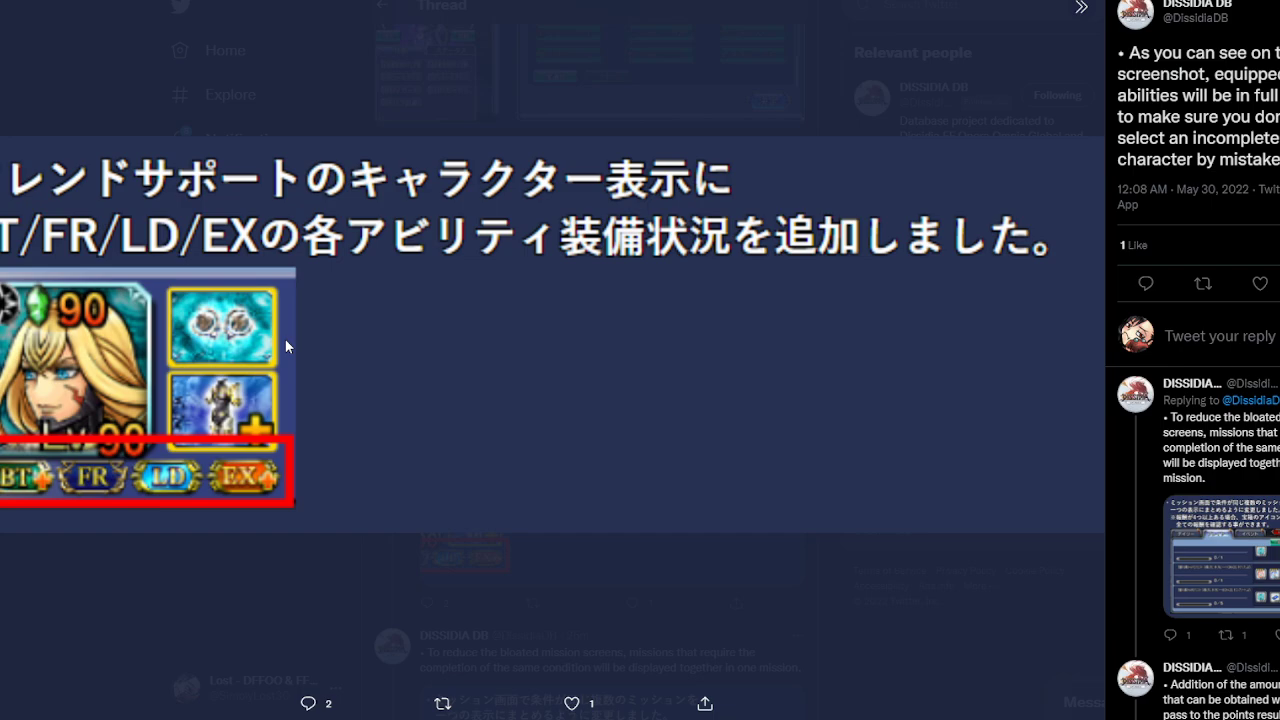
{"action": "mouse_move", "coordinate": [856, 90]}
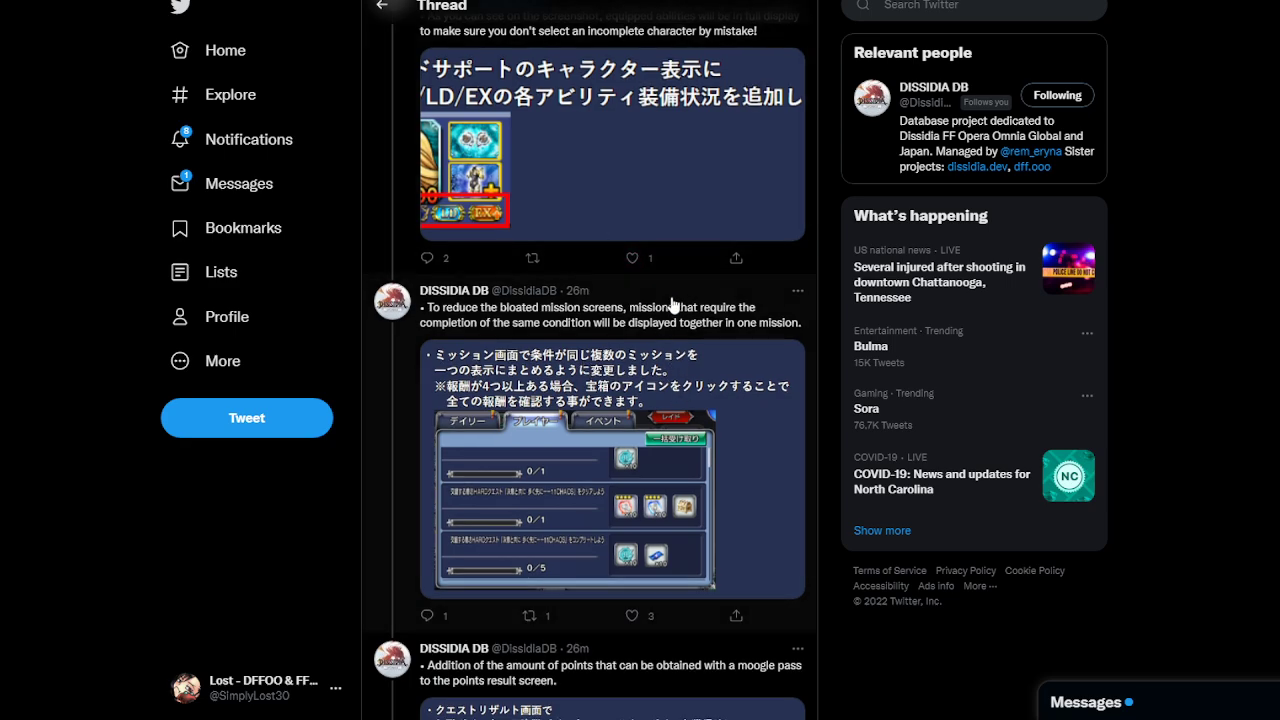
{"action": "scroll", "scroll_direction": "down", "scroll_amount": 3}
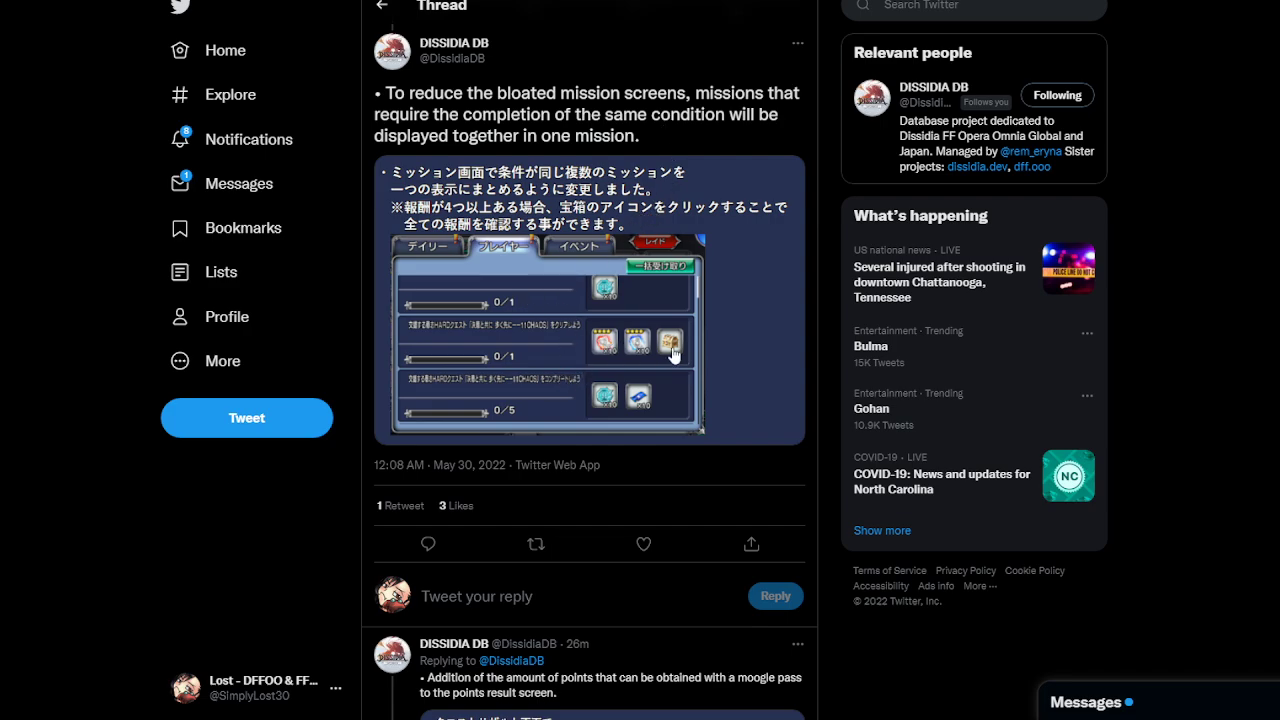
{"action": "mouse_move", "coordinate": [724, 170]}
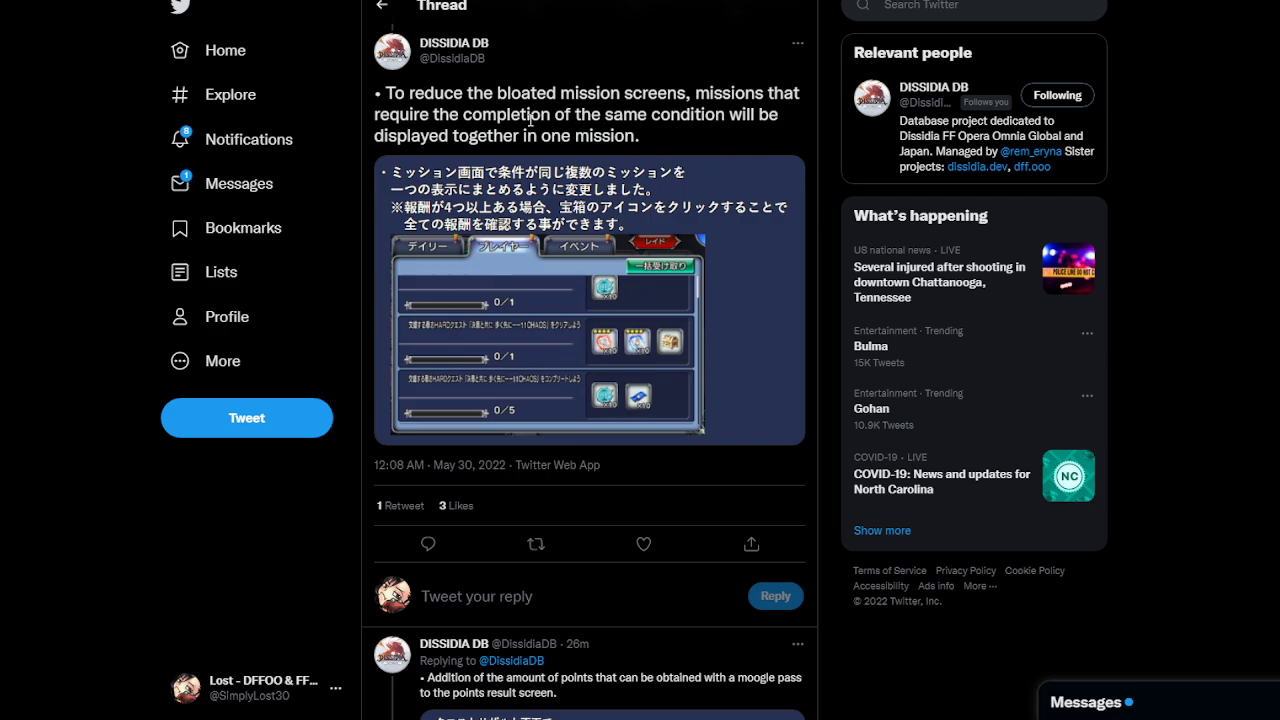
{"action": "mouse_move", "coordinate": [684, 132]}
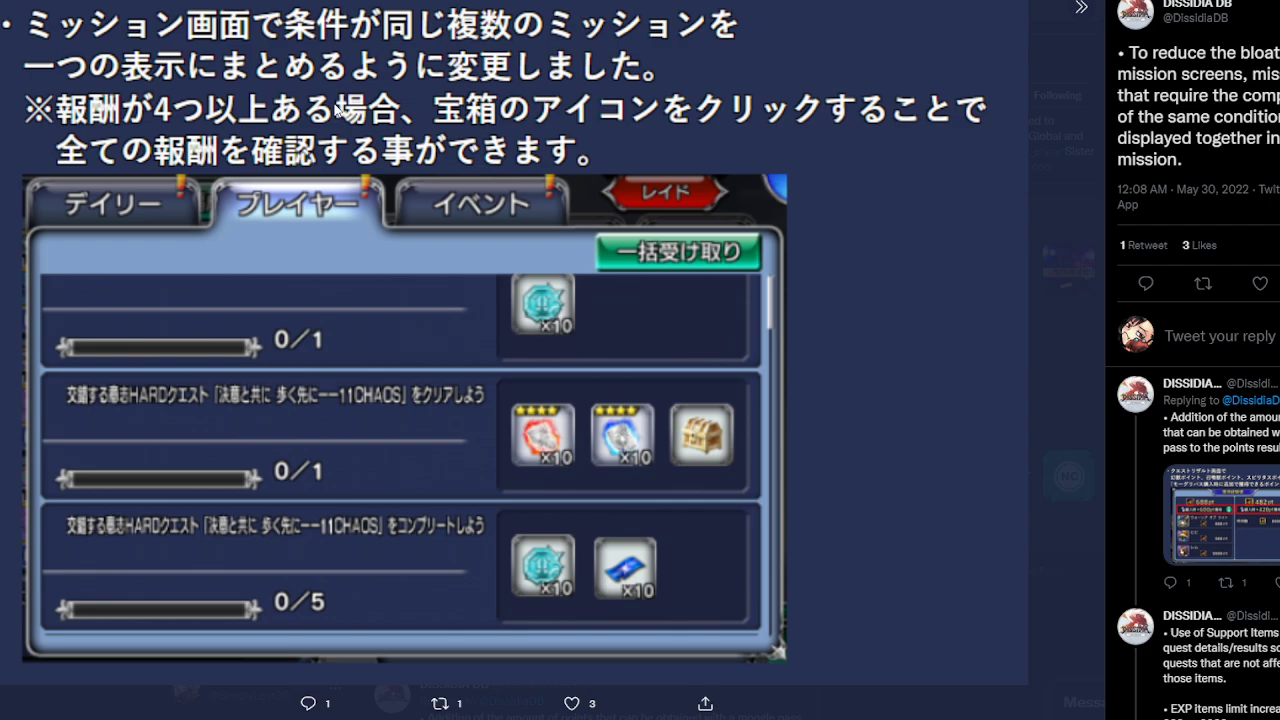
{"action": "mouse_move", "coordinate": [730, 370]}
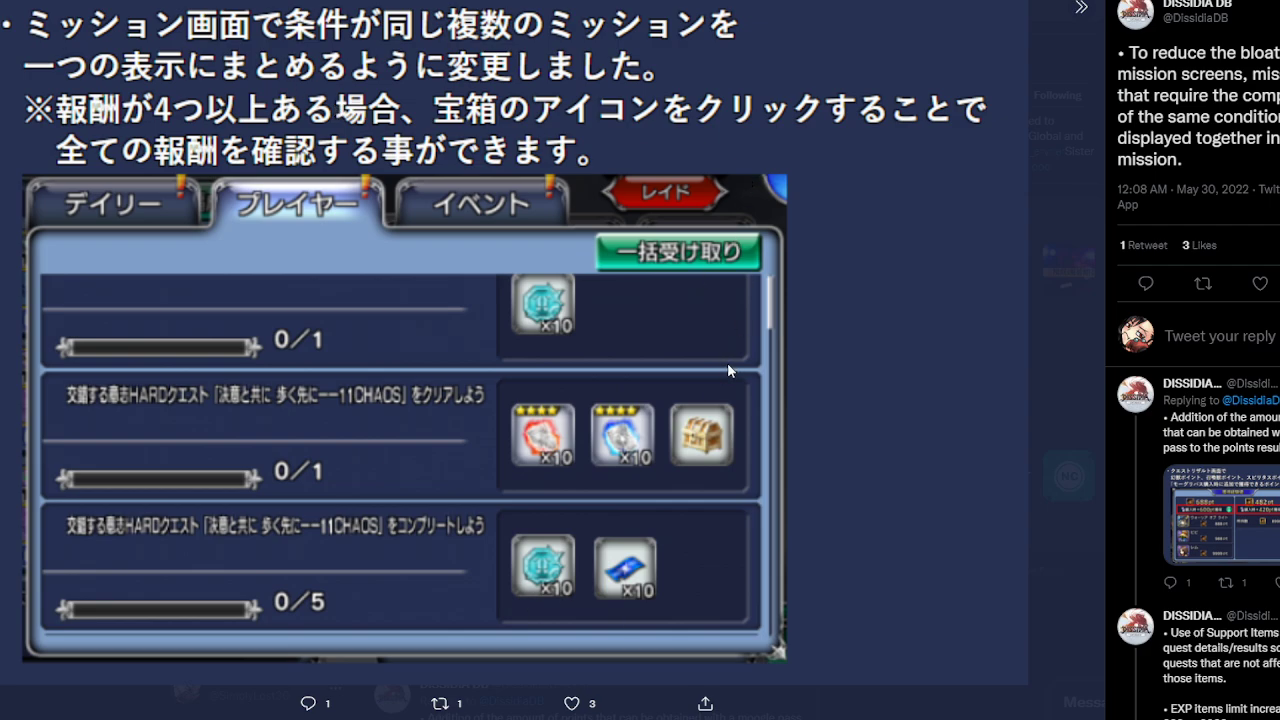
{"action": "mouse_move", "coordinate": [650, 438]}
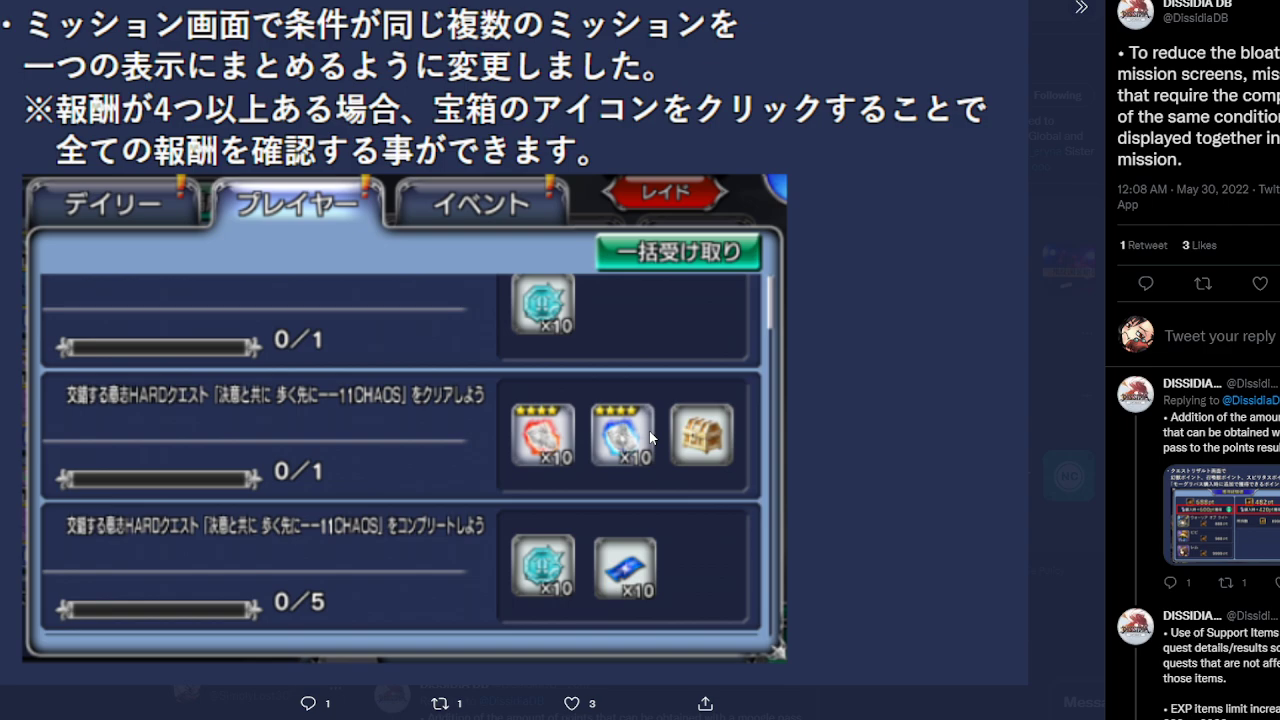
{"action": "mouse_move", "coordinate": [716, 320]}
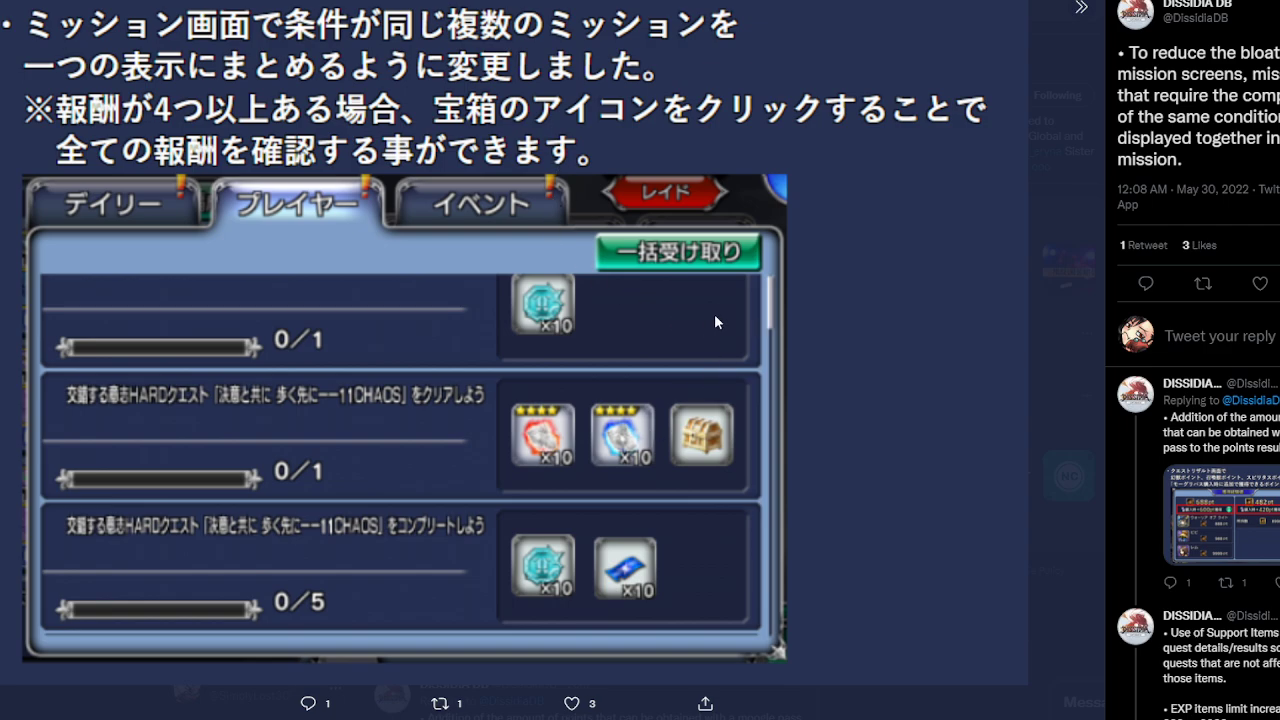
{"action": "mouse_move", "coordinate": [858, 208]}
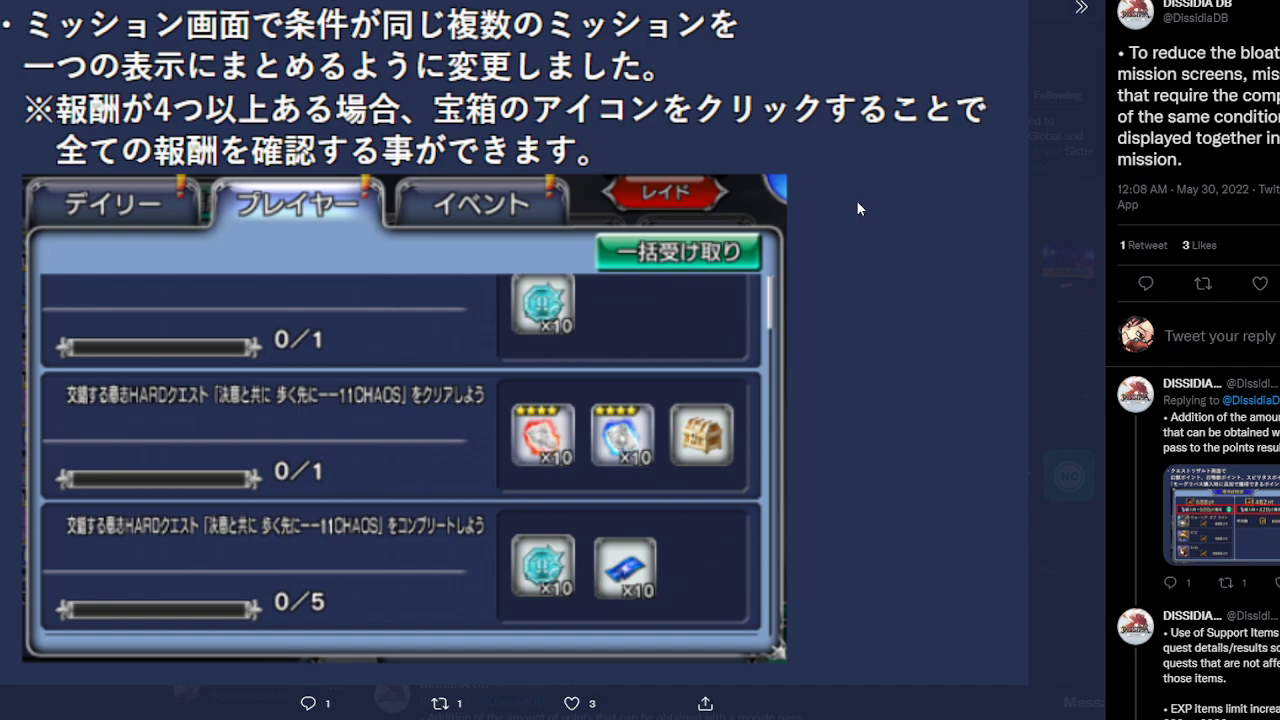
{"action": "mouse_move", "coordinate": [686, 276]}
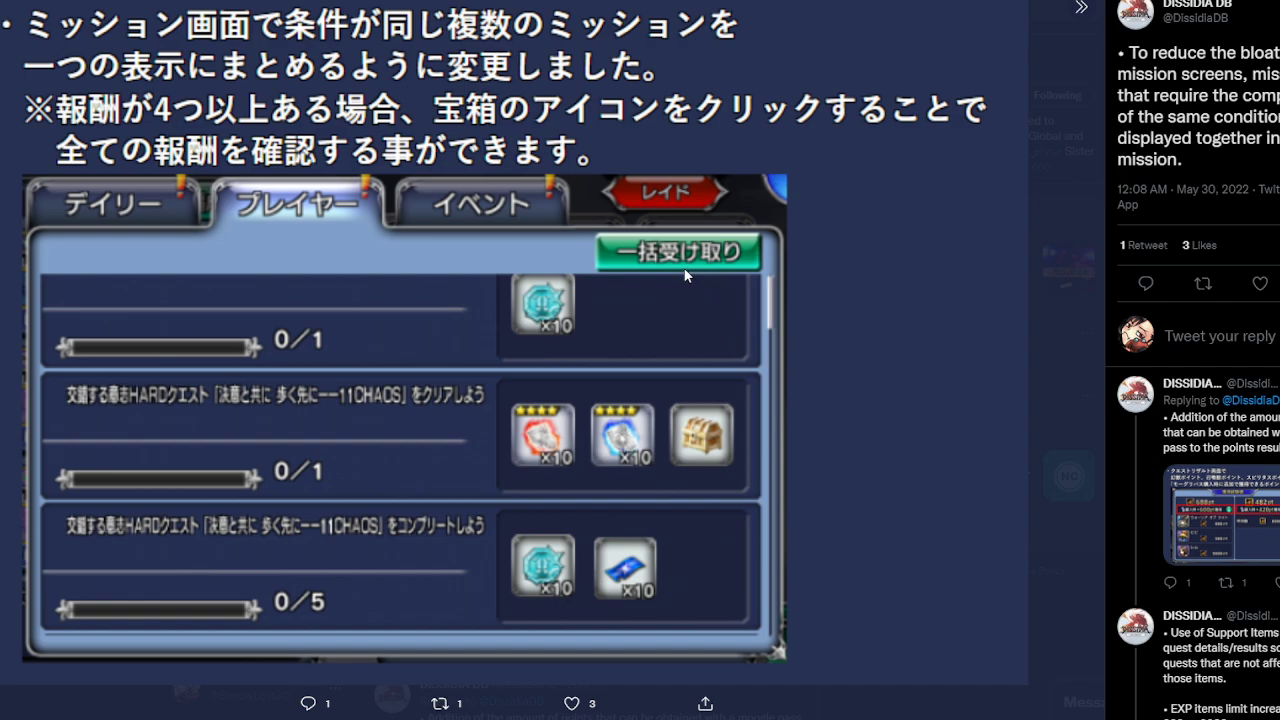
{"action": "mouse_move", "coordinate": [656, 330]}
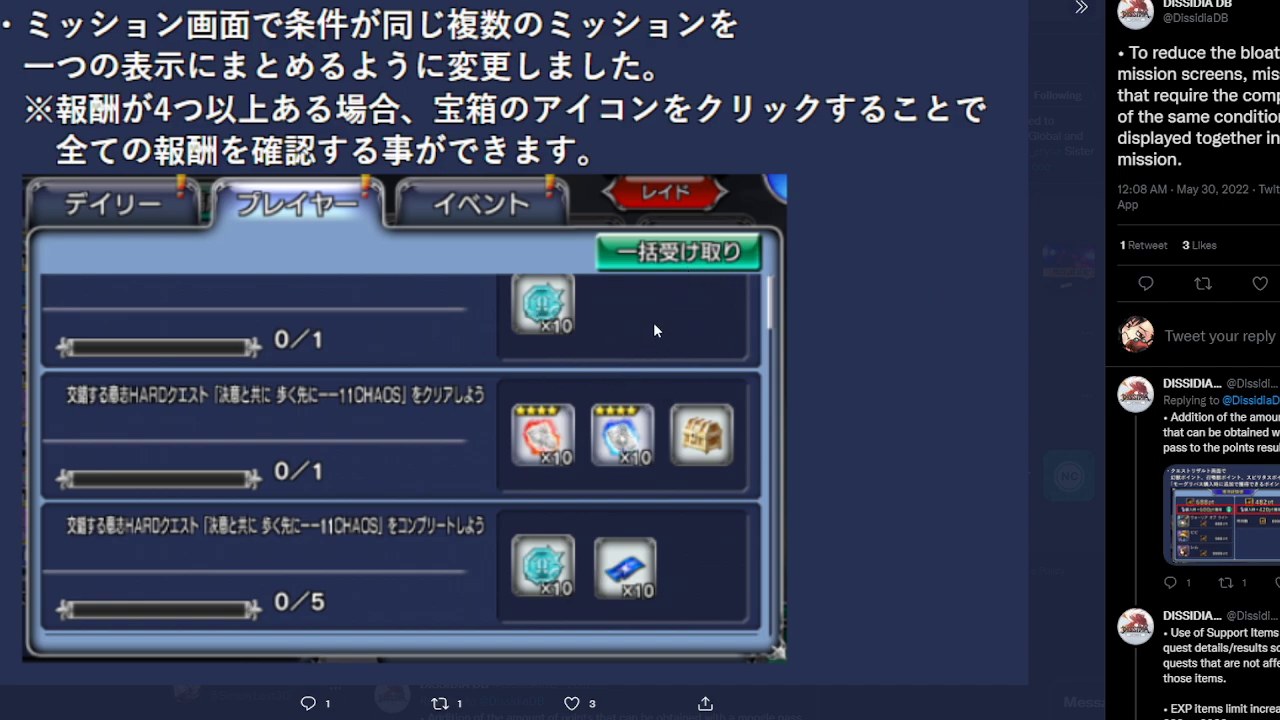
{"action": "mouse_move", "coordinate": [1048, 328]}
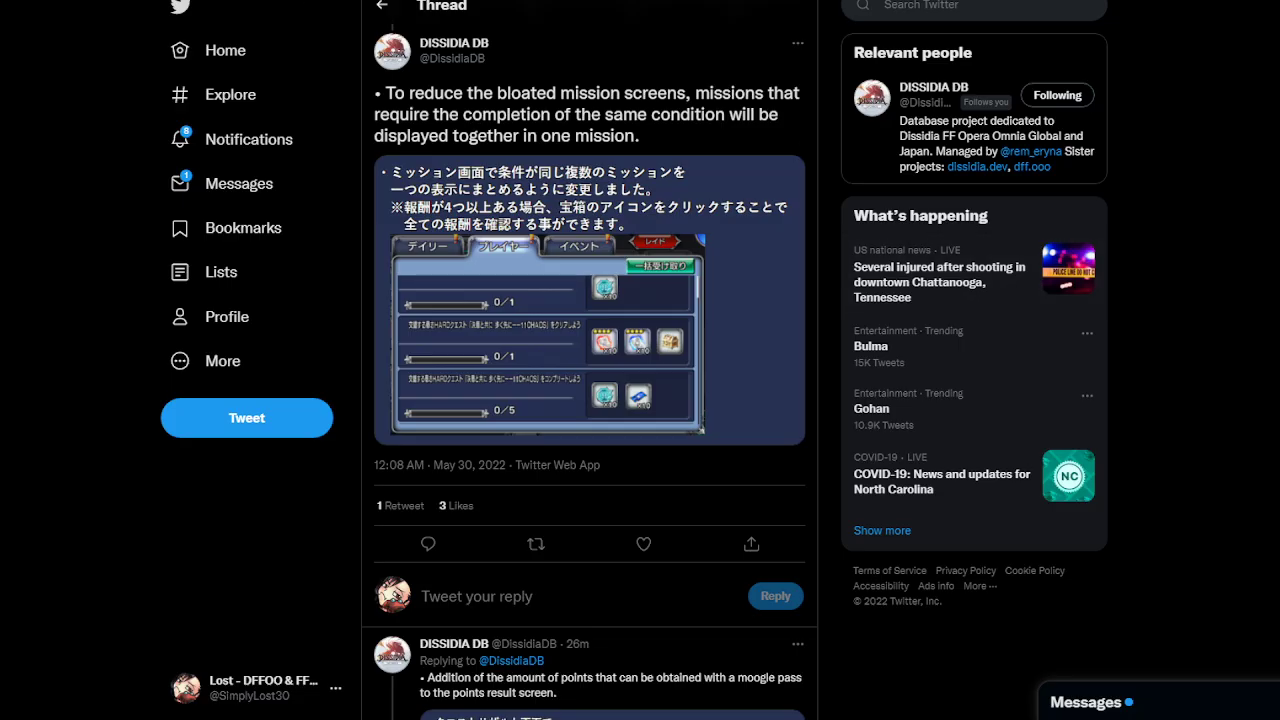
Scroll the thread to the tweet on disabled Support Items and the EXP item limit of 9999.
{"action": "scroll", "scroll_direction": "down", "scroll_amount": 3}
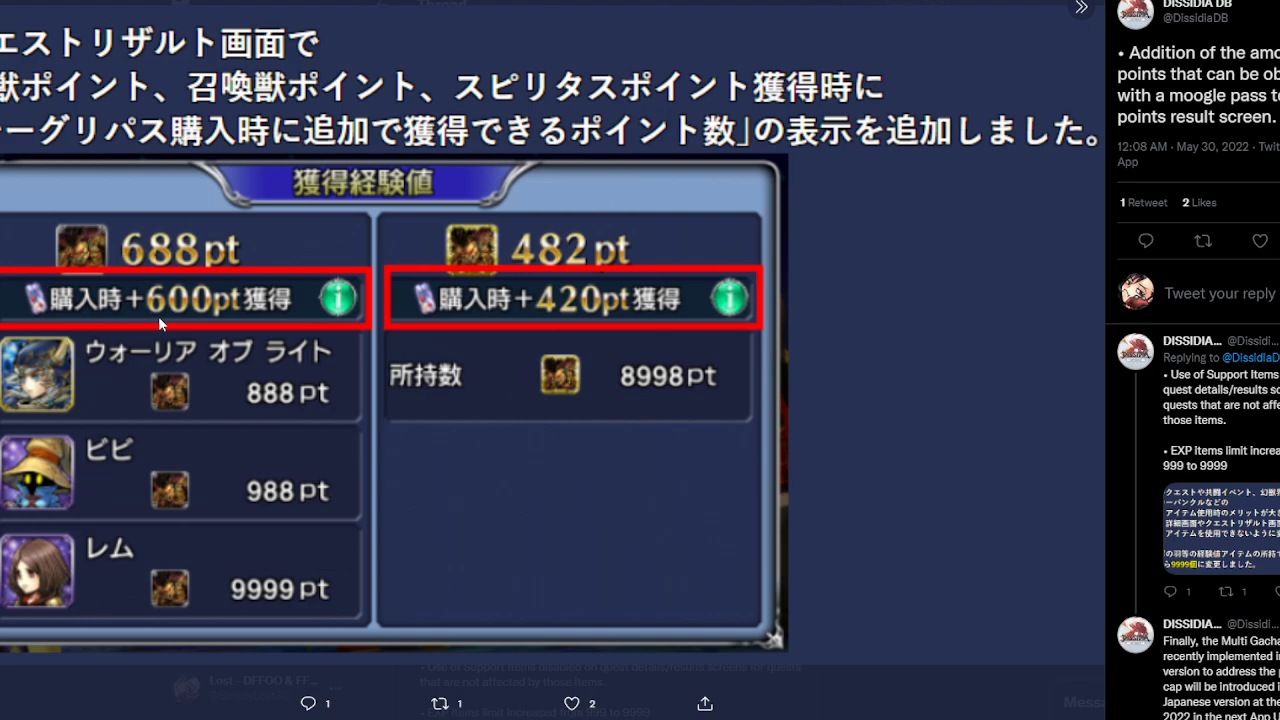
{"action": "mouse_move", "coordinate": [492, 318]}
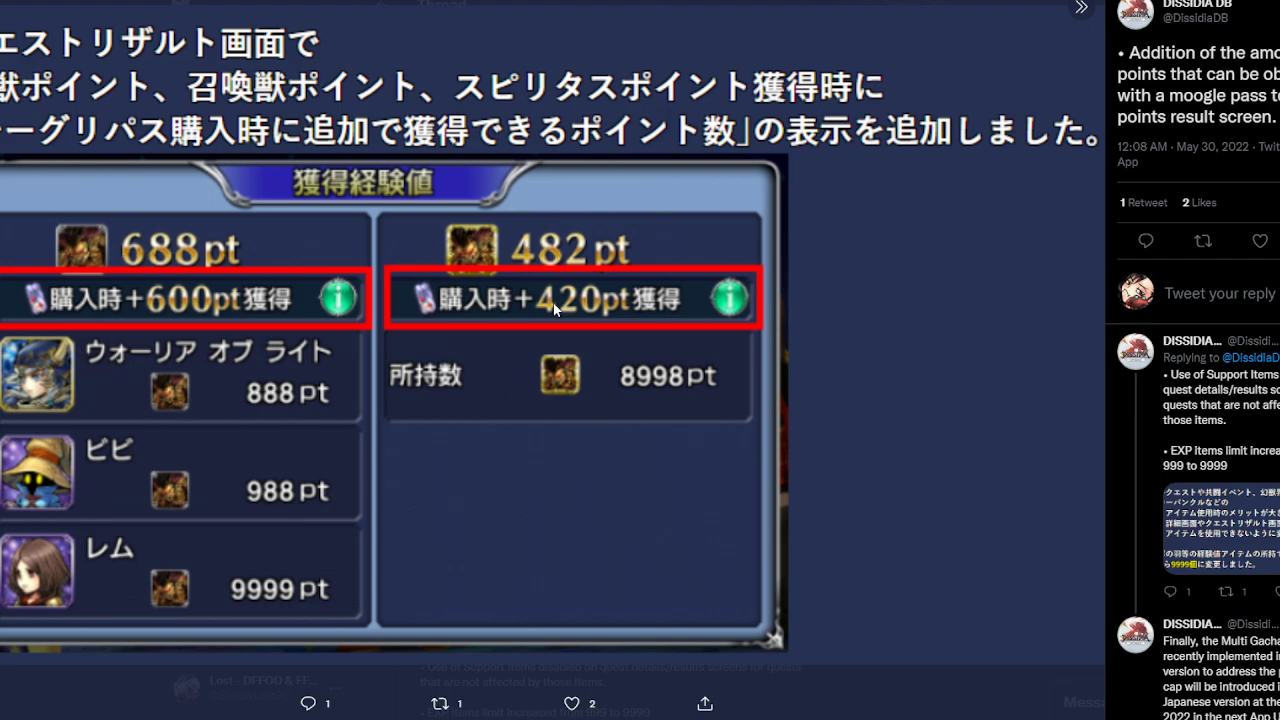
{"action": "mouse_move", "coordinate": [770, 148]}
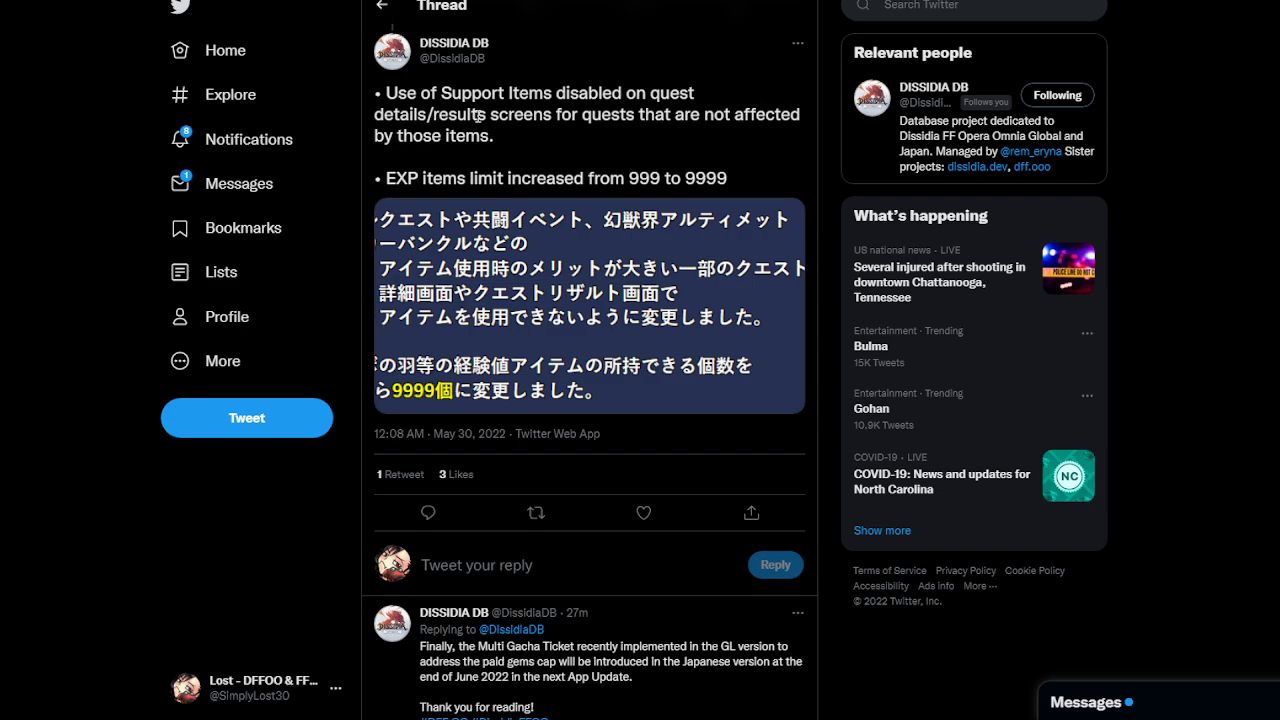
{"action": "left_click_drag", "start_coordinate": [460, 92], "coordinate": [600, 178]}
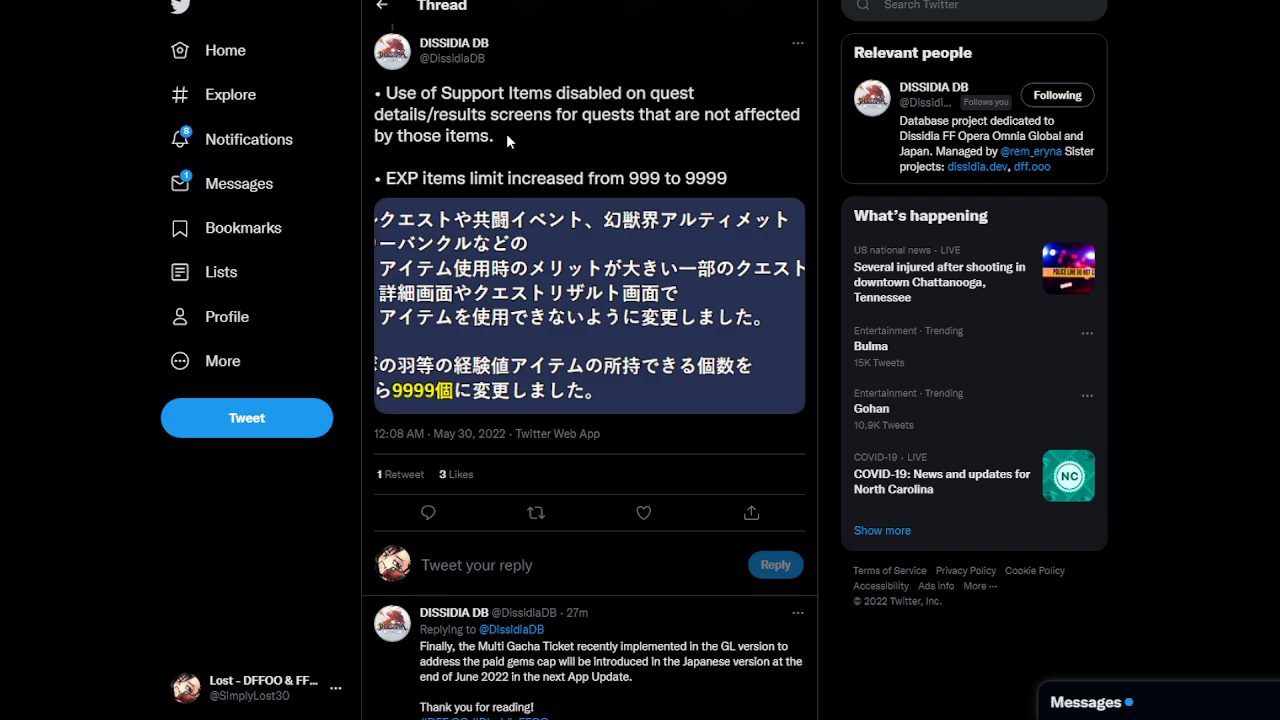
{"action": "mouse_move", "coordinate": [408, 212]}
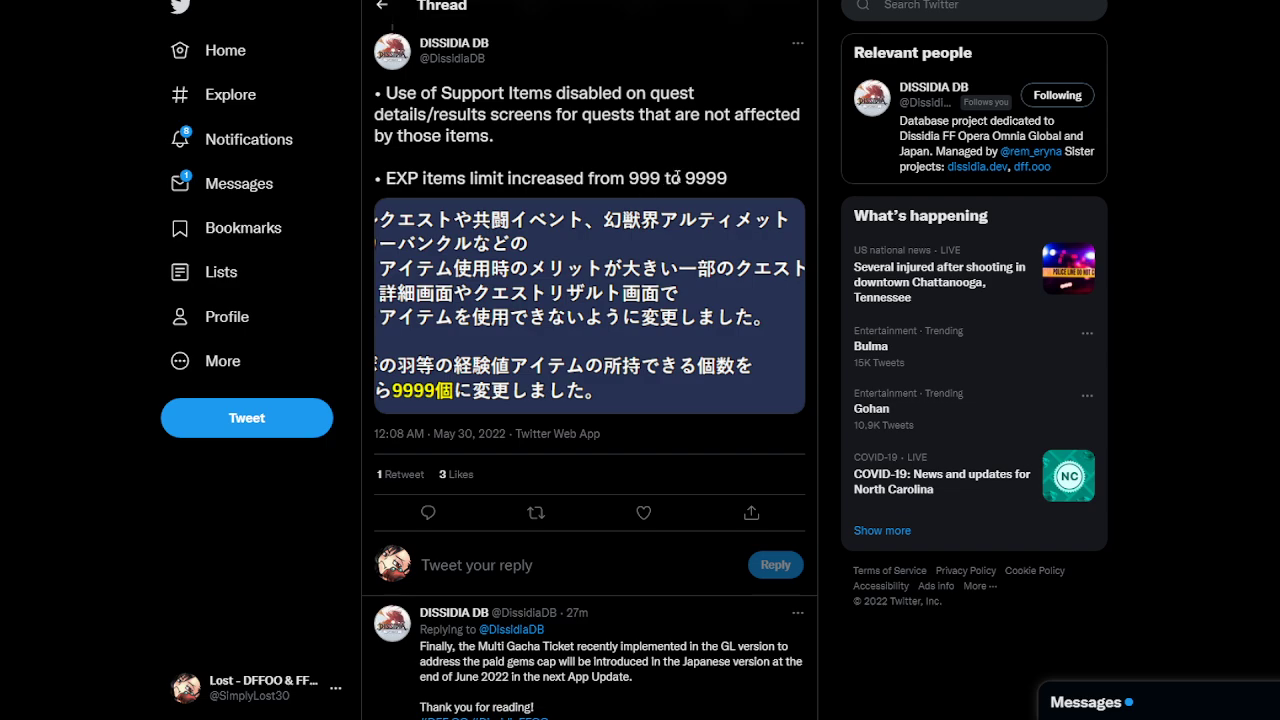
{"action": "mouse_move", "coordinate": [712, 170]}
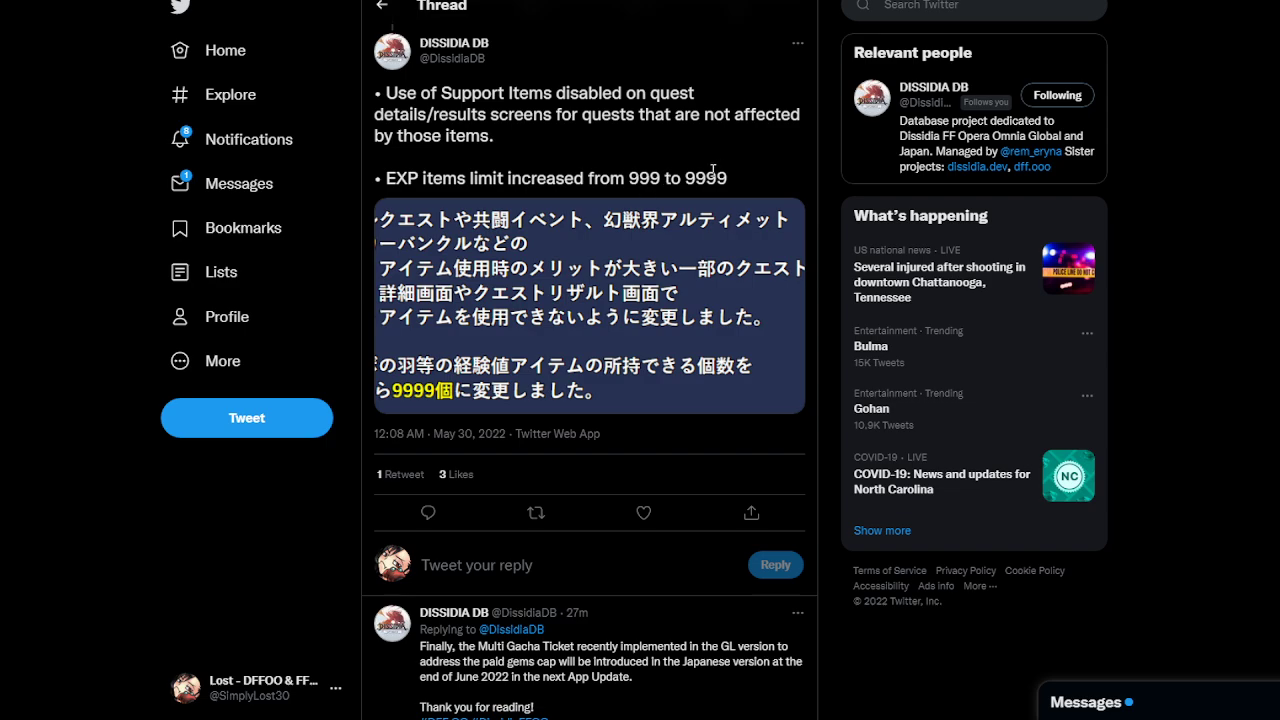
{"action": "left_click_drag", "start_coordinate": [378, 92], "coordinate": [510, 114]}
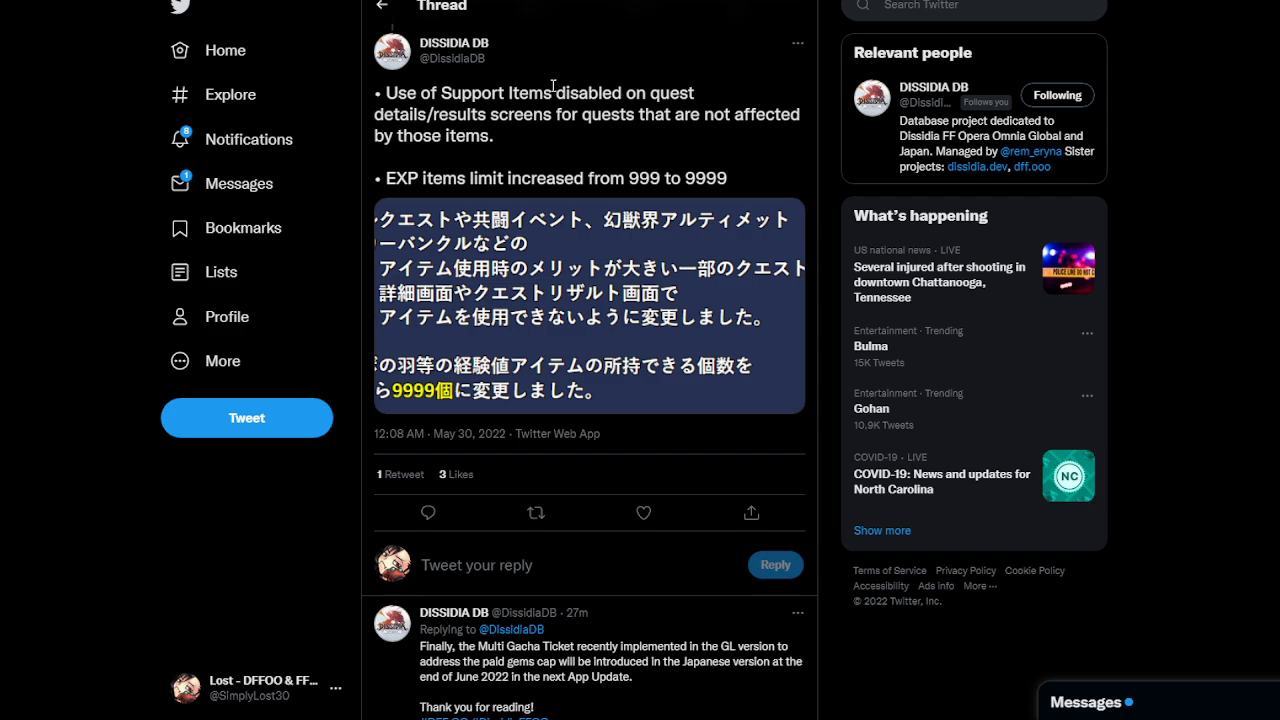
{"action": "mouse_move", "coordinate": [460, 66]}
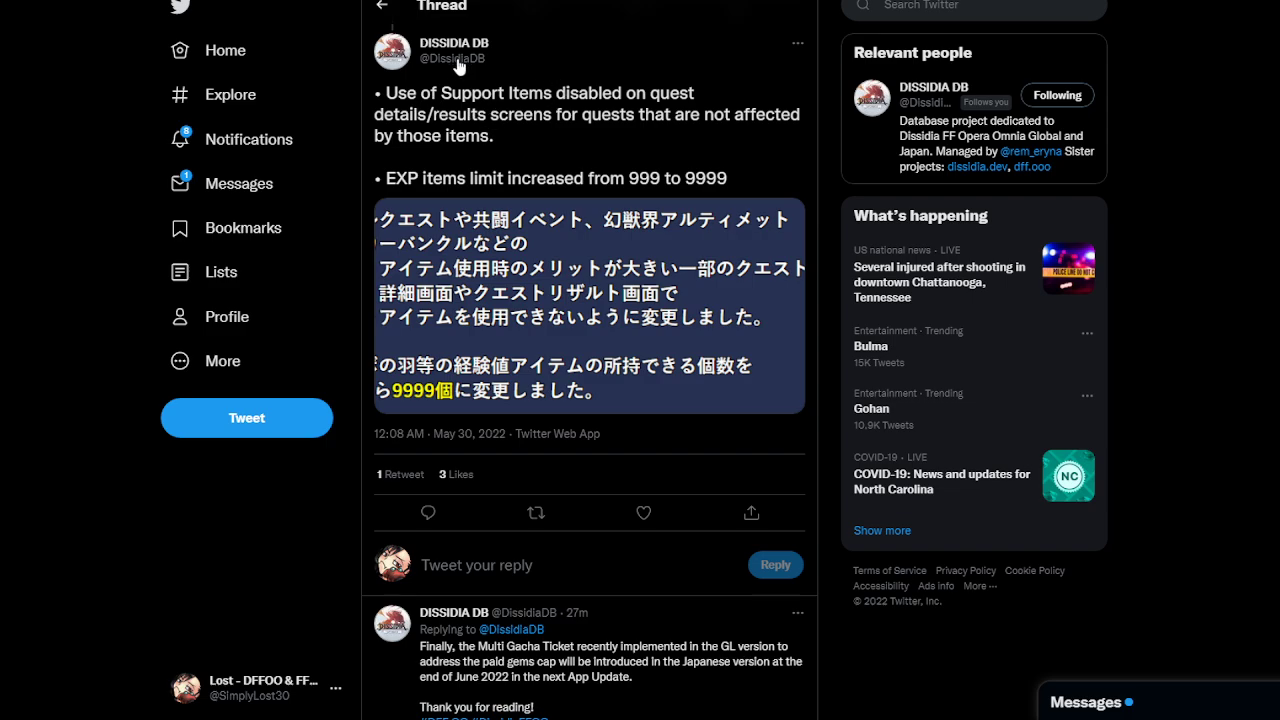
{"action": "mouse_move", "coordinate": [628, 104]}
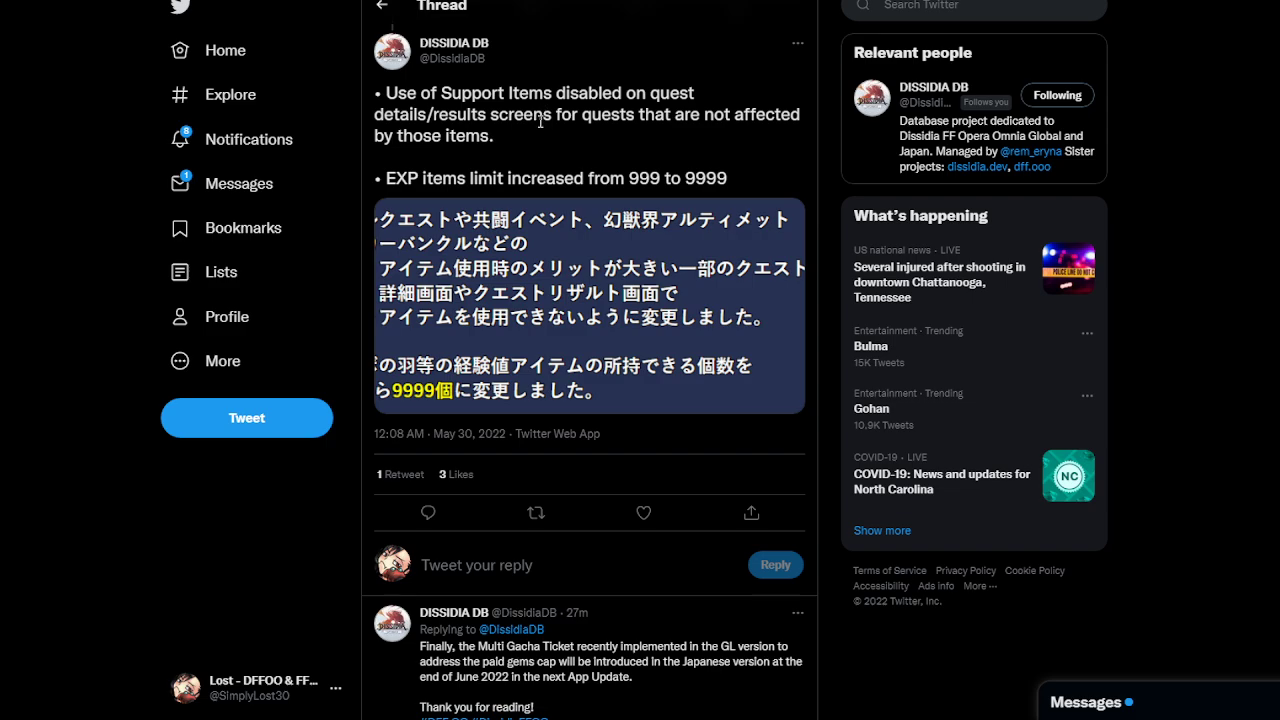
{"action": "double_click", "coordinate": [486, 136]}
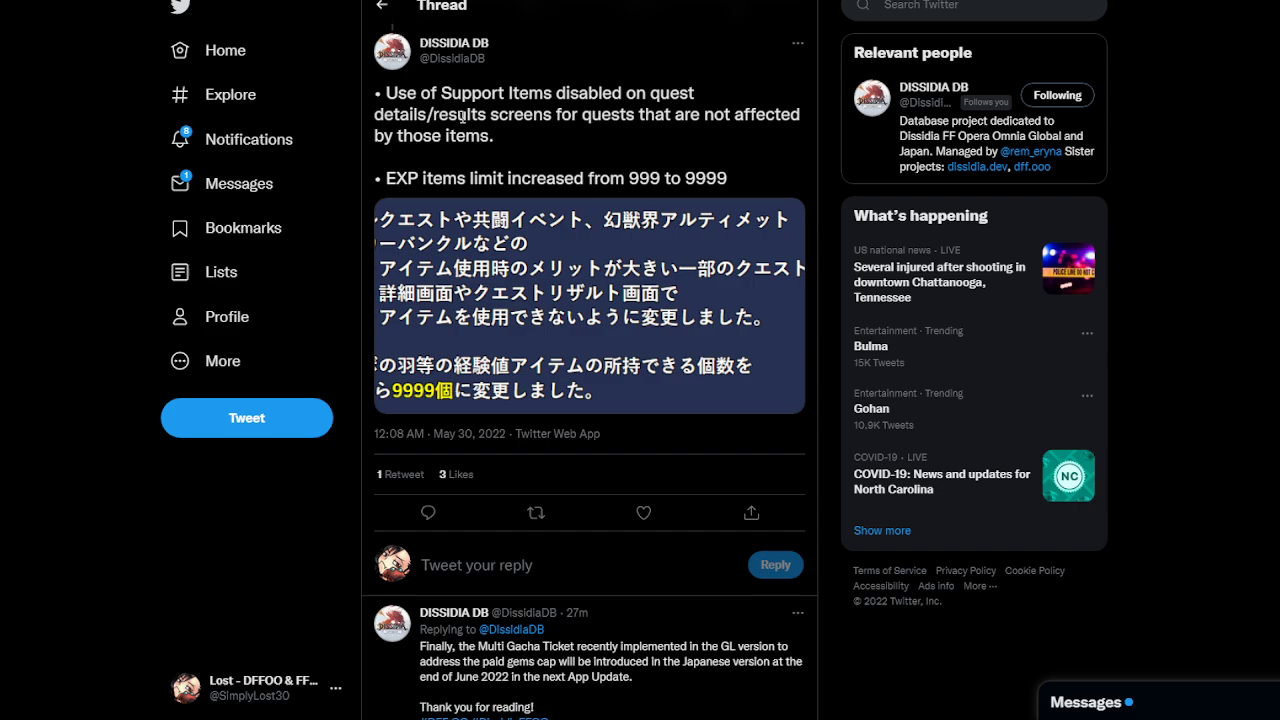
{"action": "mouse_move", "coordinate": [640, 160]}
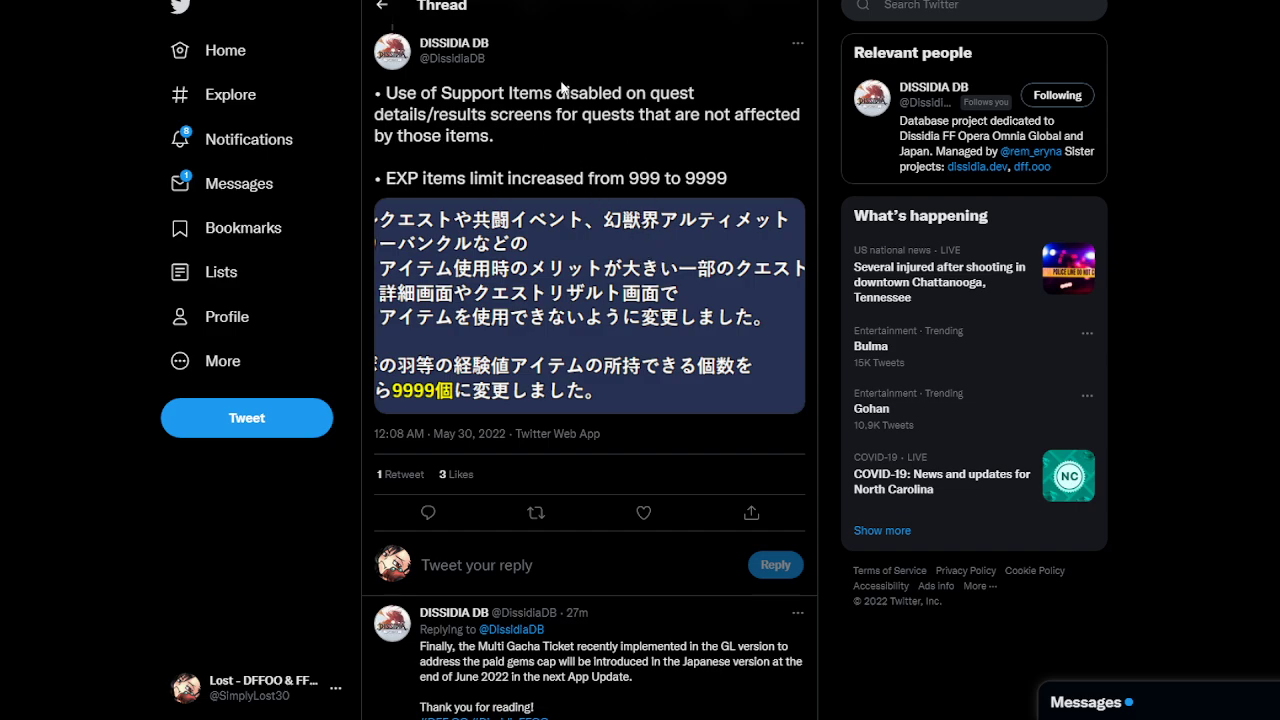
{"action": "mouse_move", "coordinate": [636, 56]}
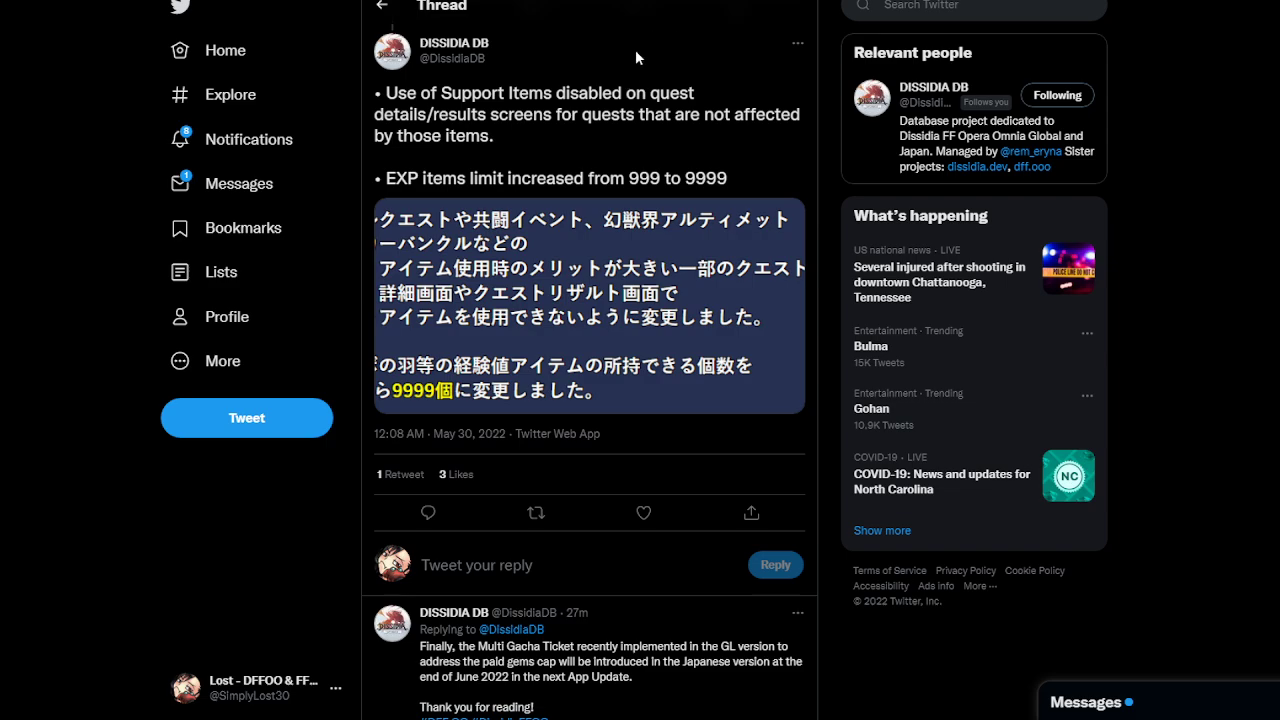
{"action": "mouse_move", "coordinate": [598, 136]}
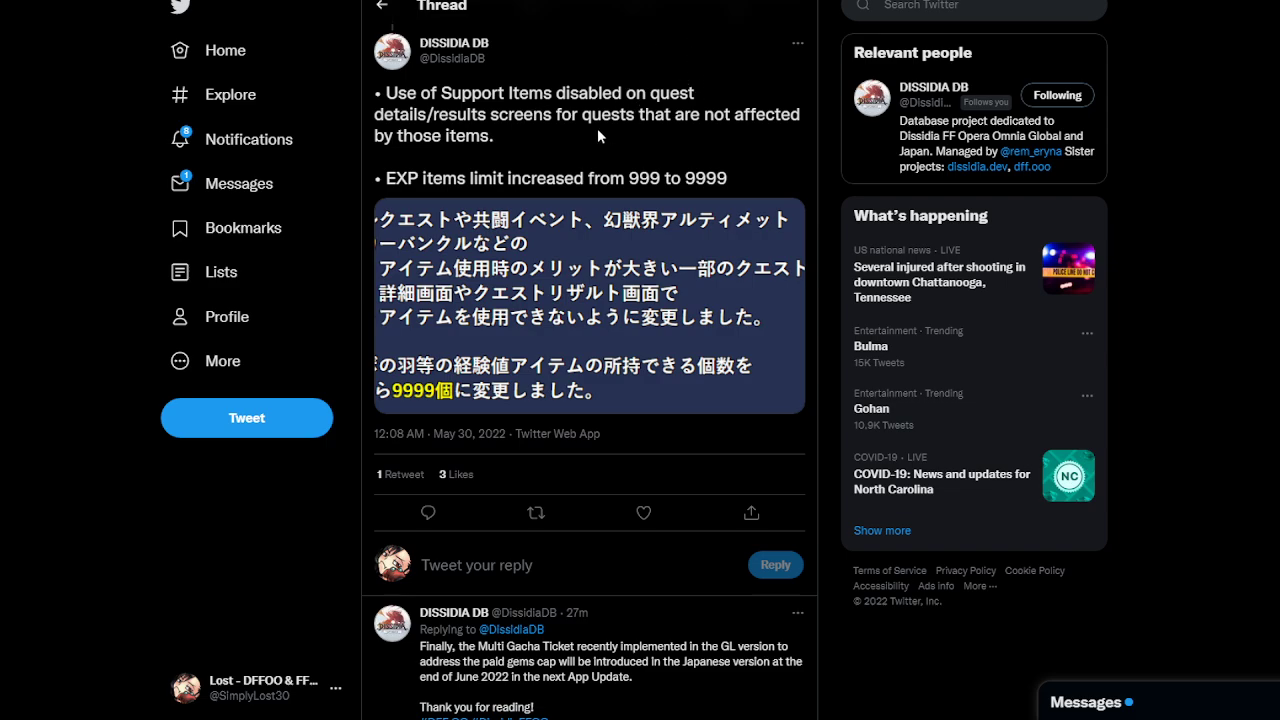
{"action": "mouse_move", "coordinate": [172, 200]}
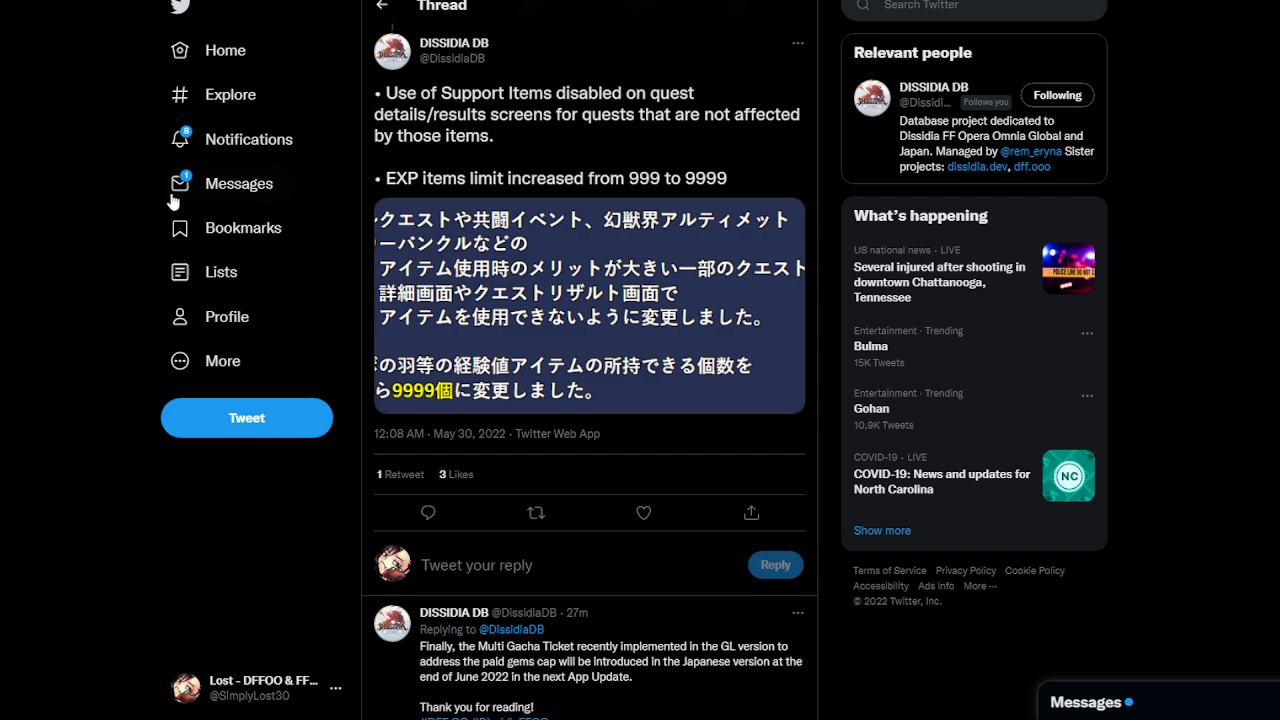
{"action": "mouse_move", "coordinate": [476, 154]}
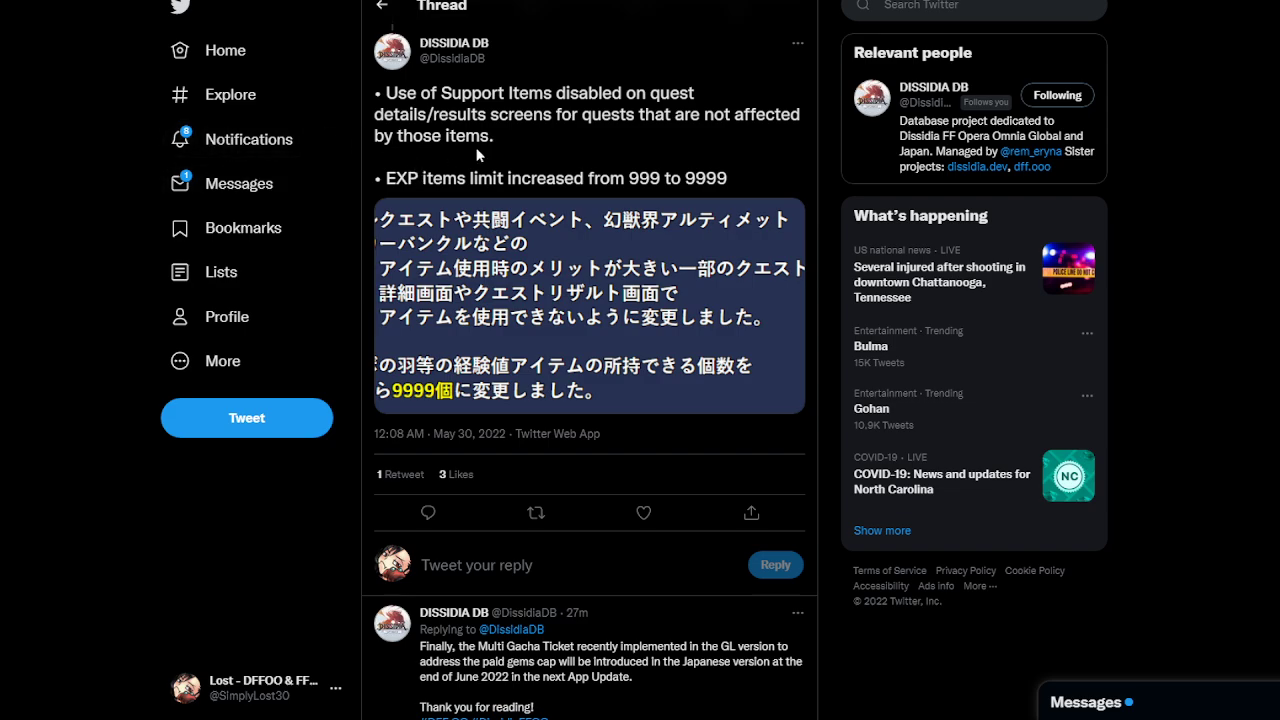
Scroll the thread down to the closing Multi Gacha Ticket tweet below the Support Items tweet.
{"action": "scroll", "scroll_direction": "down", "scroll_amount": 3}
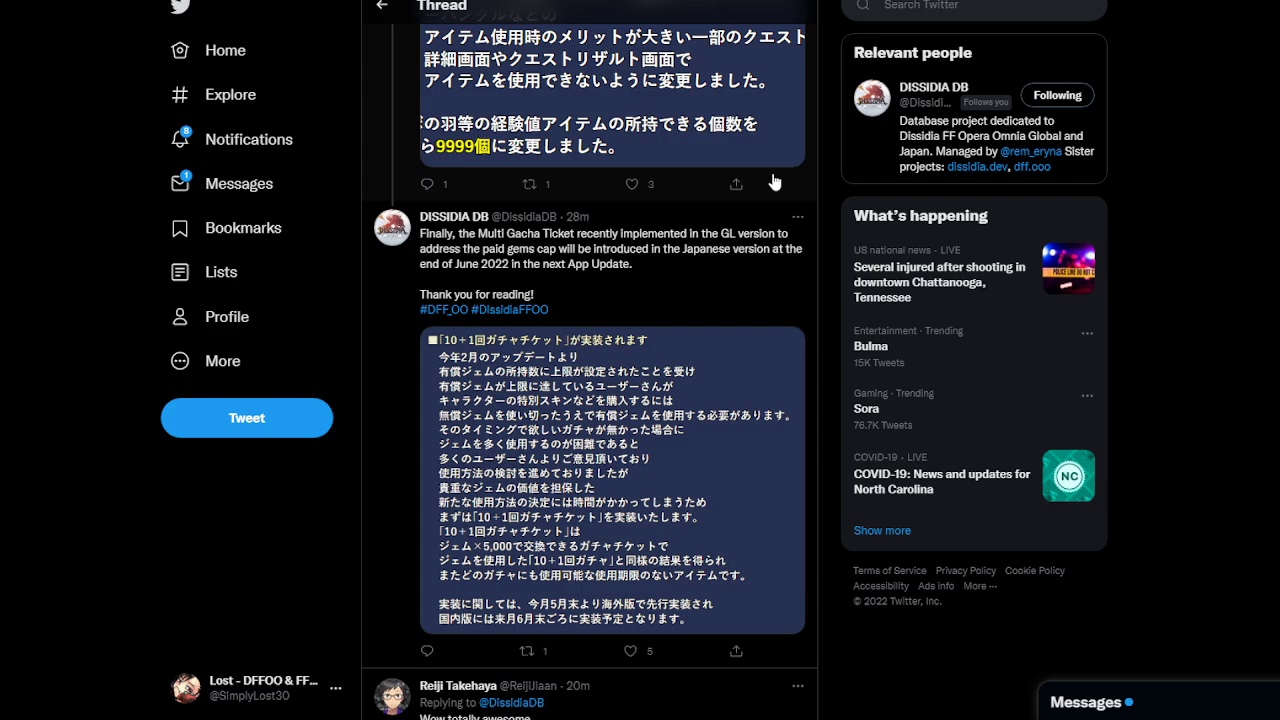
{"action": "mouse_move", "coordinate": [692, 212]}
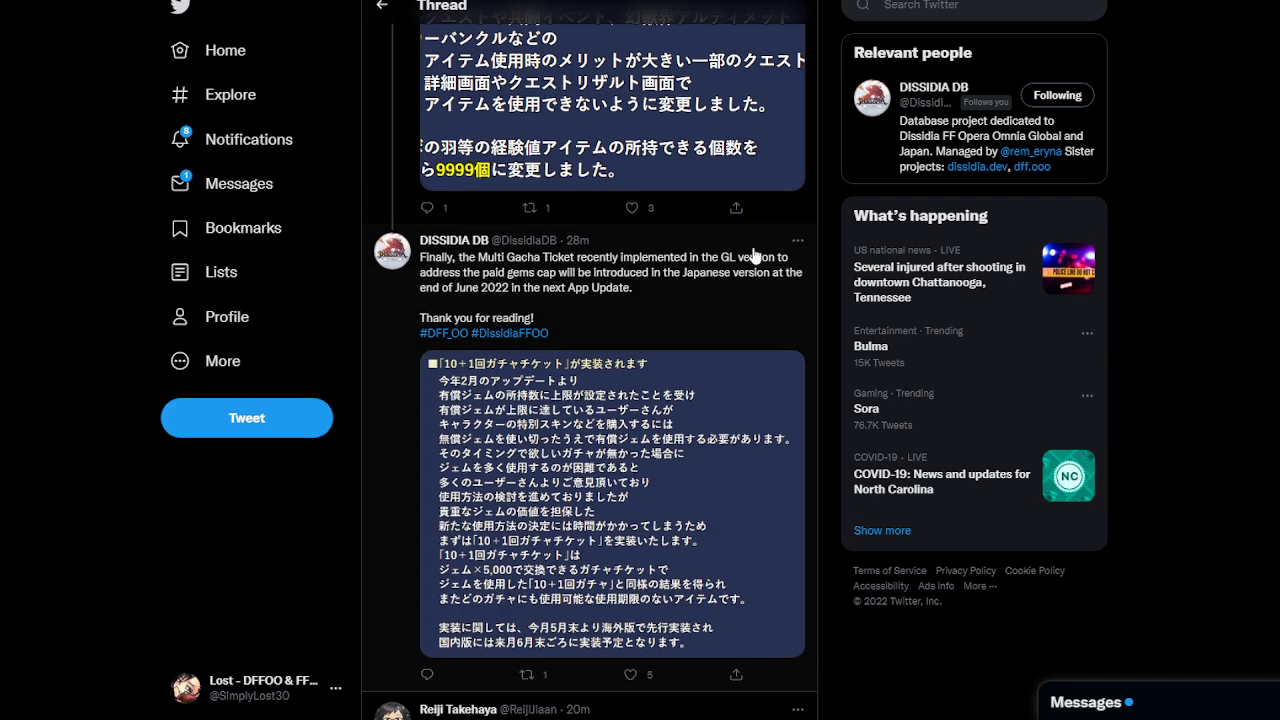
{"action": "scroll", "scroll_direction": "down", "scroll_amount": 3}
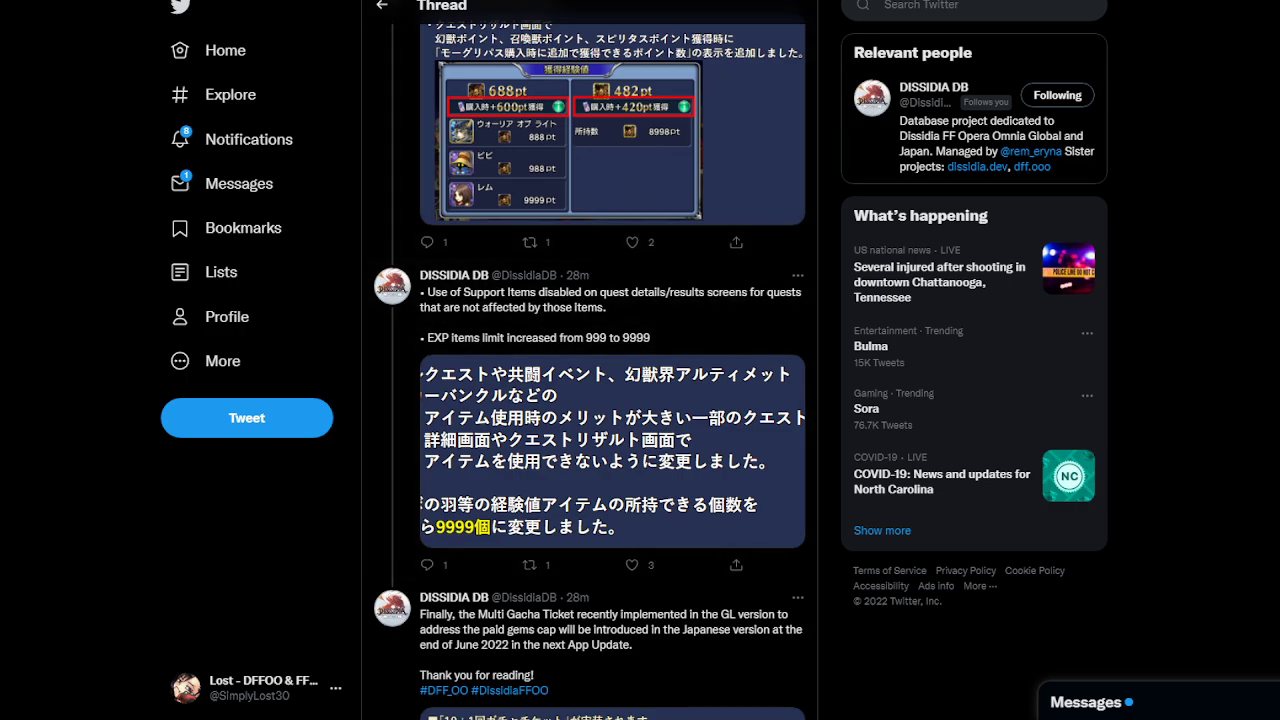